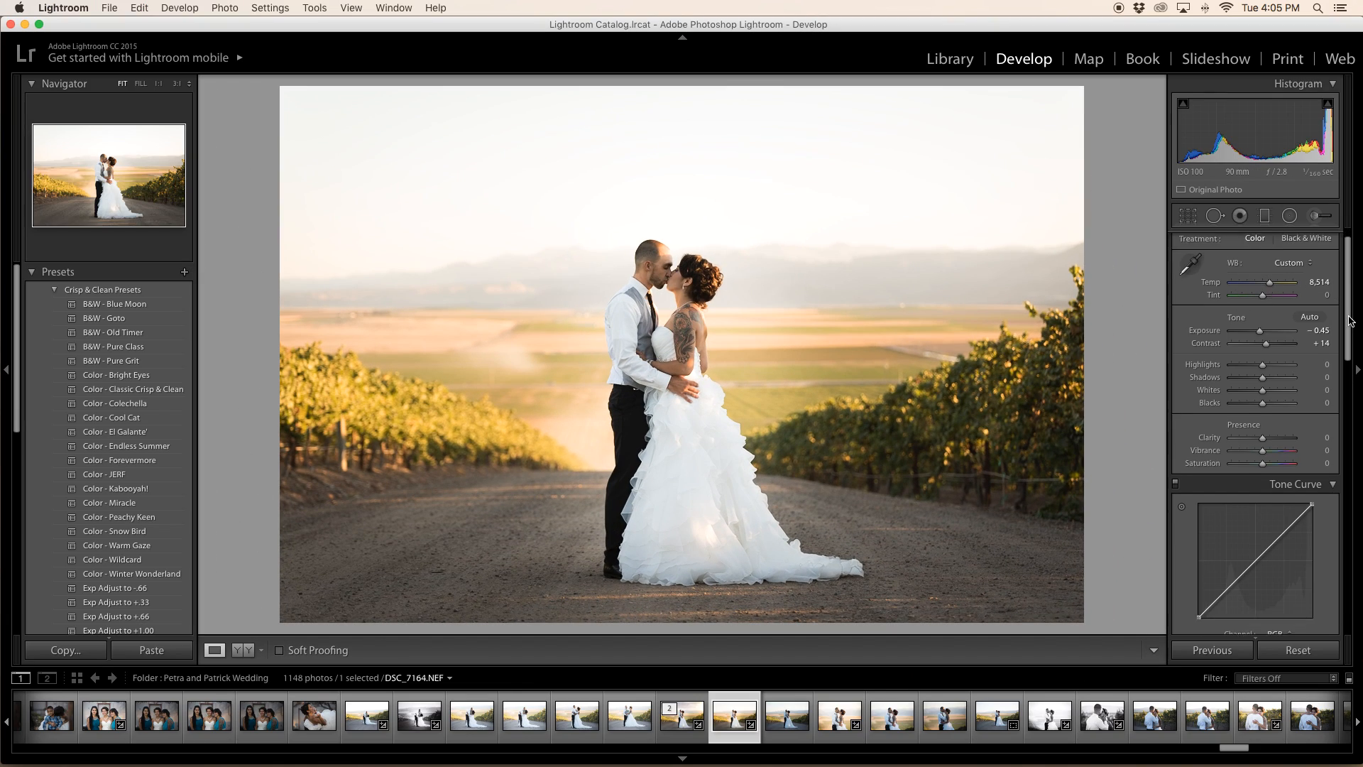
{"action": "mouse_move", "coordinate": [1195, 365]}
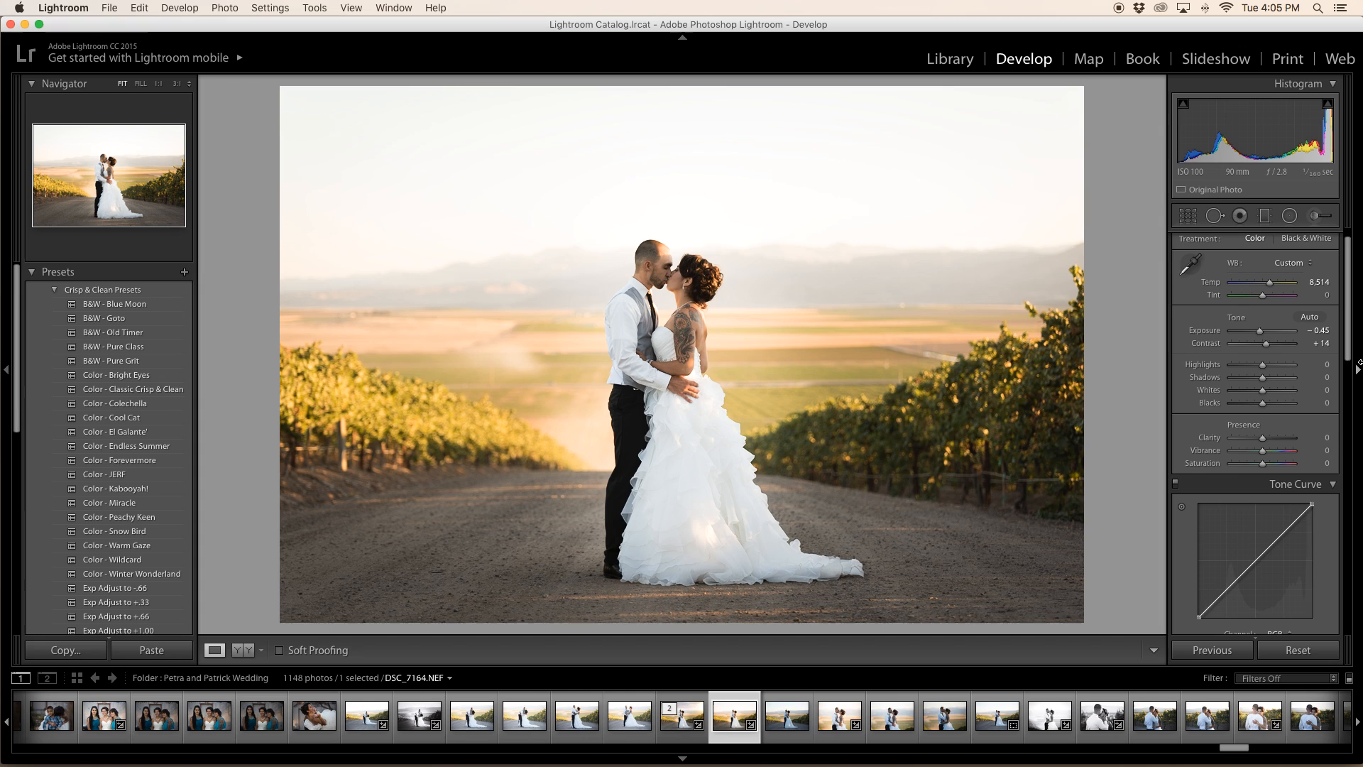
- Bring up the wedding photo's context menu to reach the Edit In options
{"action": "scroll", "scroll_direction": "down", "scroll_amount": 3}
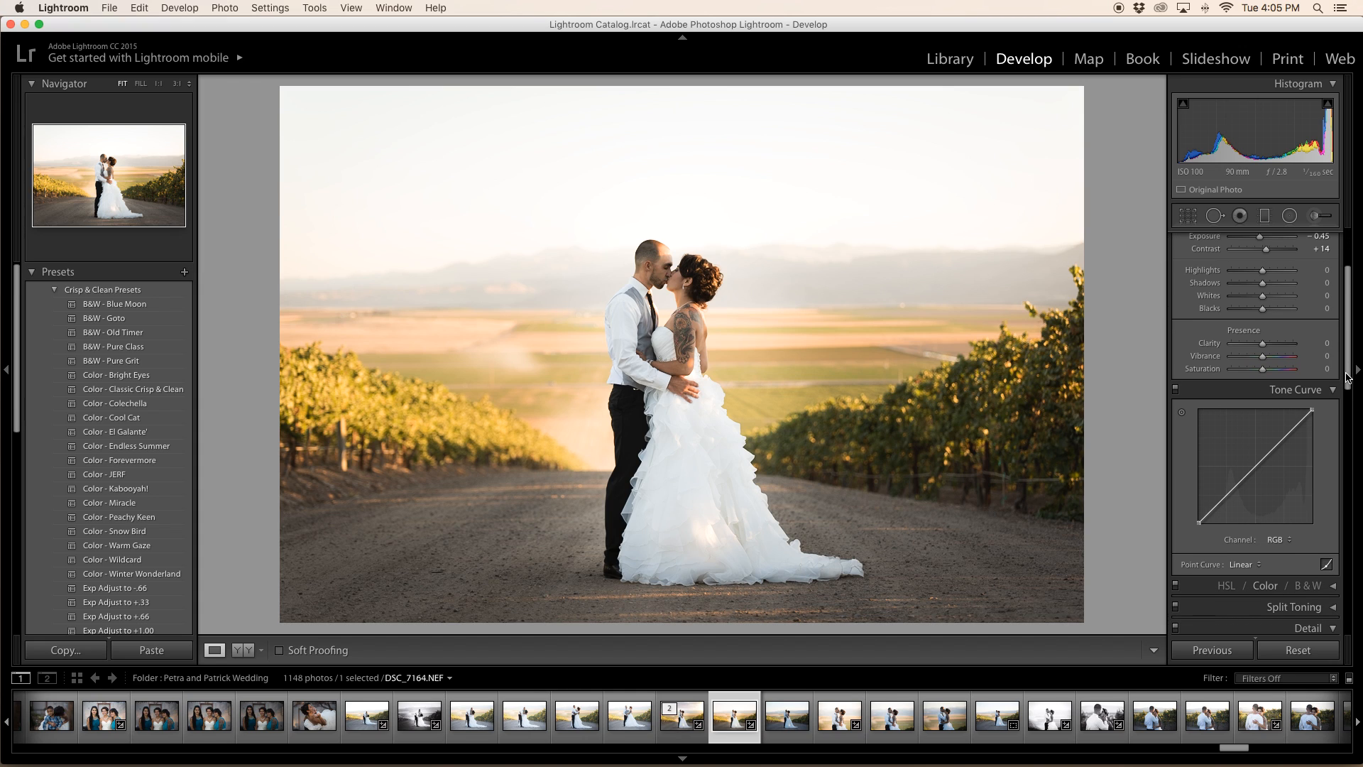
{"action": "scroll", "scroll_direction": "down", "scroll_amount": 3}
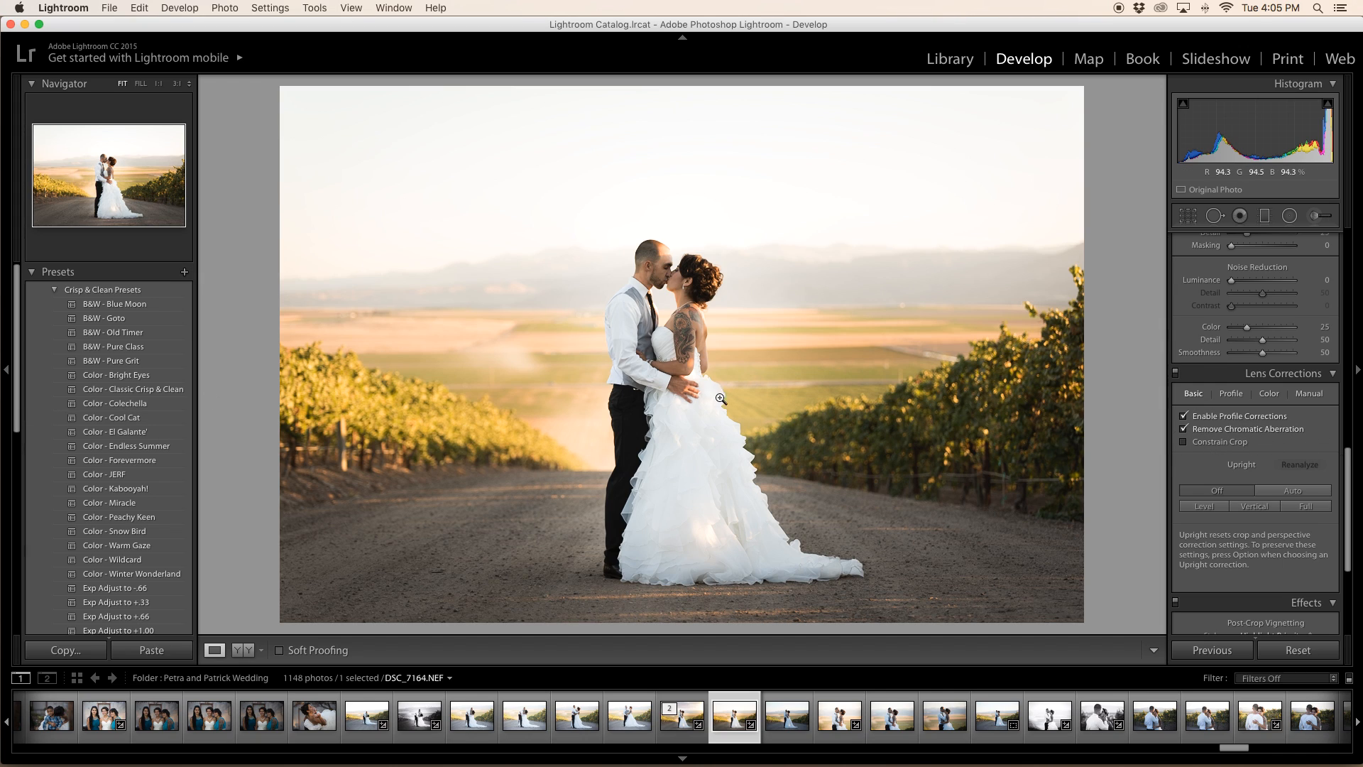
{"action": "mouse_move", "coordinate": [113, 304]}
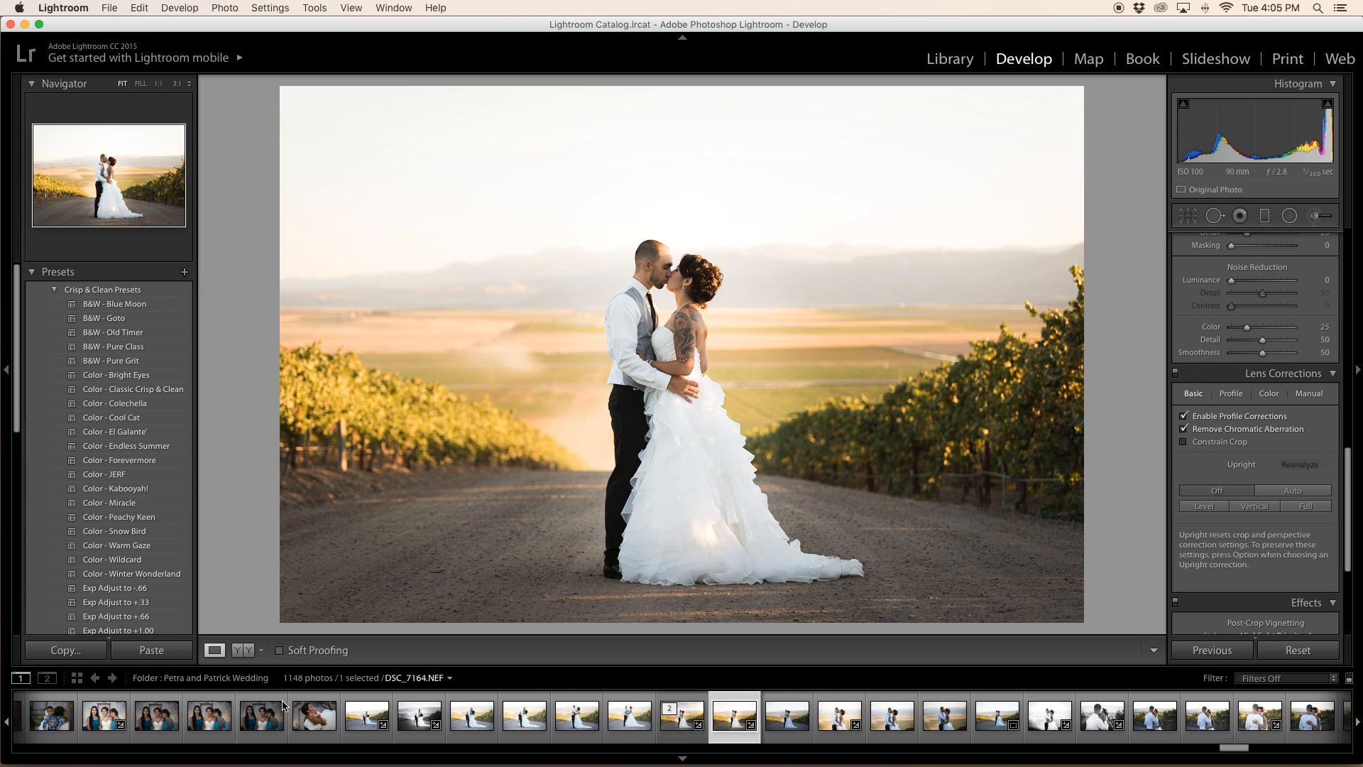
{"action": "mouse_move", "coordinate": [237, 338]}
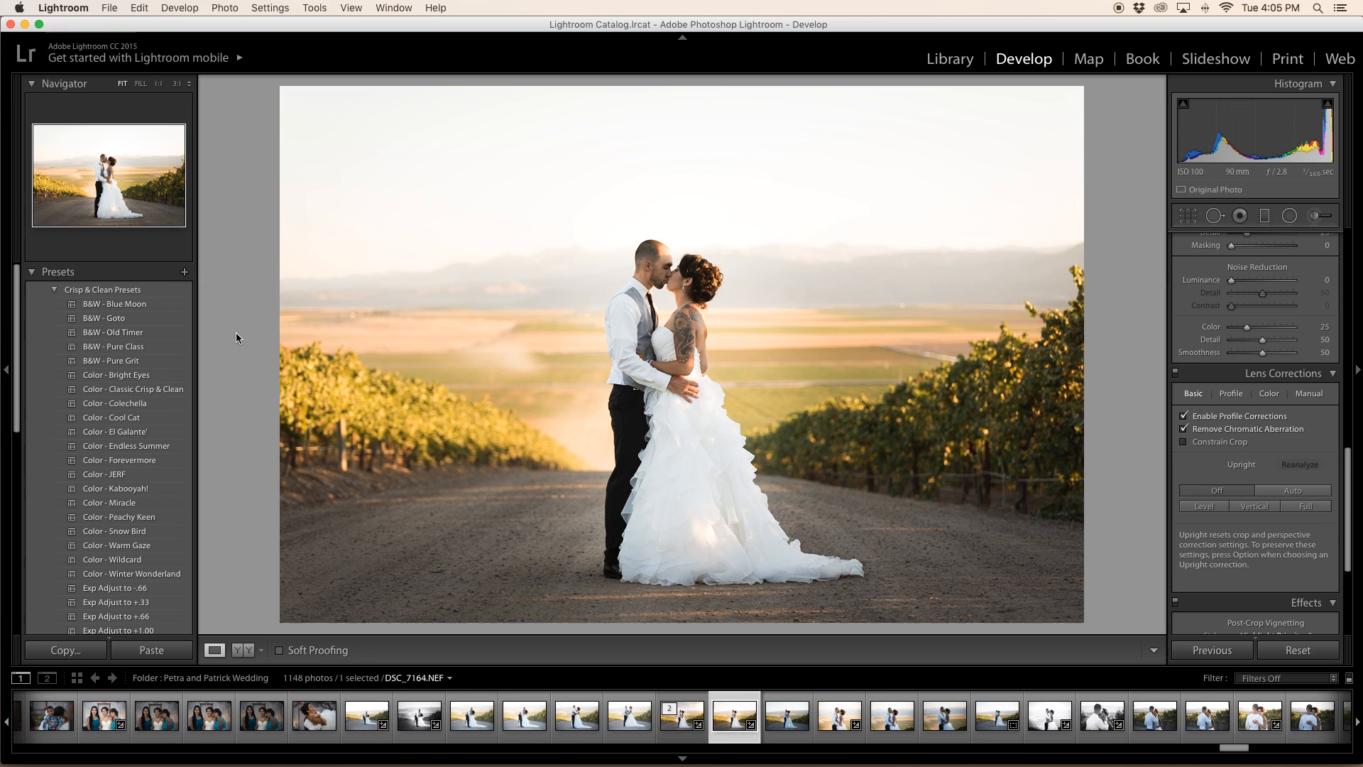
{"action": "right_click", "coordinate": [726, 463]}
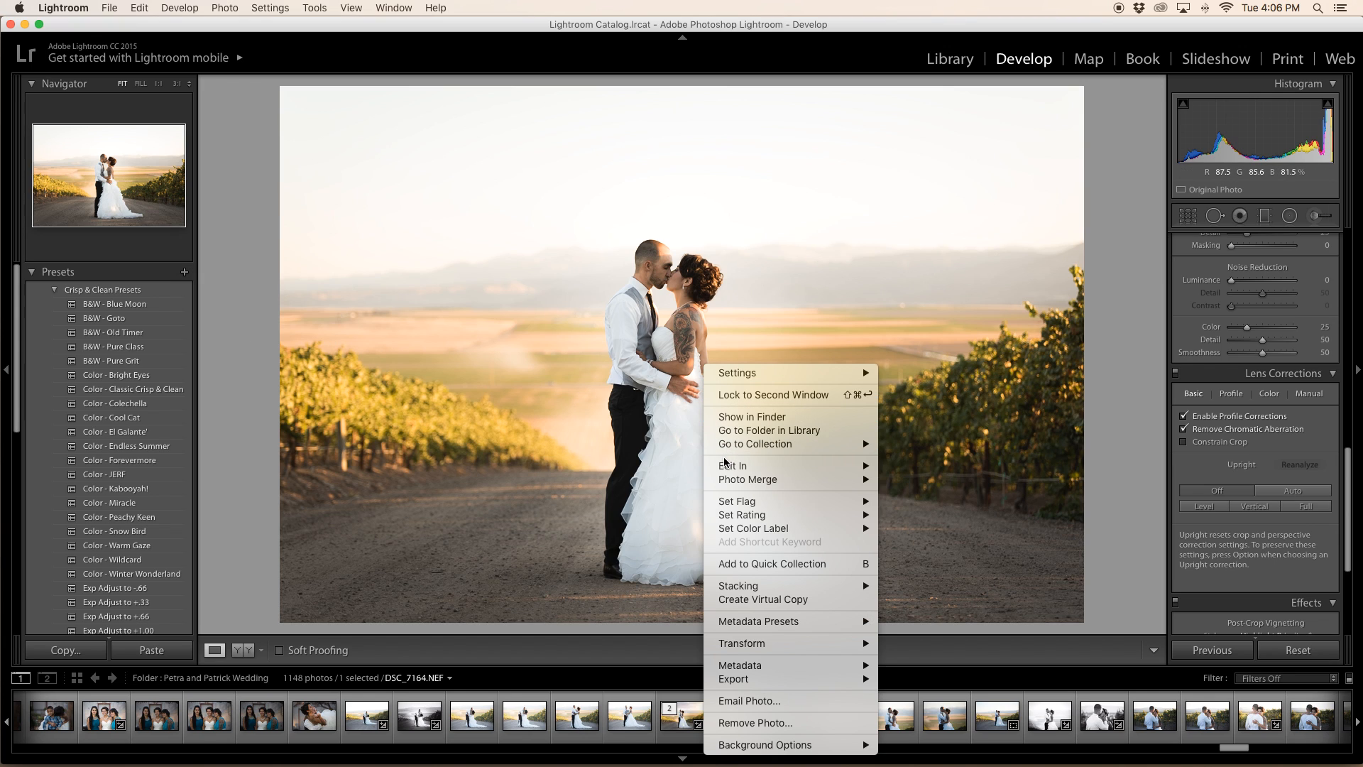
{"action": "mouse_move", "coordinate": [732, 465]}
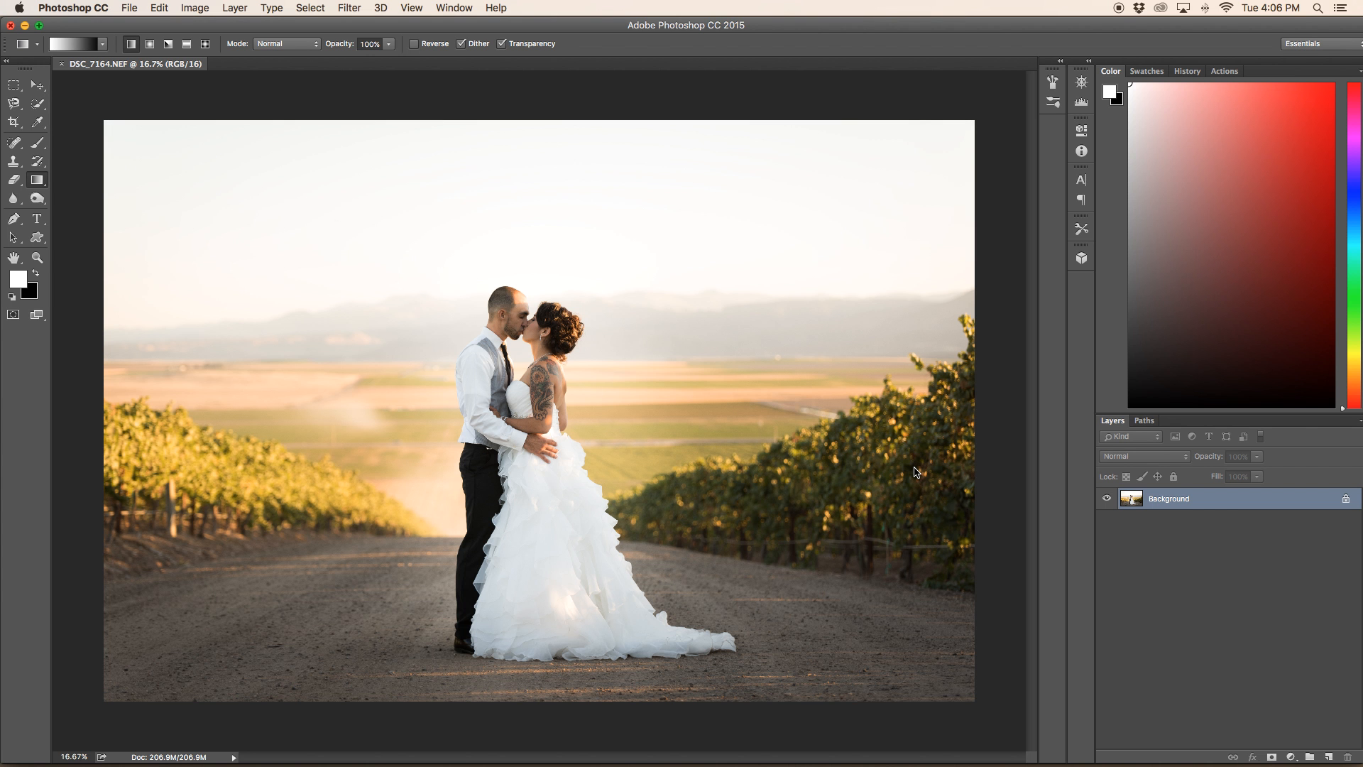
{"action": "mouse_move", "coordinate": [824, 355]}
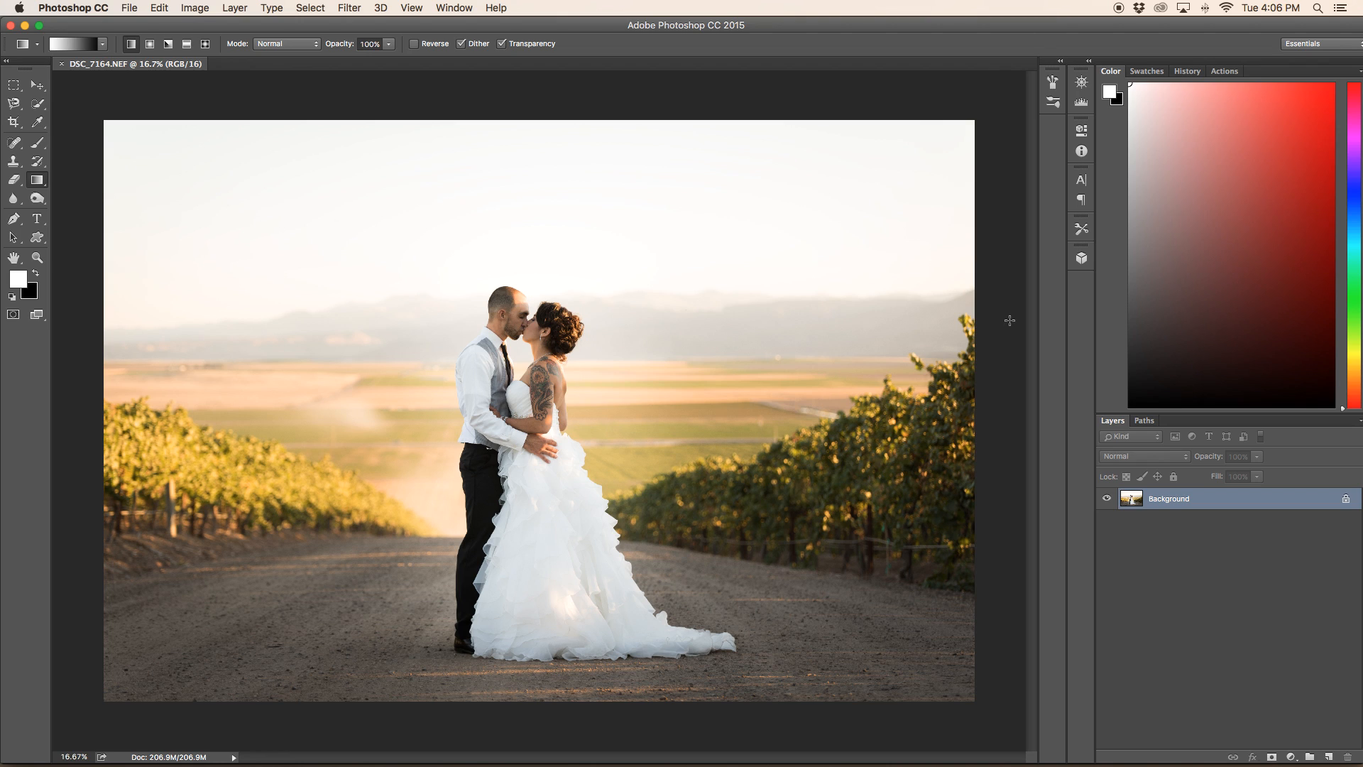
{"action": "mouse_move", "coordinate": [92, 189]}
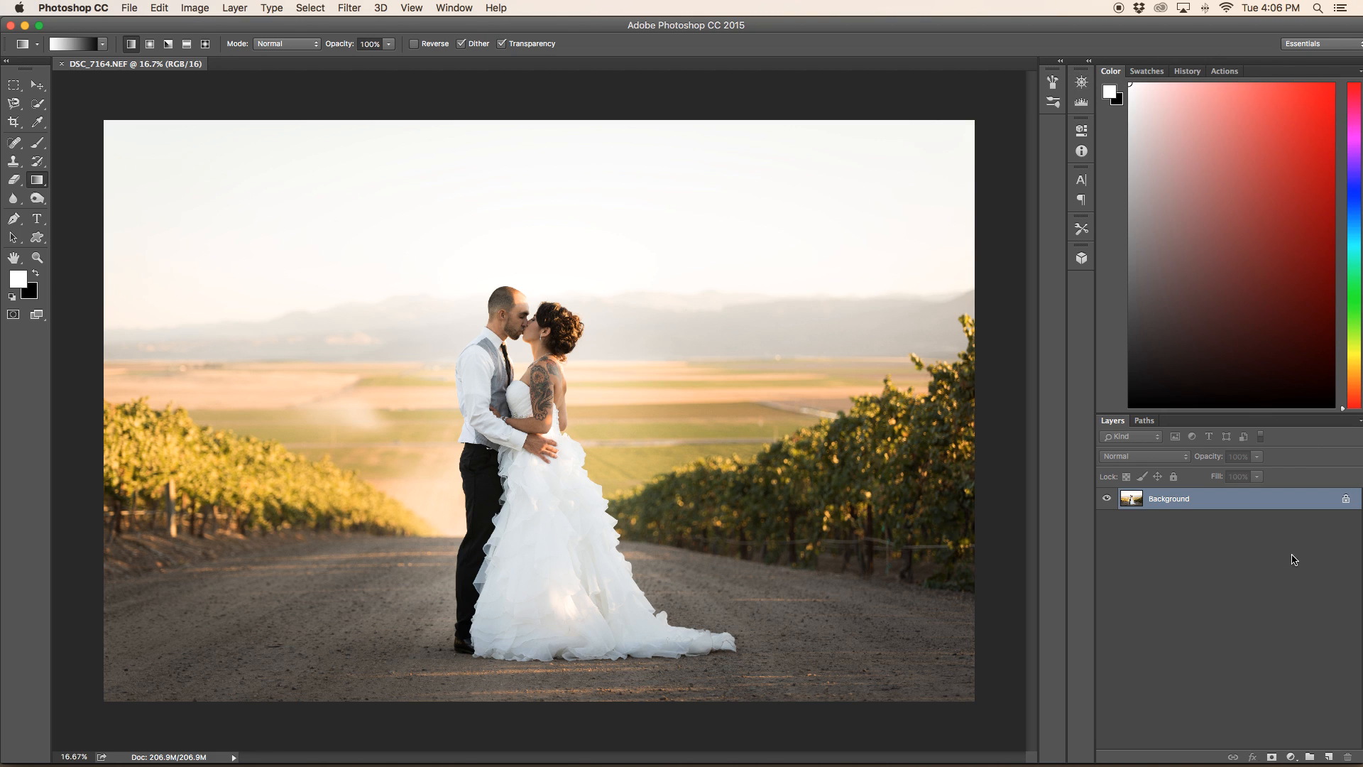
{"action": "left_click", "coordinate": [1224, 71]}
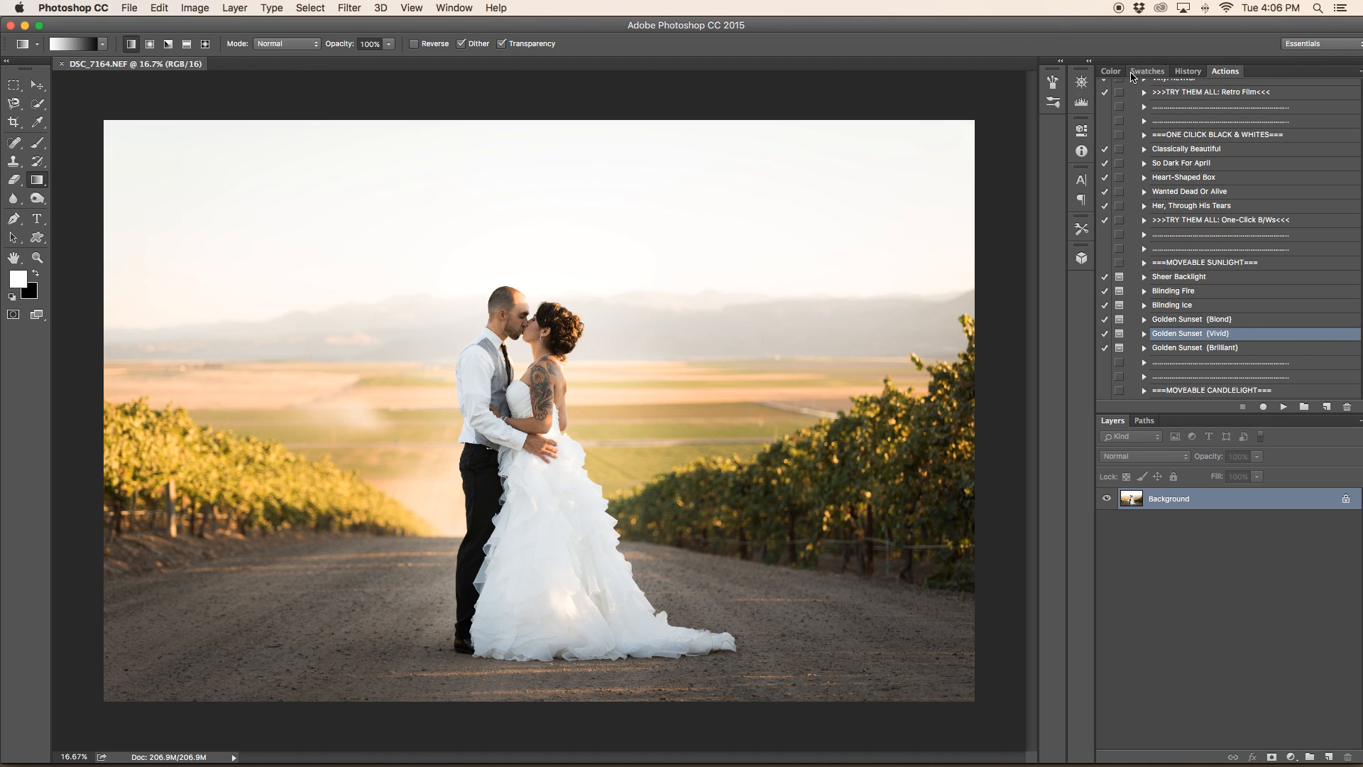
{"action": "left_click", "coordinate": [1148, 71]}
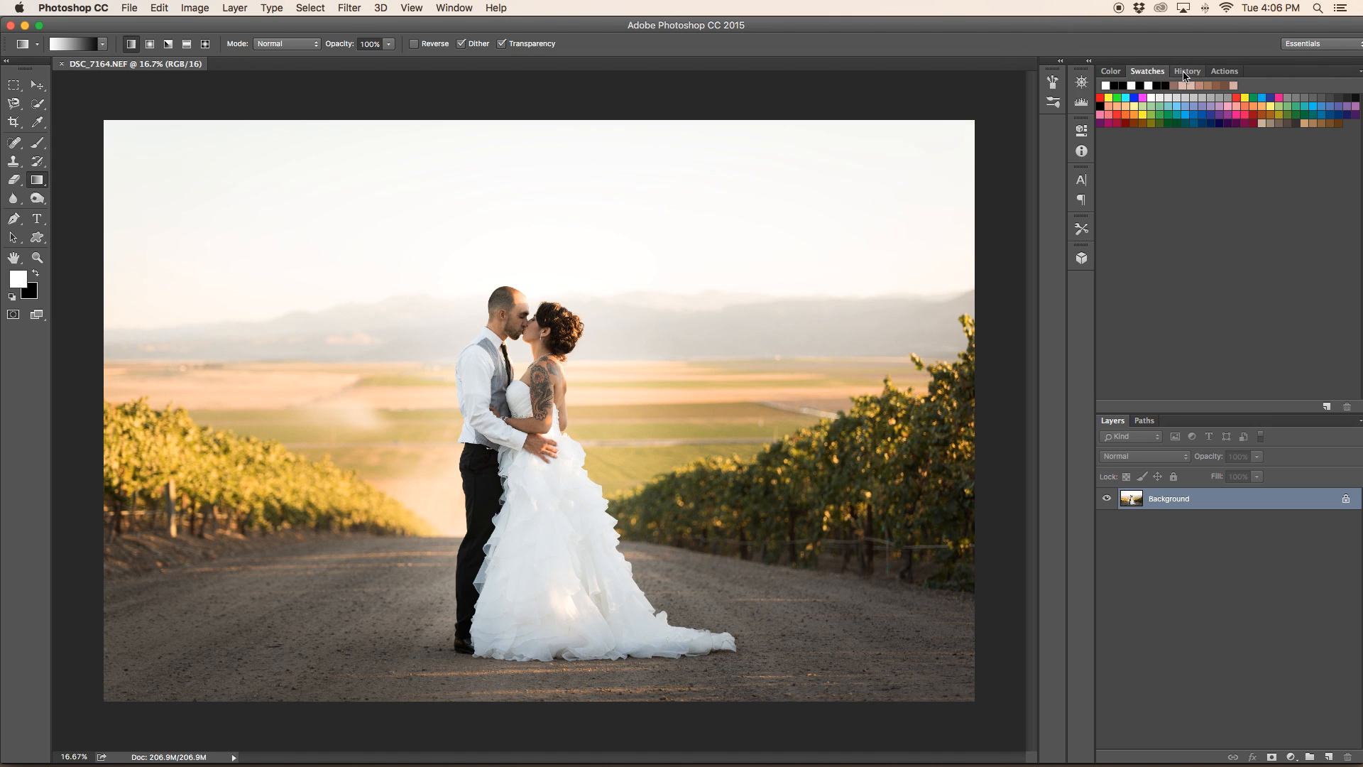
{"action": "left_click", "coordinate": [1186, 71]}
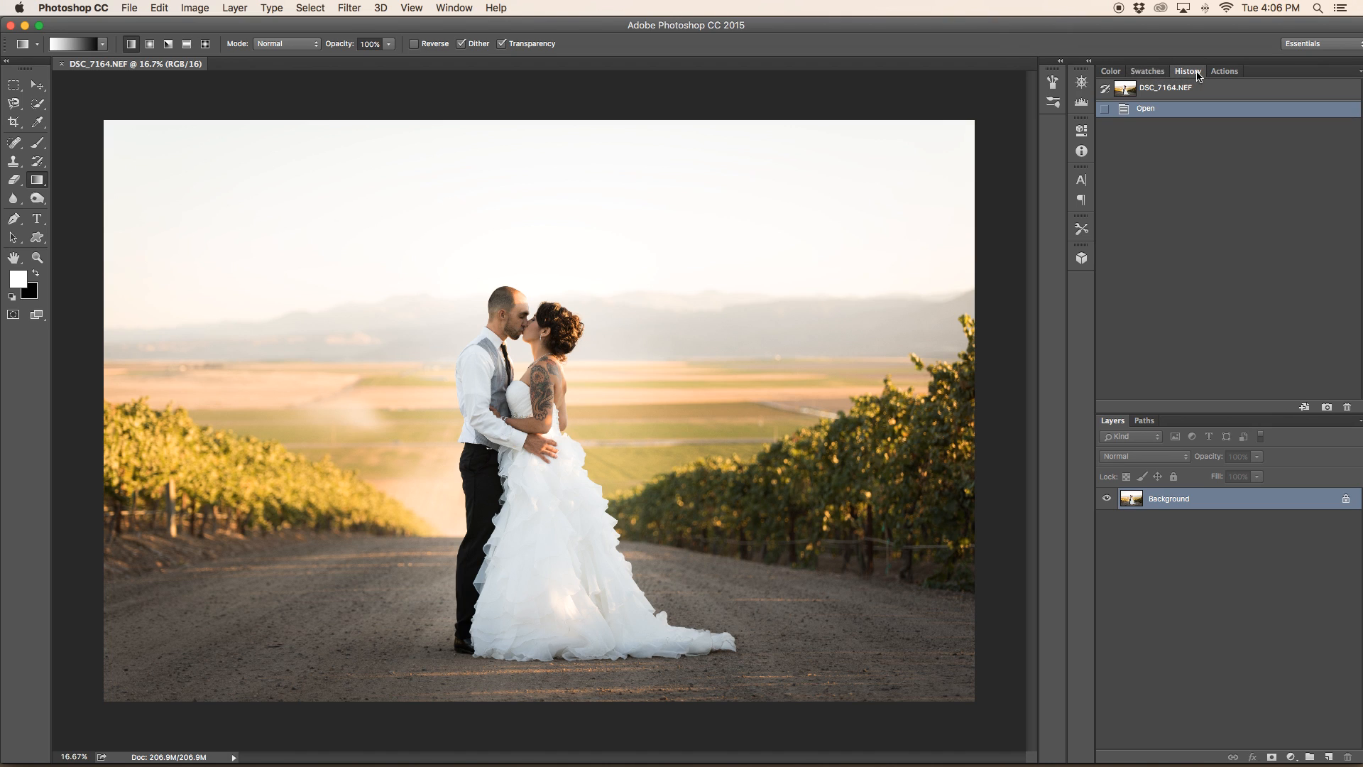
{"action": "left_click", "coordinate": [1110, 71]}
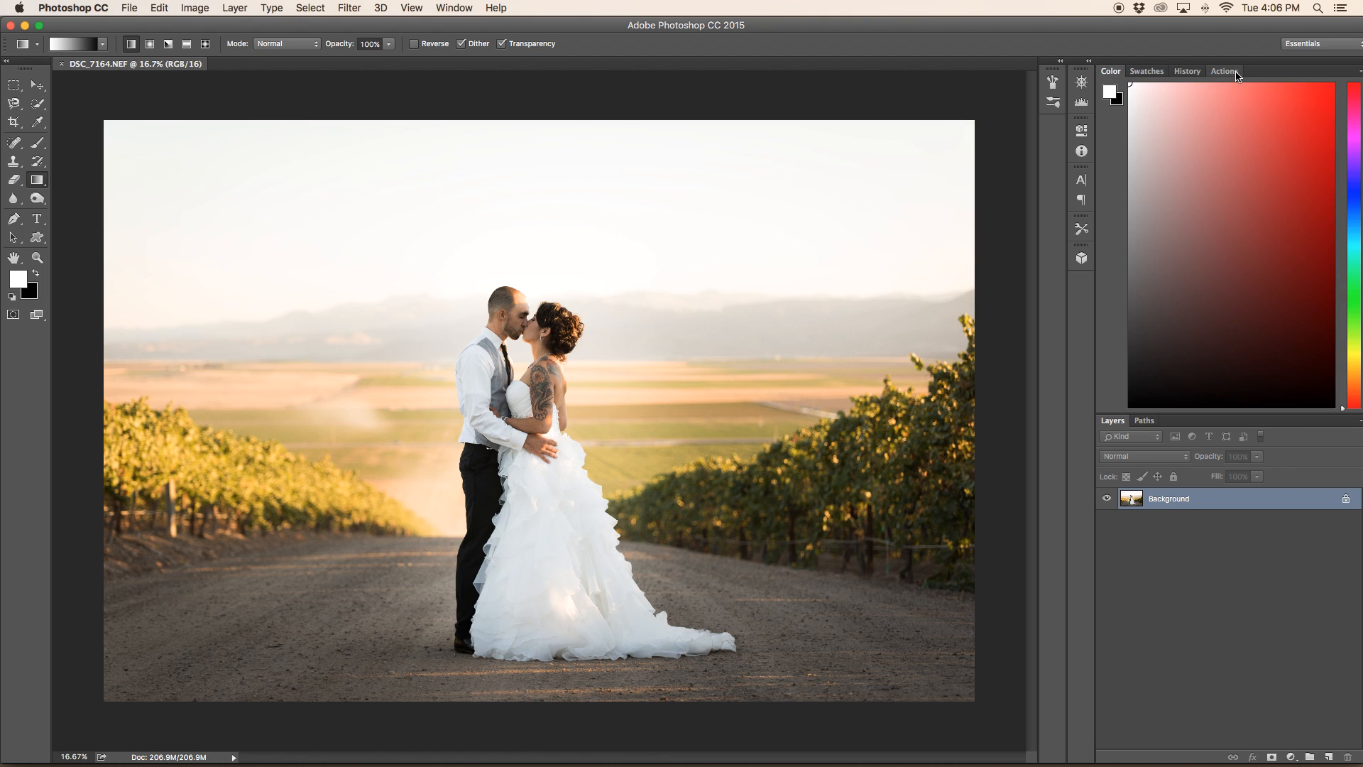
{"action": "left_click", "coordinate": [1224, 71]}
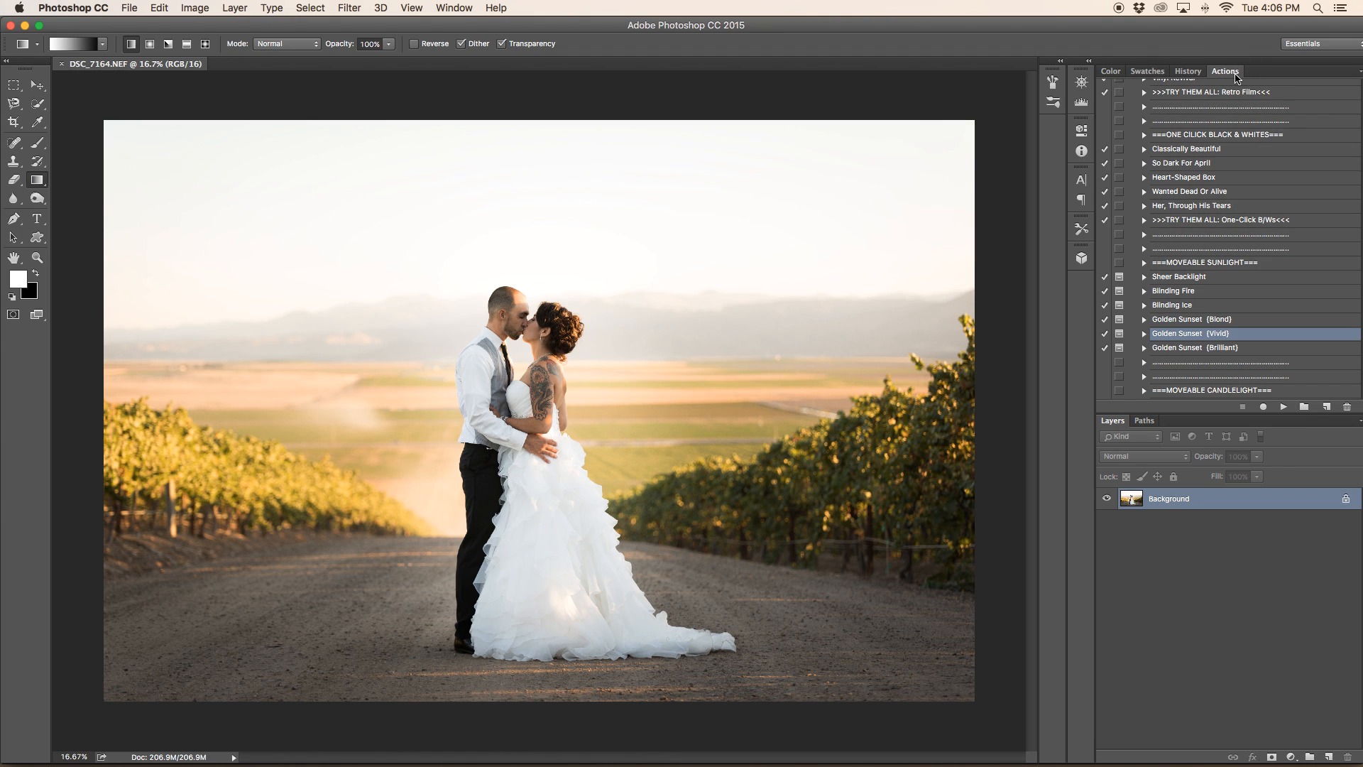
{"action": "left_click", "coordinate": [1111, 71]}
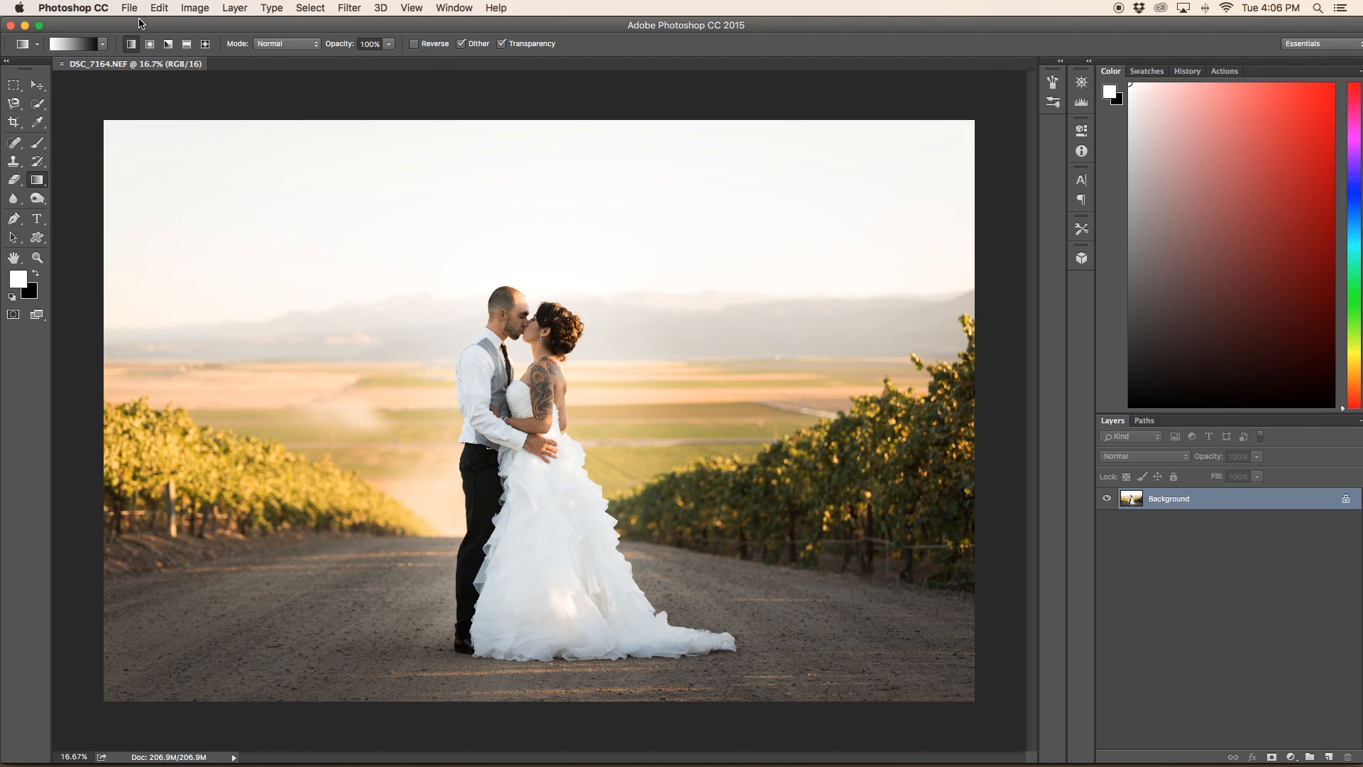
- Open Photoshop's File menu to reach Place Embedded
{"action": "left_click", "coordinate": [129, 8]}
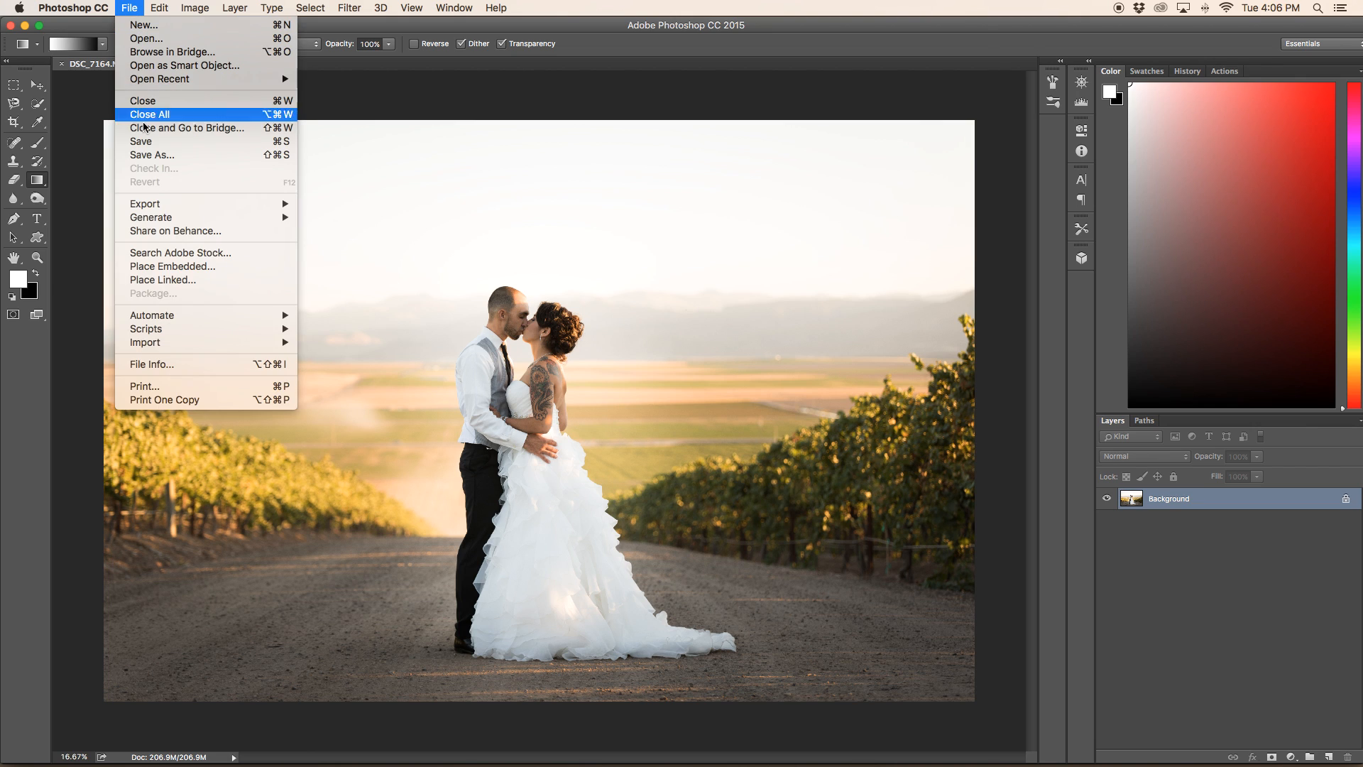
{"action": "mouse_move", "coordinate": [161, 267]}
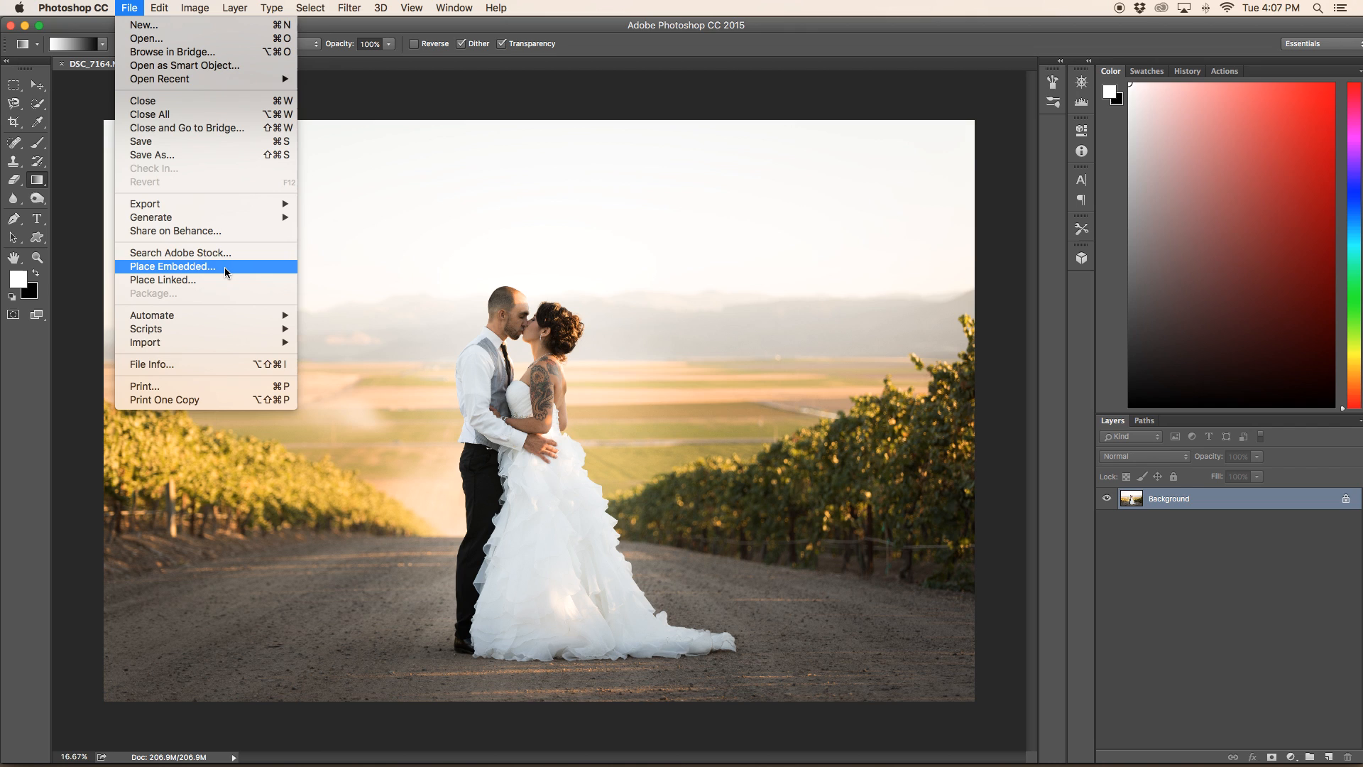
{"action": "mouse_move", "coordinate": [194, 270]}
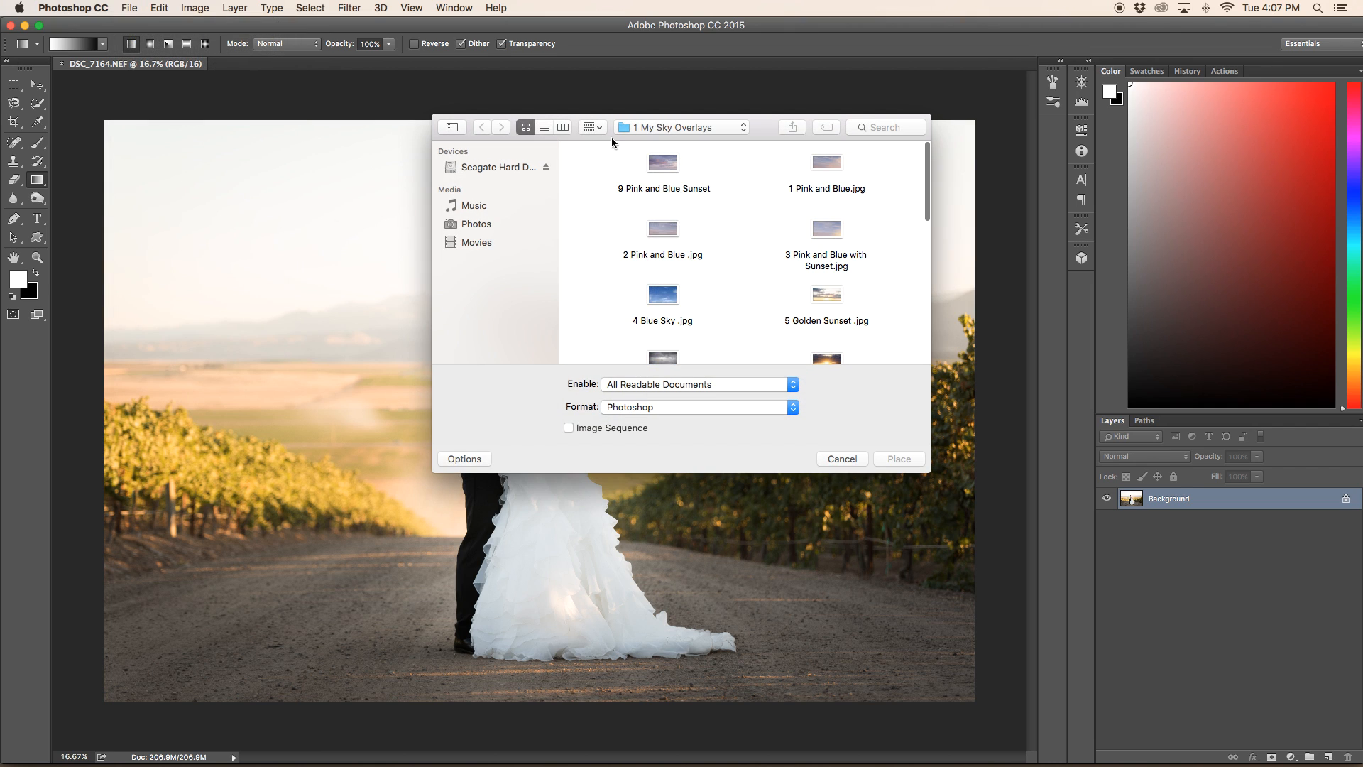
{"action": "mouse_move", "coordinate": [665, 158]}
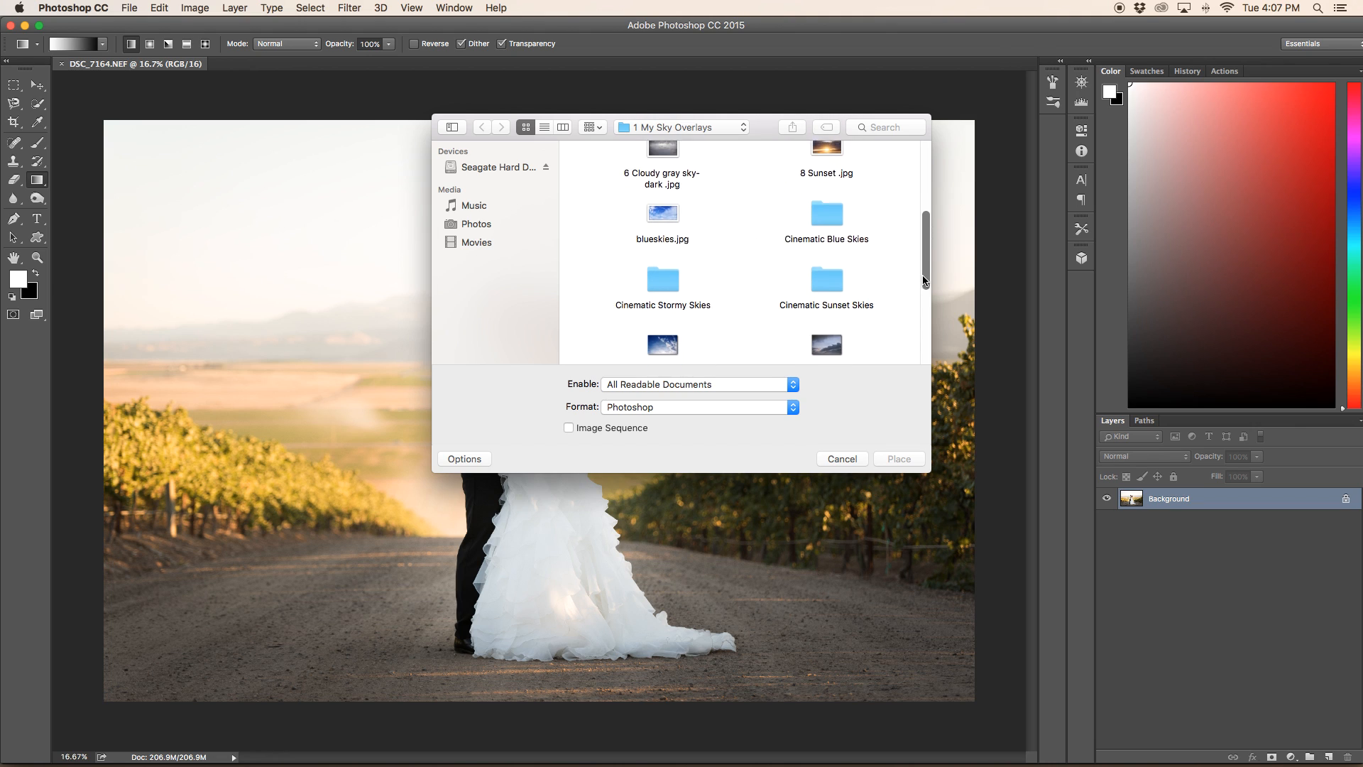
- Place the 9 Pink and Blue Sunset sky overlay into the photo as a new layer
{"action": "scroll", "scroll_direction": "down", "scroll_amount": 3}
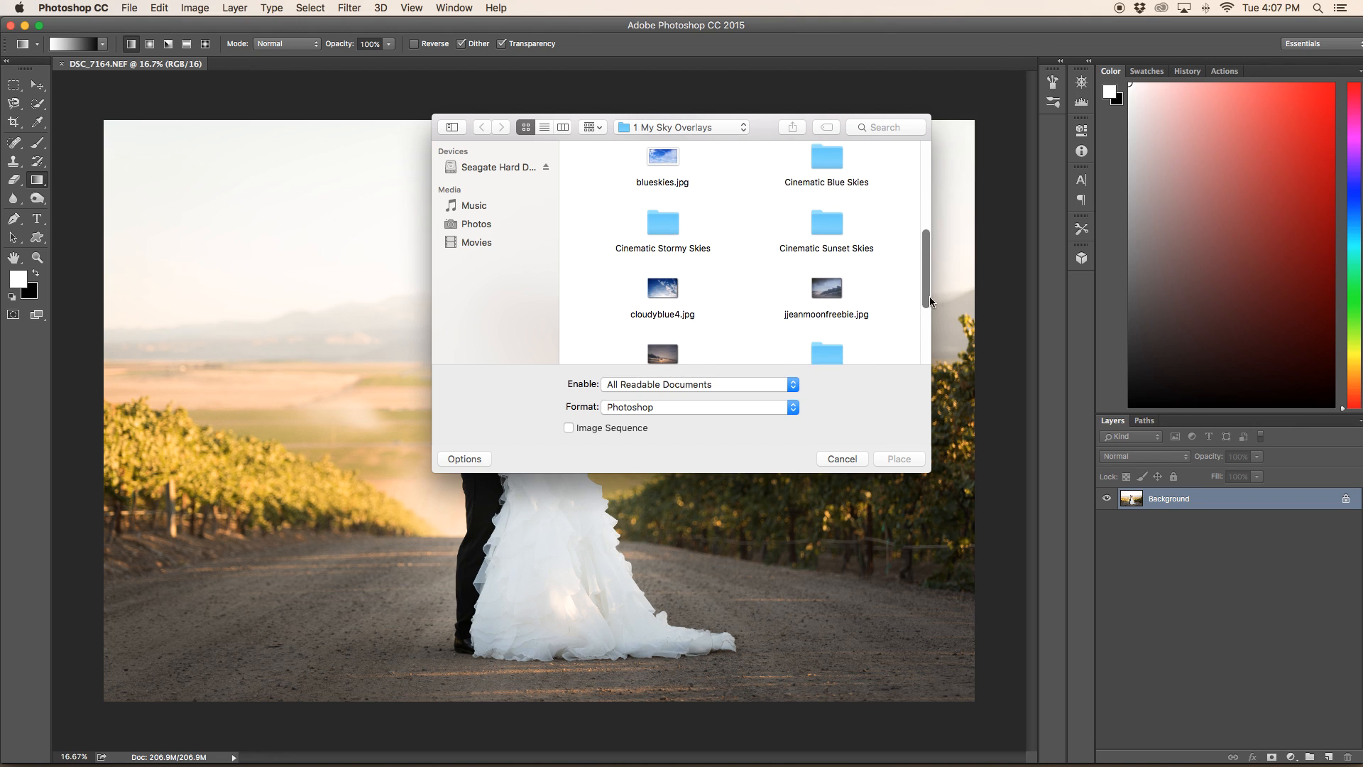
{"action": "scroll", "scroll_direction": "down", "scroll_amount": 3}
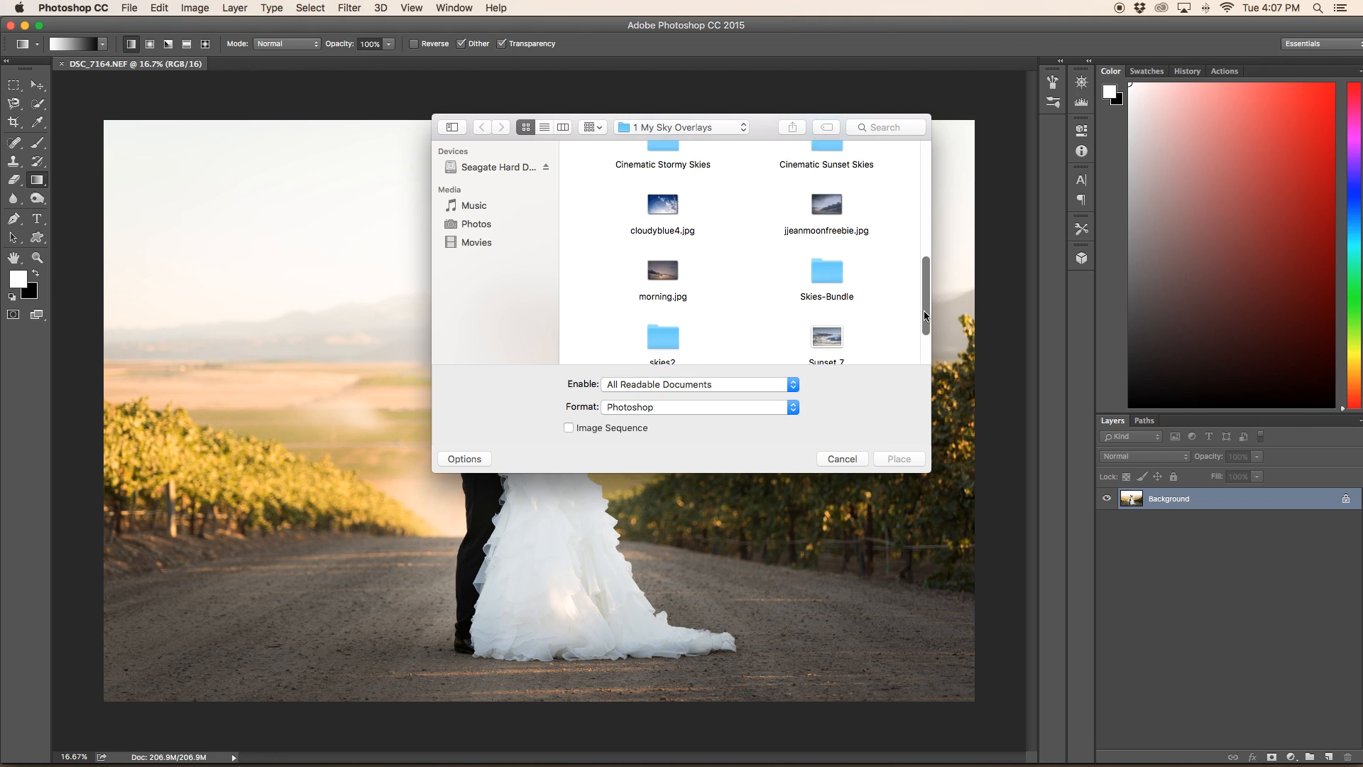
{"action": "scroll", "scroll_direction": "down", "scroll_amount": 3}
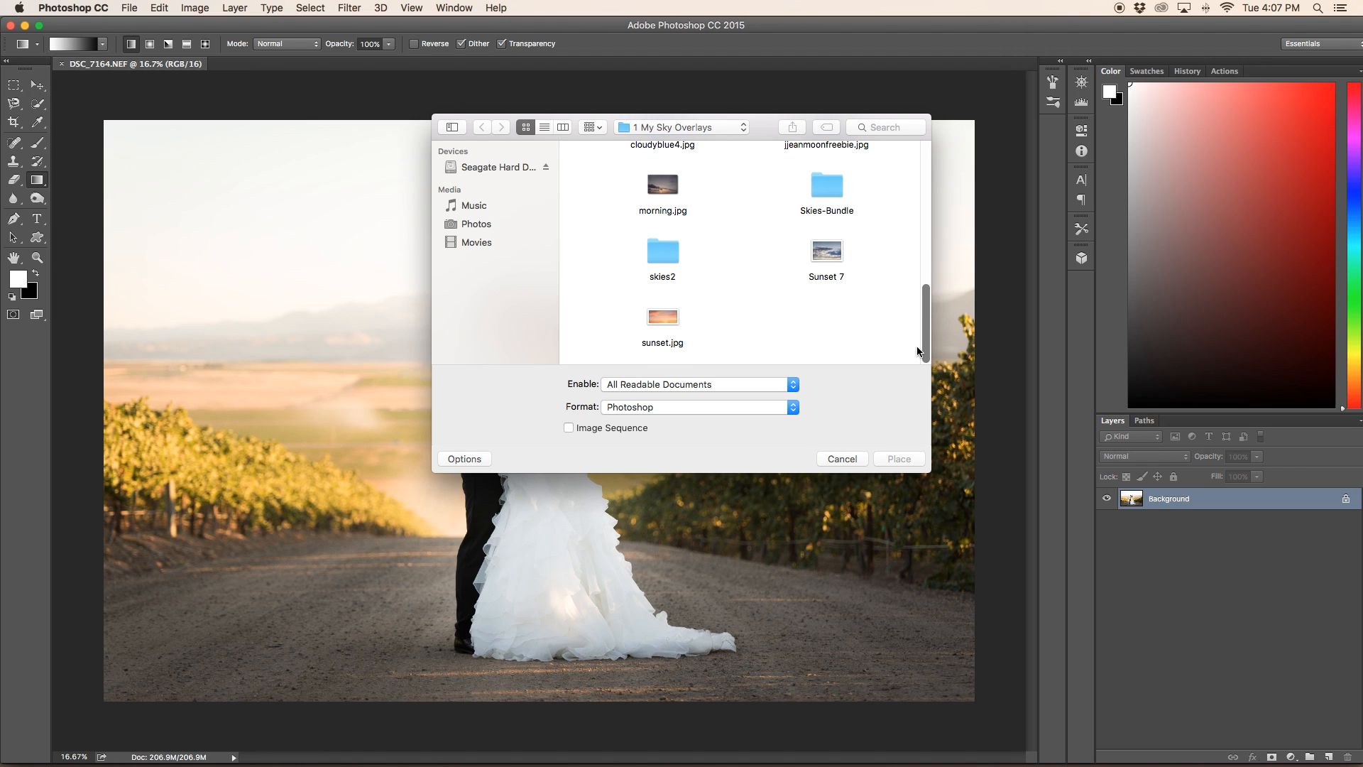
{"action": "mouse_move", "coordinate": [775, 286]}
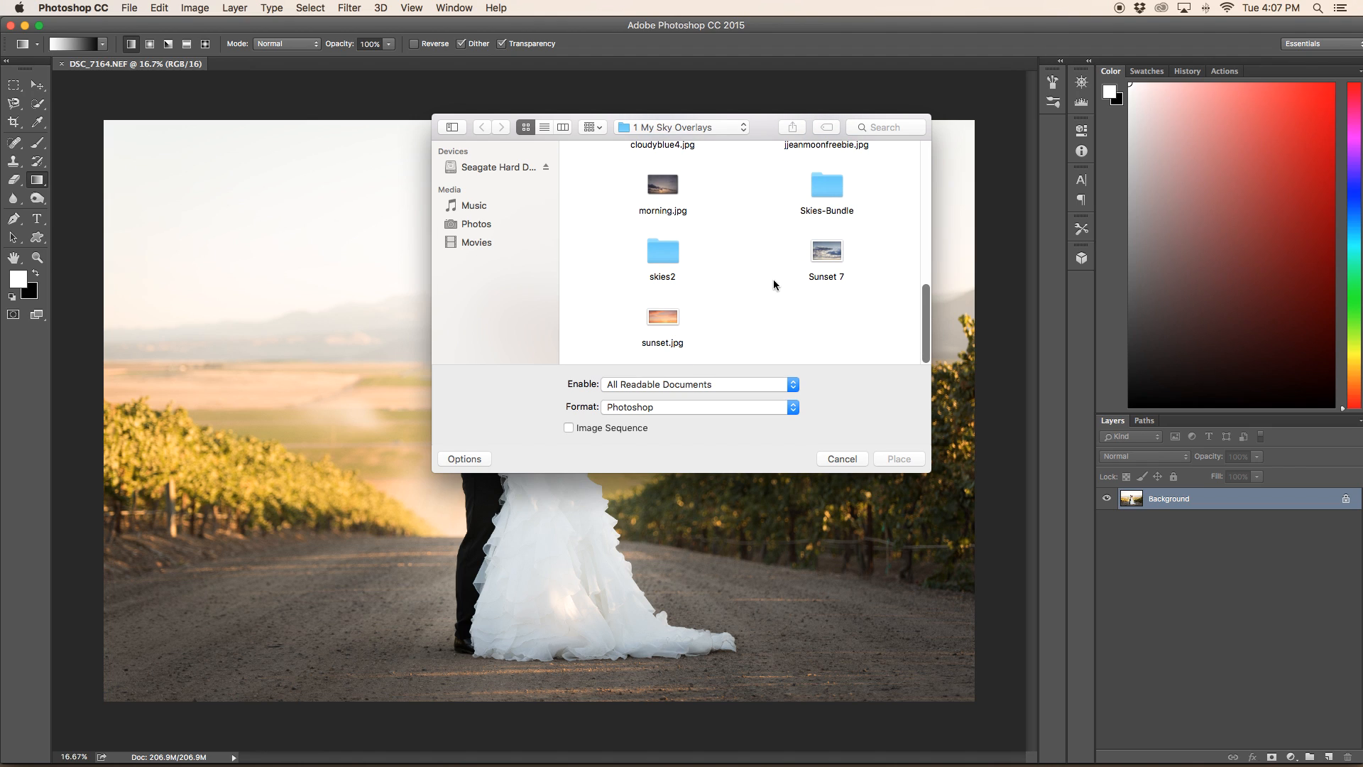
{"action": "mouse_move", "coordinate": [678, 187]}
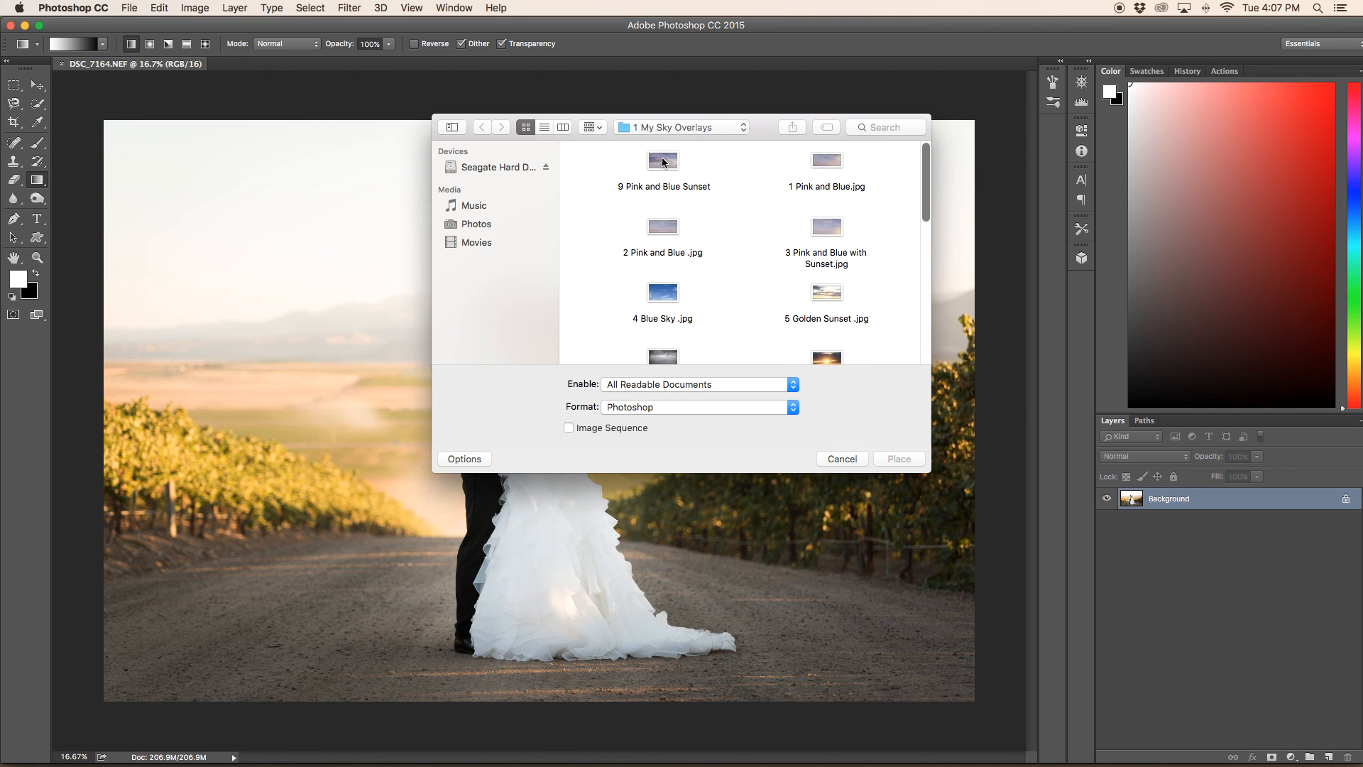
{"action": "left_click", "coordinate": [663, 161]}
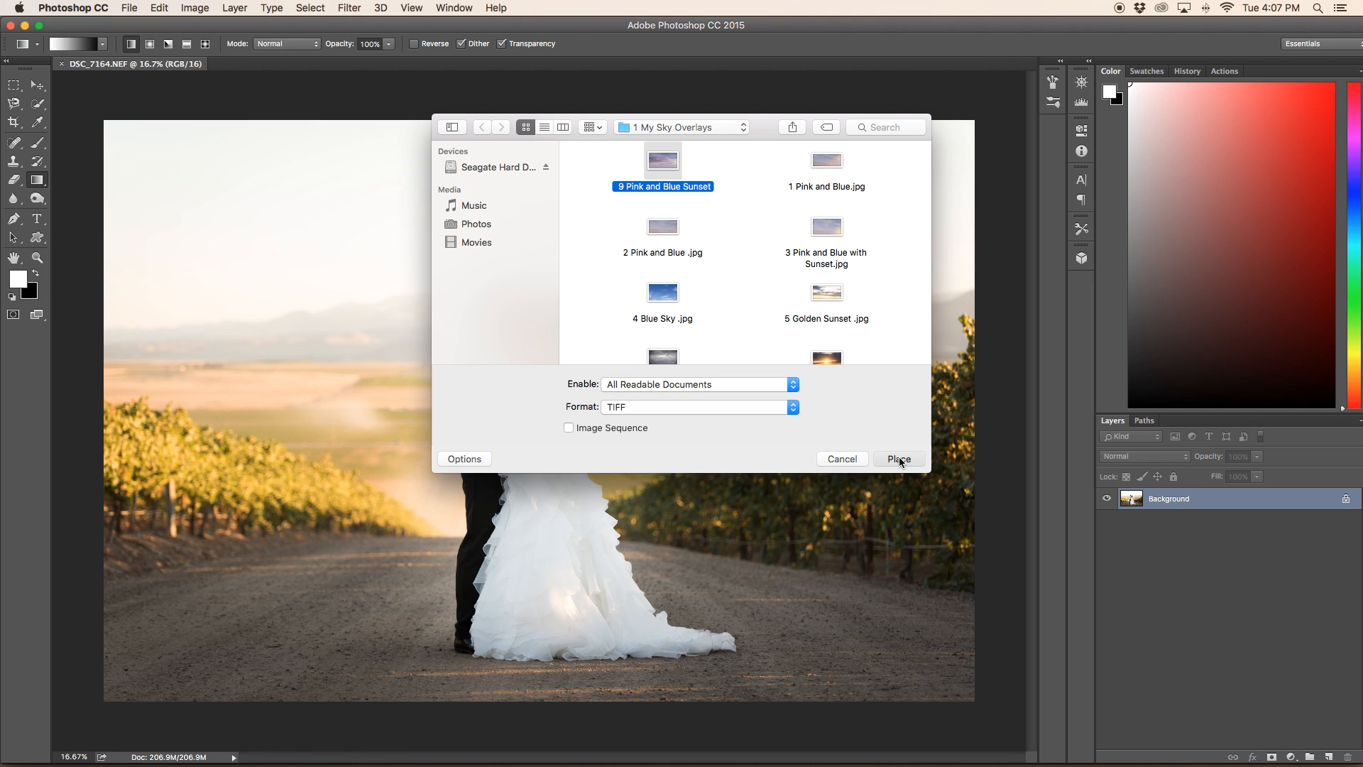
{"action": "left_click", "coordinate": [898, 458]}
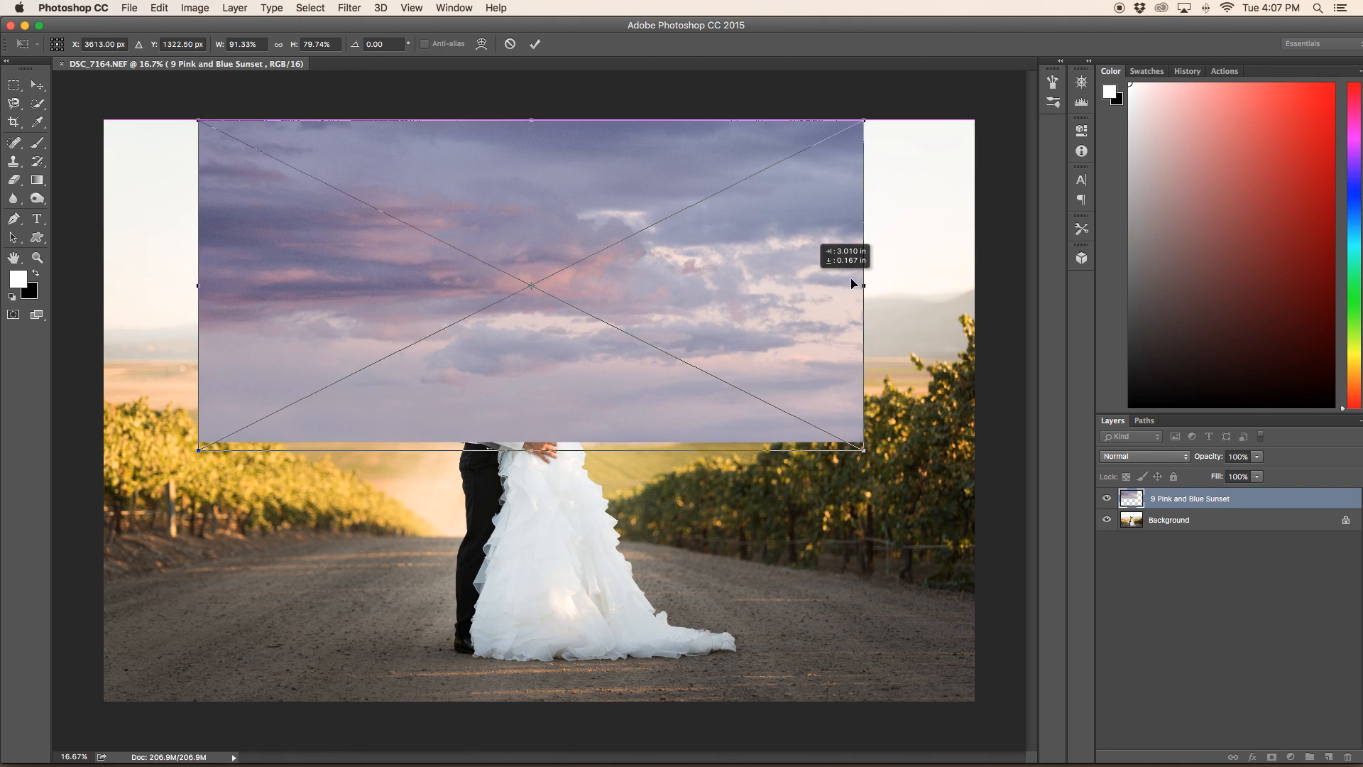
- Stretch the sunset sky layer to the photo's full width
{"action": "left_click_drag", "start_coordinate": [852, 284], "coordinate": [673, 268]}
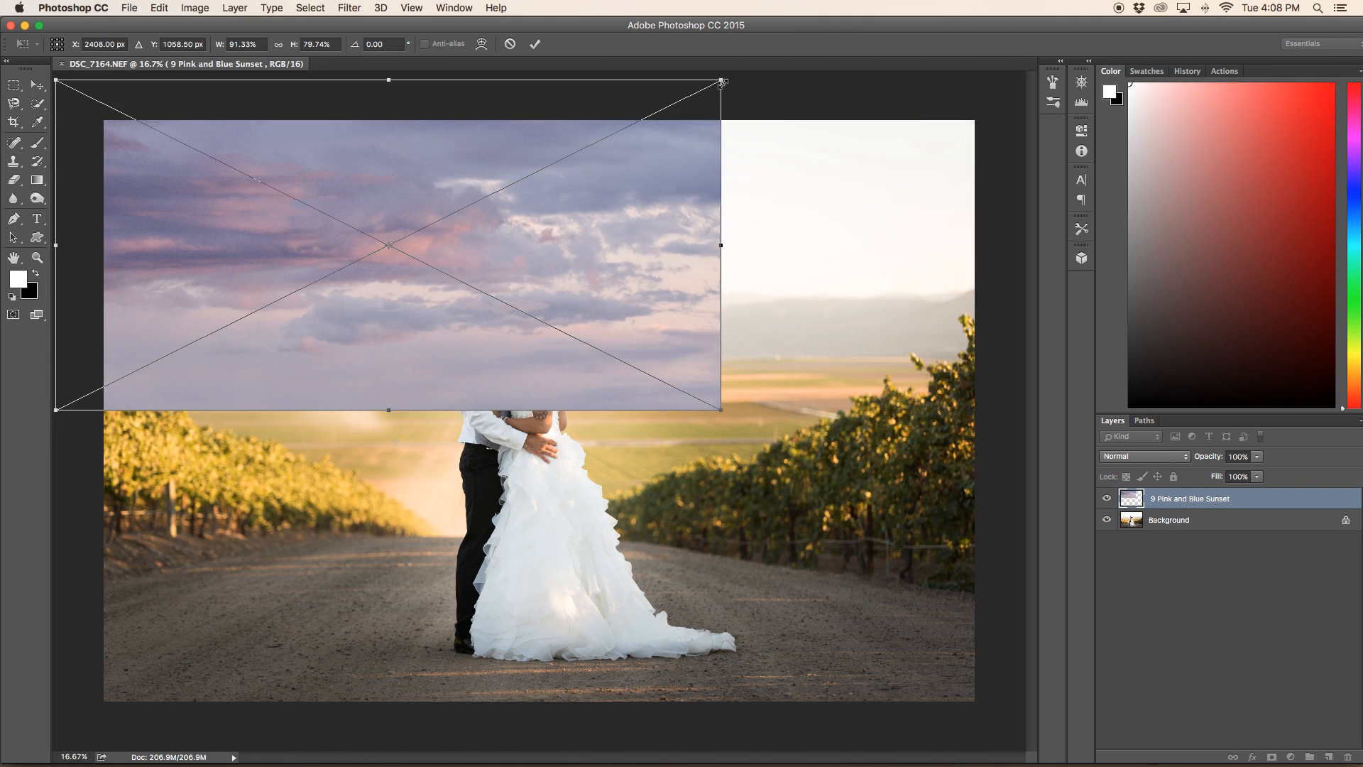
{"action": "left_click_drag", "start_coordinate": [721, 82], "coordinate": [974, 107]}
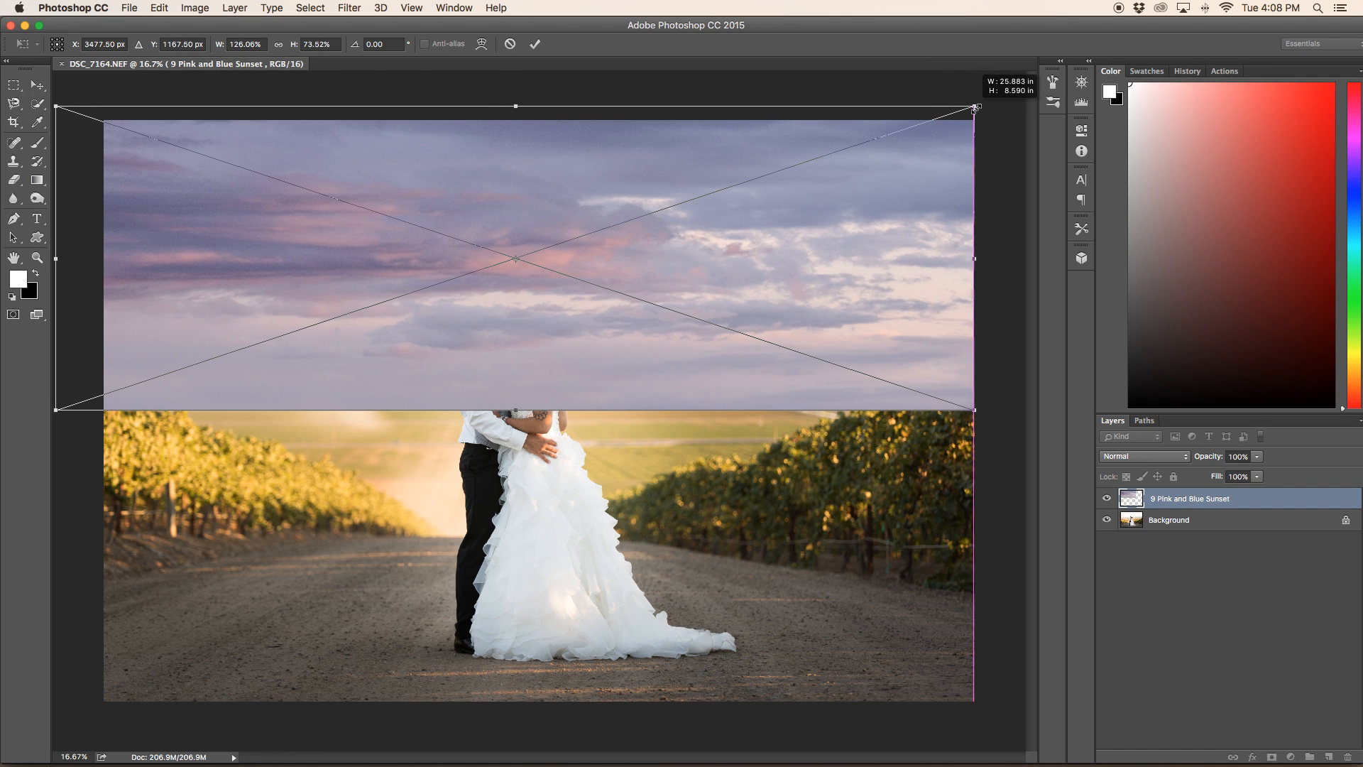
{"action": "left_click_drag", "start_coordinate": [514, 106], "coordinate": [514, 75]}
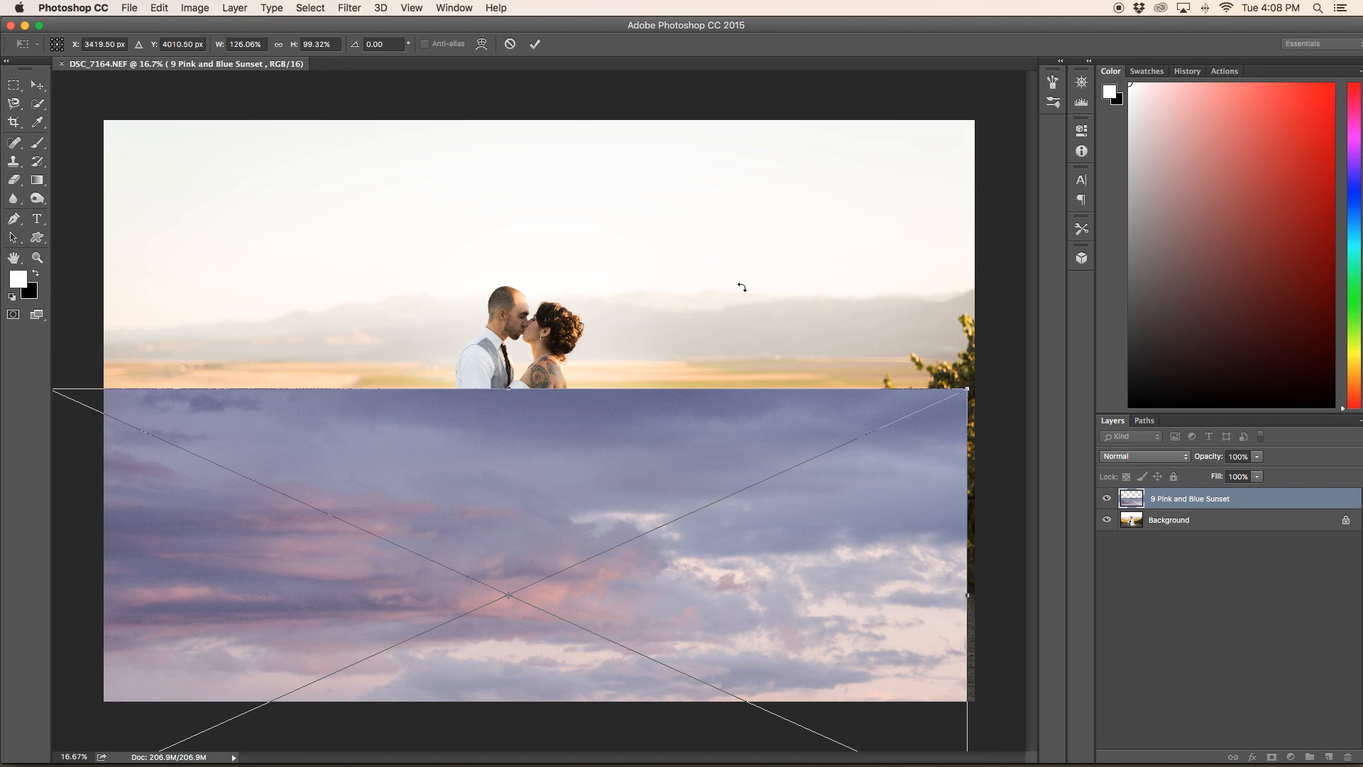
{"action": "mouse_move", "coordinate": [659, 359]}
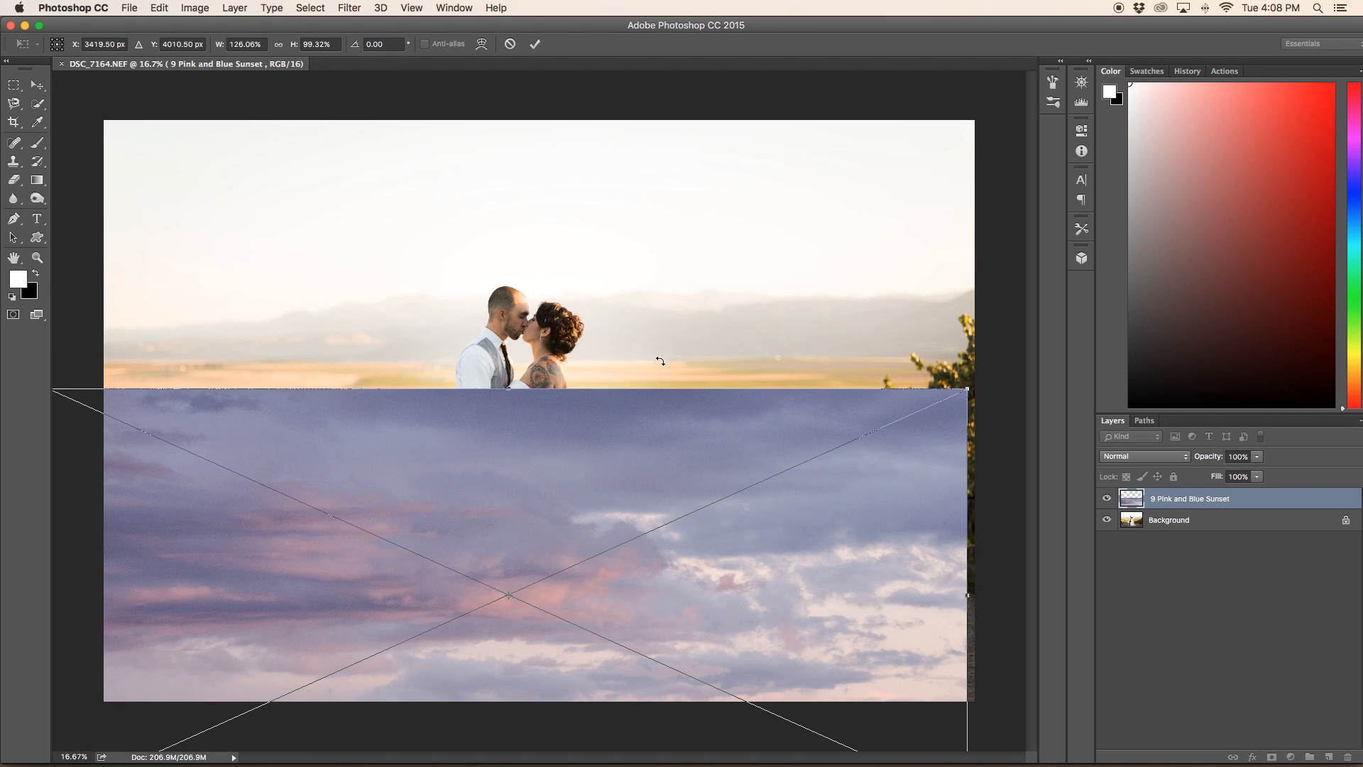
{"action": "mouse_move", "coordinate": [666, 427]}
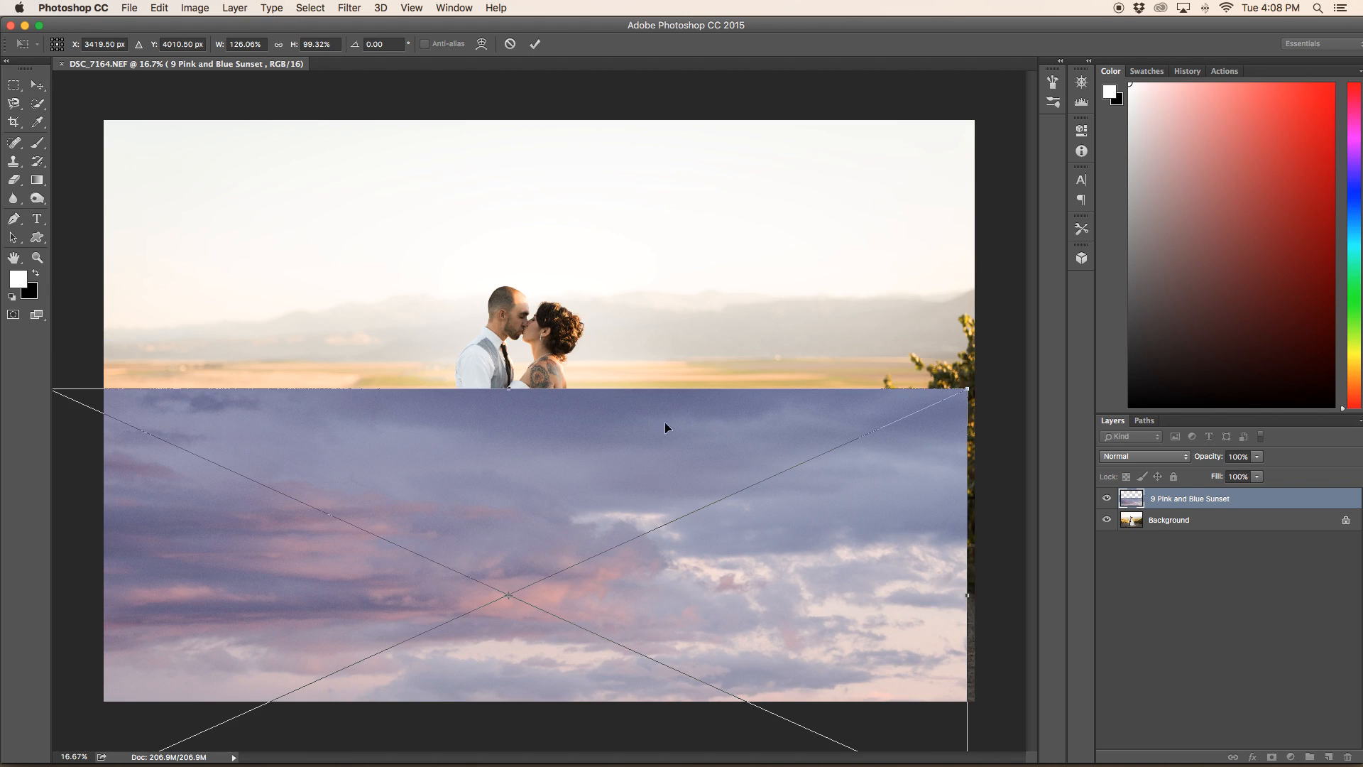
- Reposition the sky layer along the top of the photo
{"action": "left_click_drag", "start_coordinate": [666, 427], "coordinate": [687, 188]}
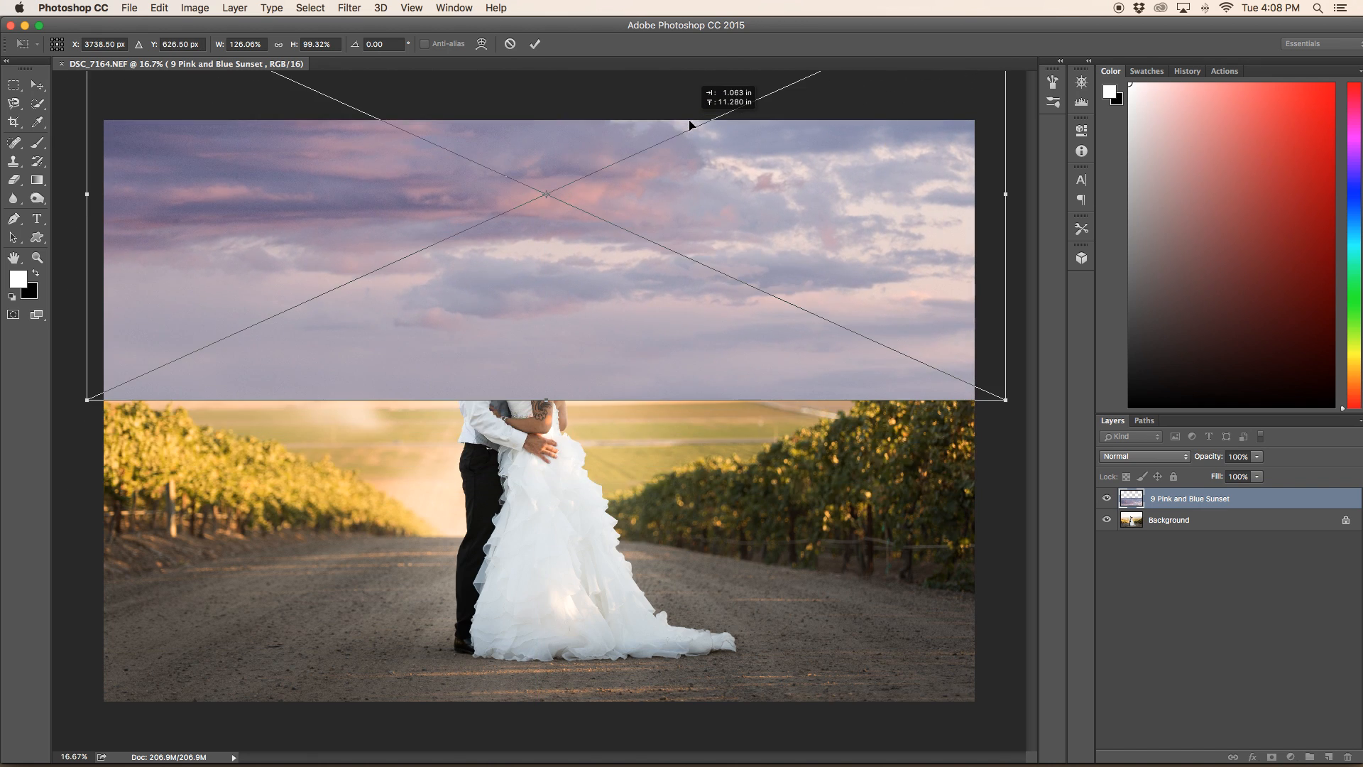
{"action": "left_click_drag", "start_coordinate": [690, 127], "coordinate": [695, 241]}
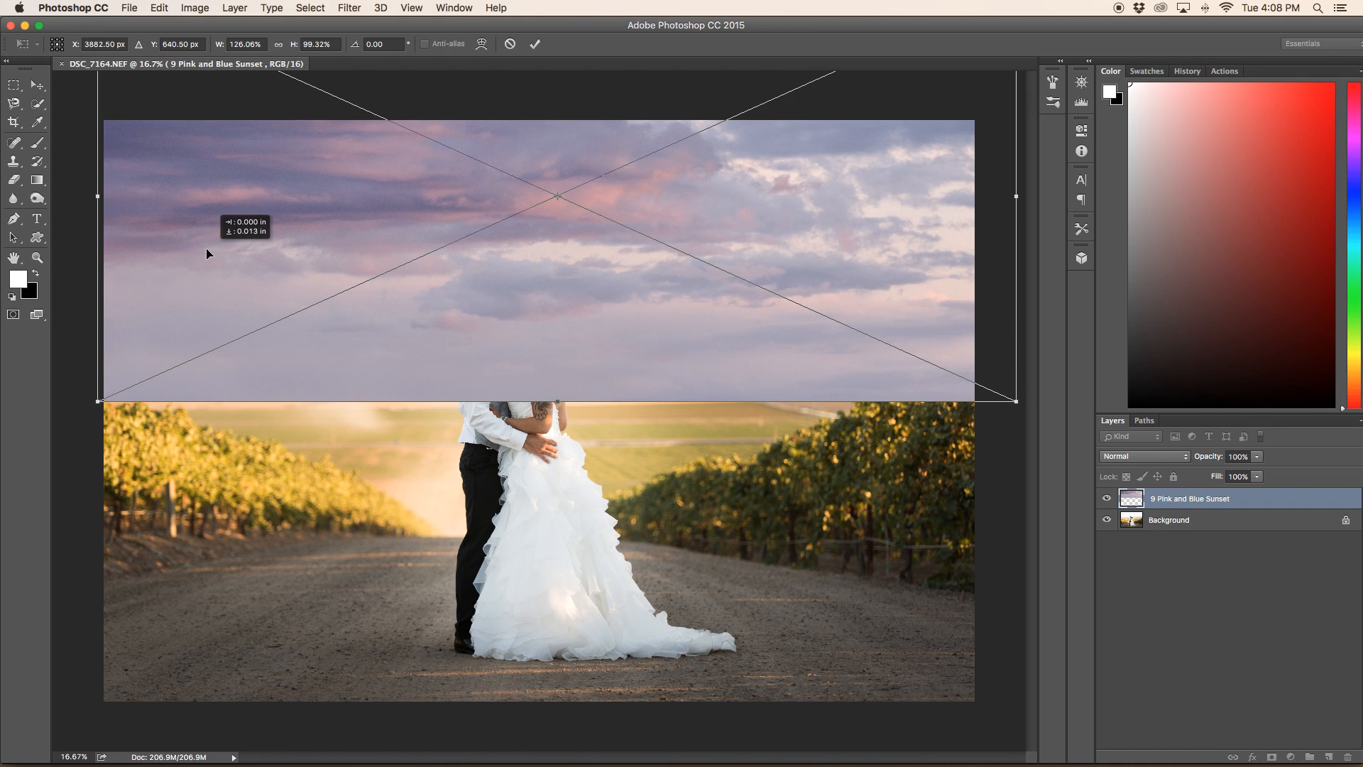
{"action": "left_click_drag", "start_coordinate": [208, 253], "coordinate": [500, 246]}
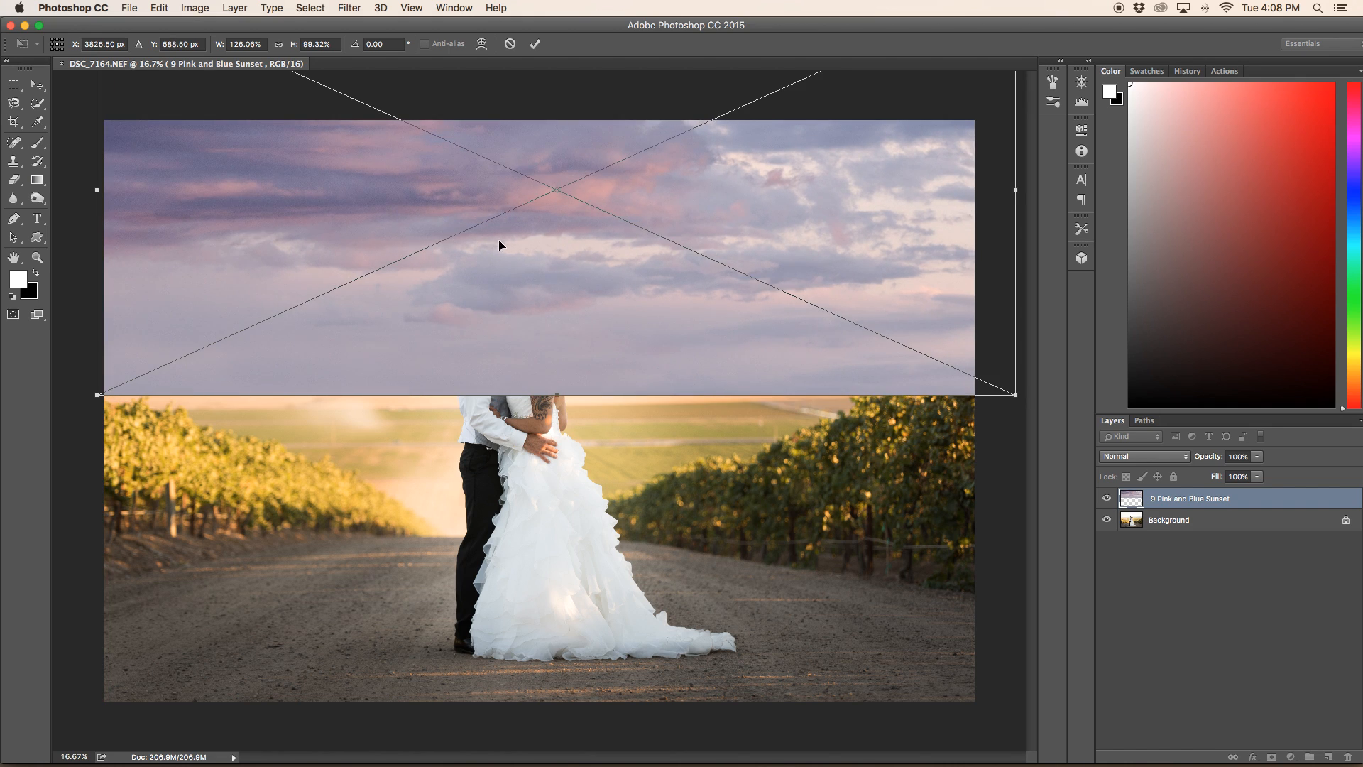
{"action": "mouse_move", "coordinate": [565, 102]}
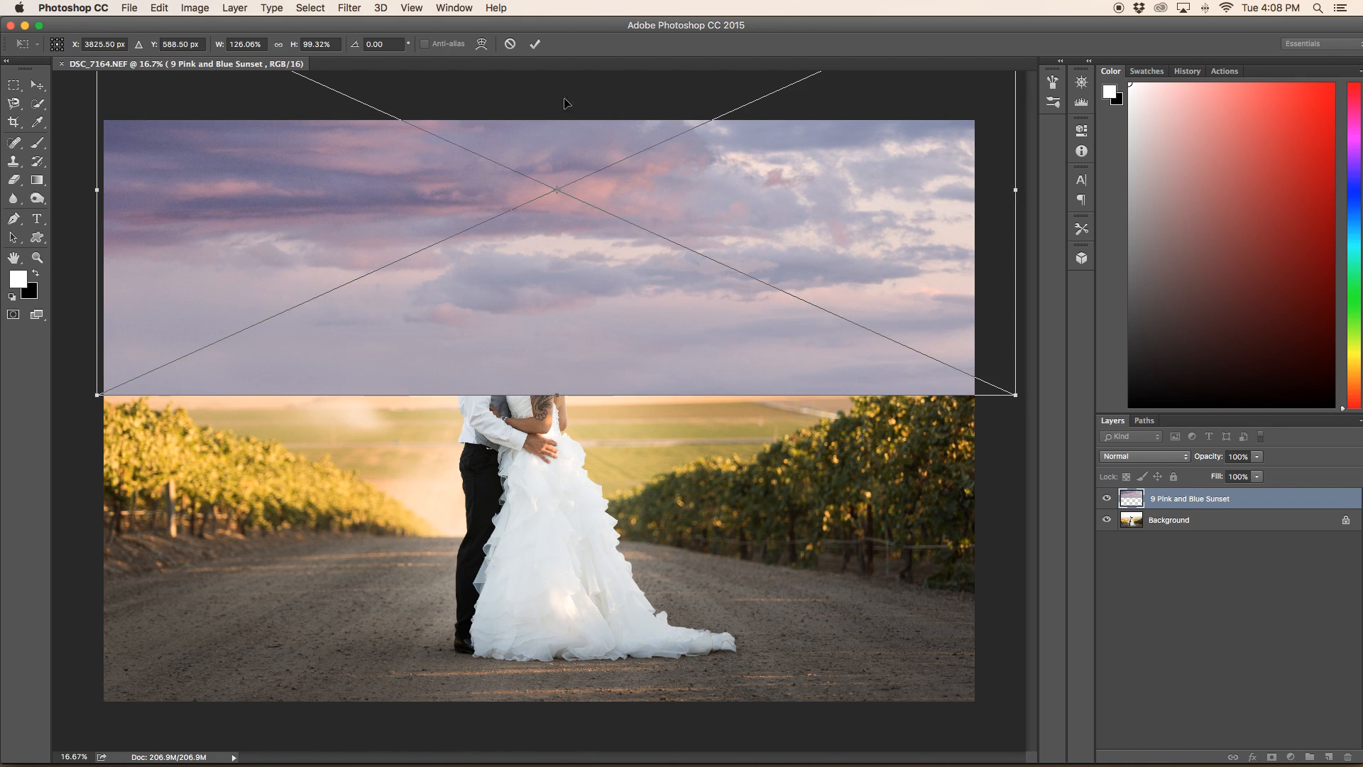
{"action": "mouse_move", "coordinate": [1075, 461]}
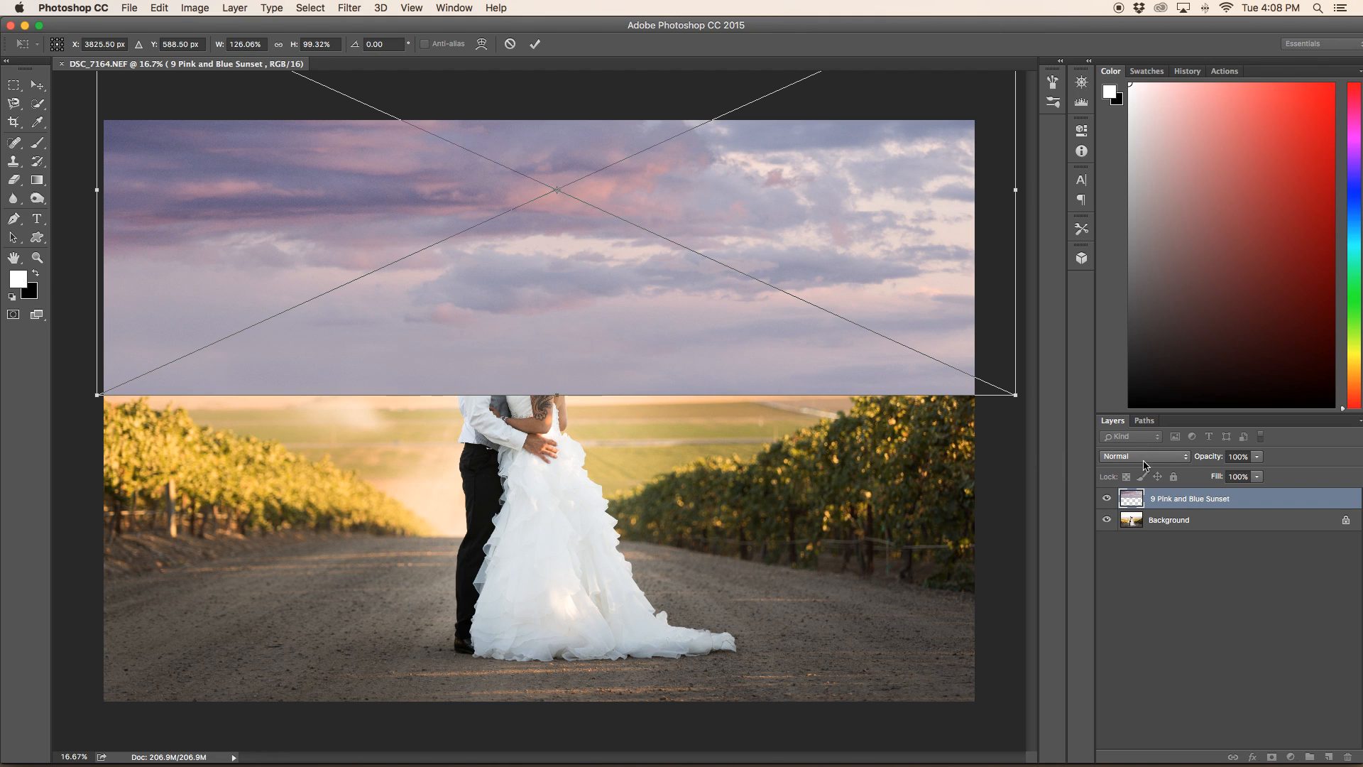
{"action": "mouse_move", "coordinate": [1190, 466]}
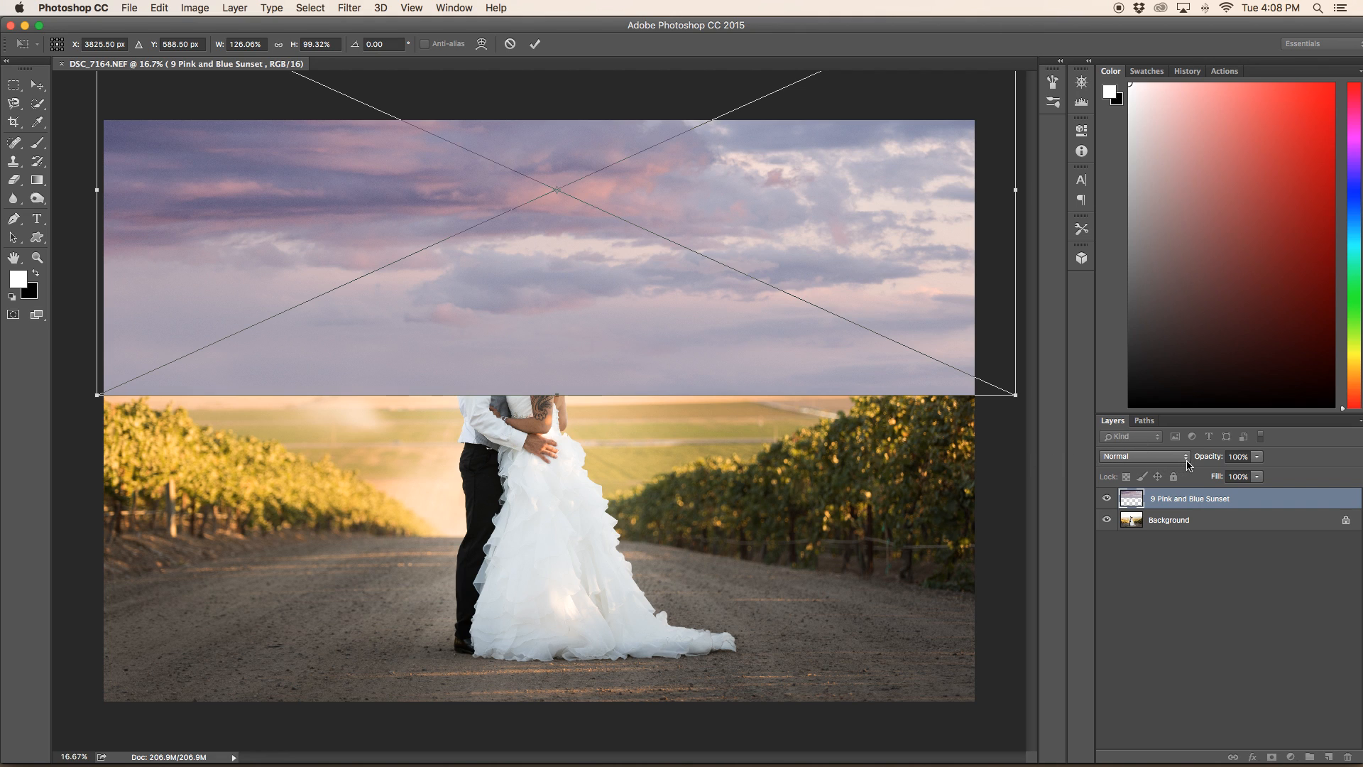
- Set the sunset sky layer's blend mode to Multiply
{"action": "left_click", "coordinate": [1139, 456]}
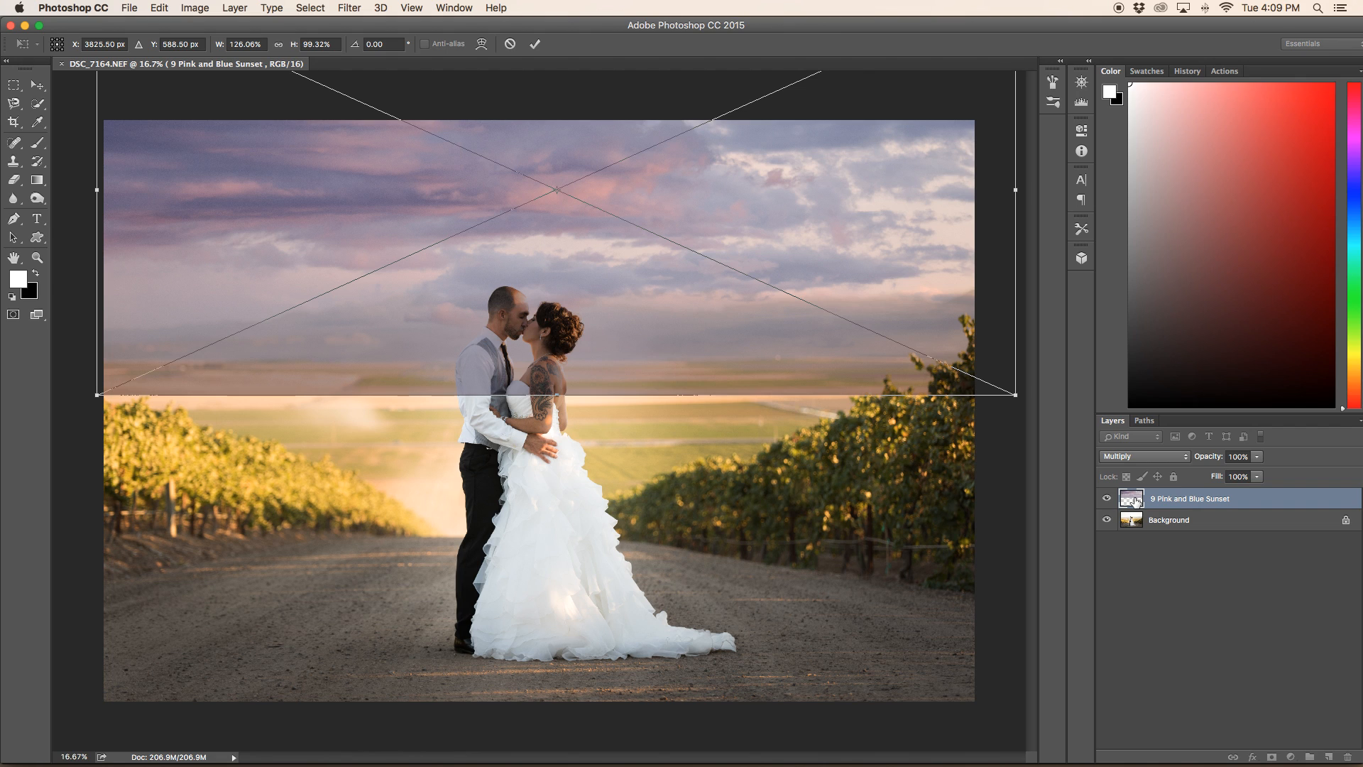
{"action": "mouse_move", "coordinate": [611, 287]}
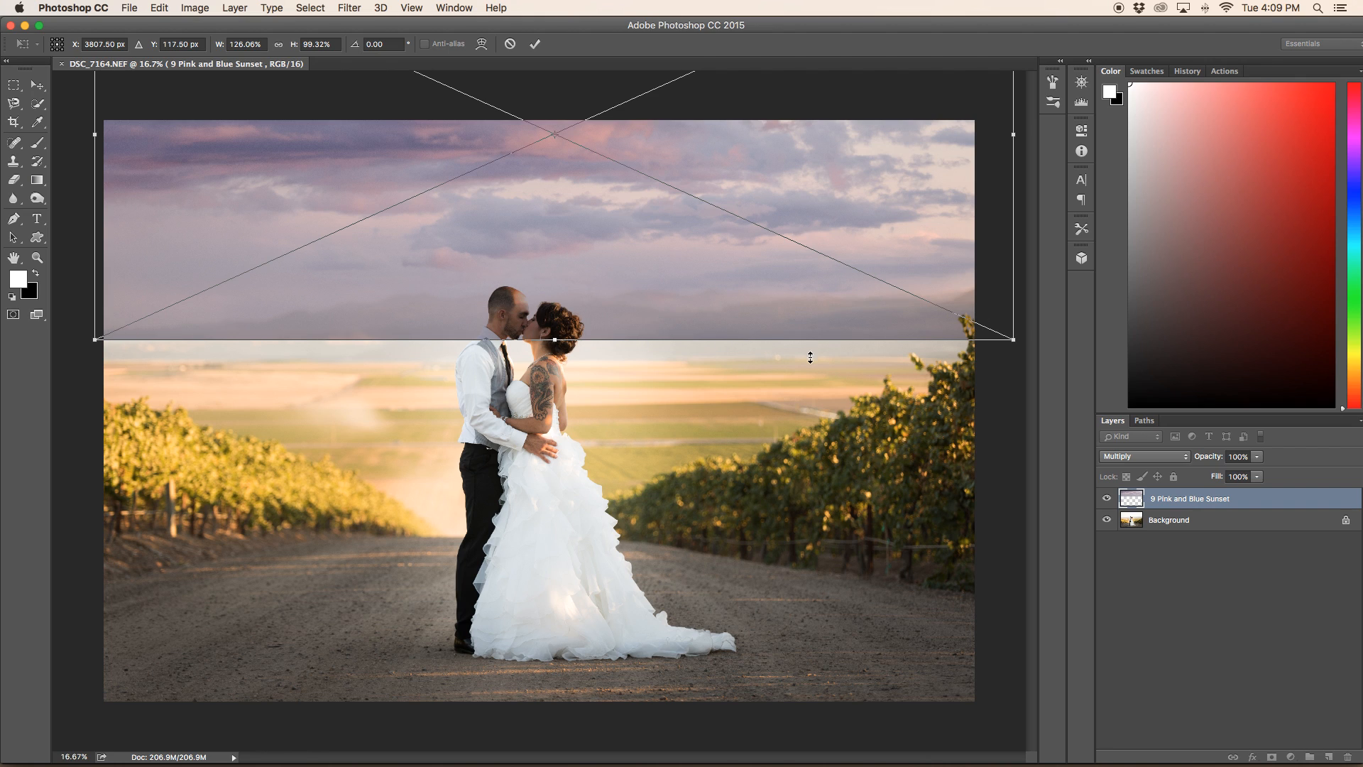
{"action": "mouse_move", "coordinate": [191, 322]}
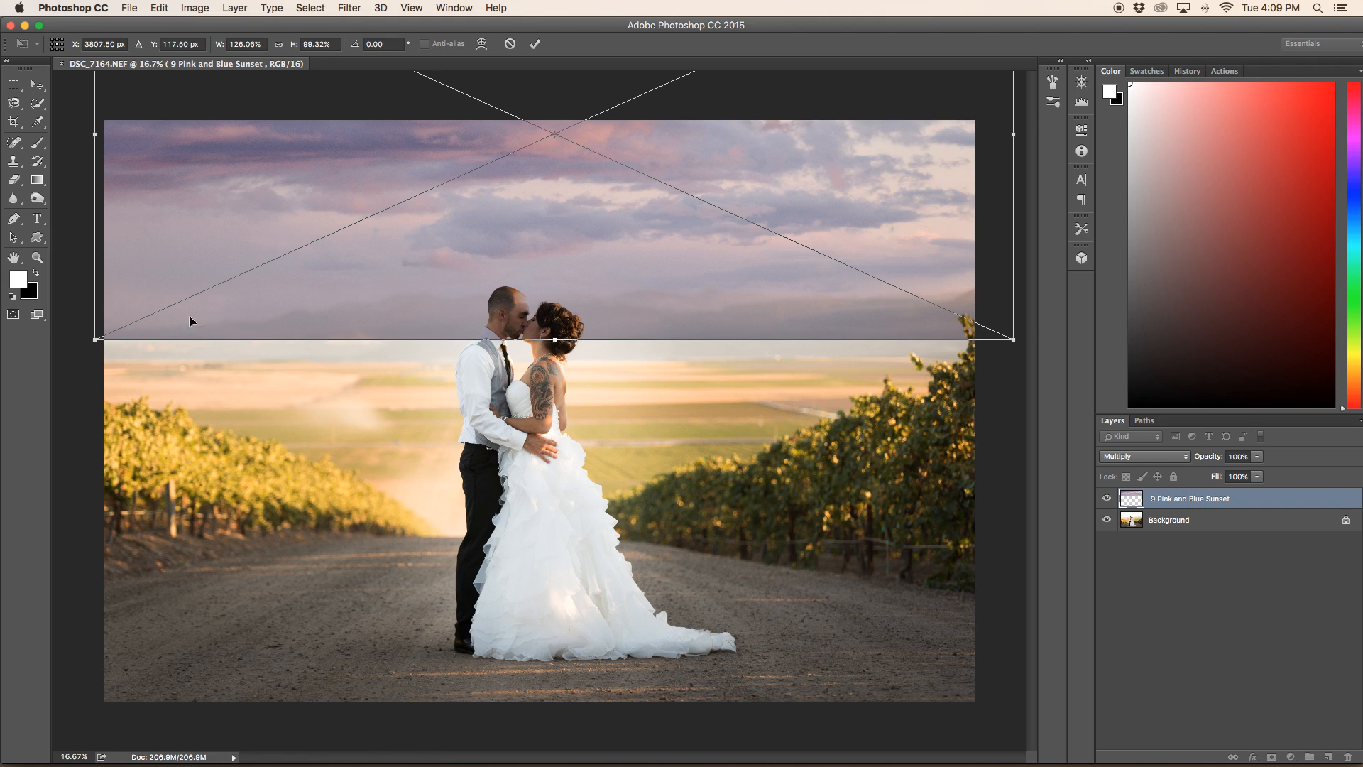
{"action": "mouse_move", "coordinate": [584, 48]}
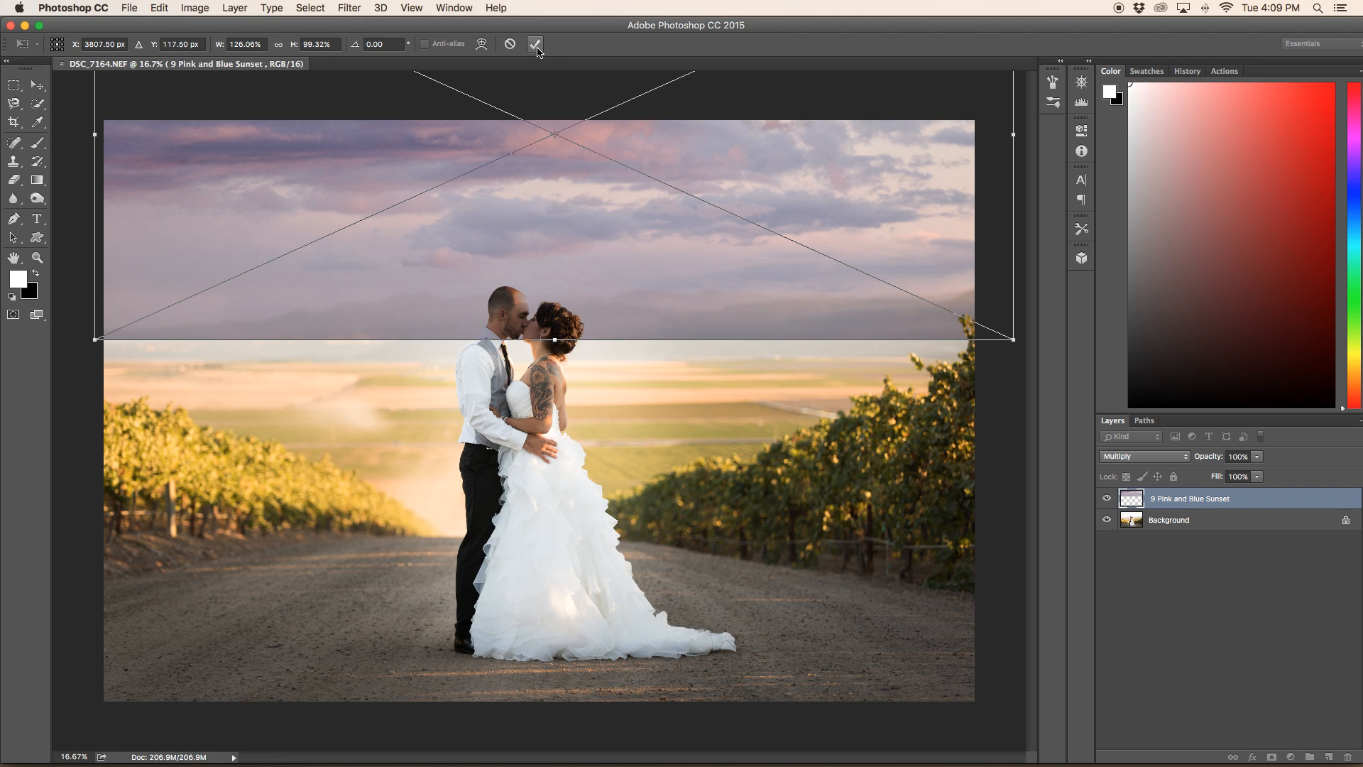
- Commit the sky layer's transform with its lower edge above the hills
{"action": "left_click", "coordinate": [537, 44]}
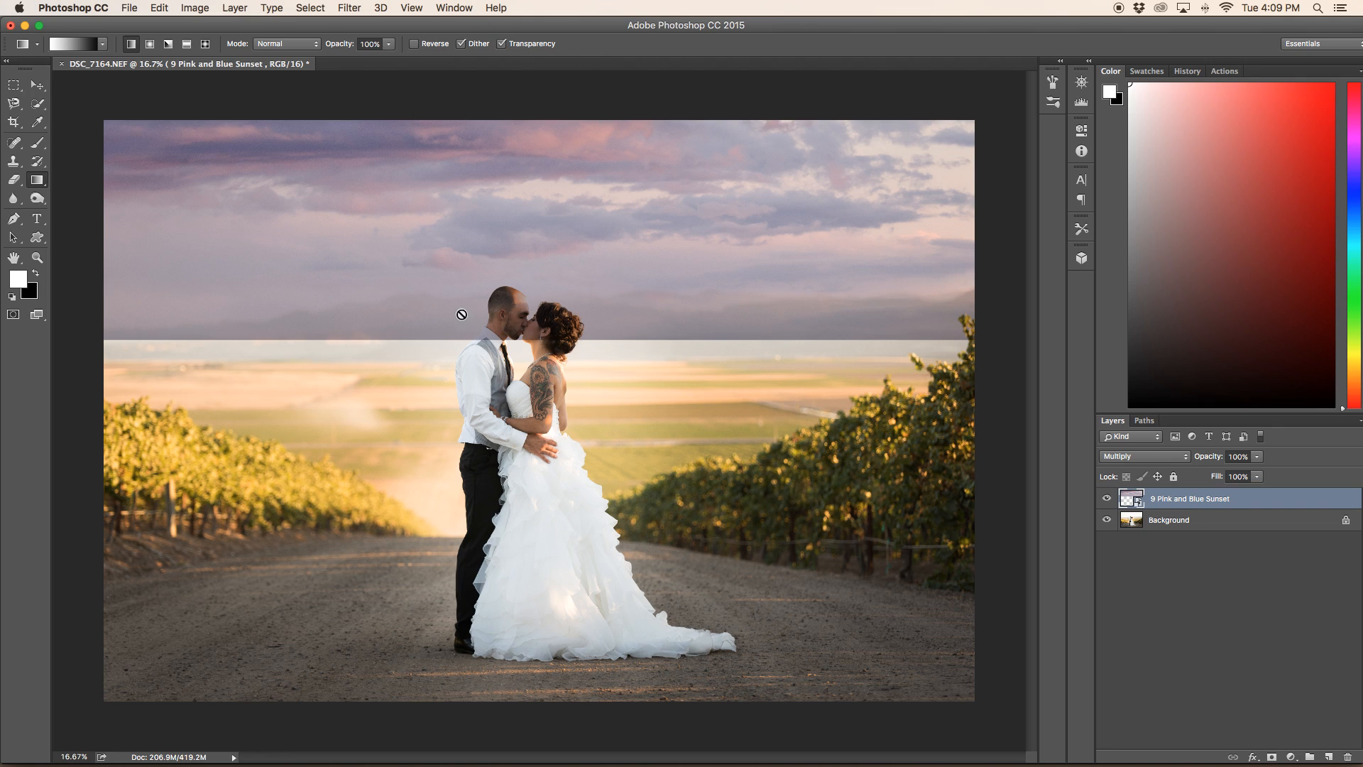
{"action": "mouse_move", "coordinate": [613, 281]}
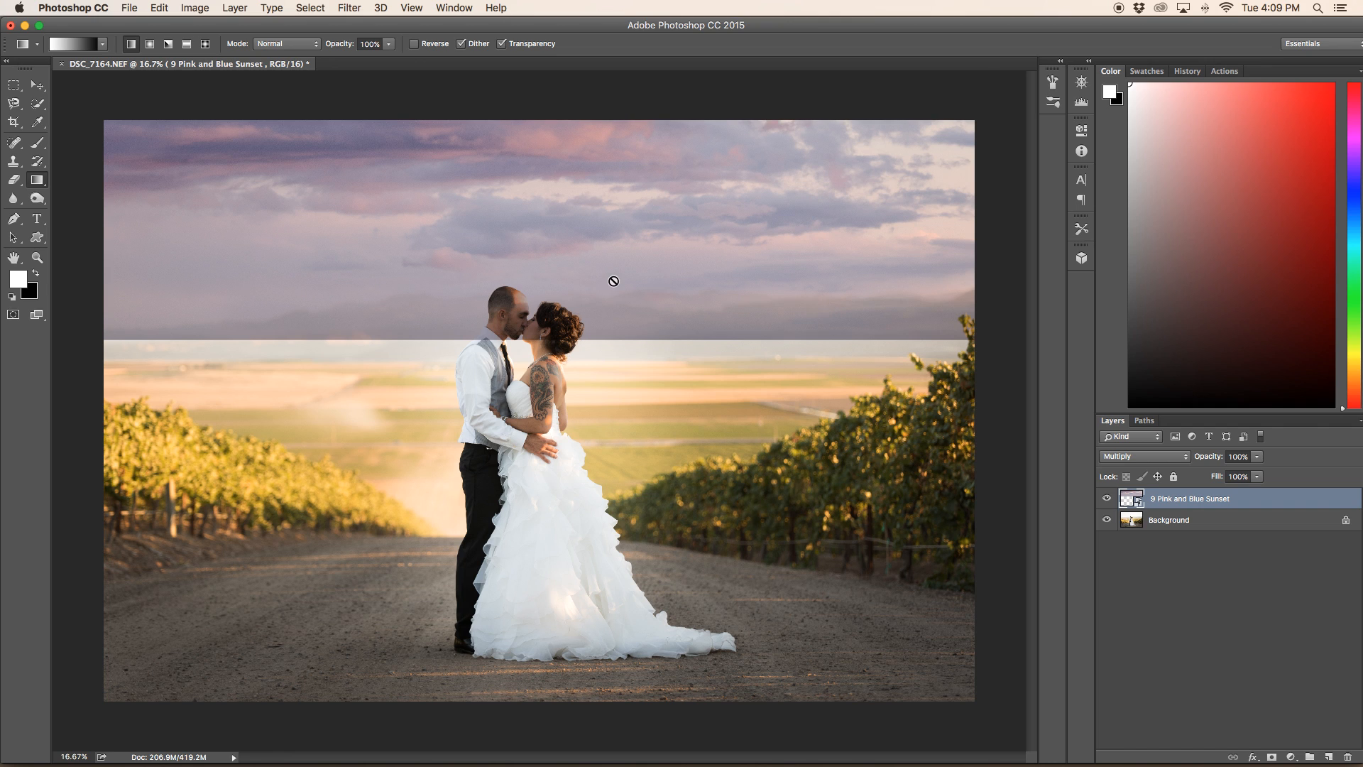
{"action": "mouse_move", "coordinate": [157, 13]}
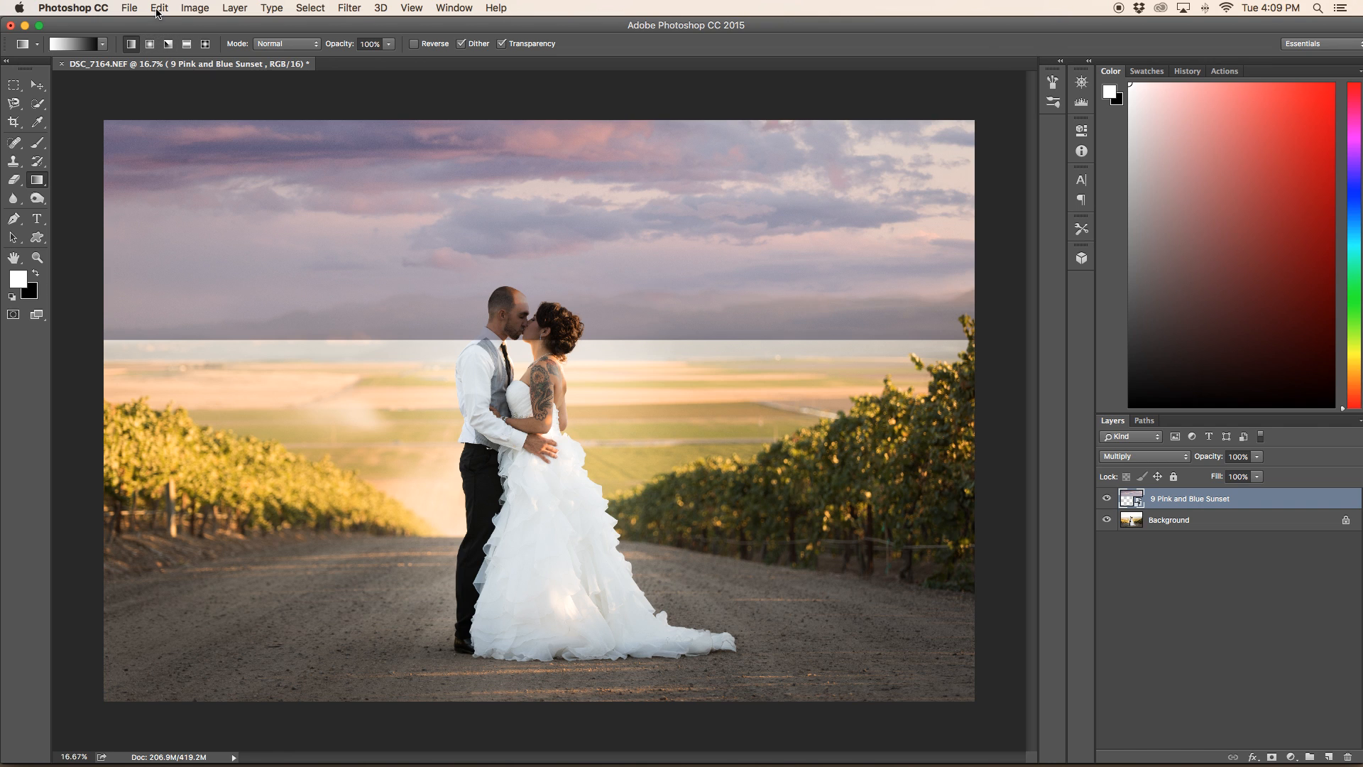
- Free Transform the sky again to raise its lower edge slightly, and commit
{"action": "left_click", "coordinate": [157, 8]}
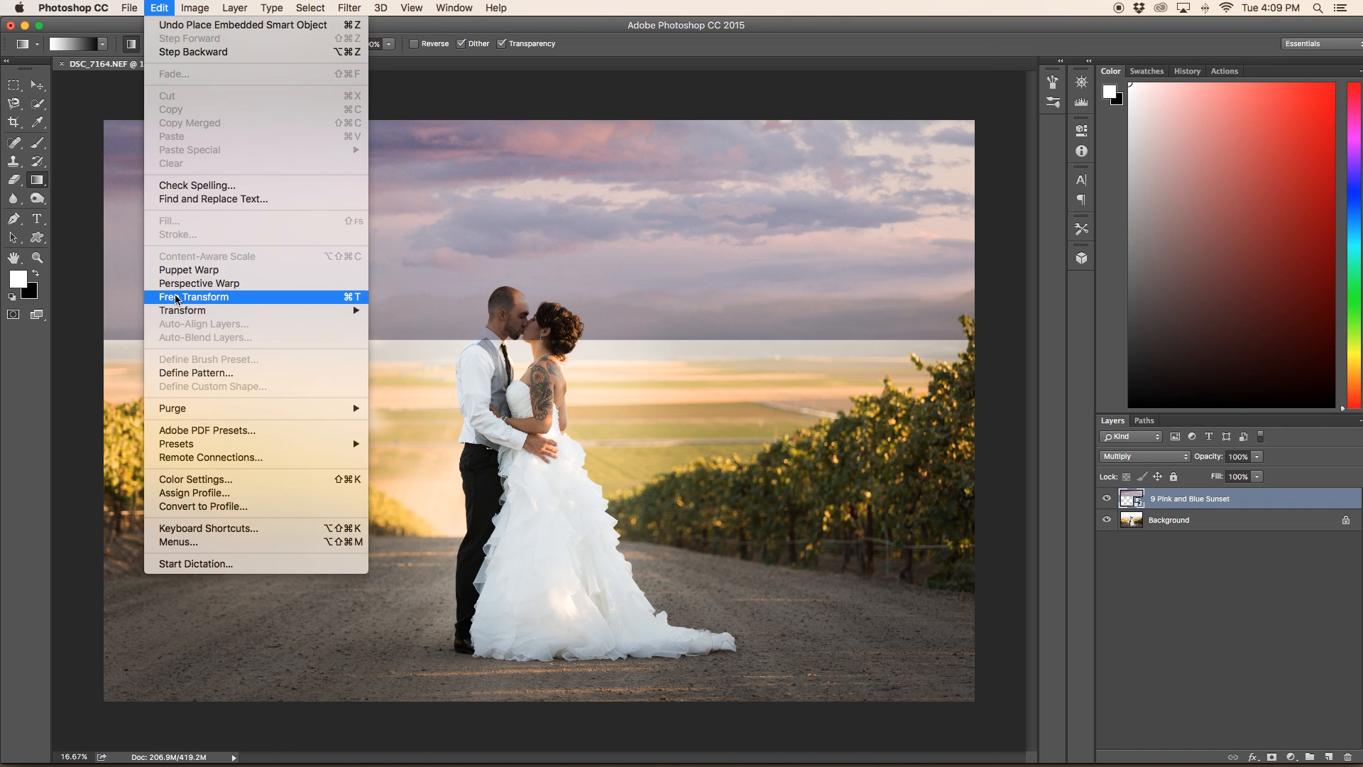
{"action": "left_click", "coordinate": [193, 297]}
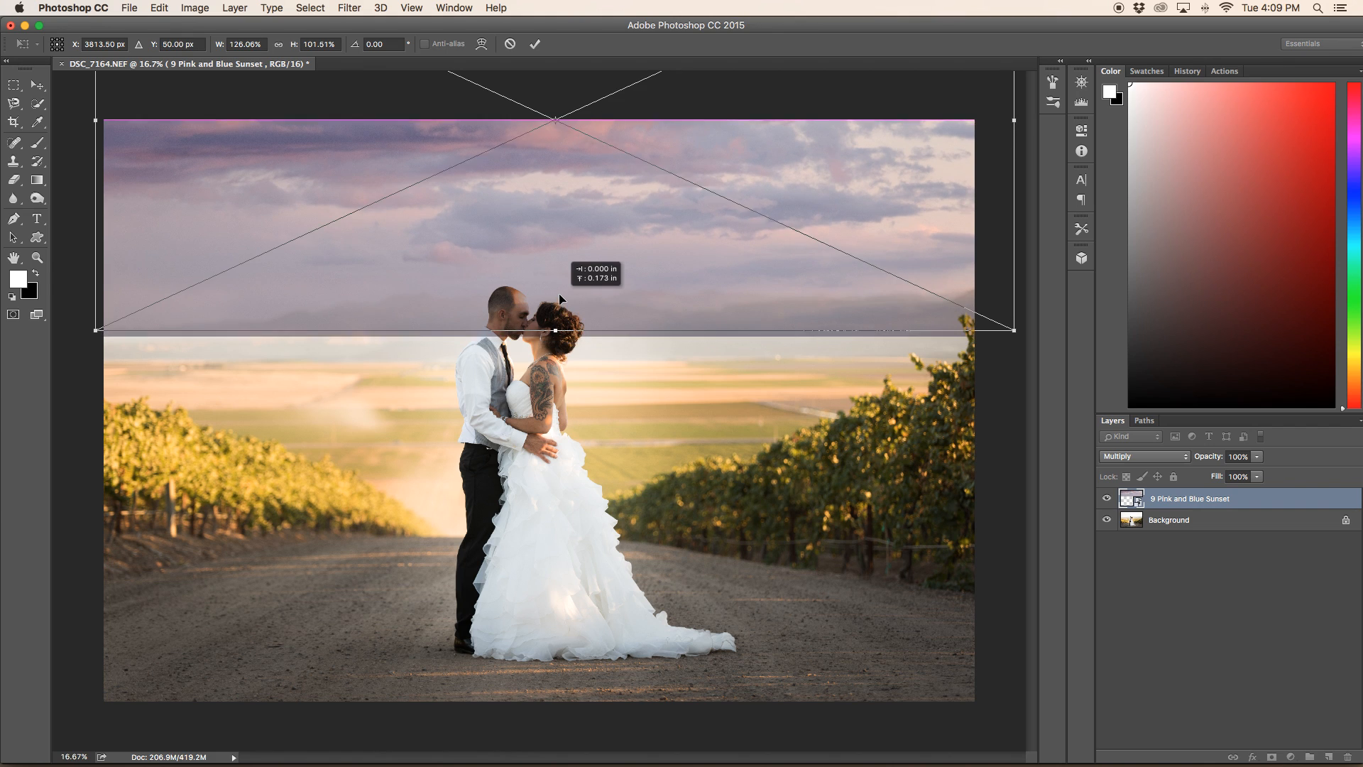
{"action": "left_click", "coordinate": [535, 44]}
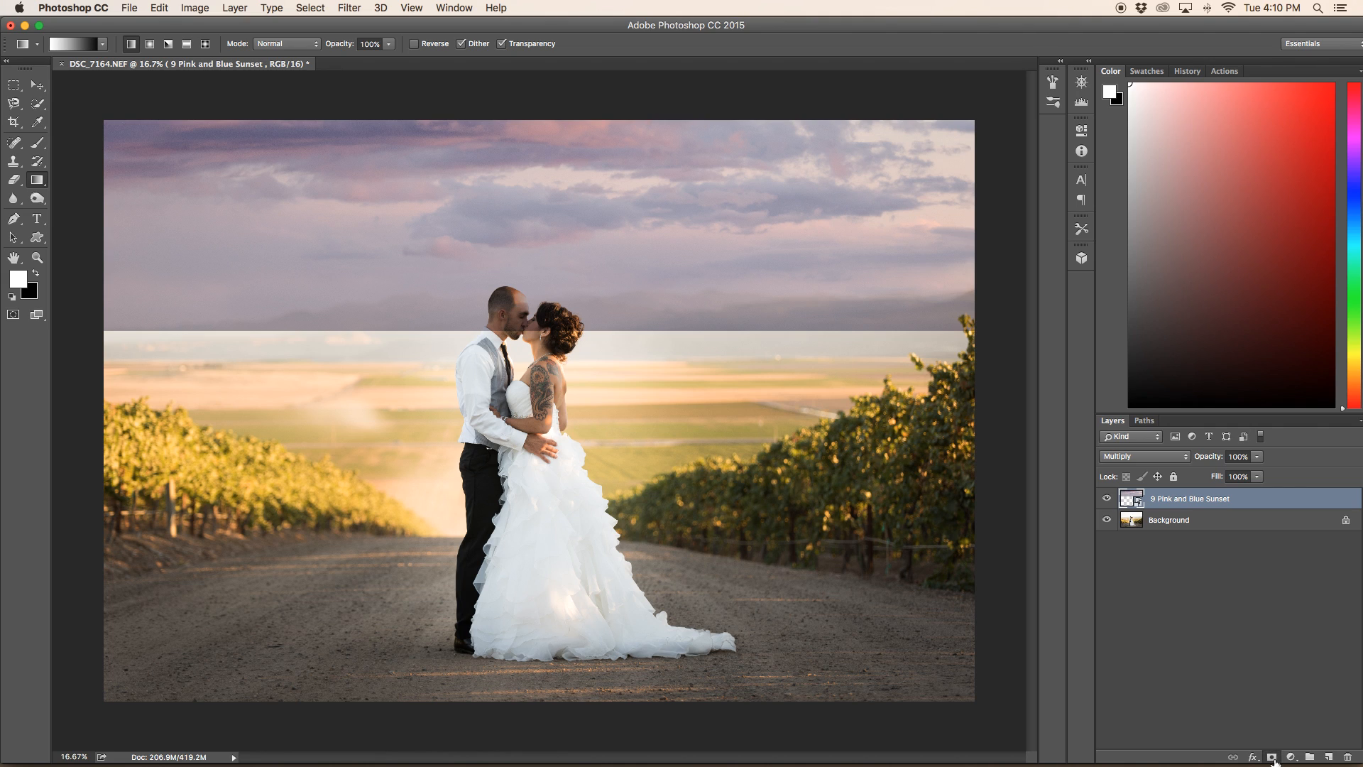
- Add a white layer mask to the sunset sky layer
{"action": "left_click", "coordinate": [1273, 757]}
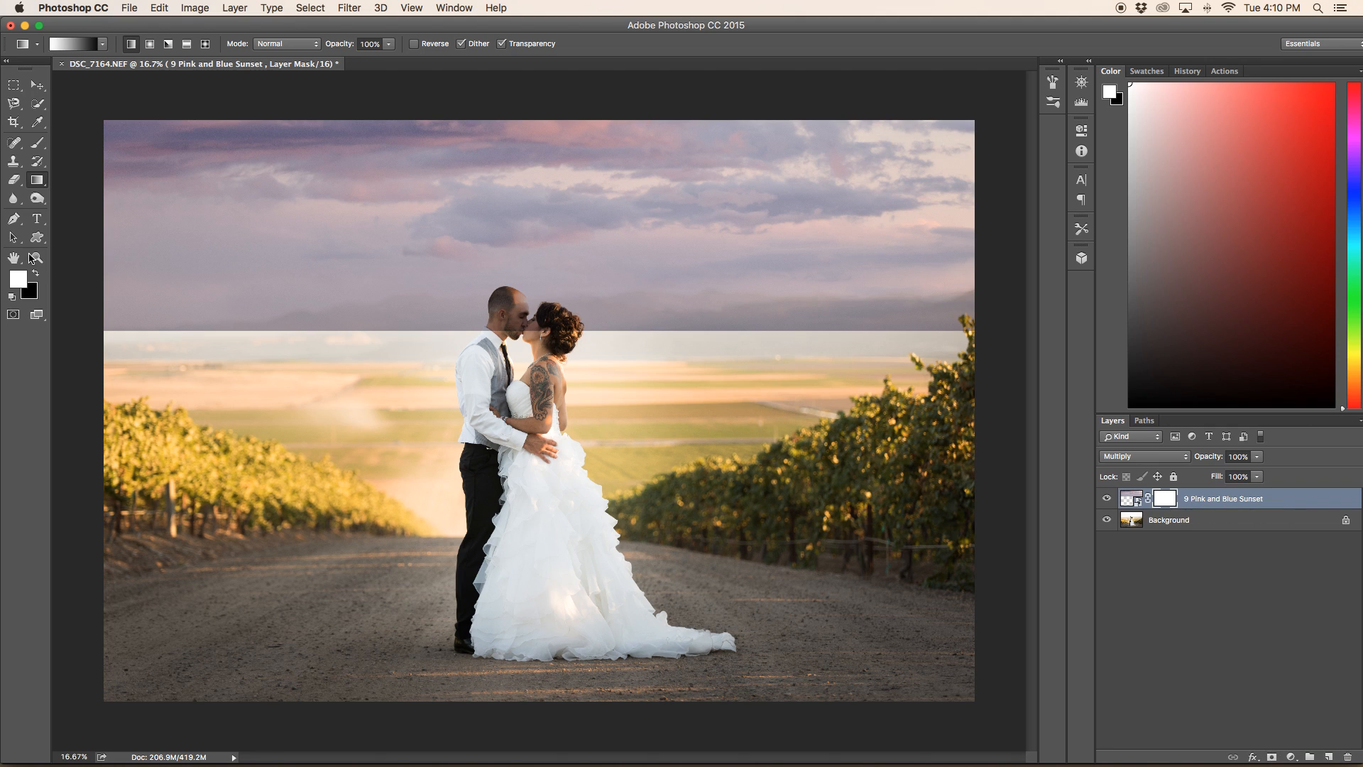
{"action": "mouse_move", "coordinate": [579, 397]}
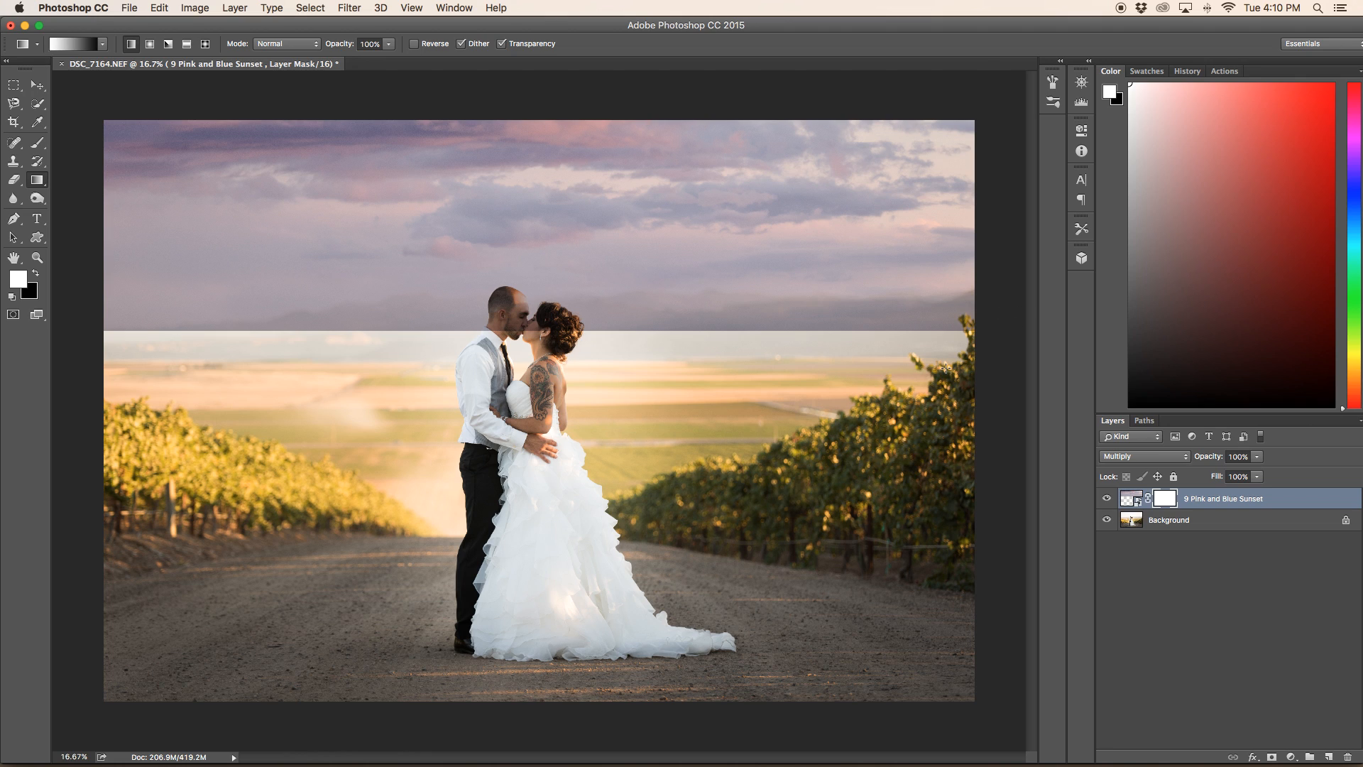
{"action": "mouse_move", "coordinate": [985, 329]}
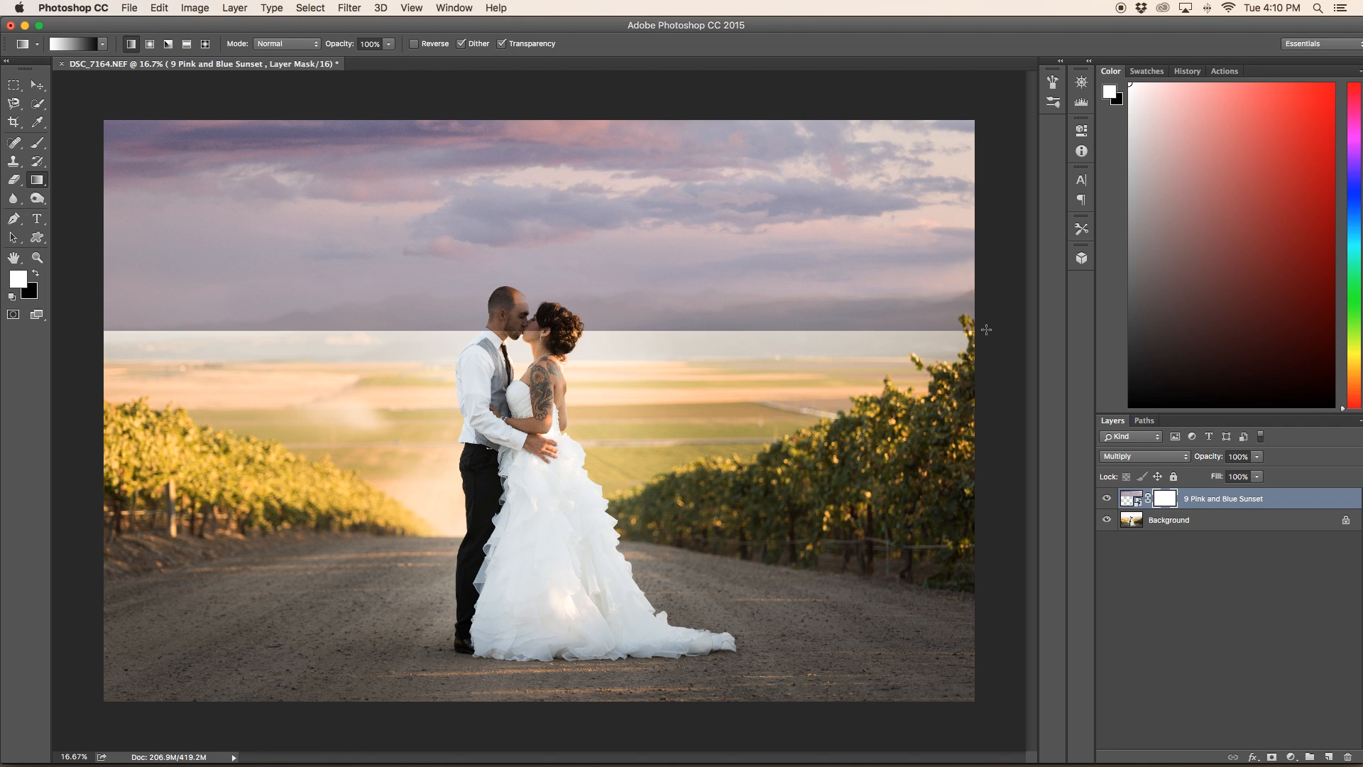
{"action": "mouse_move", "coordinate": [1252, 461]}
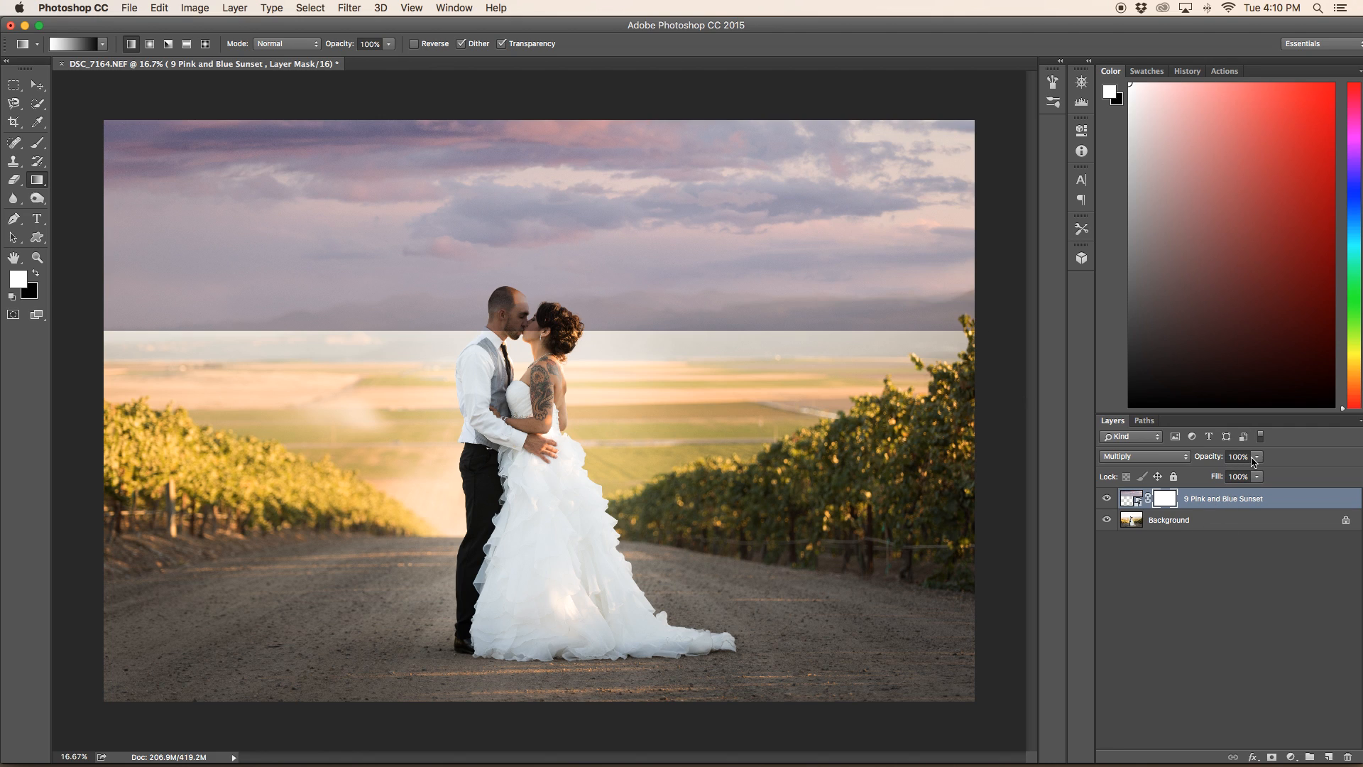
- Lower the 9 Pink and Blue Sunset layer's opacity to 62%
{"action": "left_click_drag", "start_coordinate": [1256, 456], "coordinate": [1253, 477]}
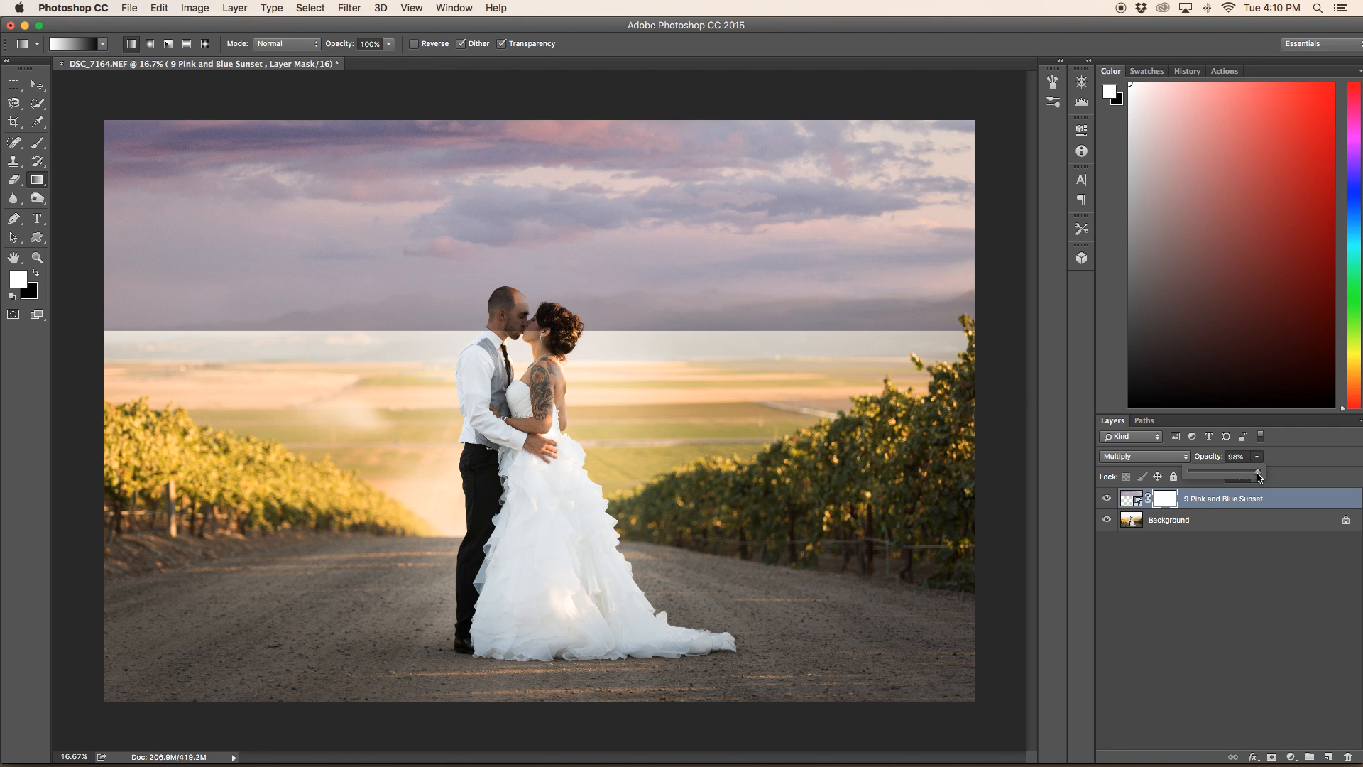
{"action": "left_click_drag", "start_coordinate": [1257, 477], "coordinate": [1234, 477]}
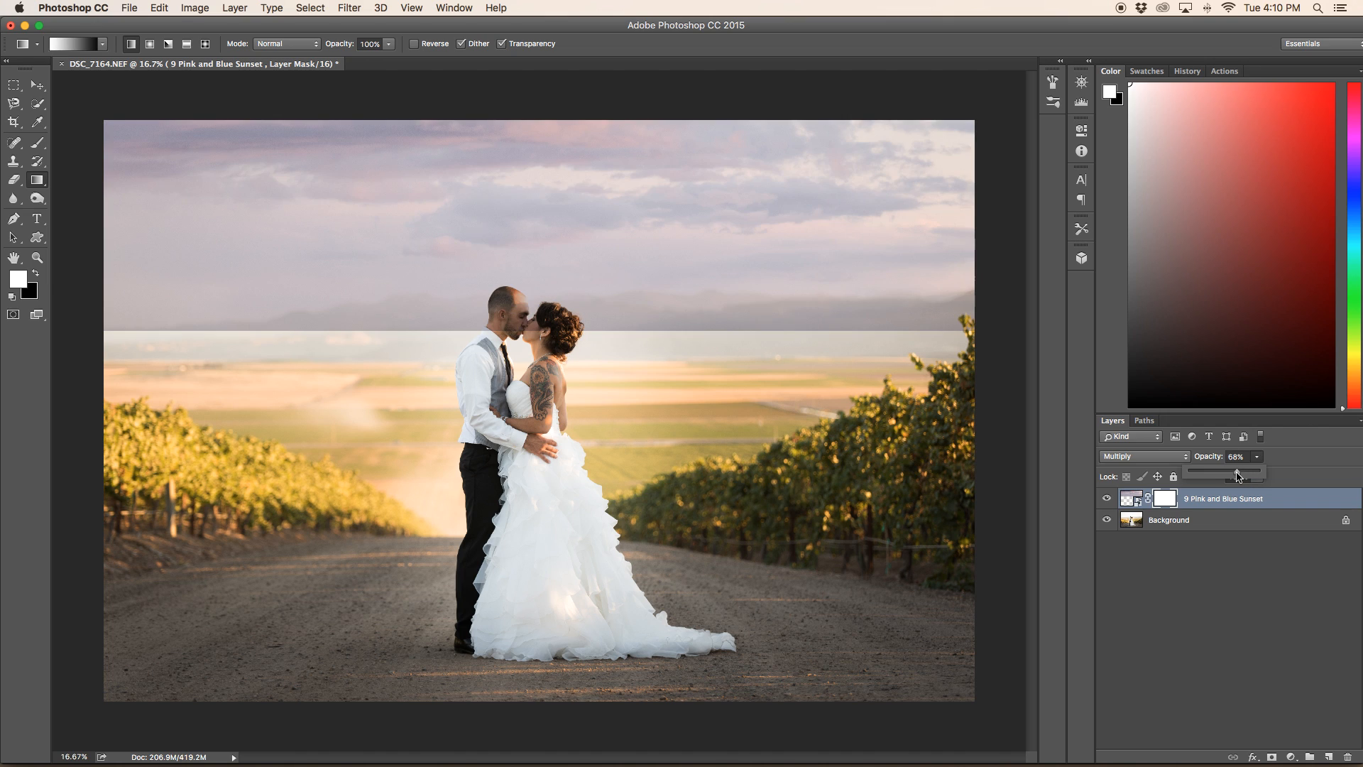
{"action": "left_click_drag", "start_coordinate": [1234, 476], "coordinate": [1238, 476]}
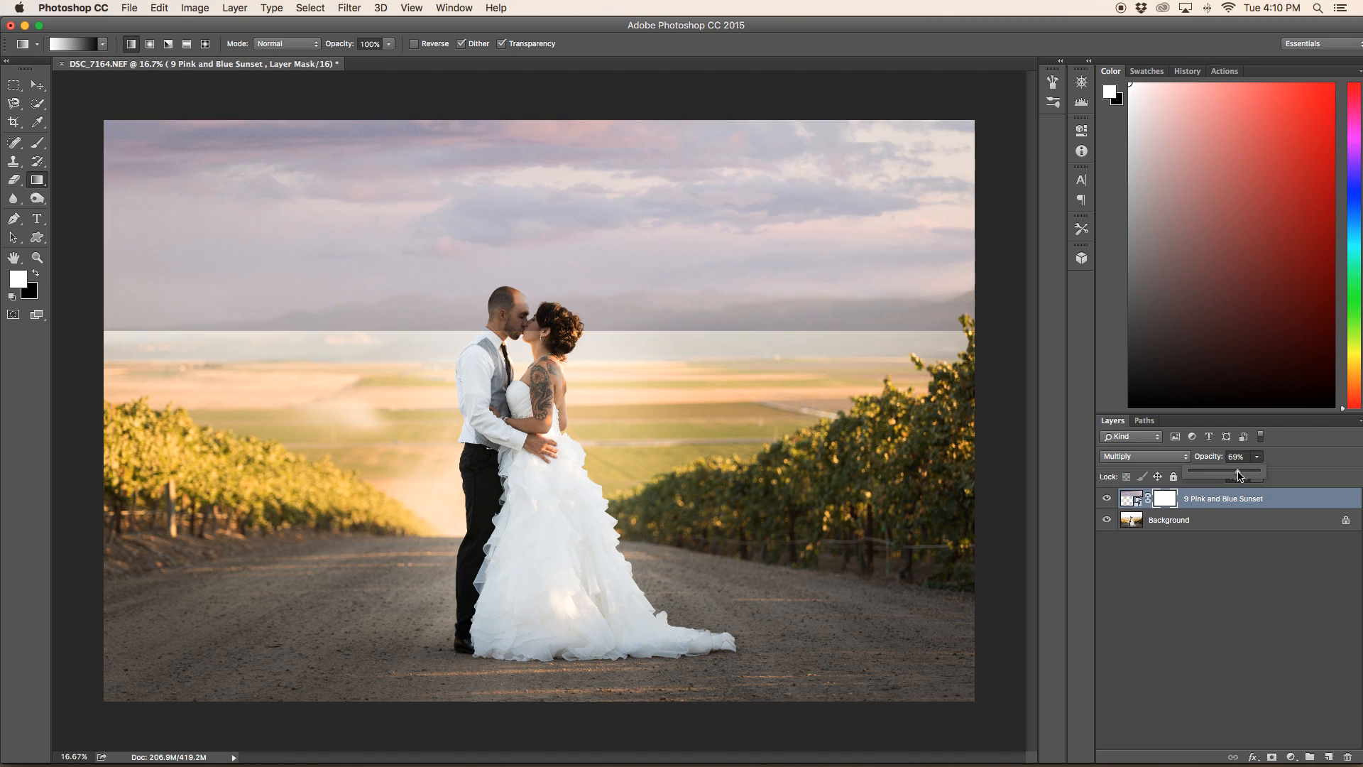
{"action": "left_click_drag", "start_coordinate": [1239, 477], "coordinate": [1233, 477]}
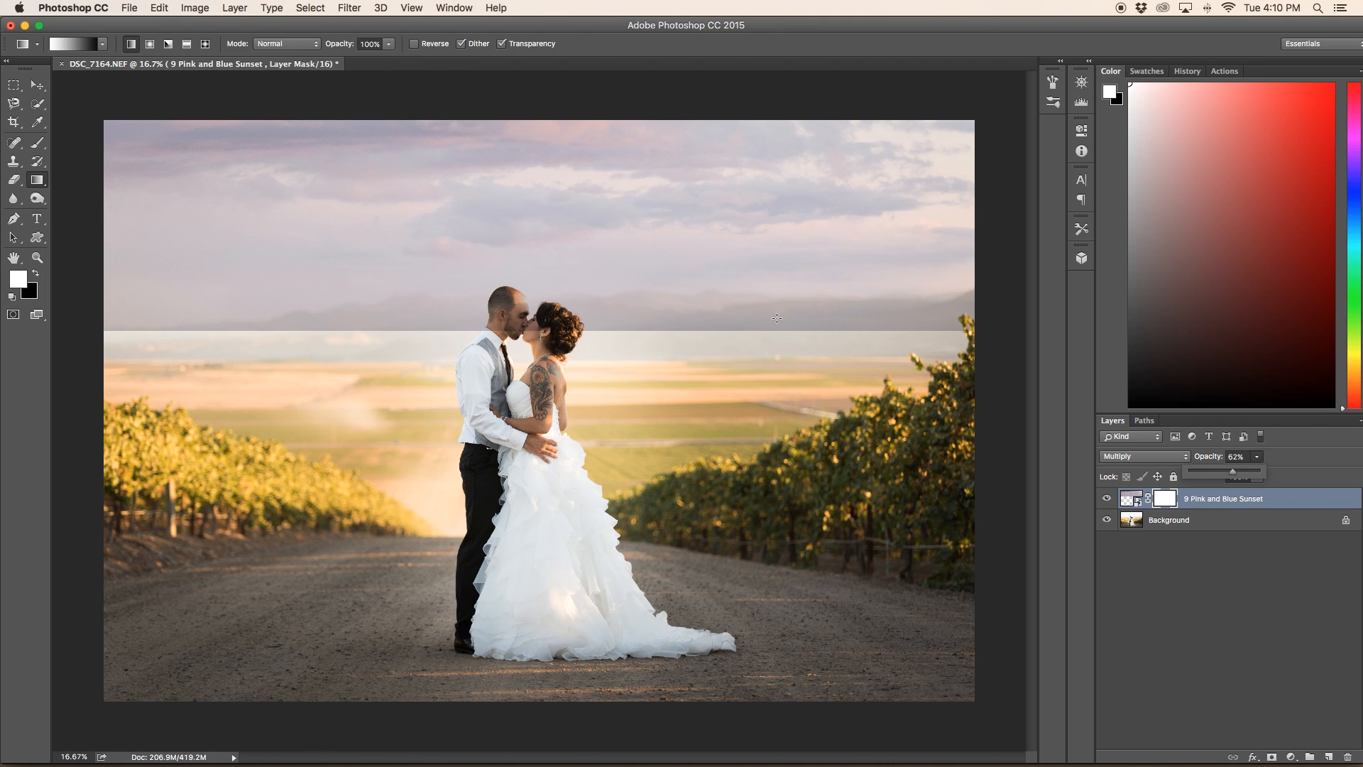
{"action": "mouse_move", "coordinate": [619, 259]}
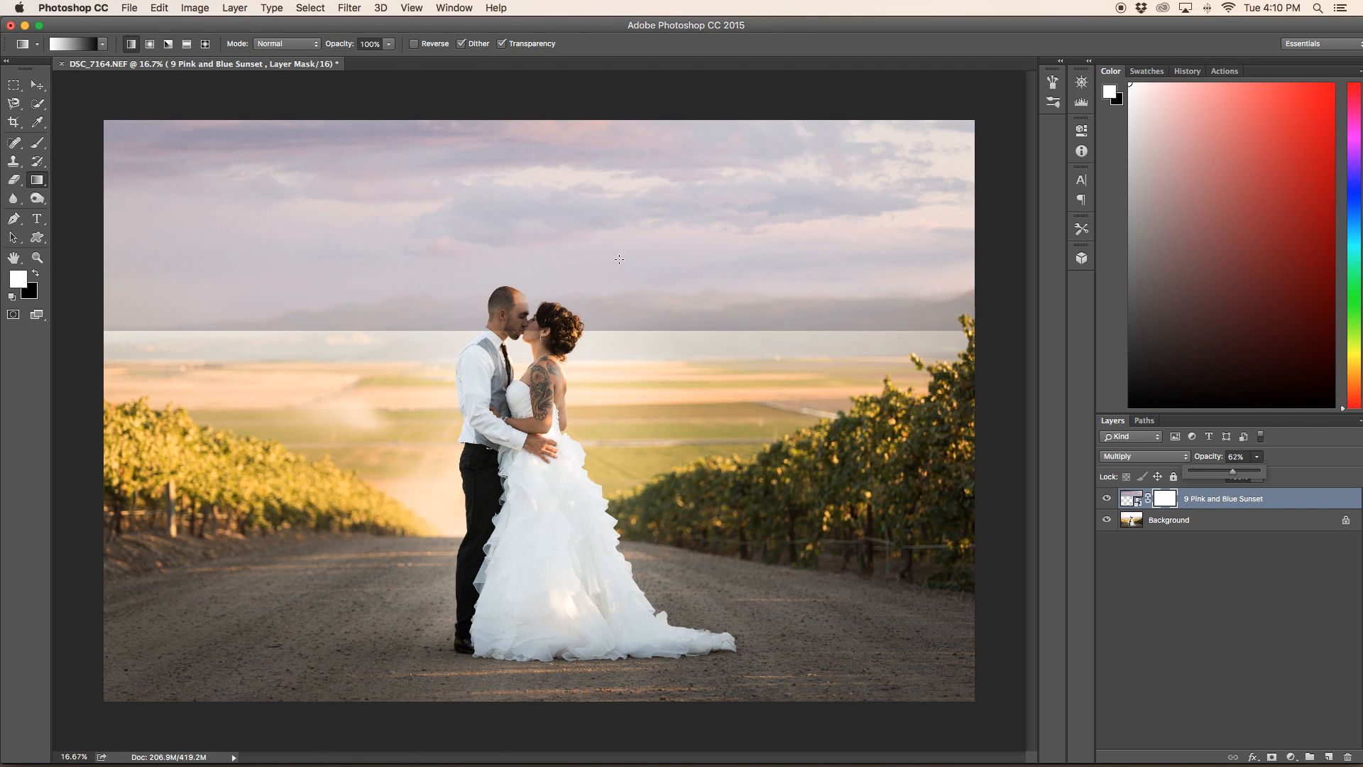
{"action": "mouse_move", "coordinate": [997, 264]}
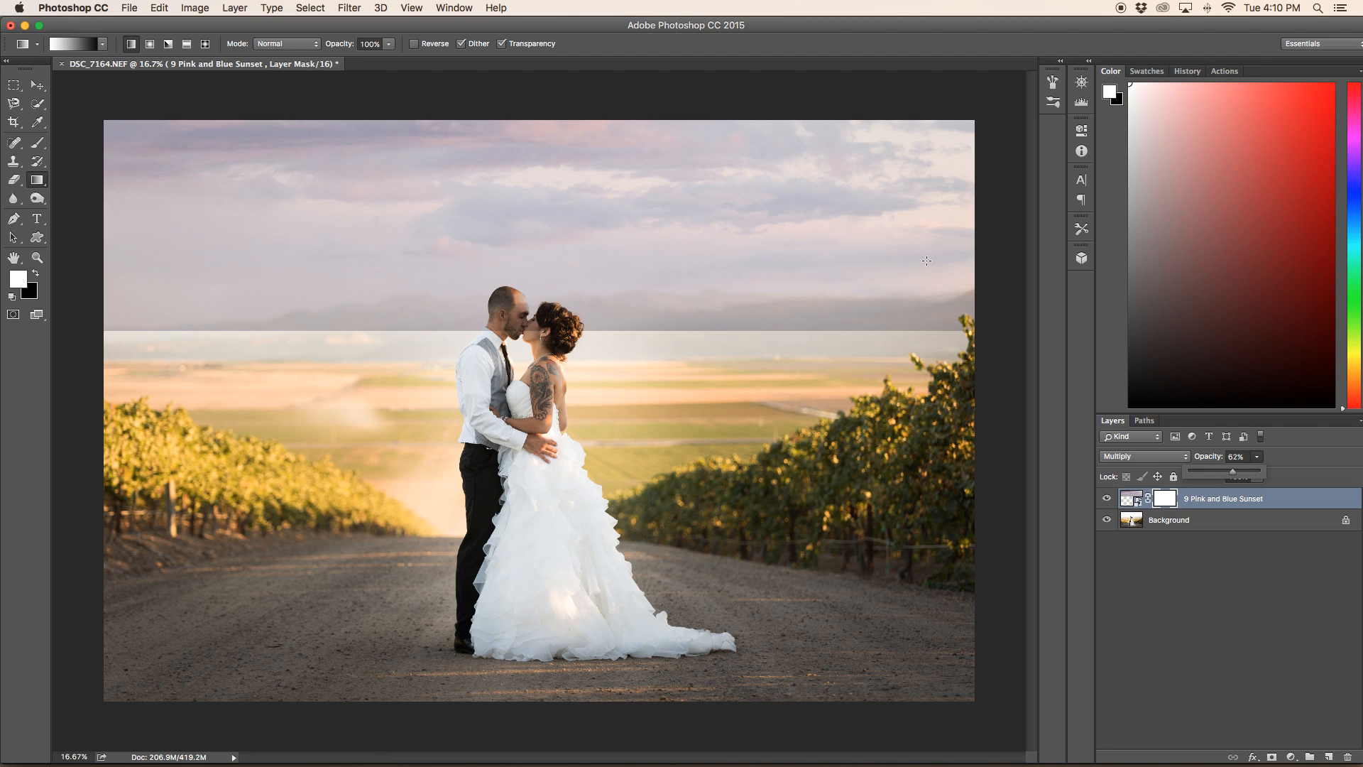
{"action": "mouse_move", "coordinate": [379, 312]}
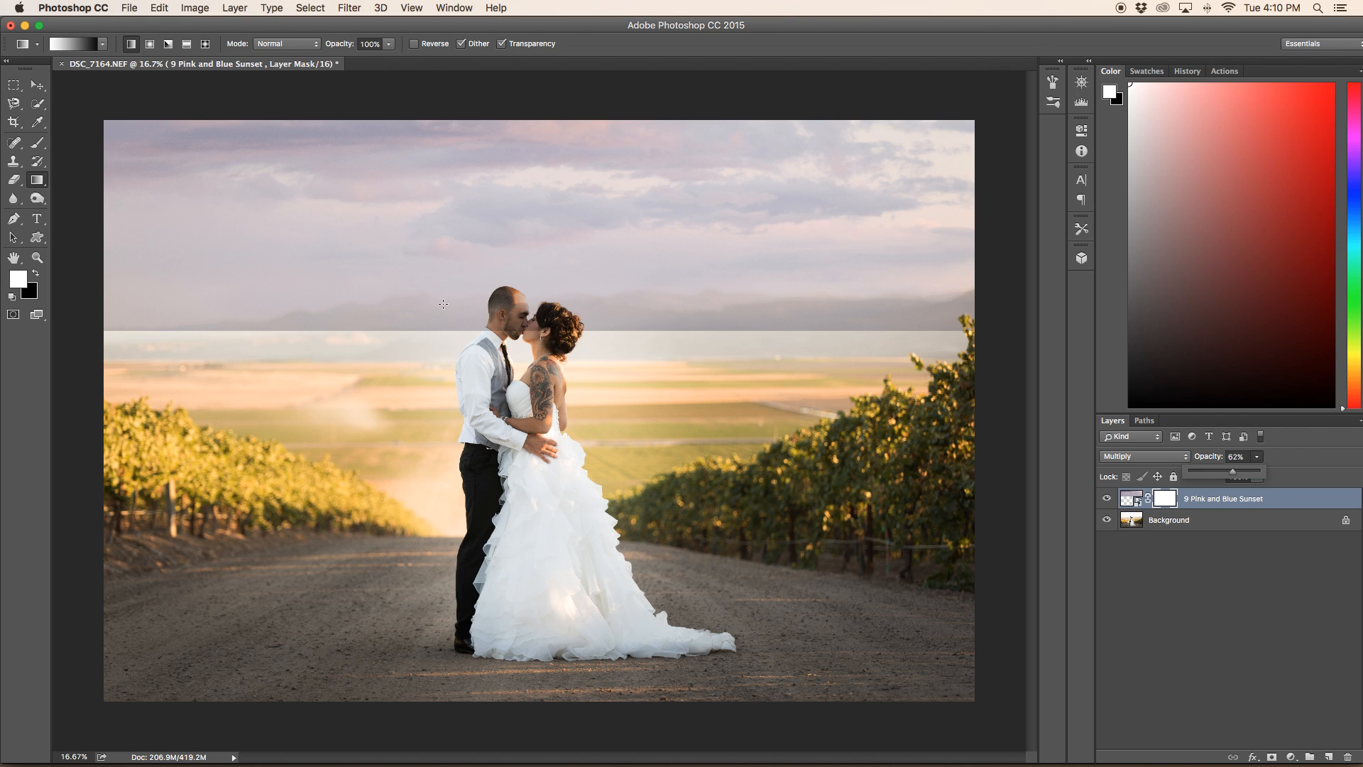
{"action": "mouse_move", "coordinate": [517, 243]}
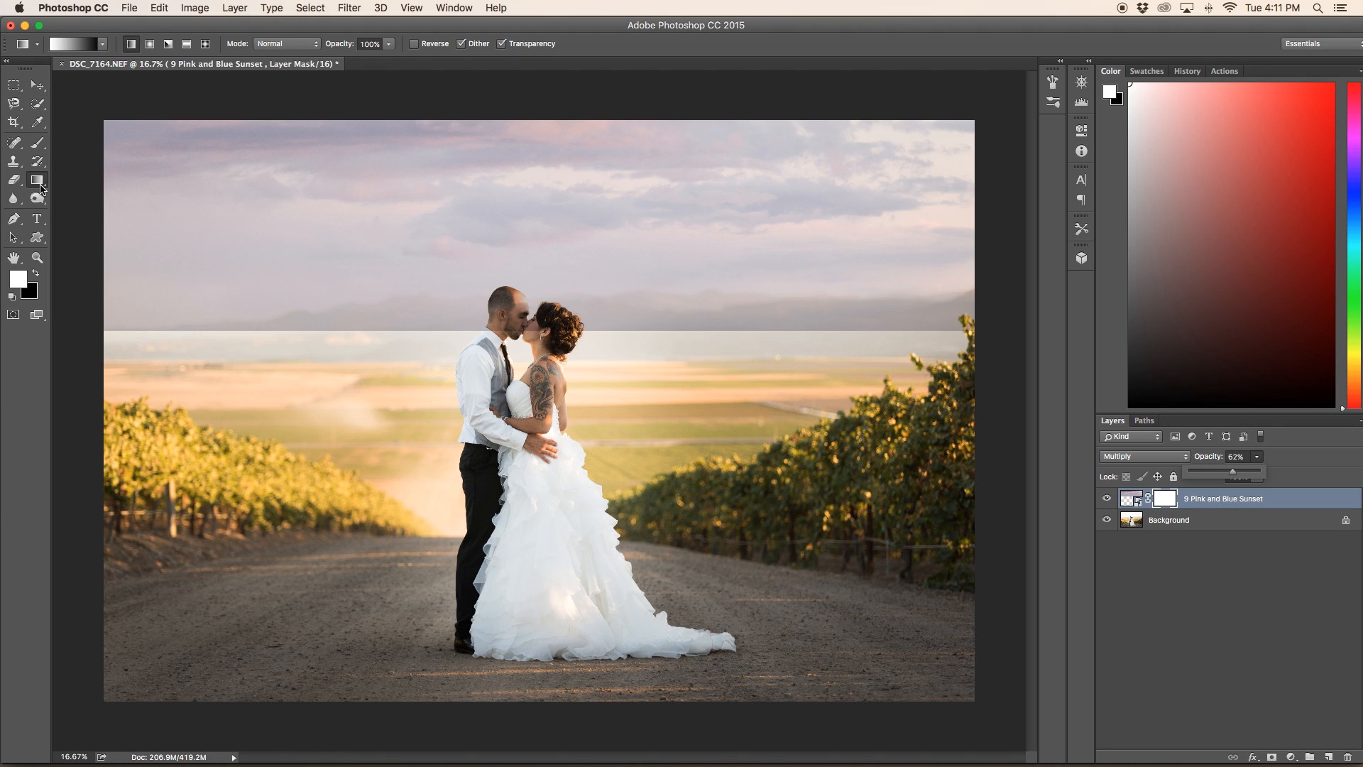
{"action": "left_click", "coordinate": [98, 45]}
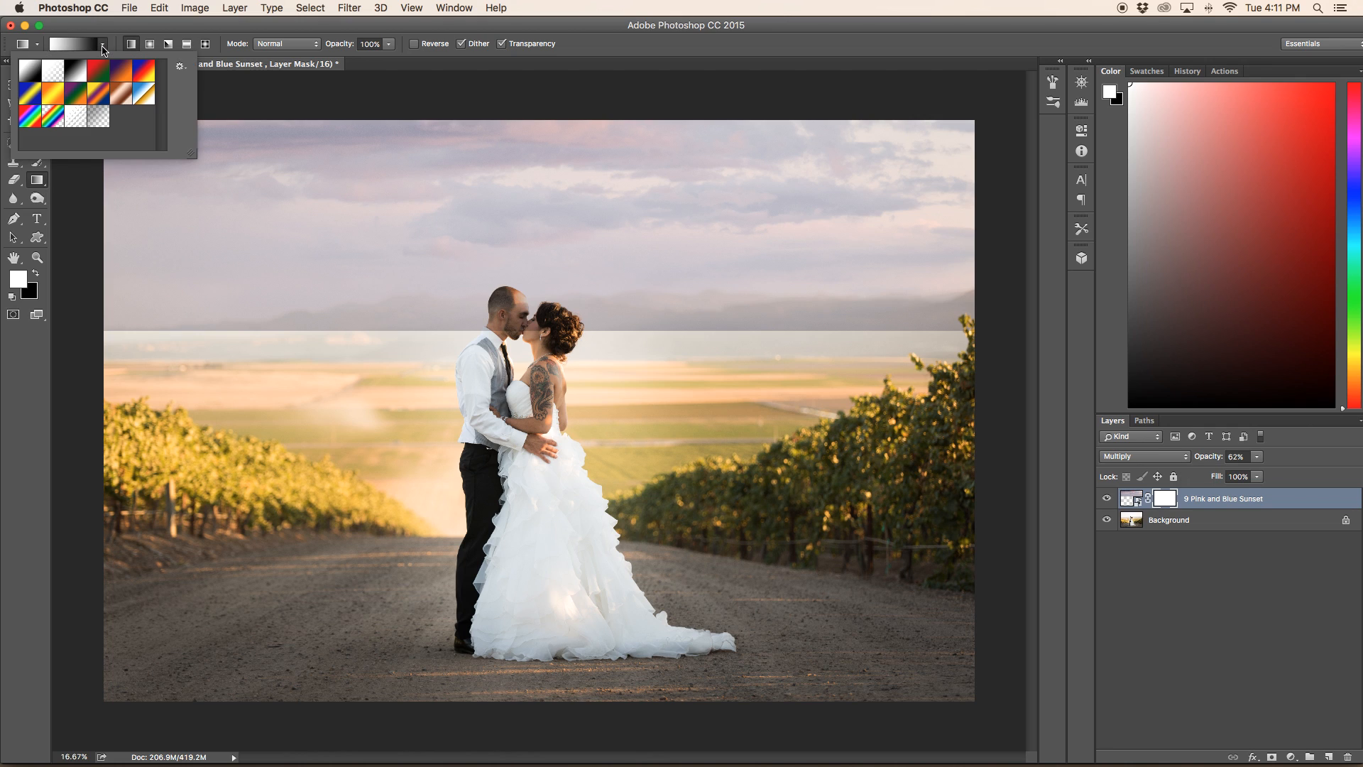
{"action": "mouse_move", "coordinate": [33, 78]}
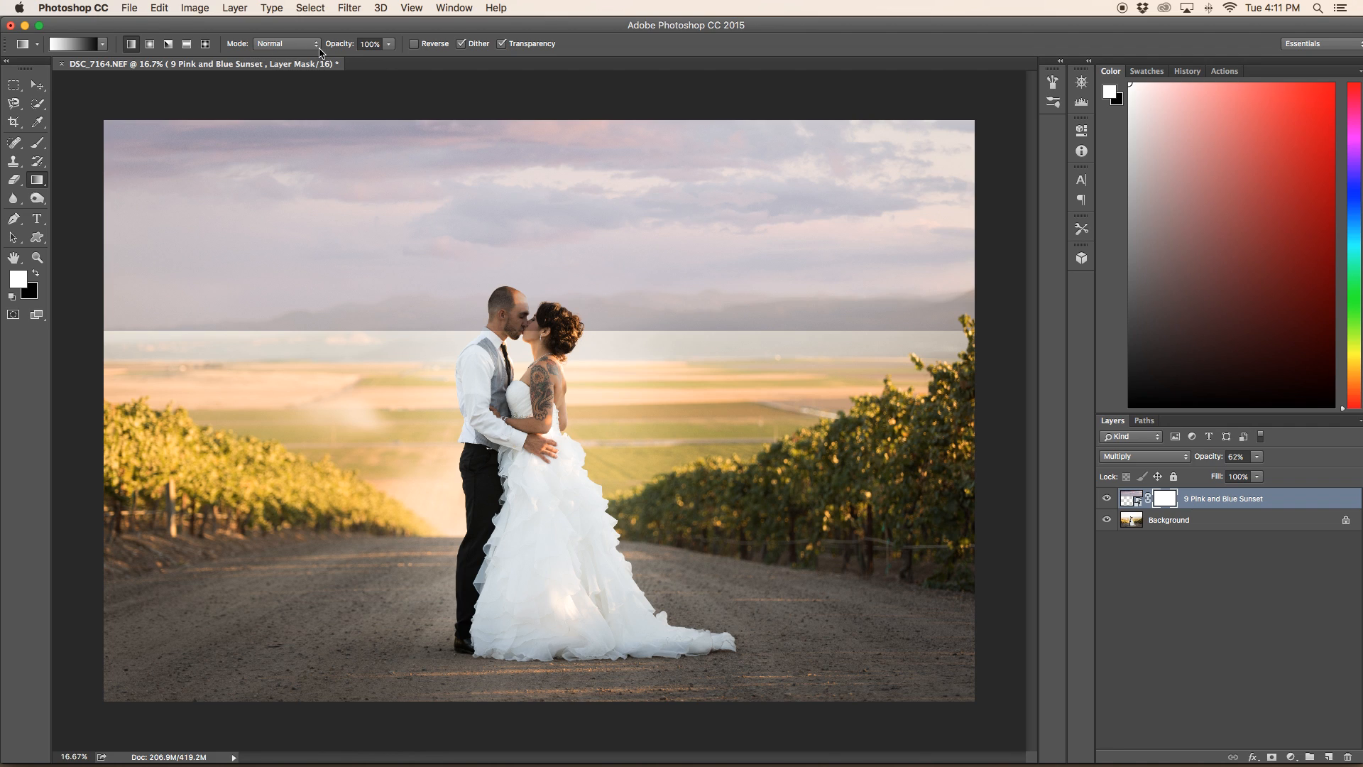
{"action": "mouse_move", "coordinate": [366, 85]}
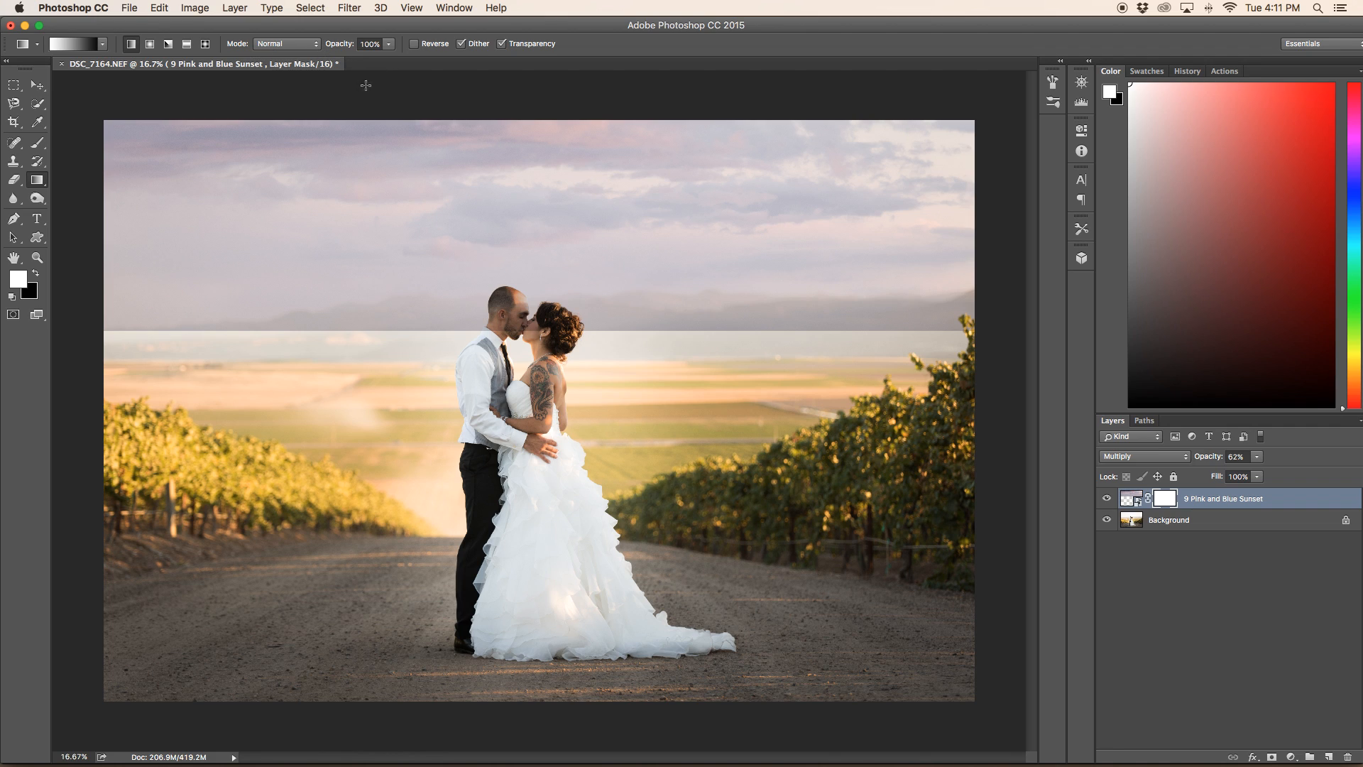
{"action": "mouse_move", "coordinate": [389, 59]}
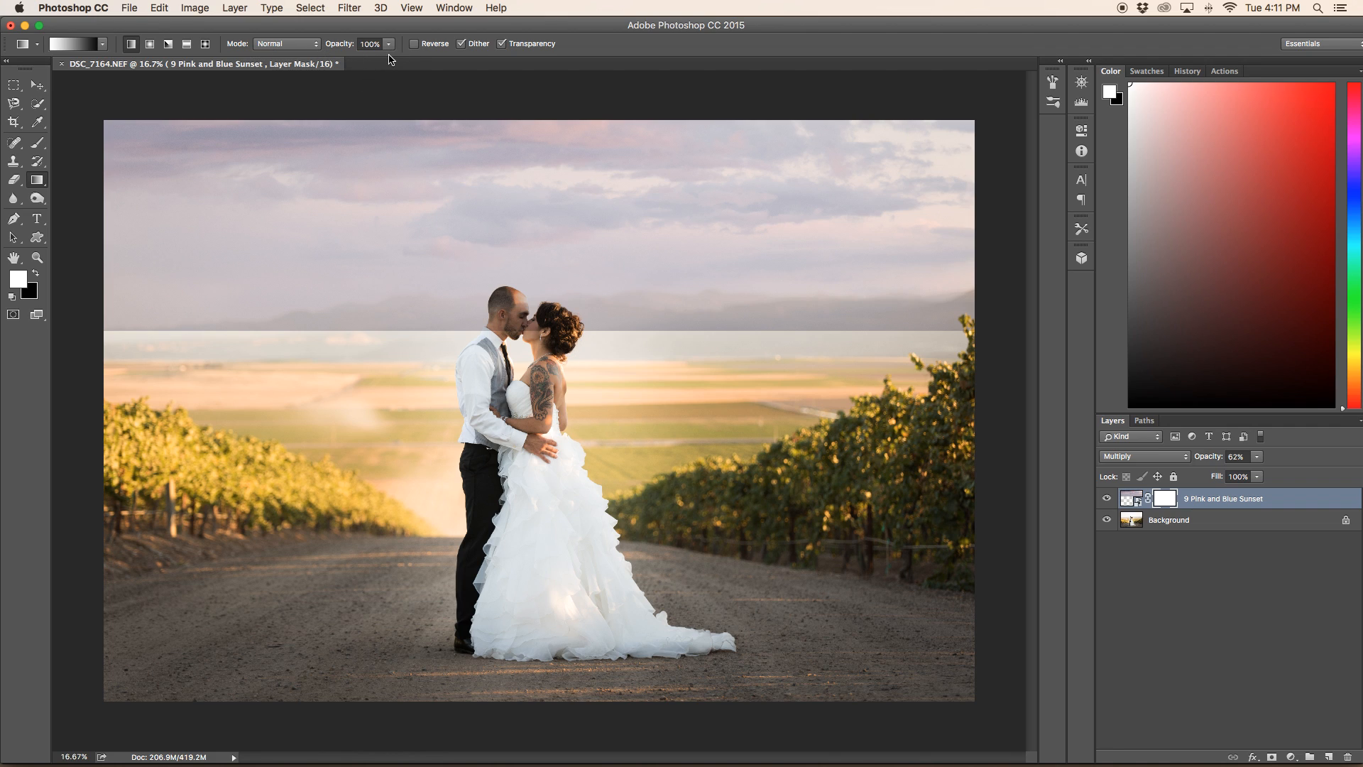
{"action": "mouse_move", "coordinate": [396, 68]}
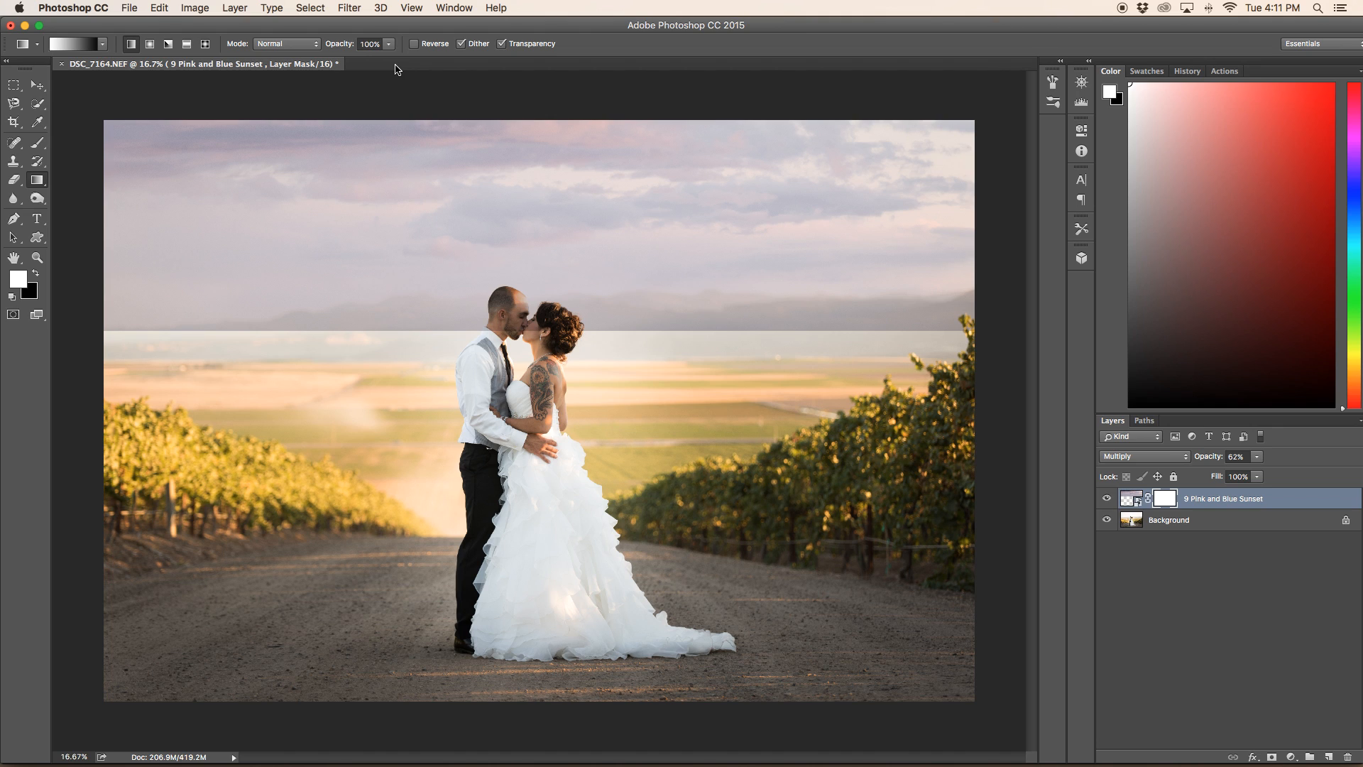
{"action": "left_click", "coordinate": [285, 44]}
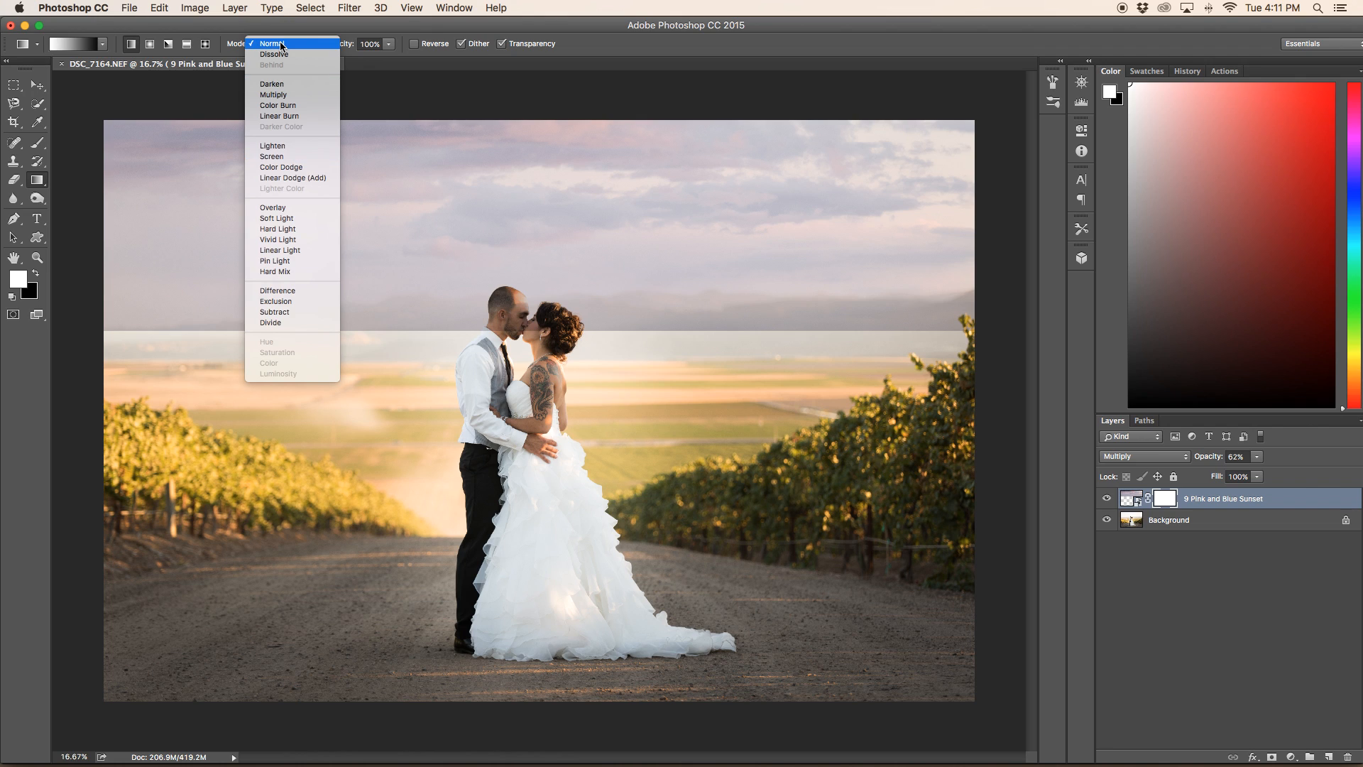
{"action": "left_click", "coordinate": [270, 44]}
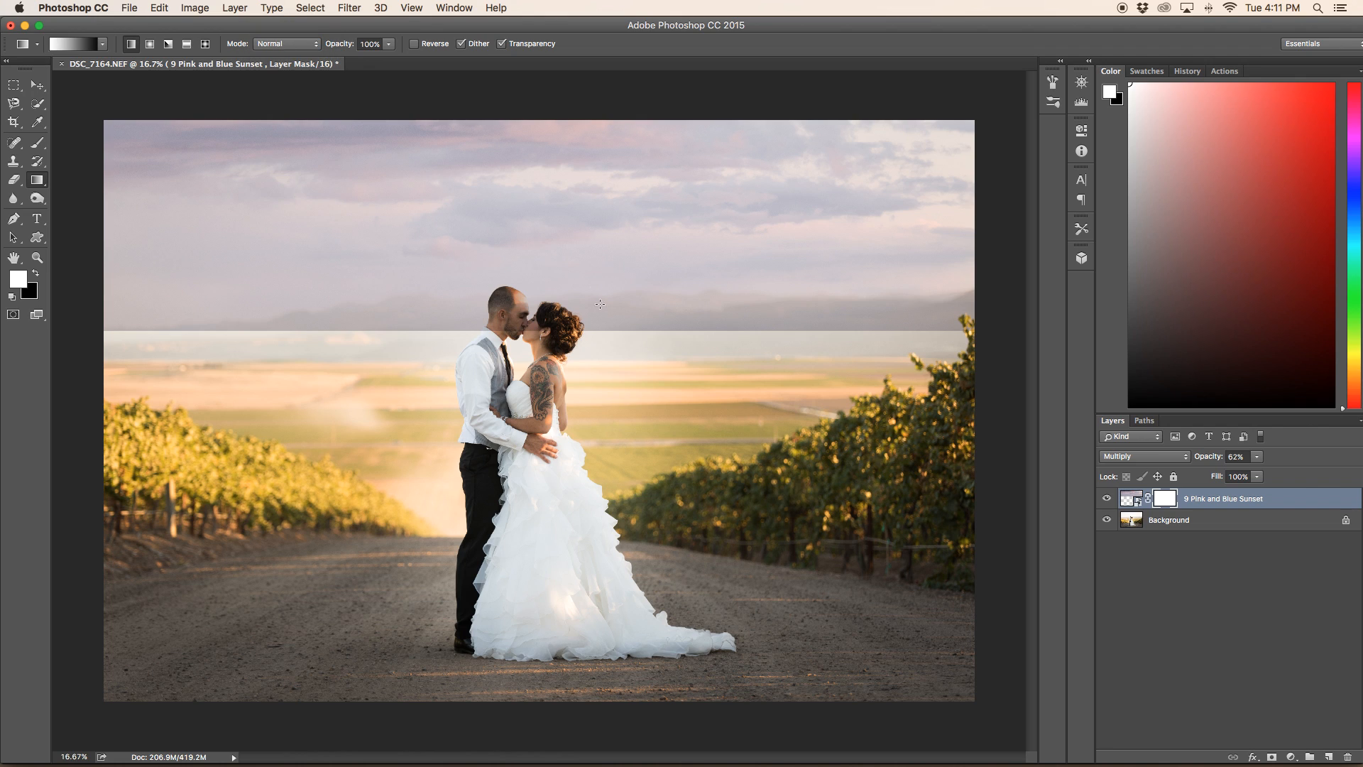
{"action": "mouse_move", "coordinate": [529, 243]}
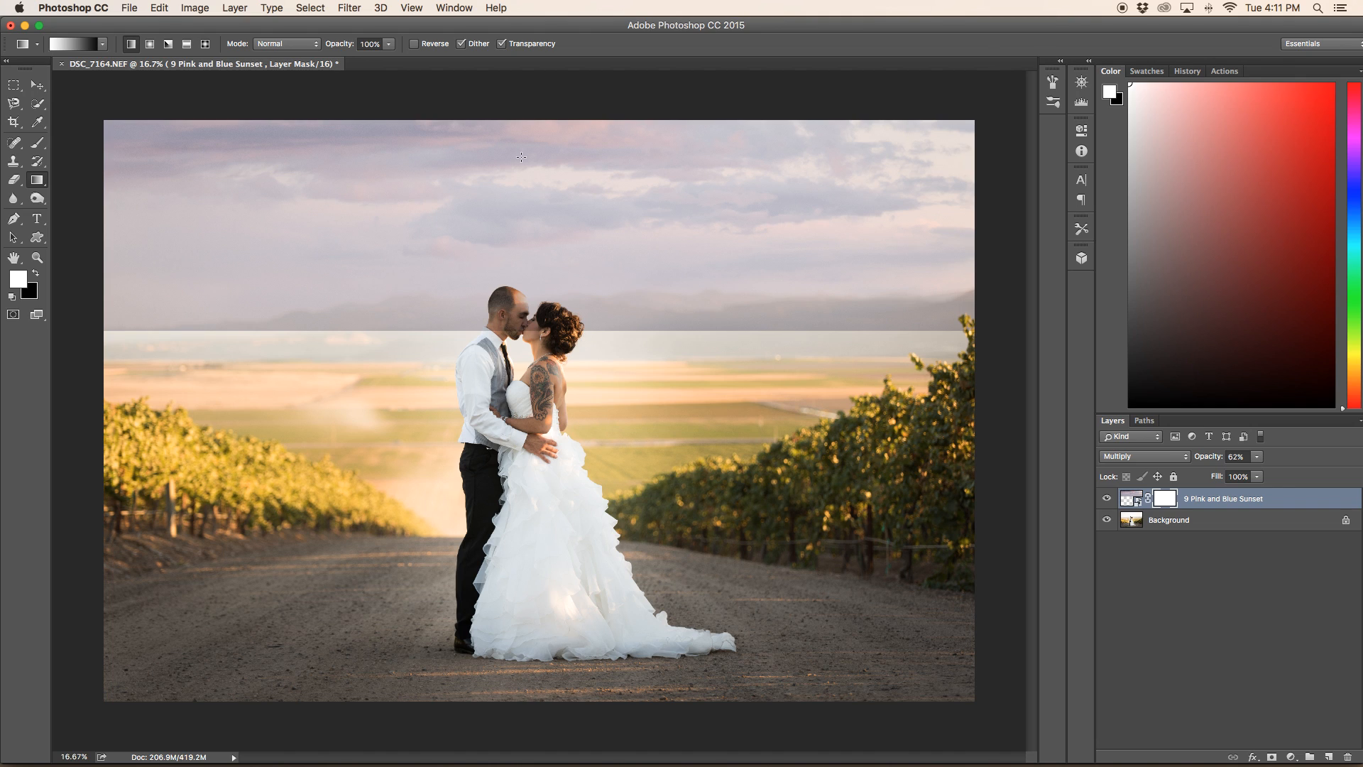
{"action": "mouse_move", "coordinate": [434, 211]}
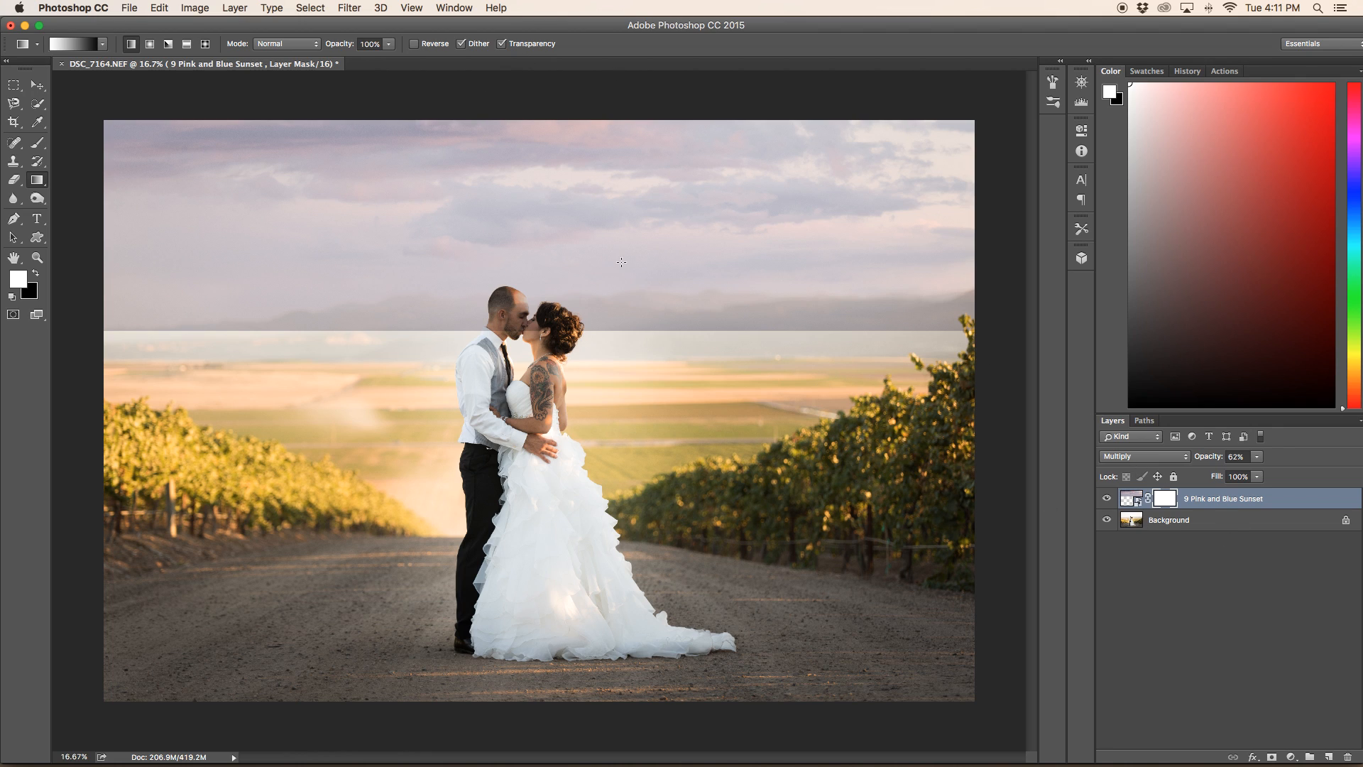
{"action": "mouse_move", "coordinate": [490, 199]}
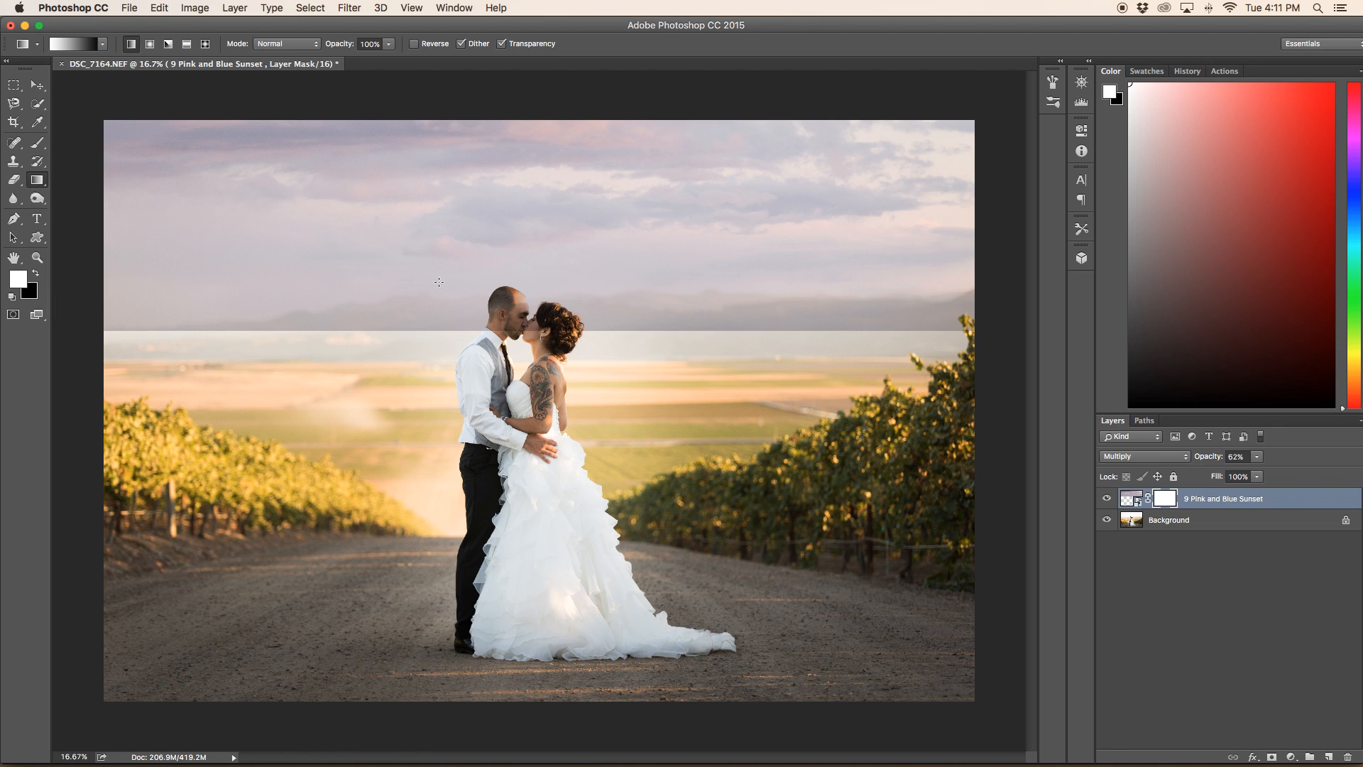
{"action": "mouse_move", "coordinate": [529, 211]}
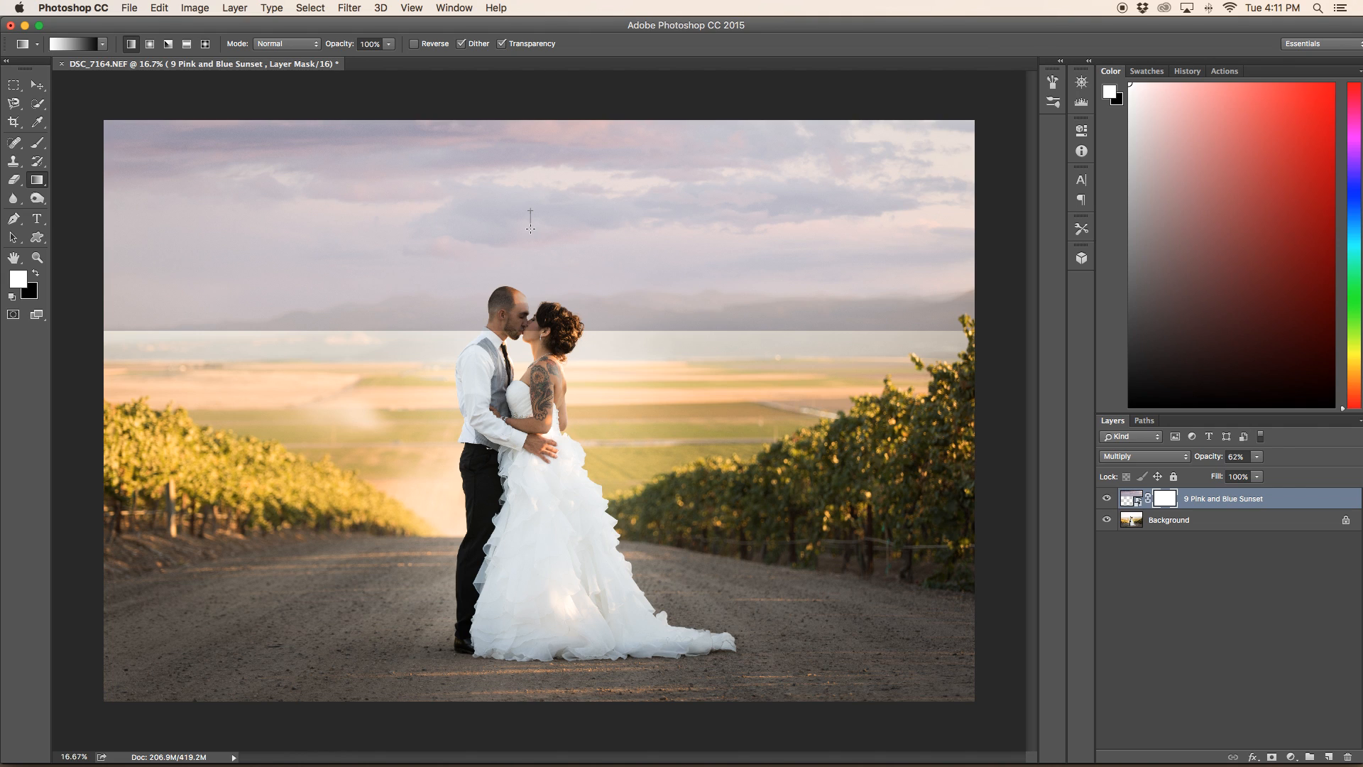
- Draw a gradient on the sky mask fading the overlay into the horizon, then swap colours
{"action": "left_click_drag", "start_coordinate": [530, 227], "coordinate": [530, 286]}
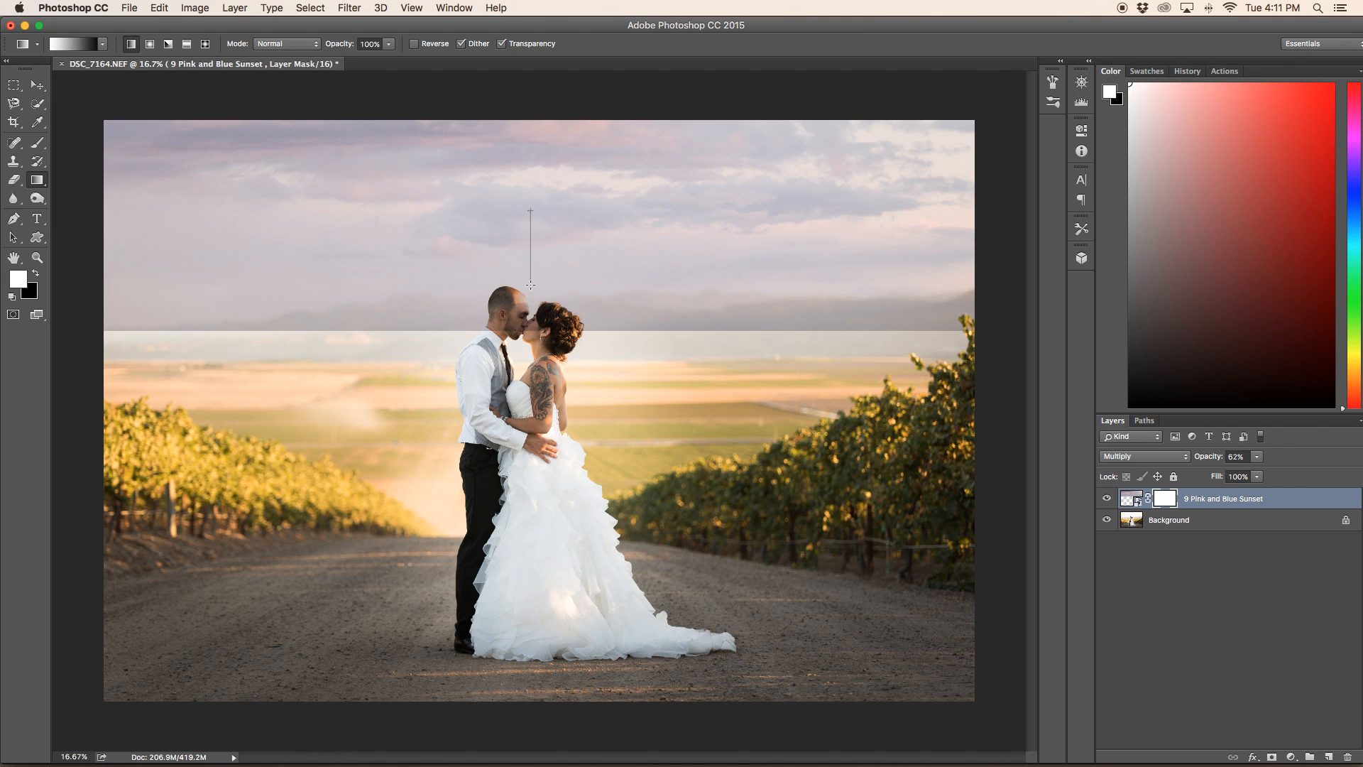
{"action": "left_click_drag", "start_coordinate": [528, 215], "coordinate": [529, 439]}
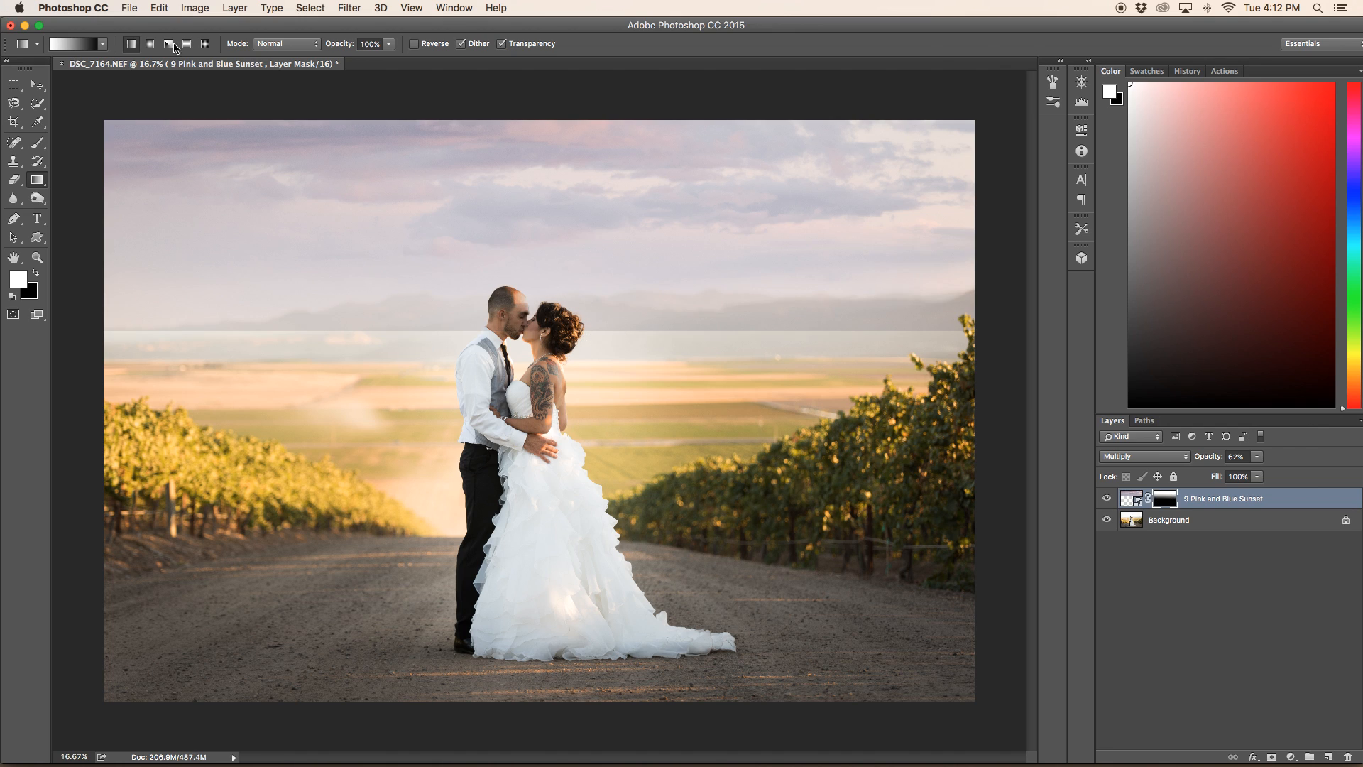
{"action": "left_click", "coordinate": [157, 9]}
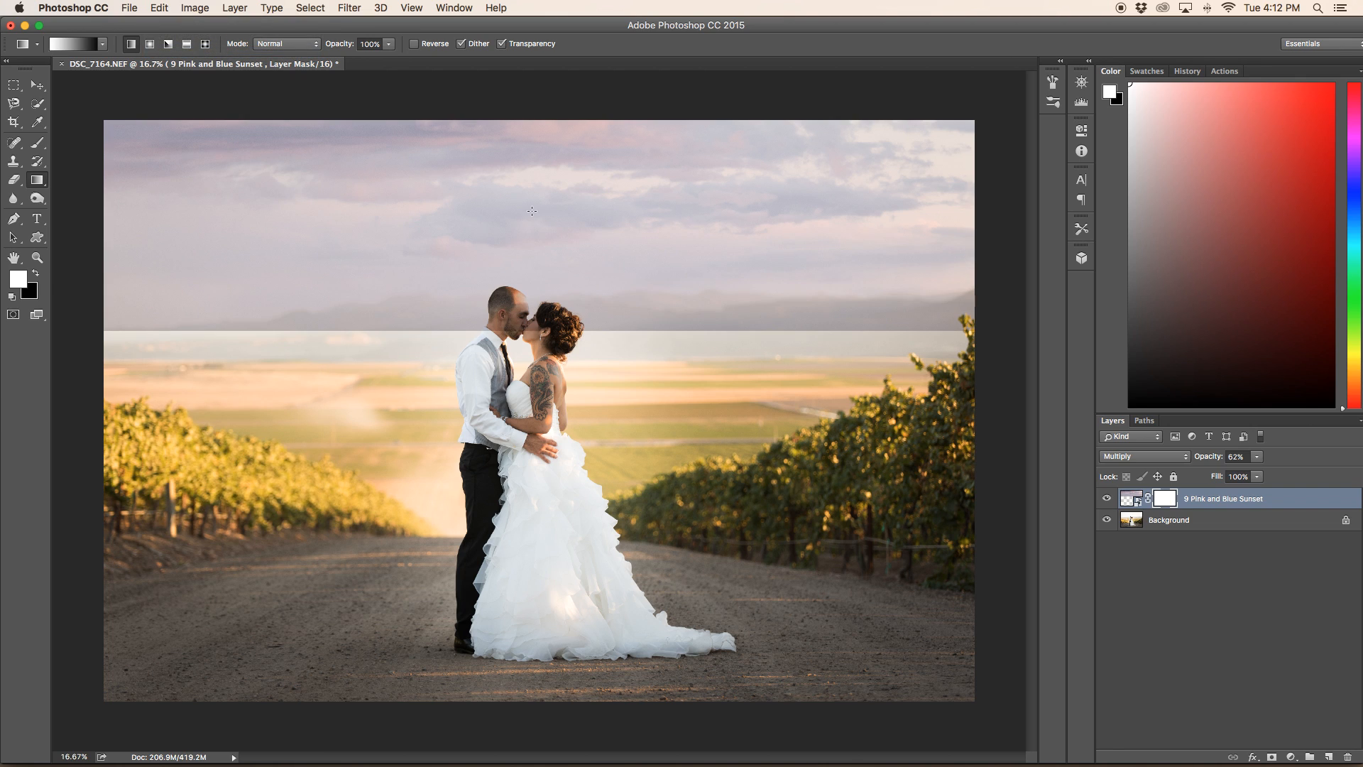
{"action": "left_click_drag", "start_coordinate": [525, 159], "coordinate": [524, 362]}
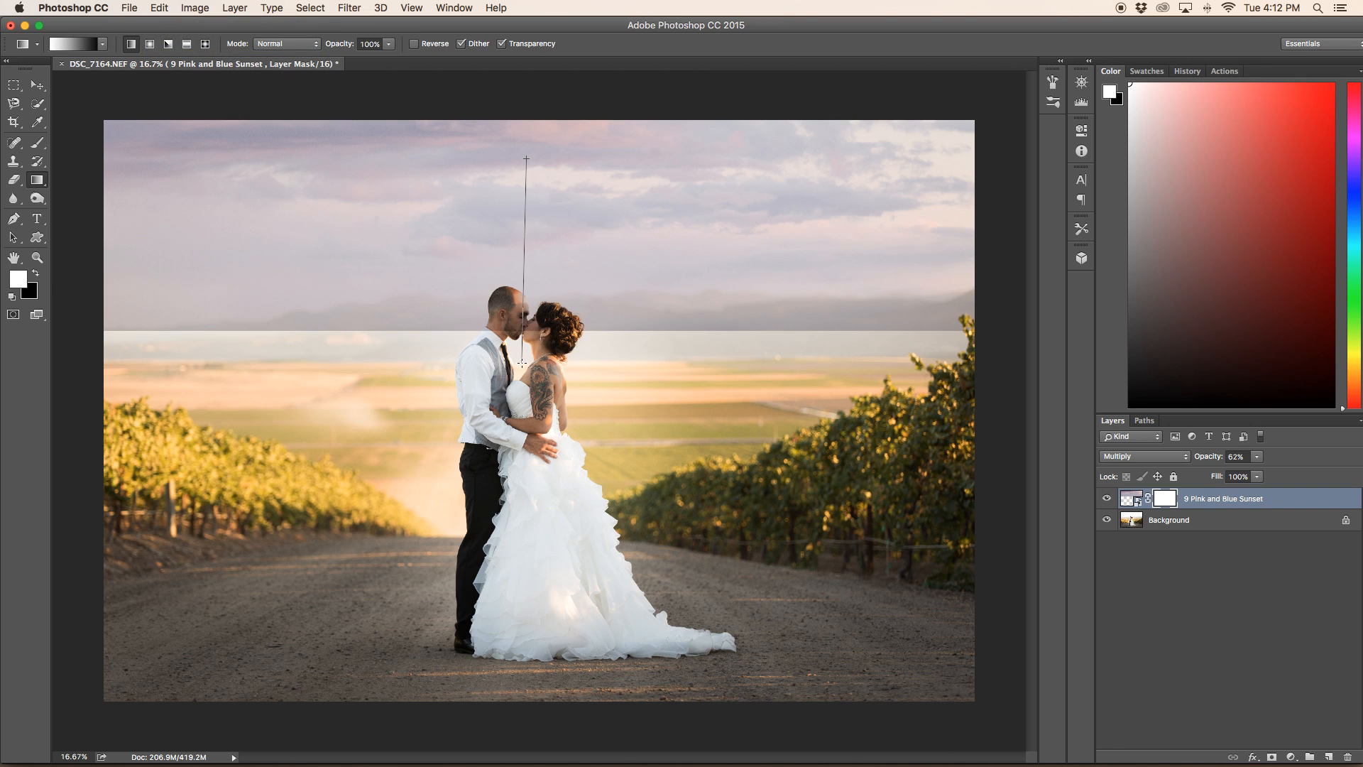
{"action": "left_click_drag", "start_coordinate": [525, 157], "coordinate": [525, 364]}
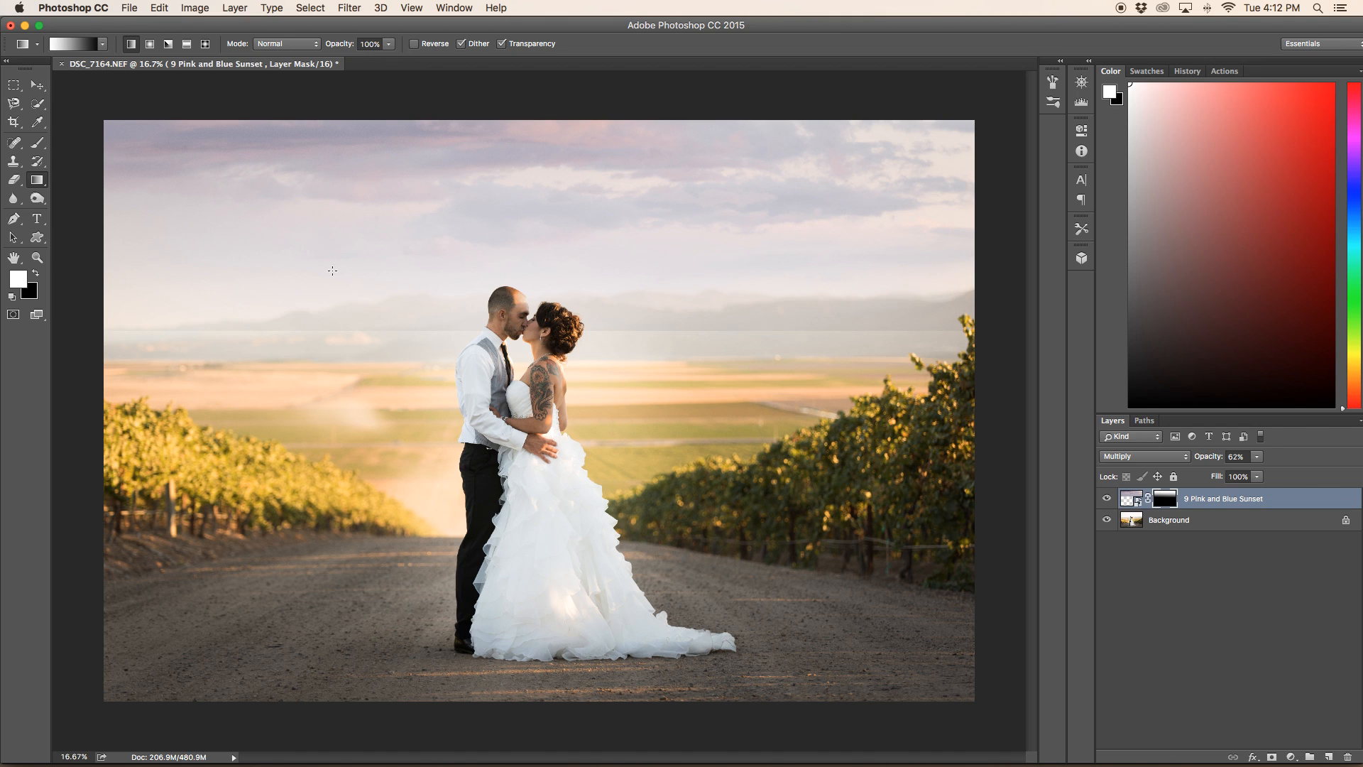
{"action": "mouse_move", "coordinate": [876, 332]}
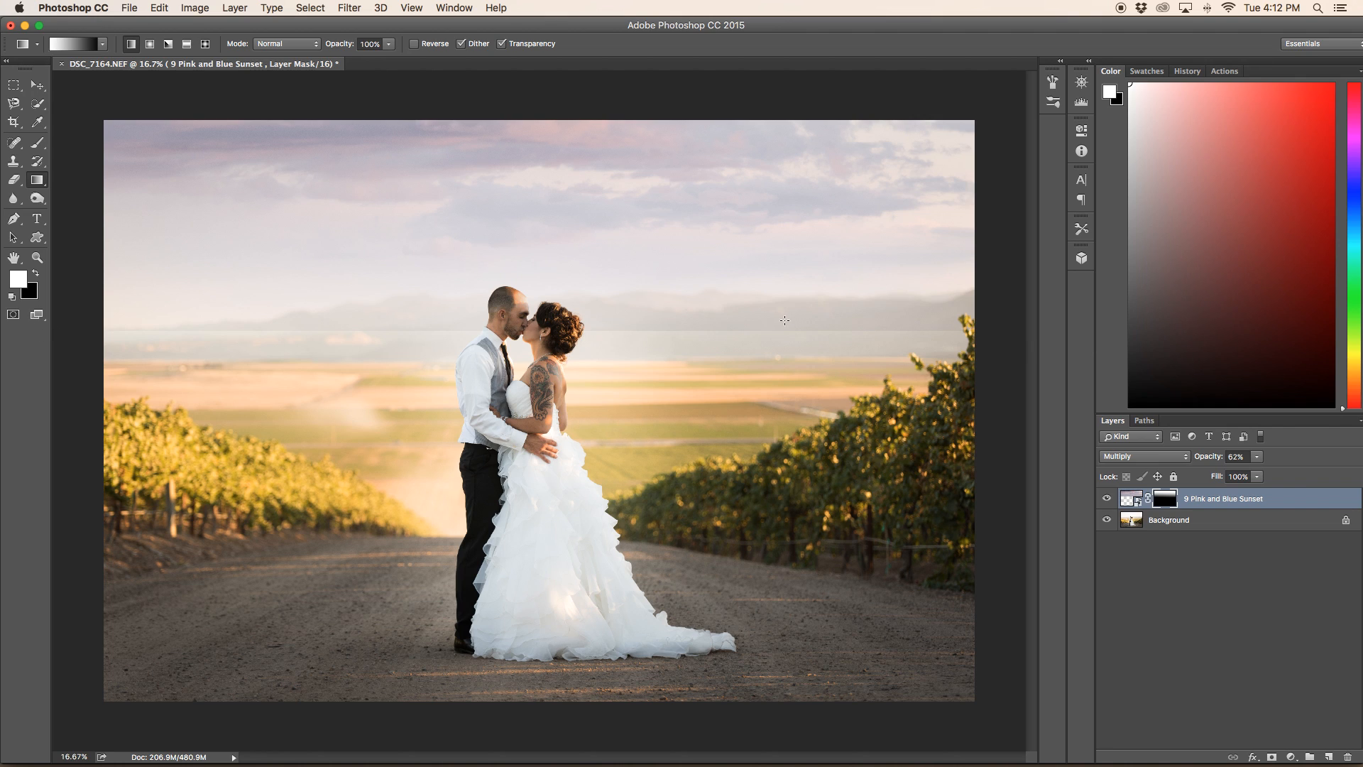
{"action": "mouse_move", "coordinate": [5, 183]}
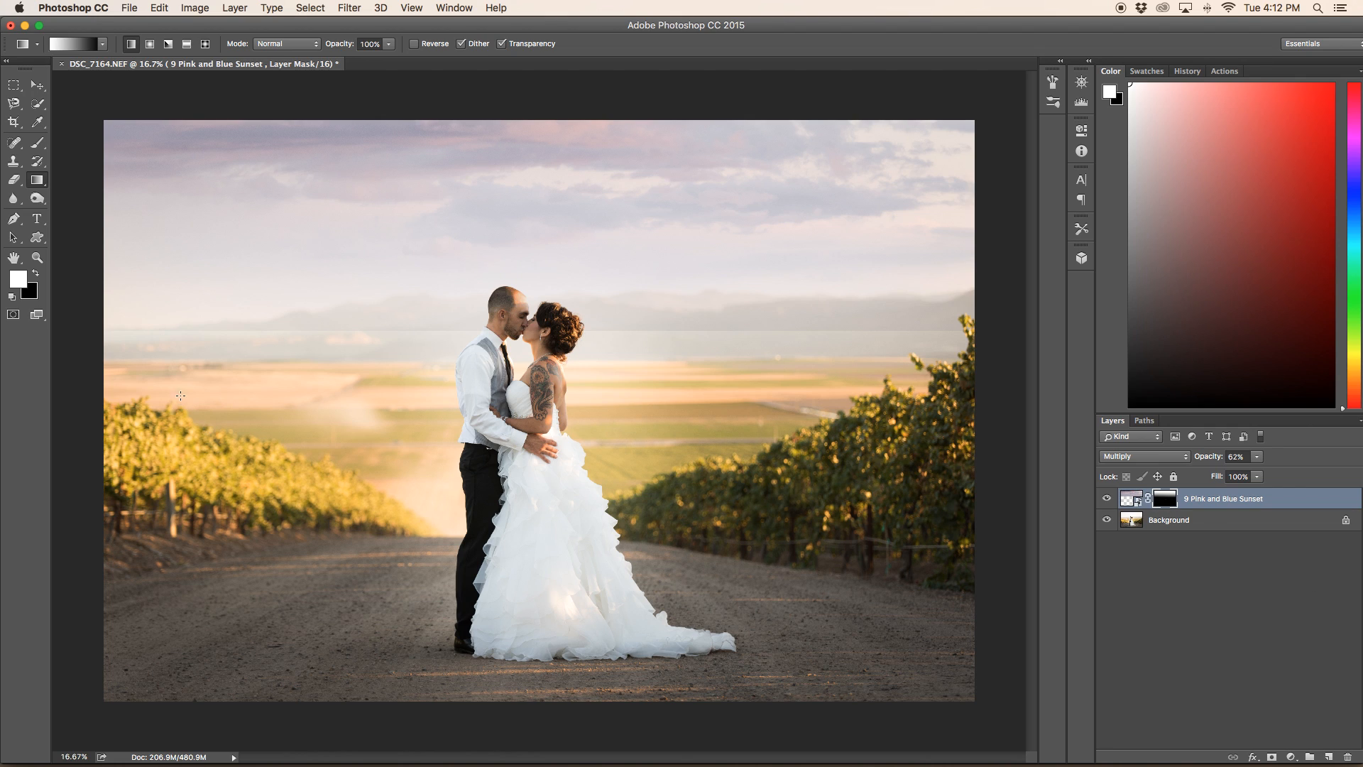
{"action": "left_click", "coordinate": [37, 277]}
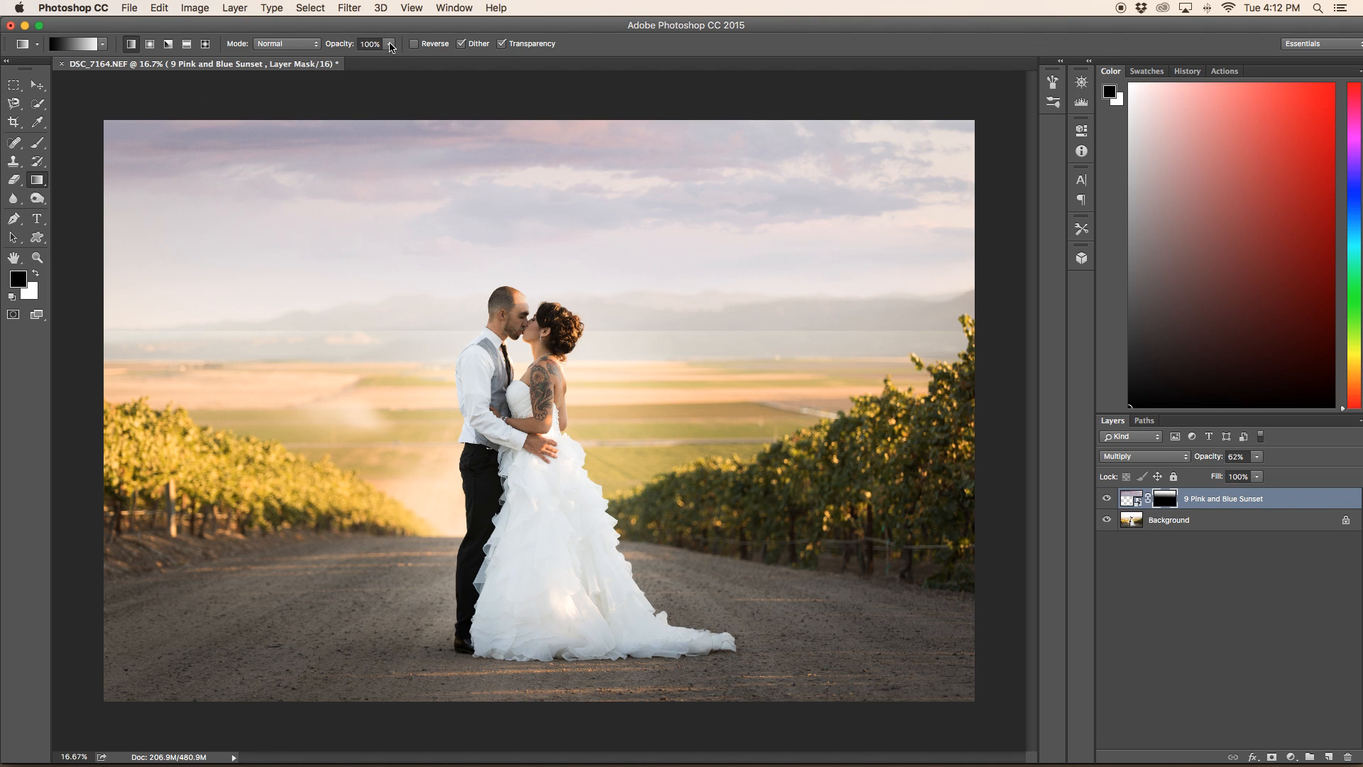
- Brush the layer mask at 50% opacity to blend the sunset overlay into the left sky
{"action": "left_click_drag", "start_coordinate": [389, 58], "coordinate": [356, 58]}
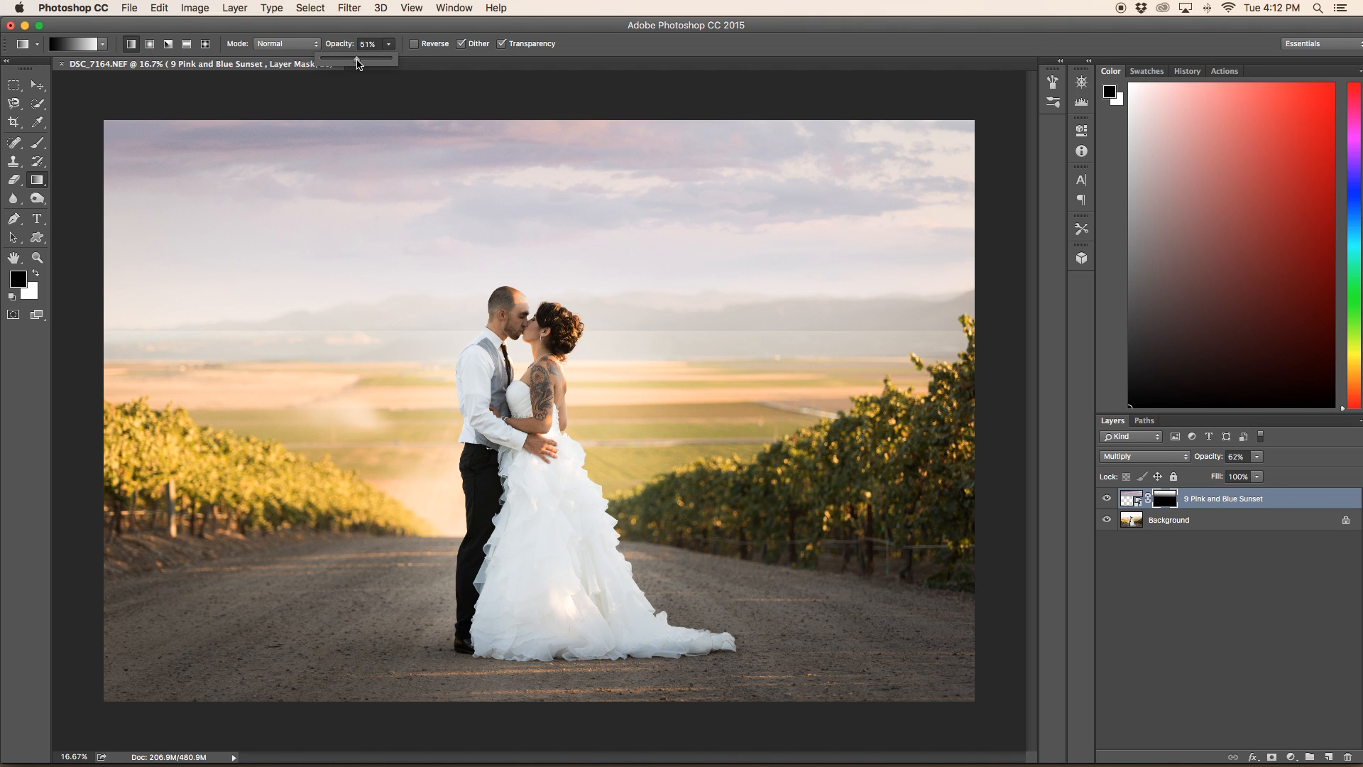
{"action": "left_click_drag", "start_coordinate": [357, 58], "coordinate": [353, 58]}
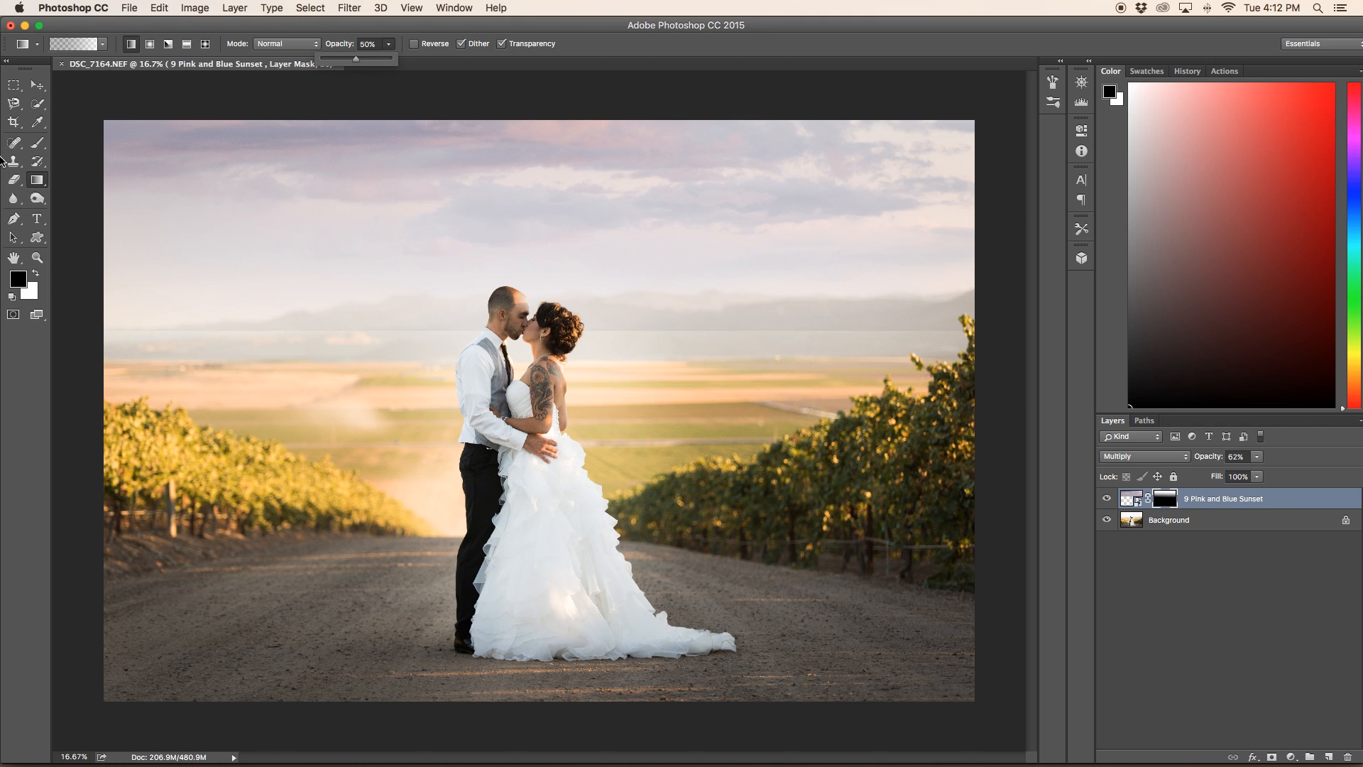
{"action": "left_click", "coordinate": [37, 142]}
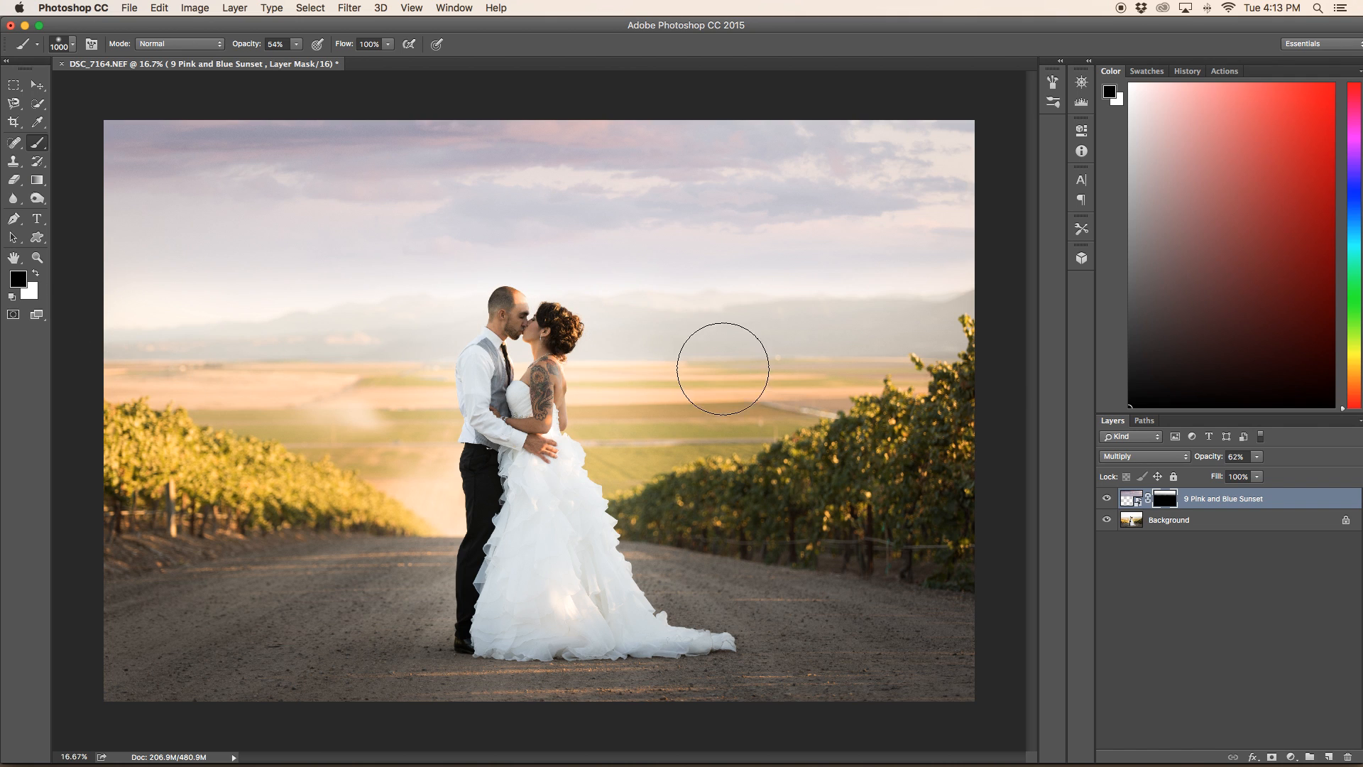
{"action": "mouse_move", "coordinate": [659, 362]}
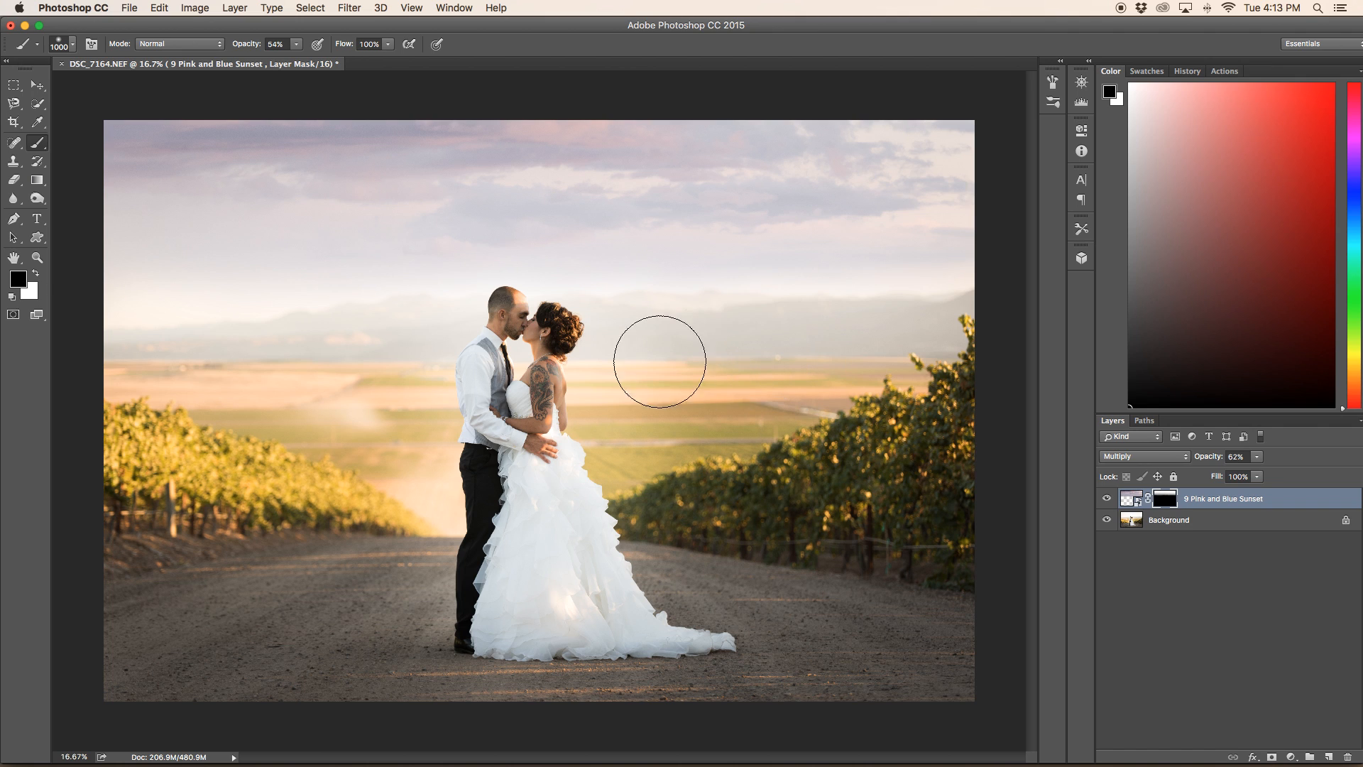
{"action": "mouse_move", "coordinate": [789, 364]}
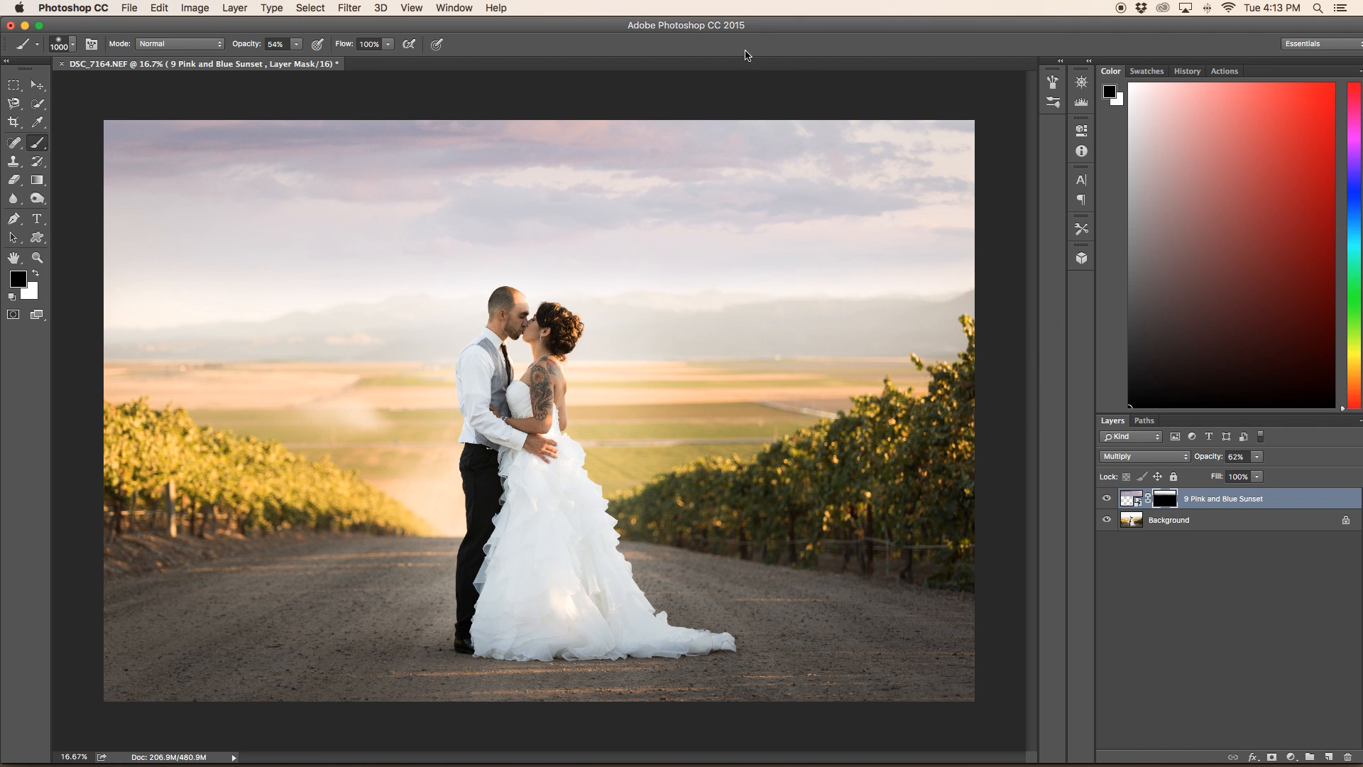
{"action": "mouse_move", "coordinate": [122, 276]}
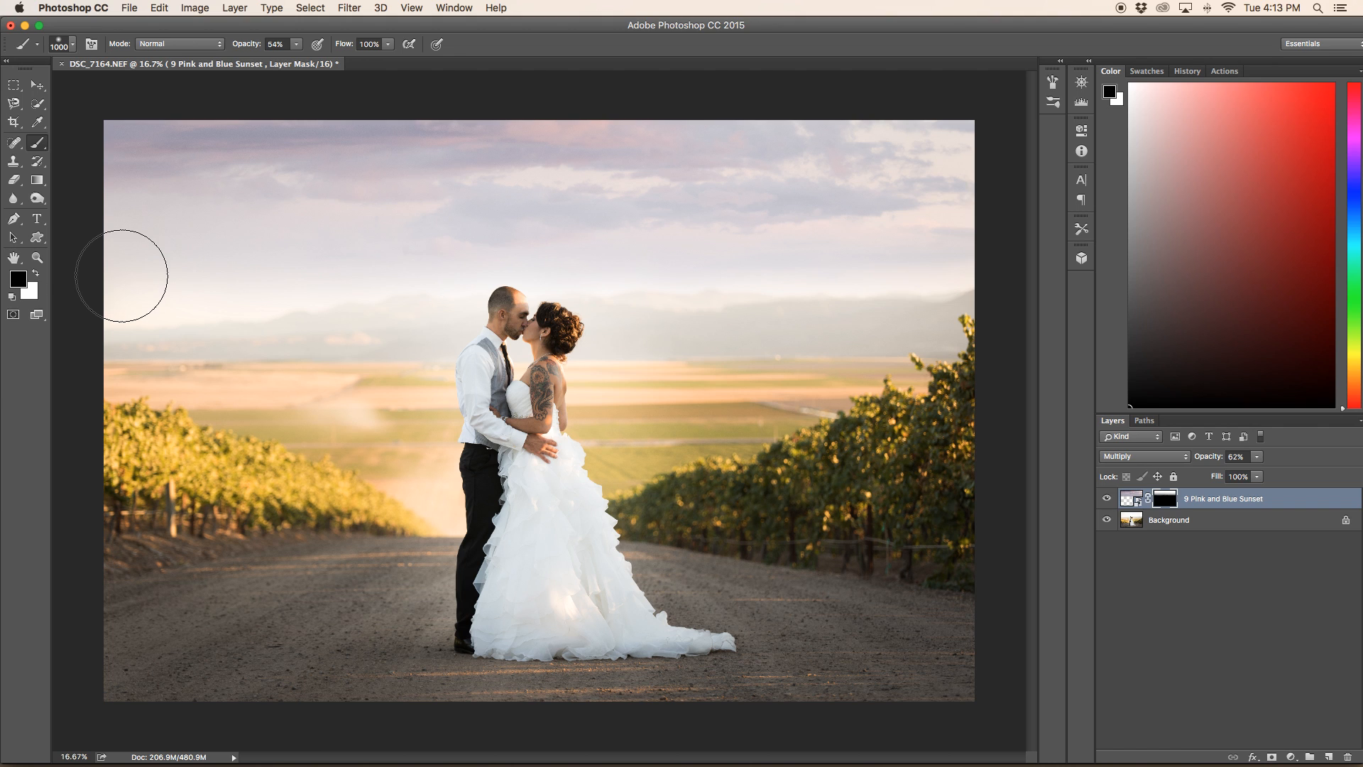
{"action": "mouse_move", "coordinate": [253, 290]}
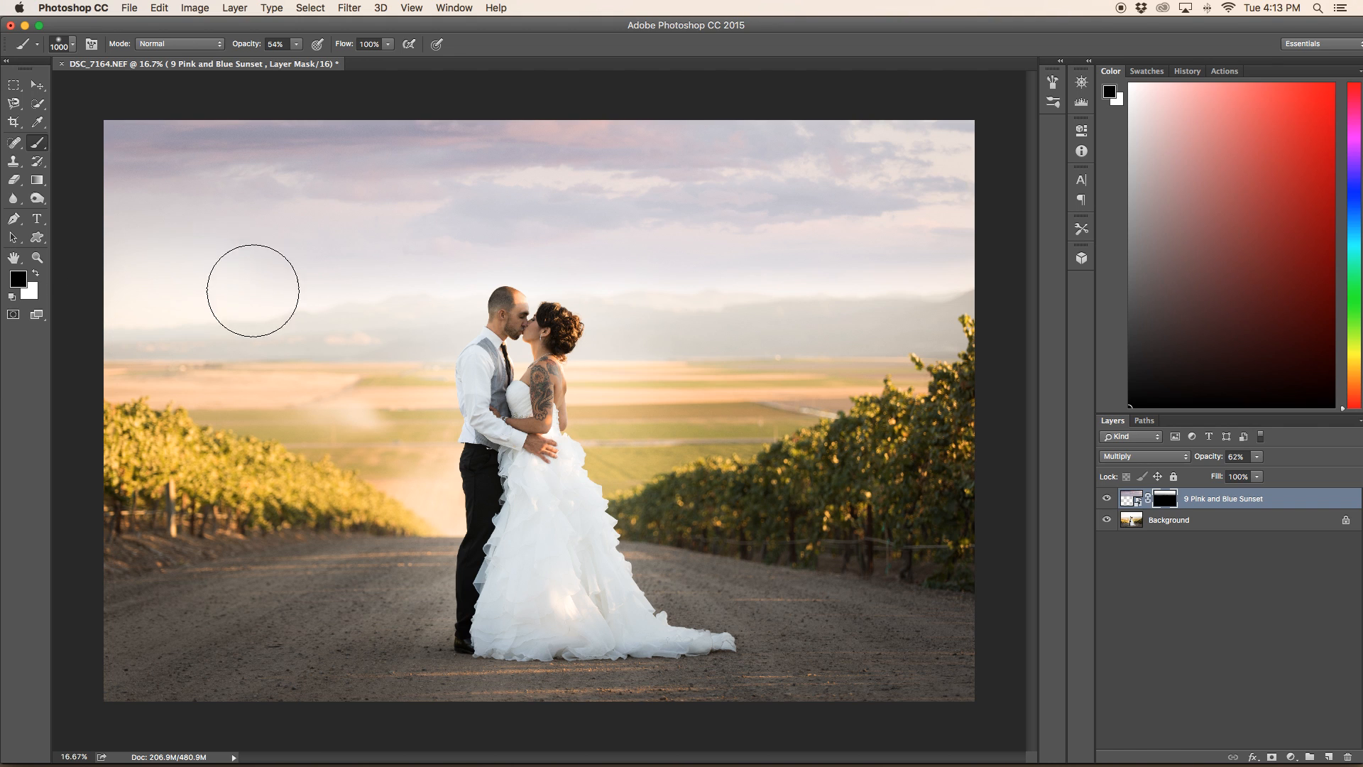
{"action": "left_click_drag", "start_coordinate": [253, 288], "coordinate": [940, 307]}
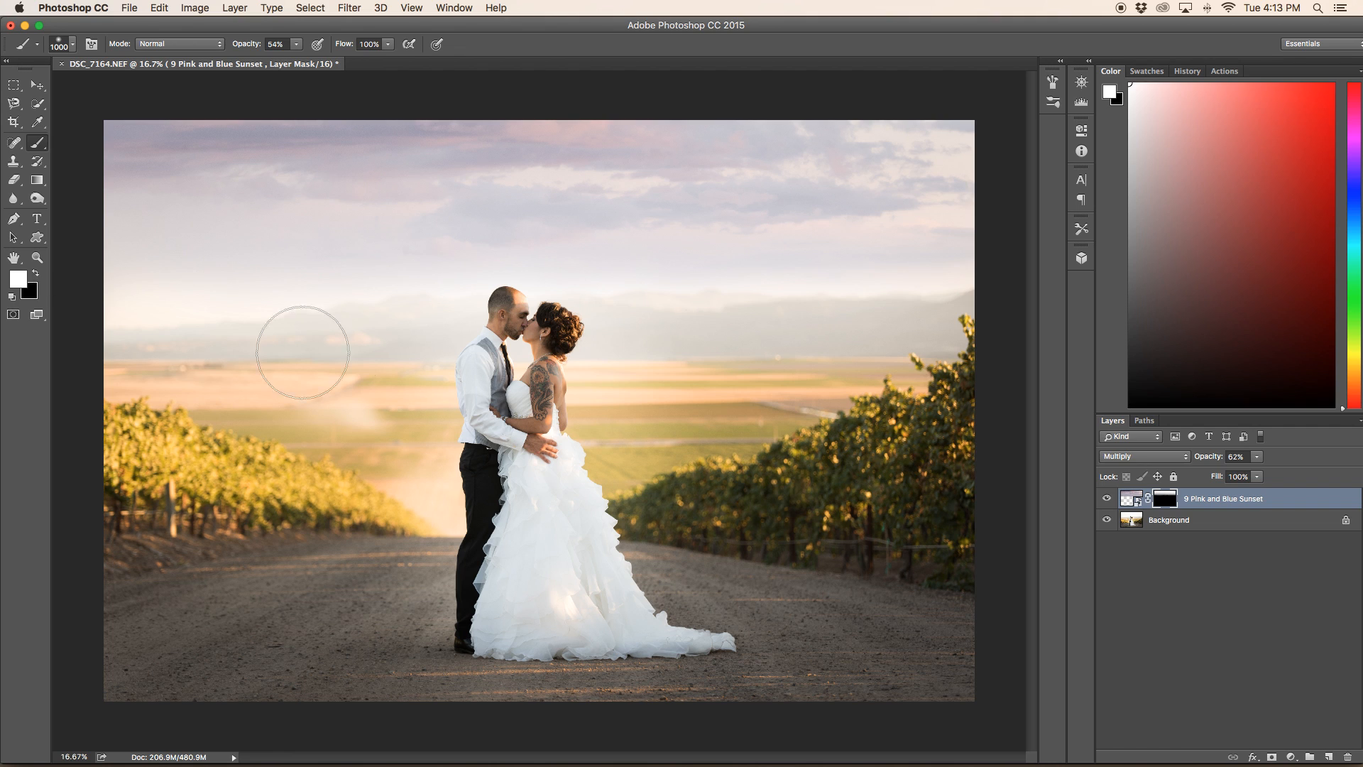
{"action": "mouse_move", "coordinate": [239, 265]}
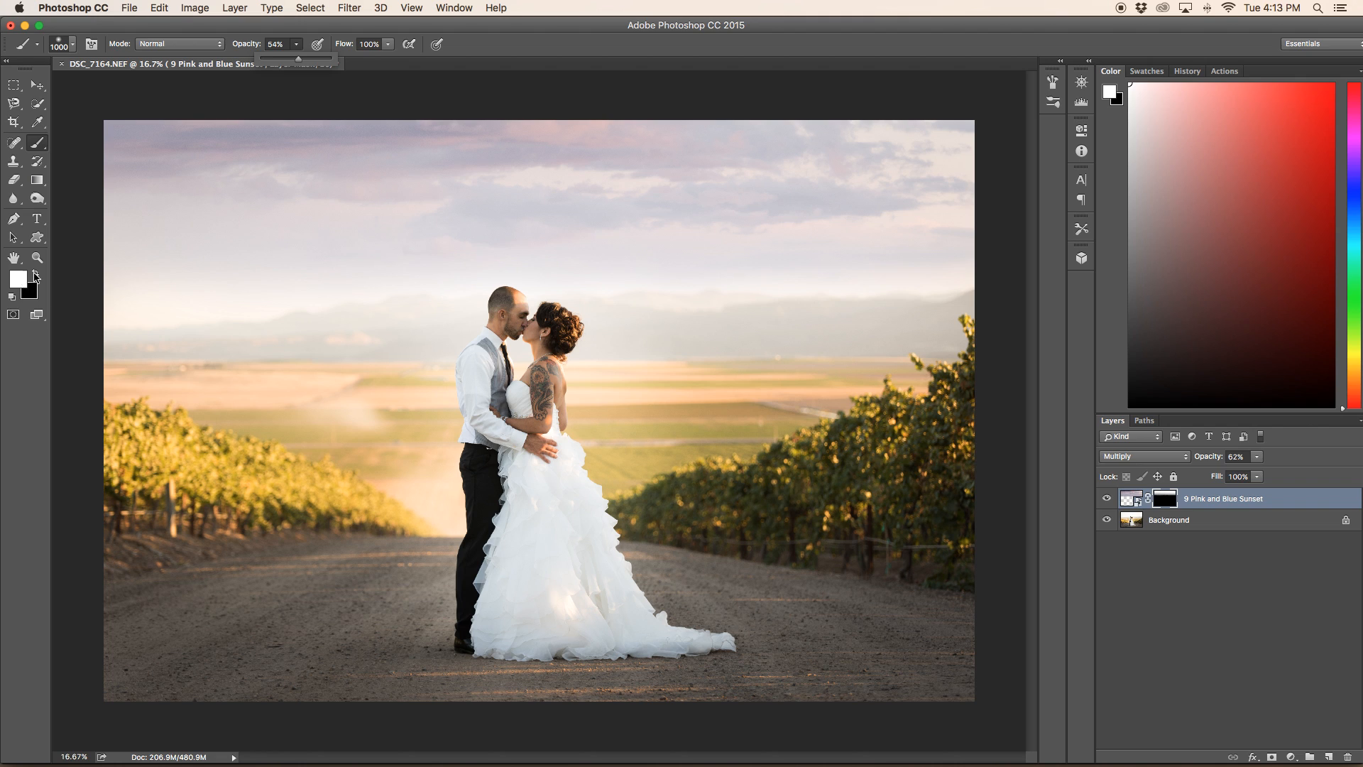
- Drop the brush opacity much lower for faint horizon strokes, then raise it back to about half
{"action": "left_click_drag", "start_coordinate": [297, 59], "coordinate": [273, 58]}
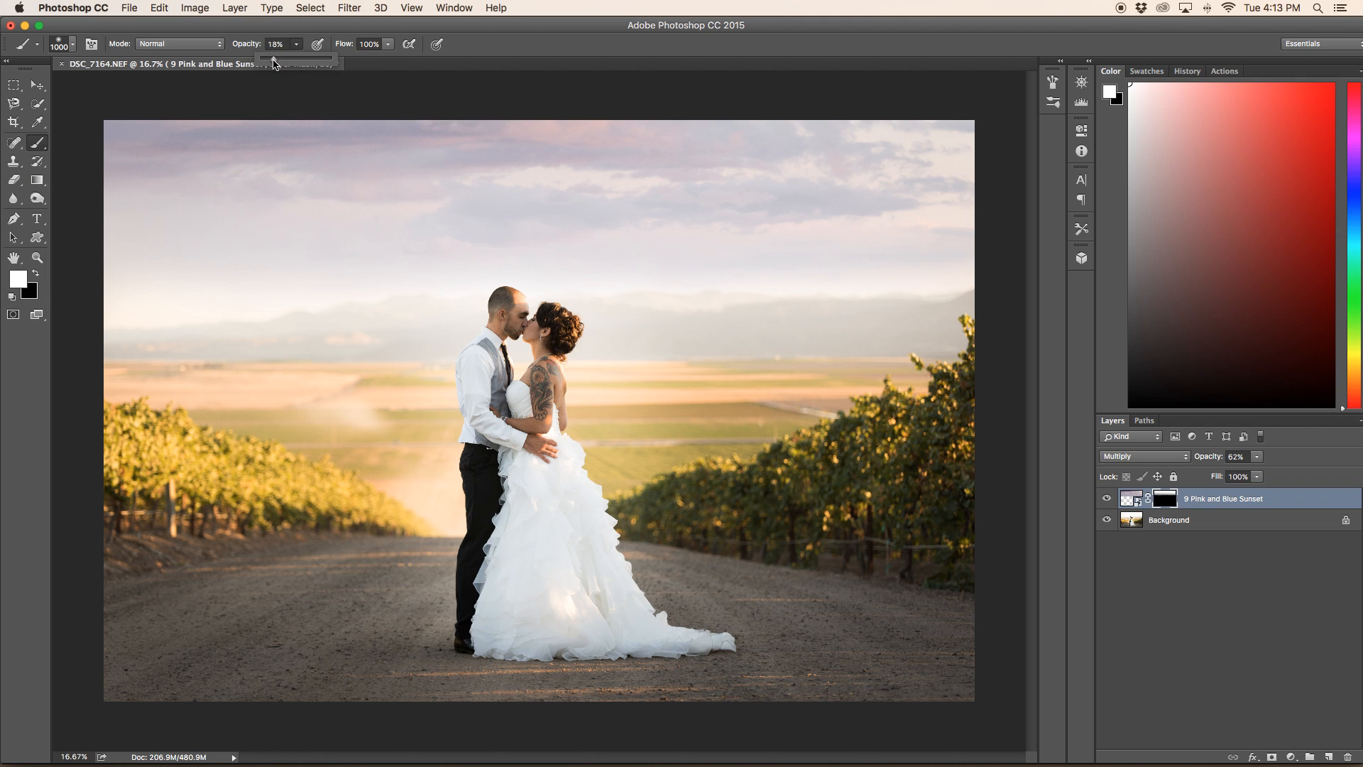
{"action": "left_click_drag", "start_coordinate": [295, 56], "coordinate": [266, 57]}
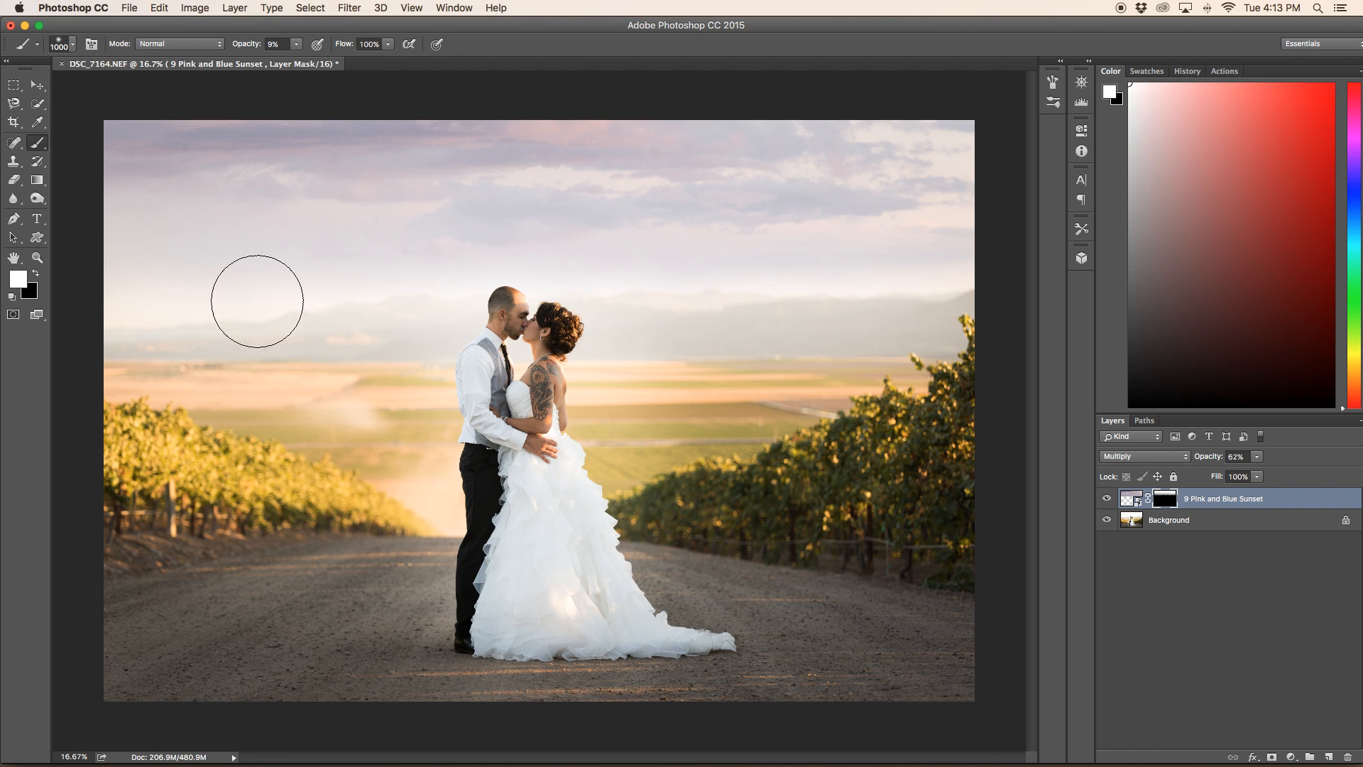
{"action": "mouse_move", "coordinate": [432, 289]}
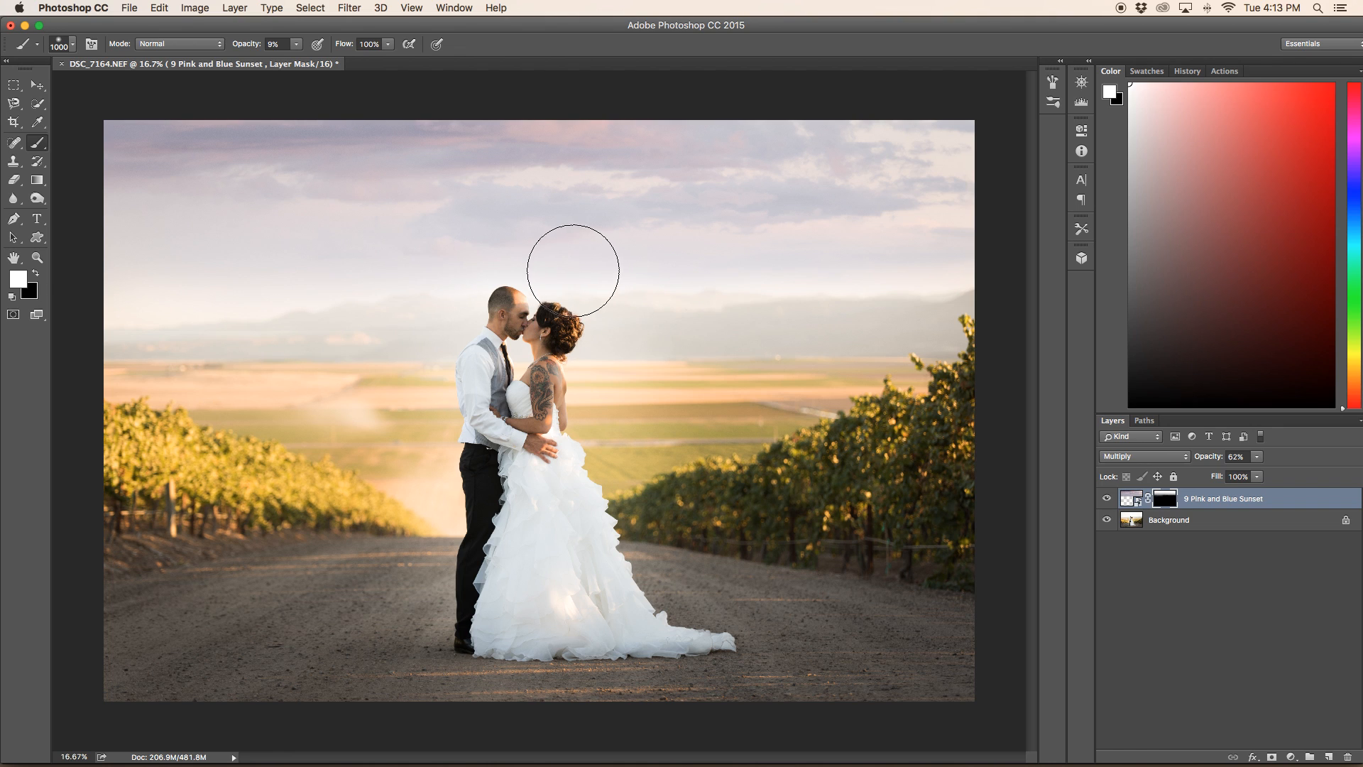
{"action": "mouse_move", "coordinate": [969, 292]}
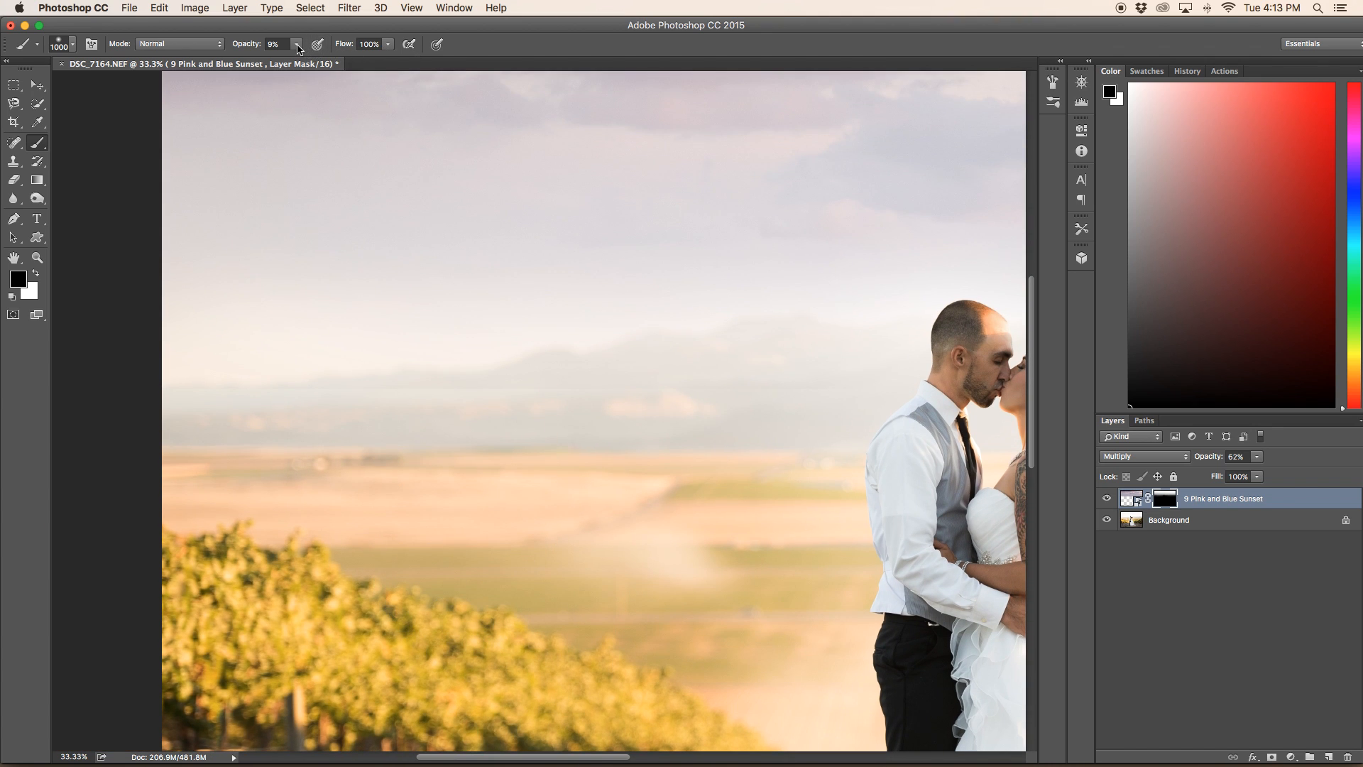
{"action": "left_click_drag", "start_coordinate": [279, 58], "coordinate": [327, 58]}
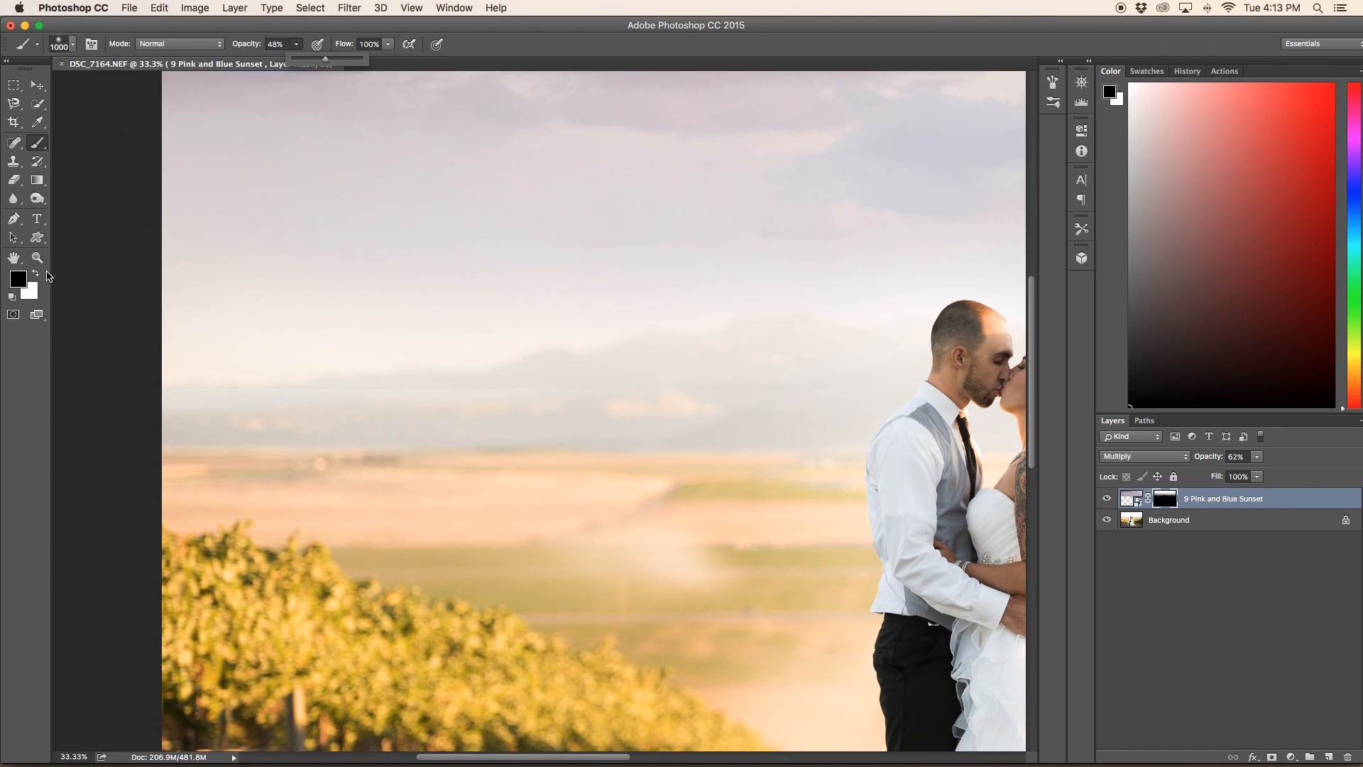
{"action": "mouse_move", "coordinate": [318, 454]}
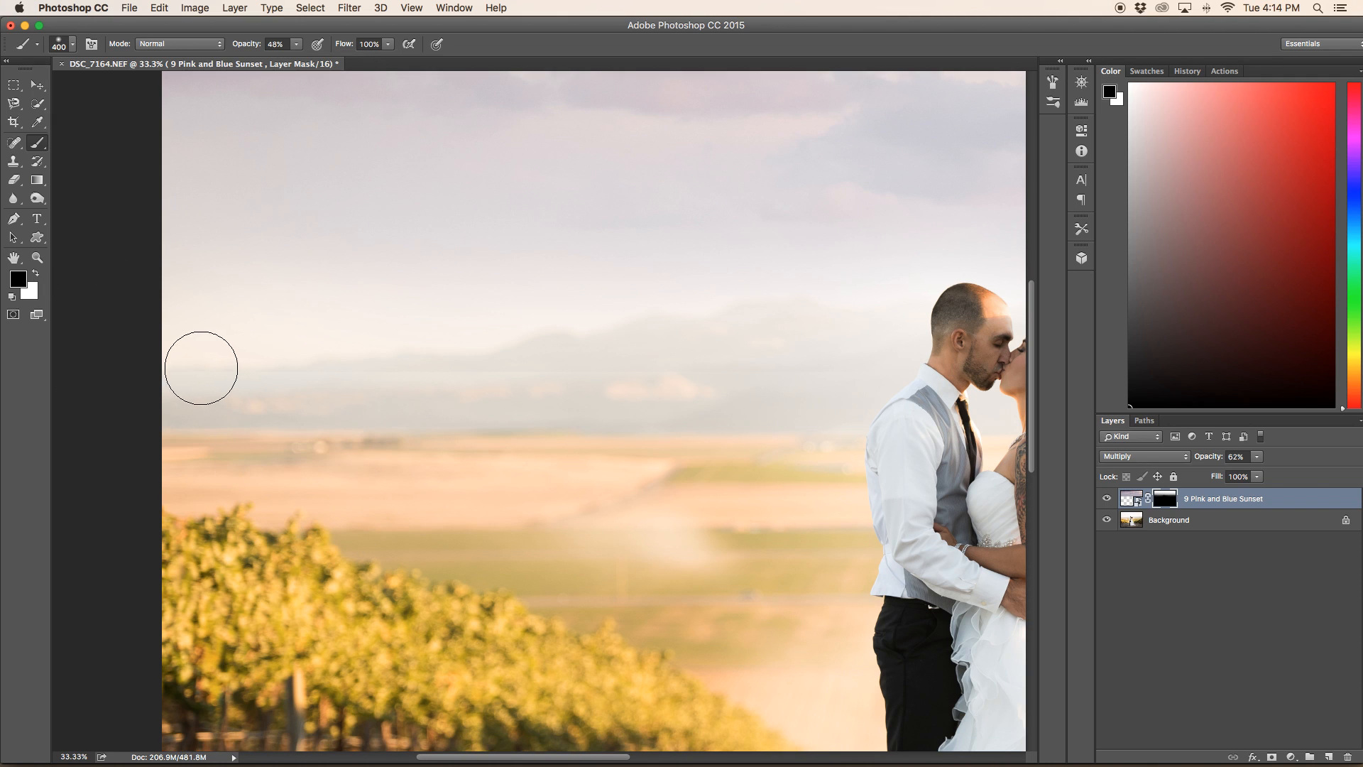
{"action": "mouse_move", "coordinate": [421, 370]}
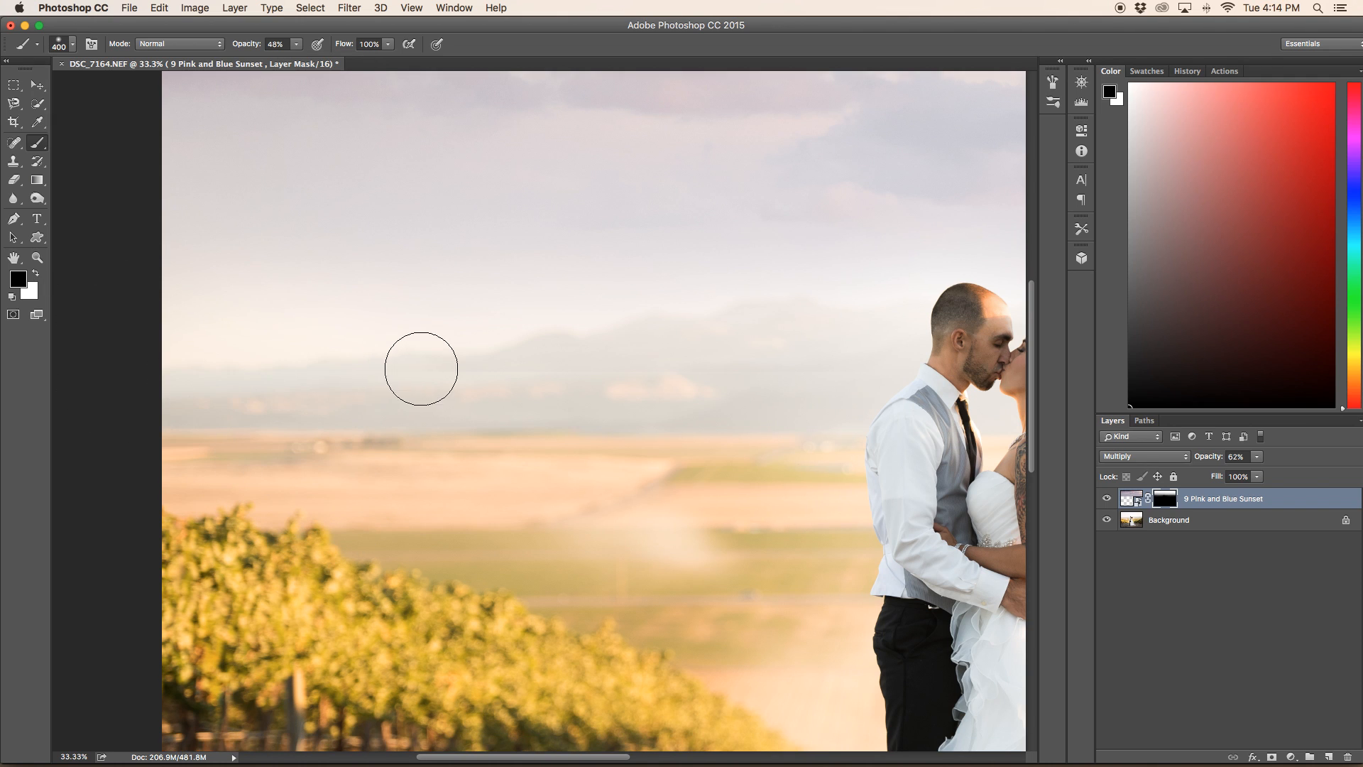
{"action": "mouse_move", "coordinate": [587, 371]}
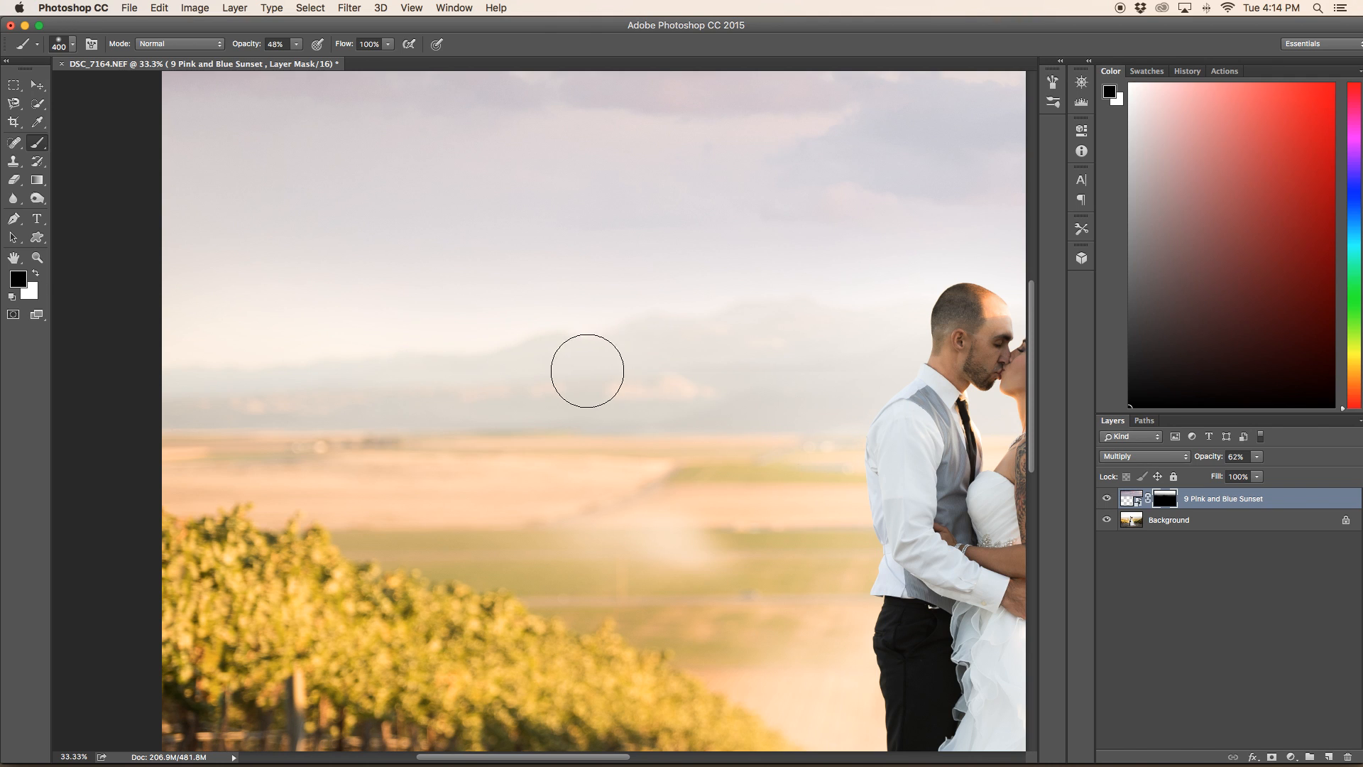
{"action": "mouse_move", "coordinate": [879, 352]}
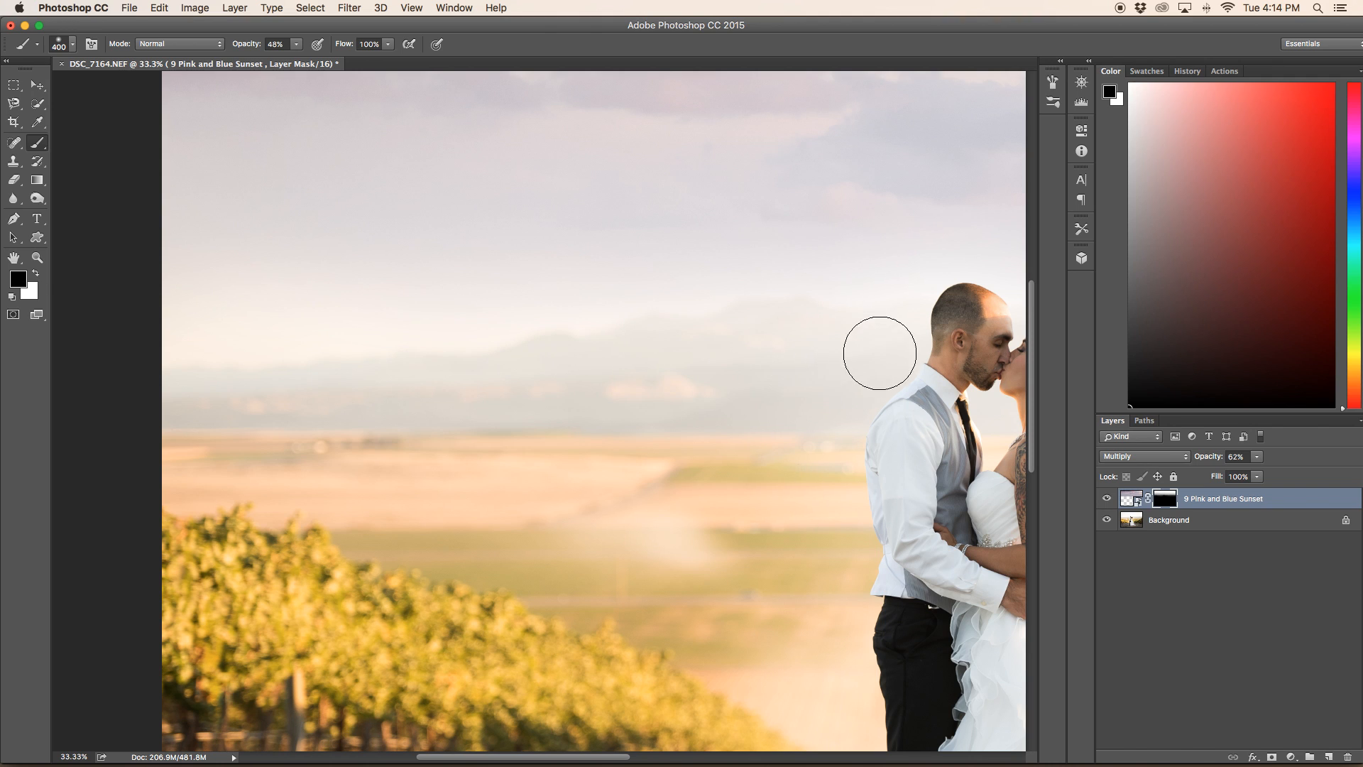
{"action": "mouse_move", "coordinate": [563, 373]}
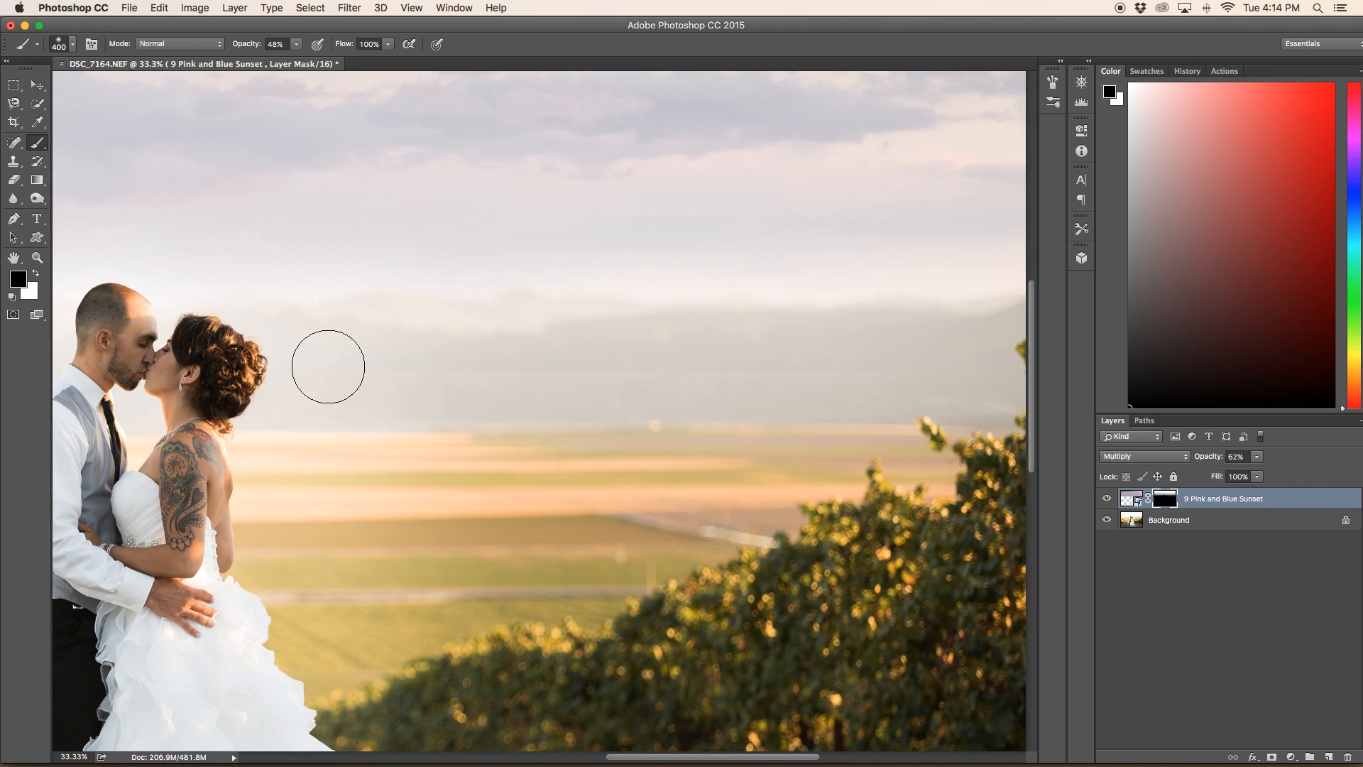
{"action": "mouse_move", "coordinate": [593, 362]}
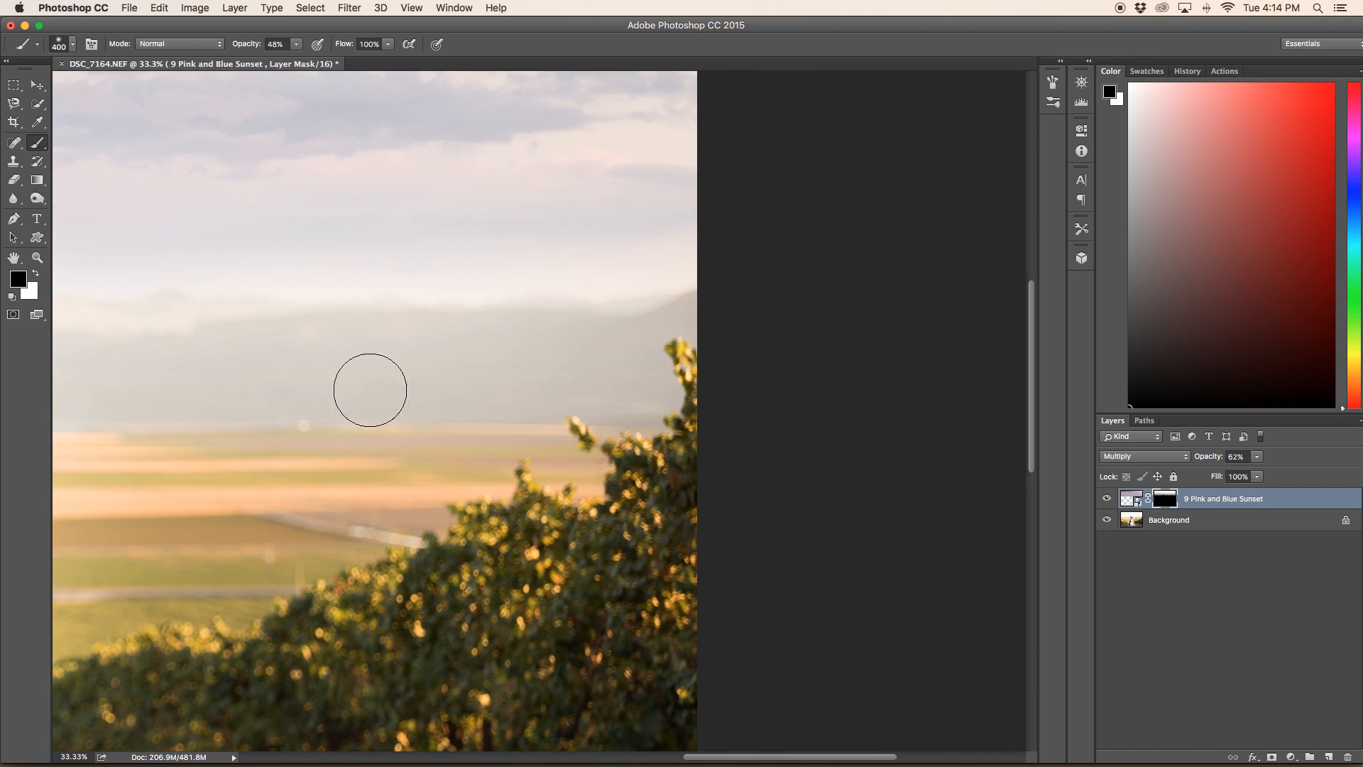
{"action": "mouse_move", "coordinate": [643, 364]}
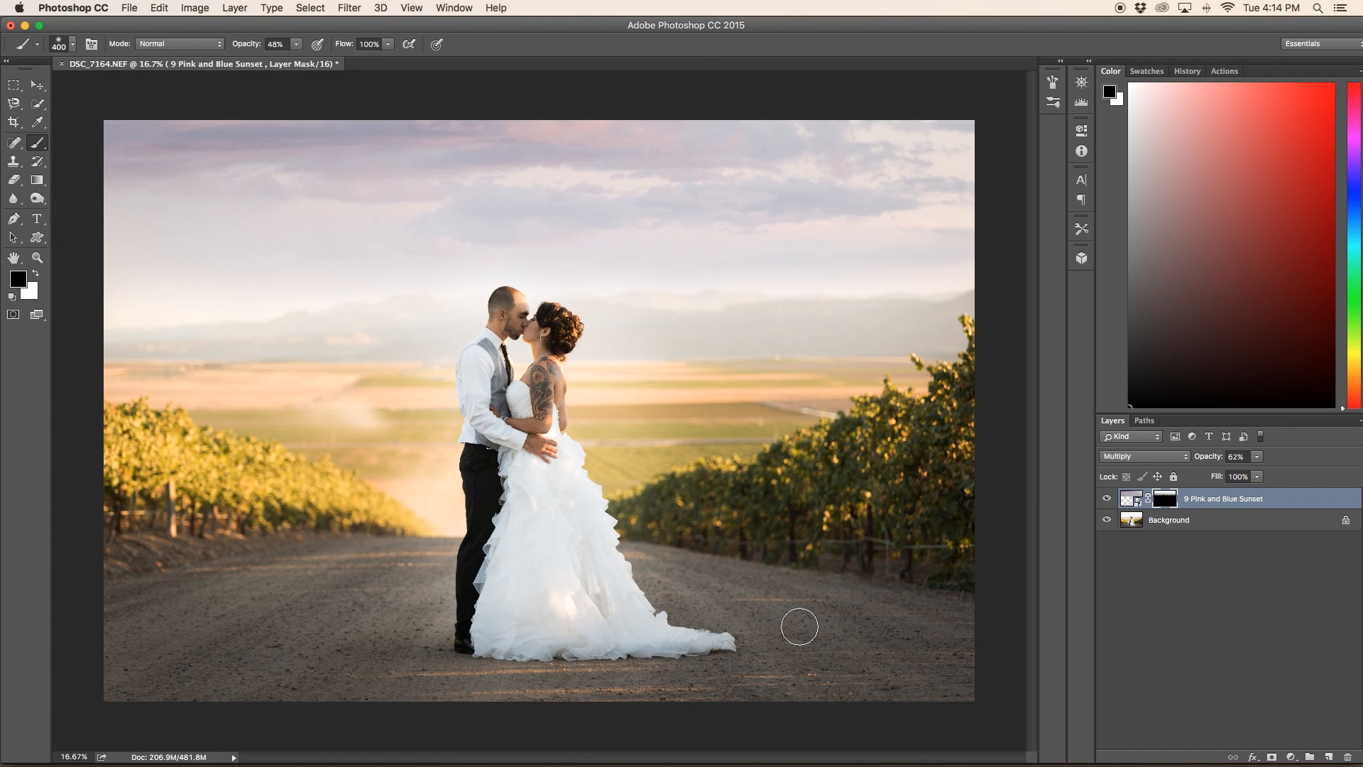
{"action": "mouse_move", "coordinate": [857, 308]}
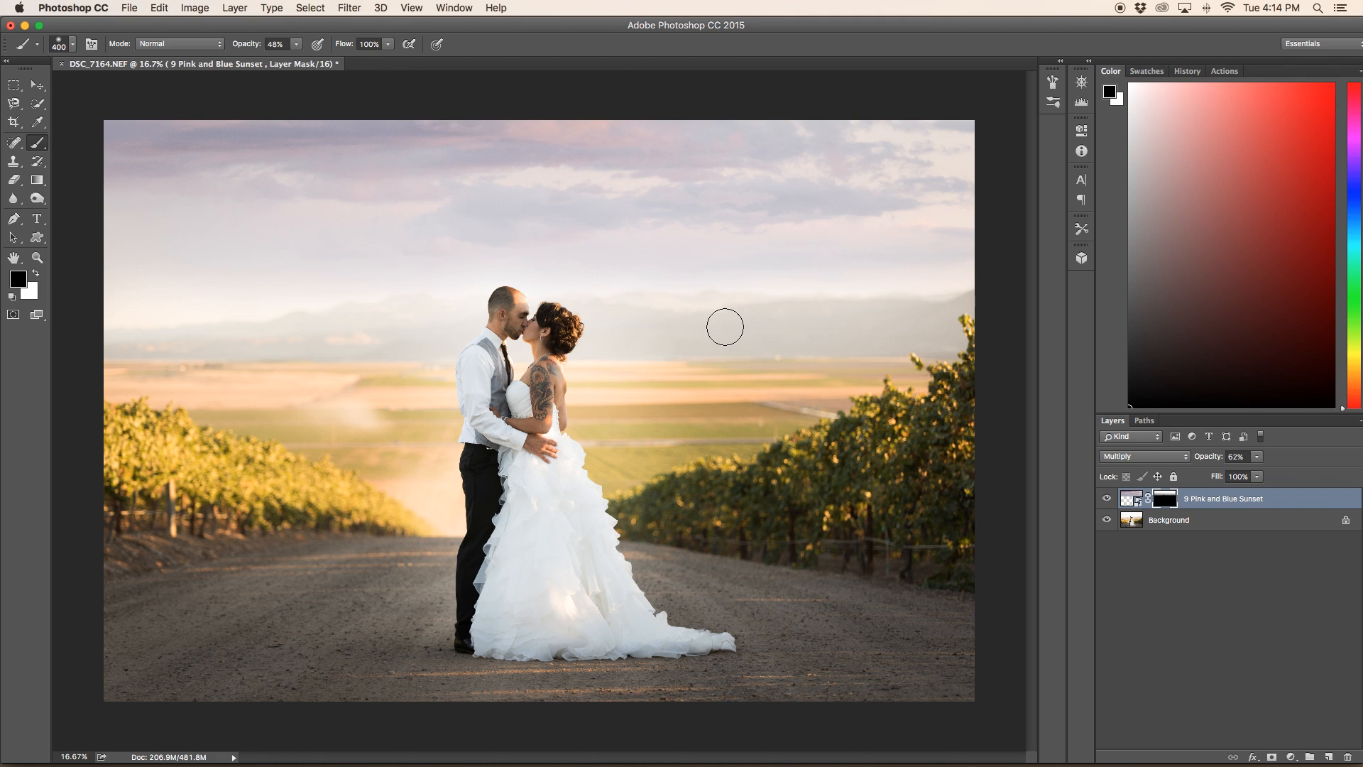
{"action": "mouse_move", "coordinate": [669, 316]}
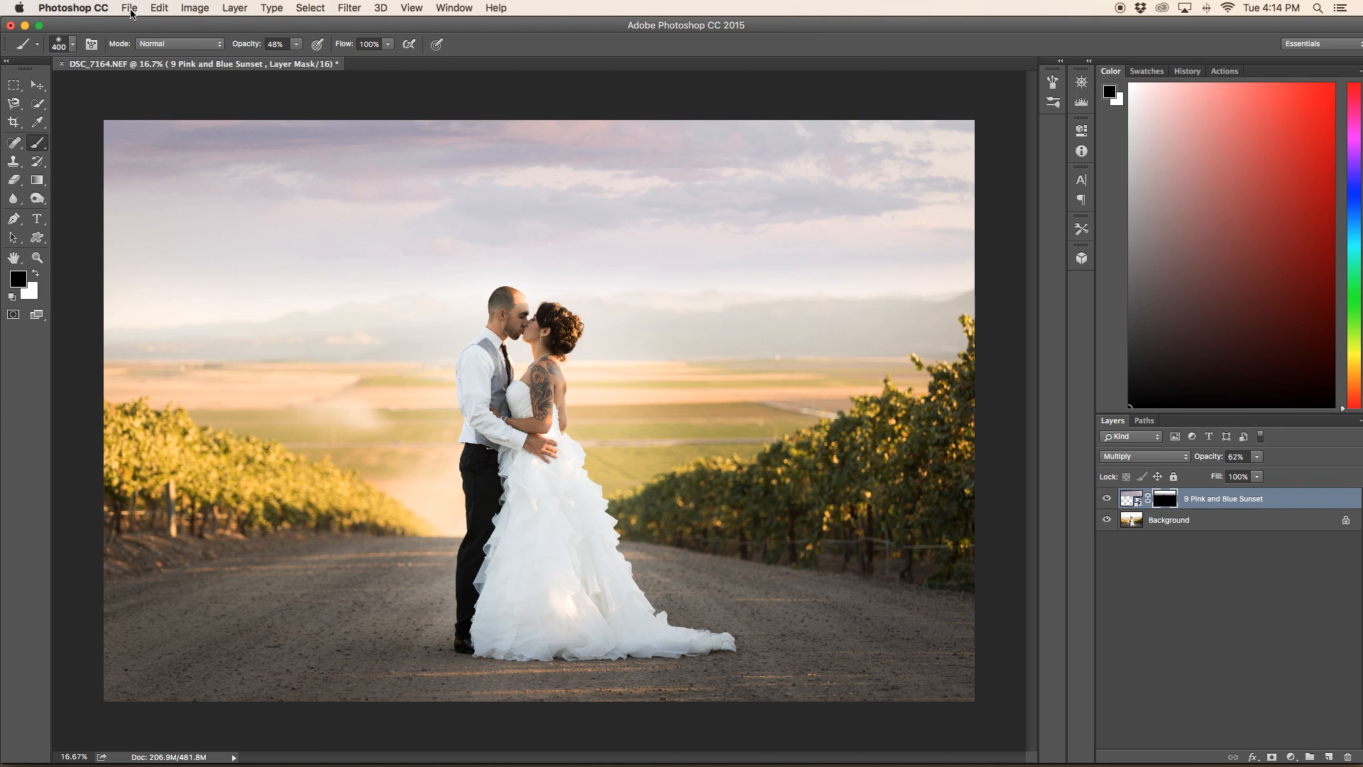
- Save the edited TIFF back to Lightroom via File > Save
{"action": "left_click", "coordinate": [129, 9]}
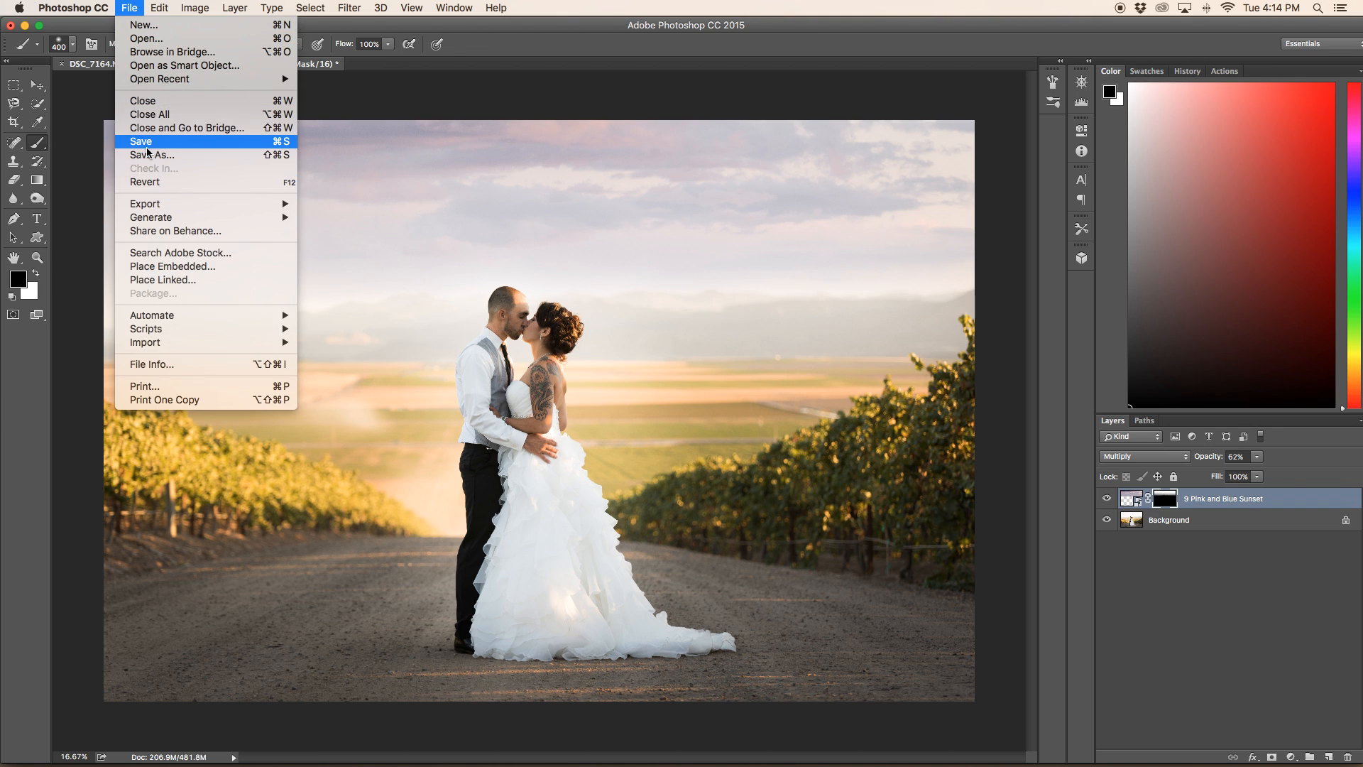
{"action": "left_click", "coordinate": [140, 140]}
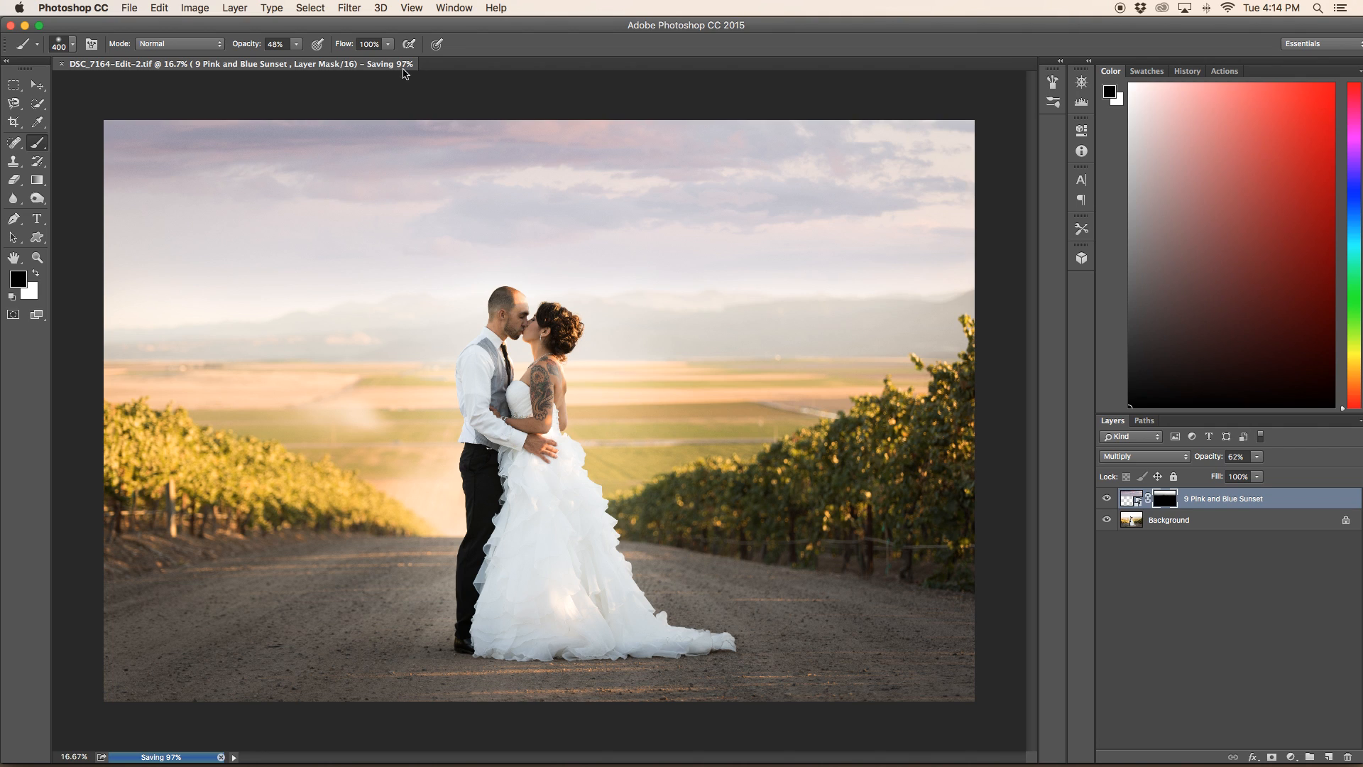
{"action": "mouse_move", "coordinate": [486, 94]}
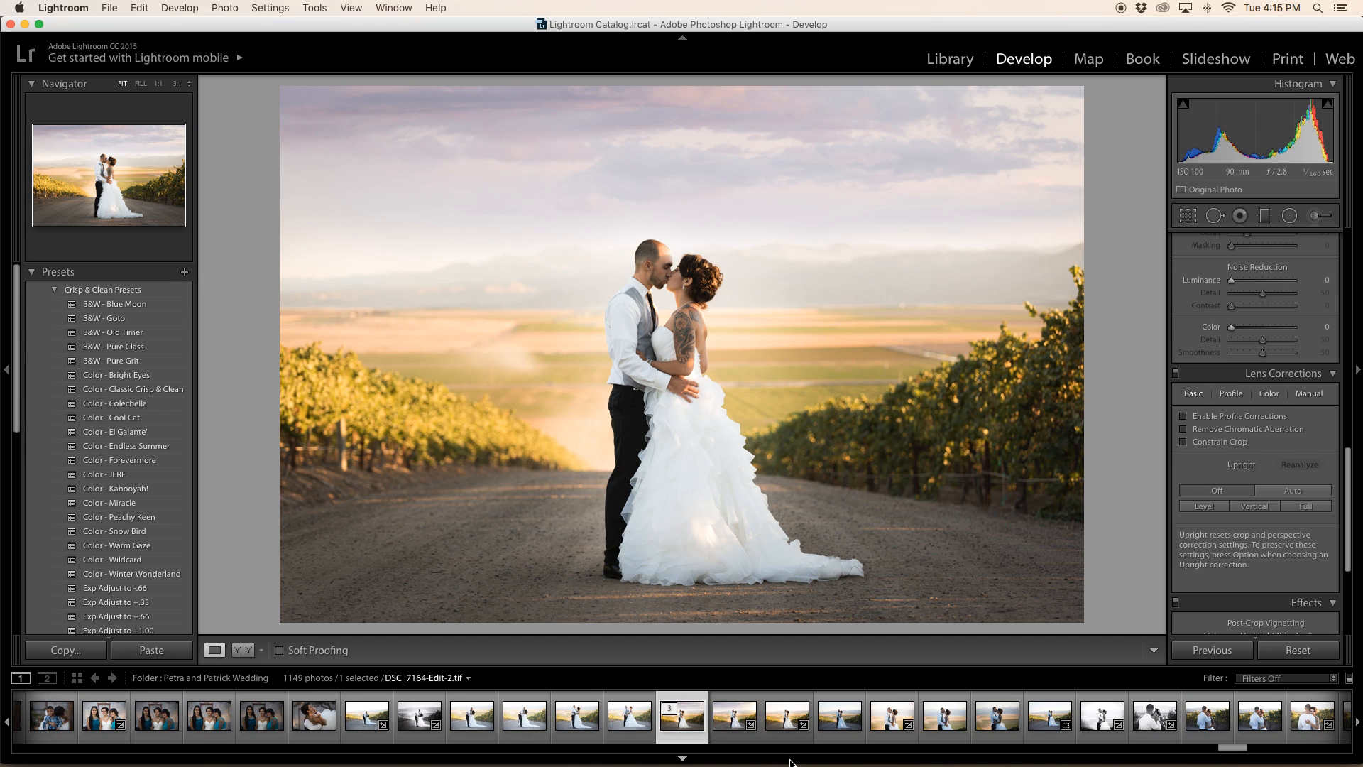
{"action": "mouse_move", "coordinate": [960, 290]}
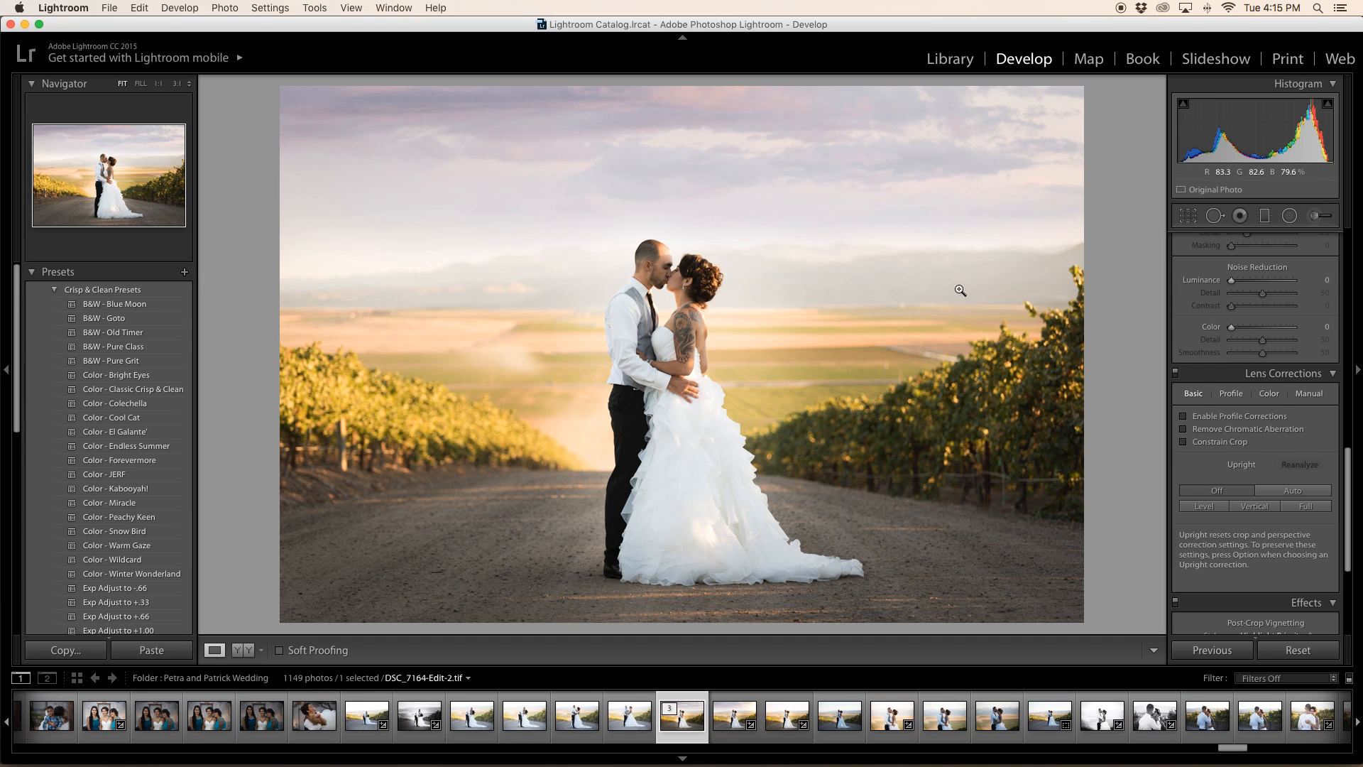
{"action": "mouse_move", "coordinate": [554, 374]}
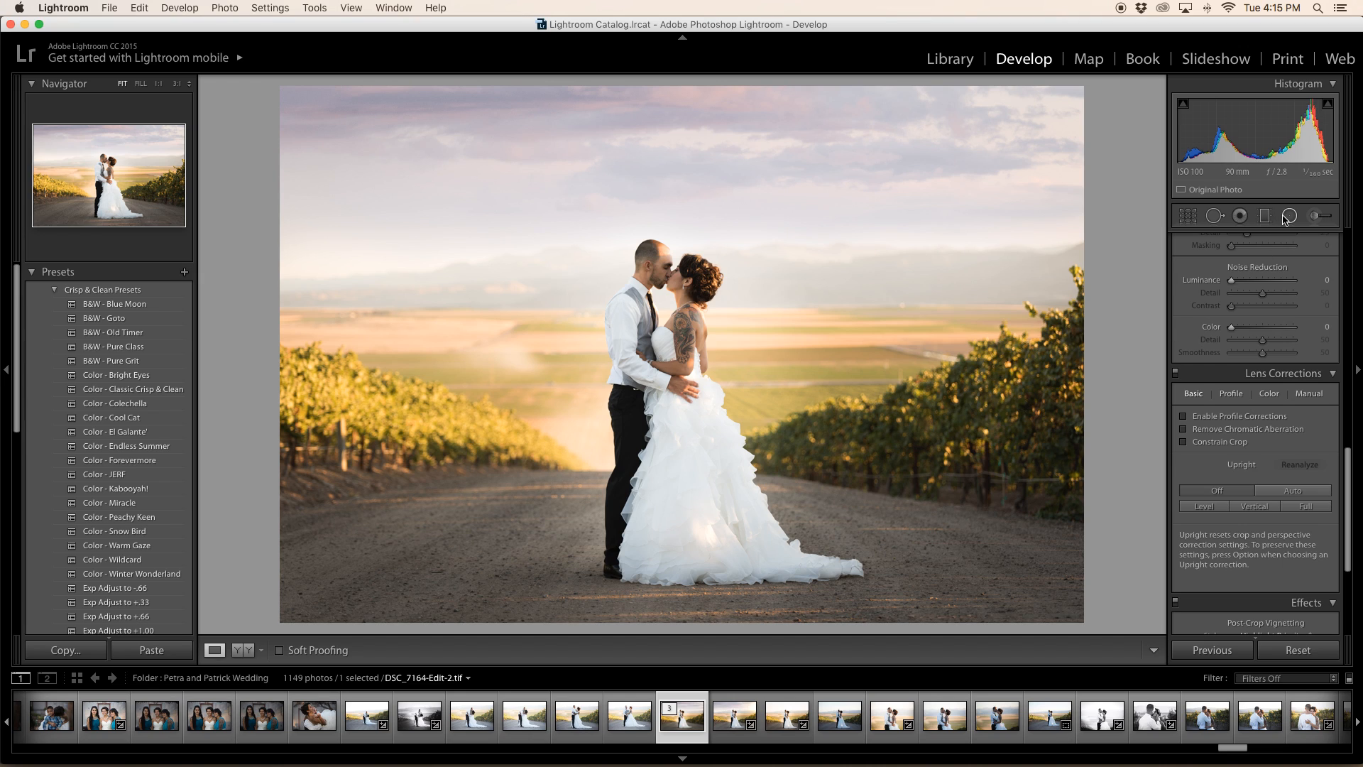
- Set the graduated sky filter to Temp +47 and Exposure +0.65, then finish the adjustment
{"action": "left_click", "coordinate": [1264, 215]}
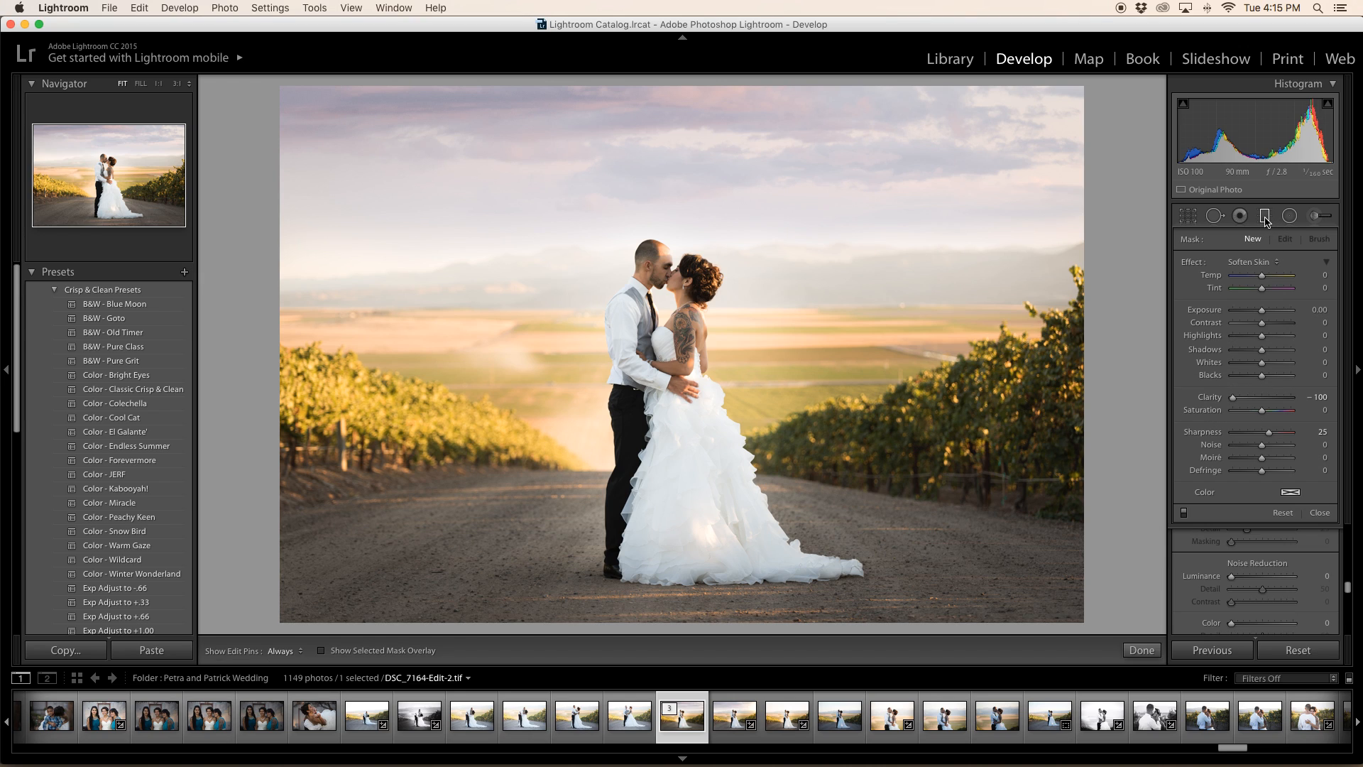
{"action": "mouse_move", "coordinate": [1270, 222]}
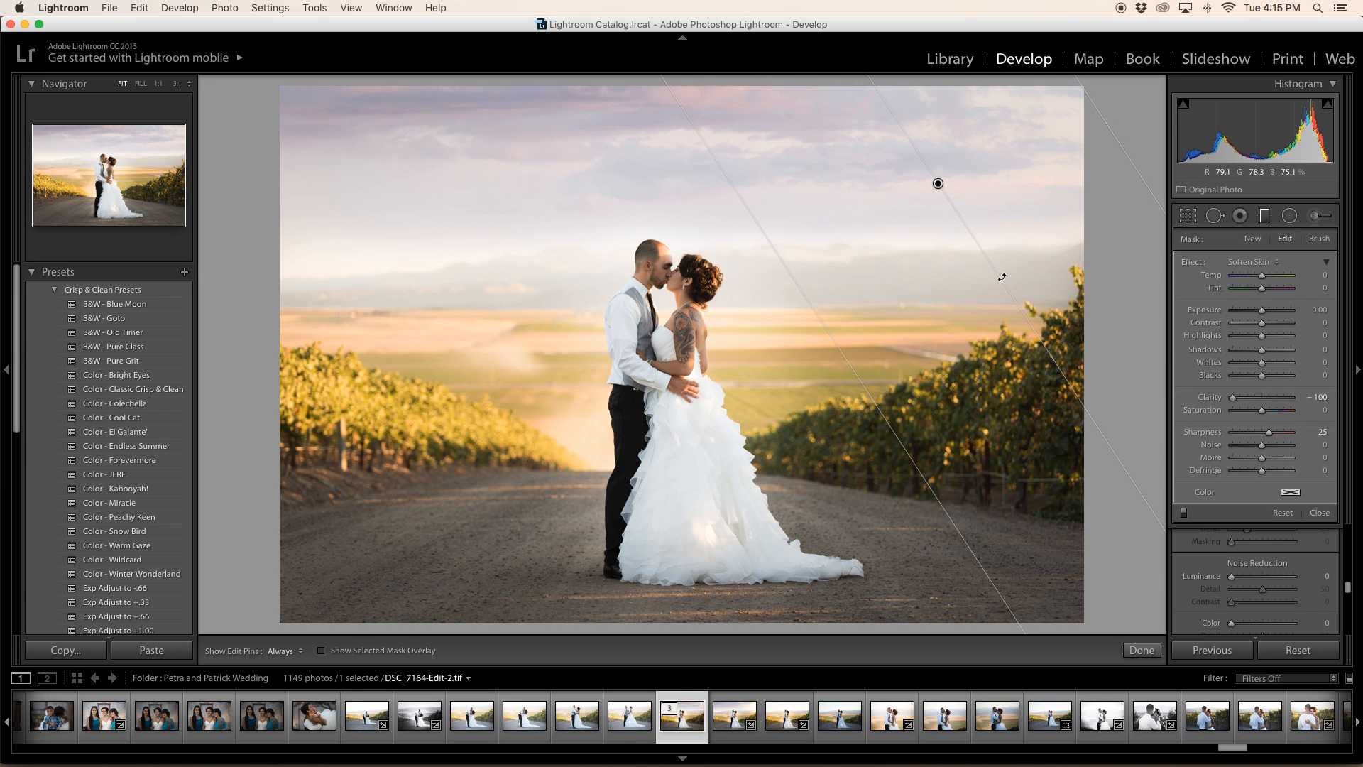
{"action": "left_click_drag", "start_coordinate": [1250, 276], "coordinate": [1263, 275]}
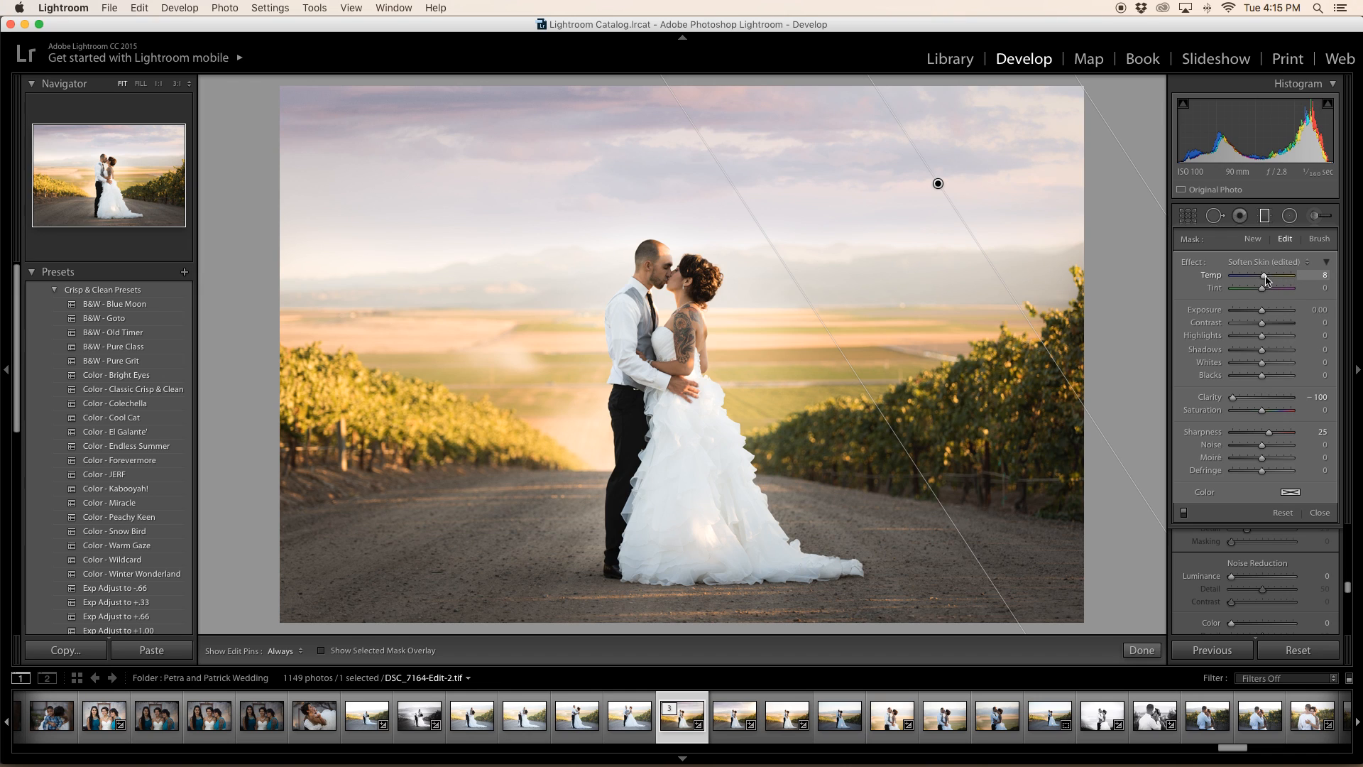
{"action": "left_click_drag", "start_coordinate": [1263, 283], "coordinate": [1277, 282]}
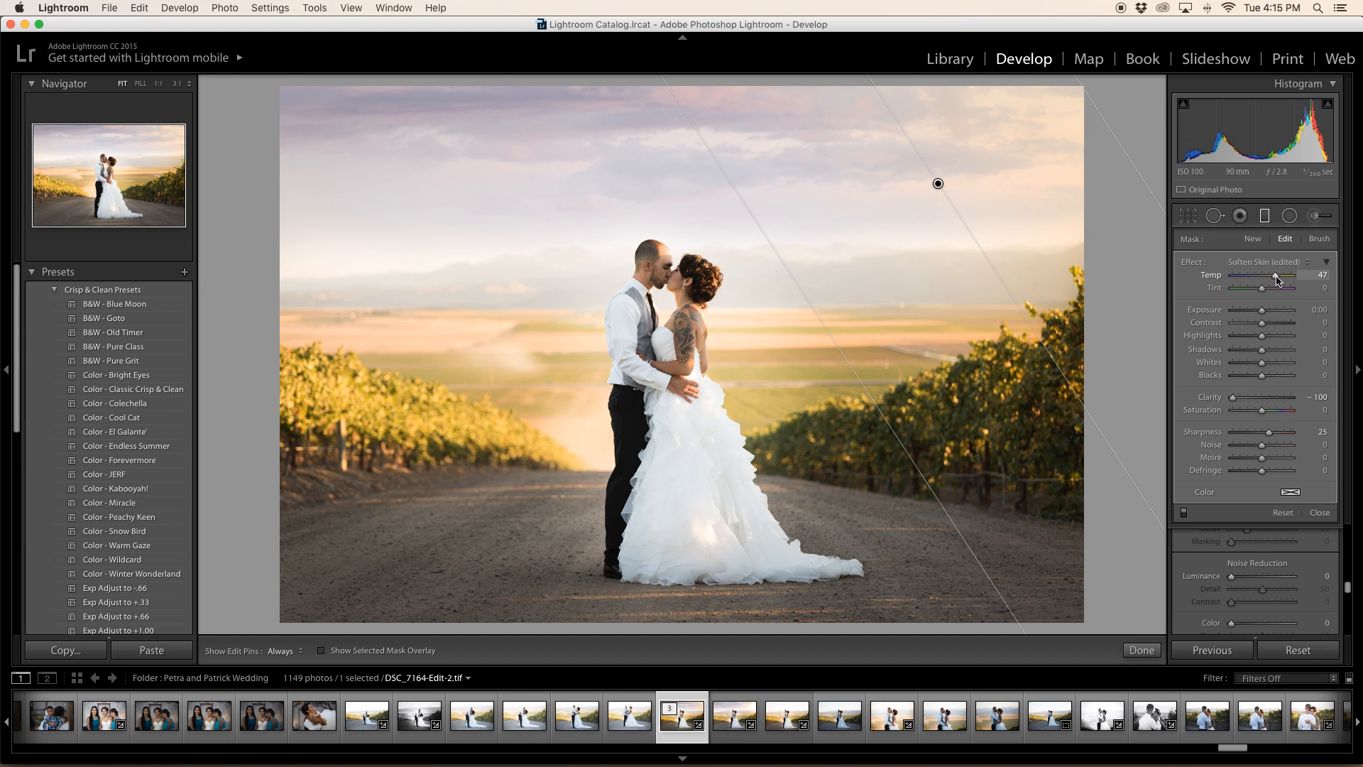
{"action": "mouse_move", "coordinate": [1265, 315]}
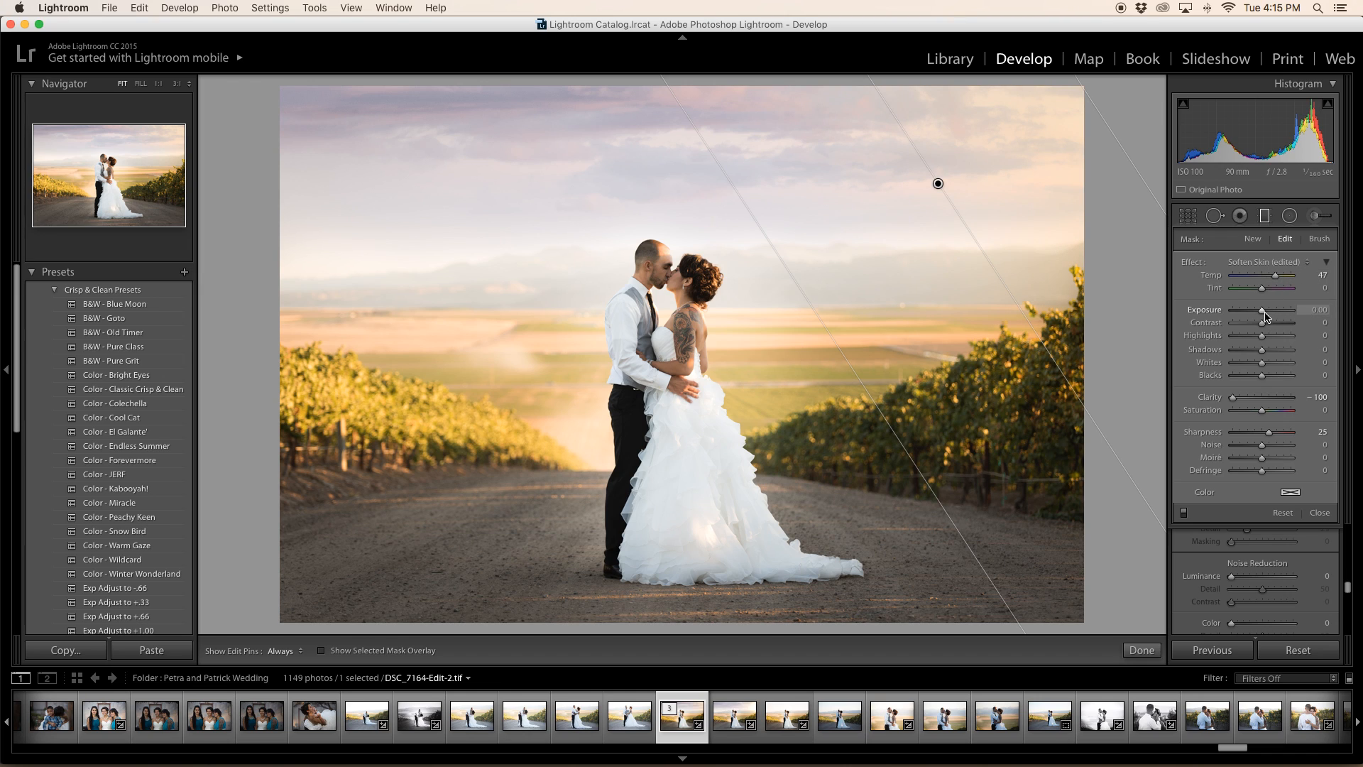
{"action": "left_click_drag", "start_coordinate": [1269, 311], "coordinate": [1282, 311]}
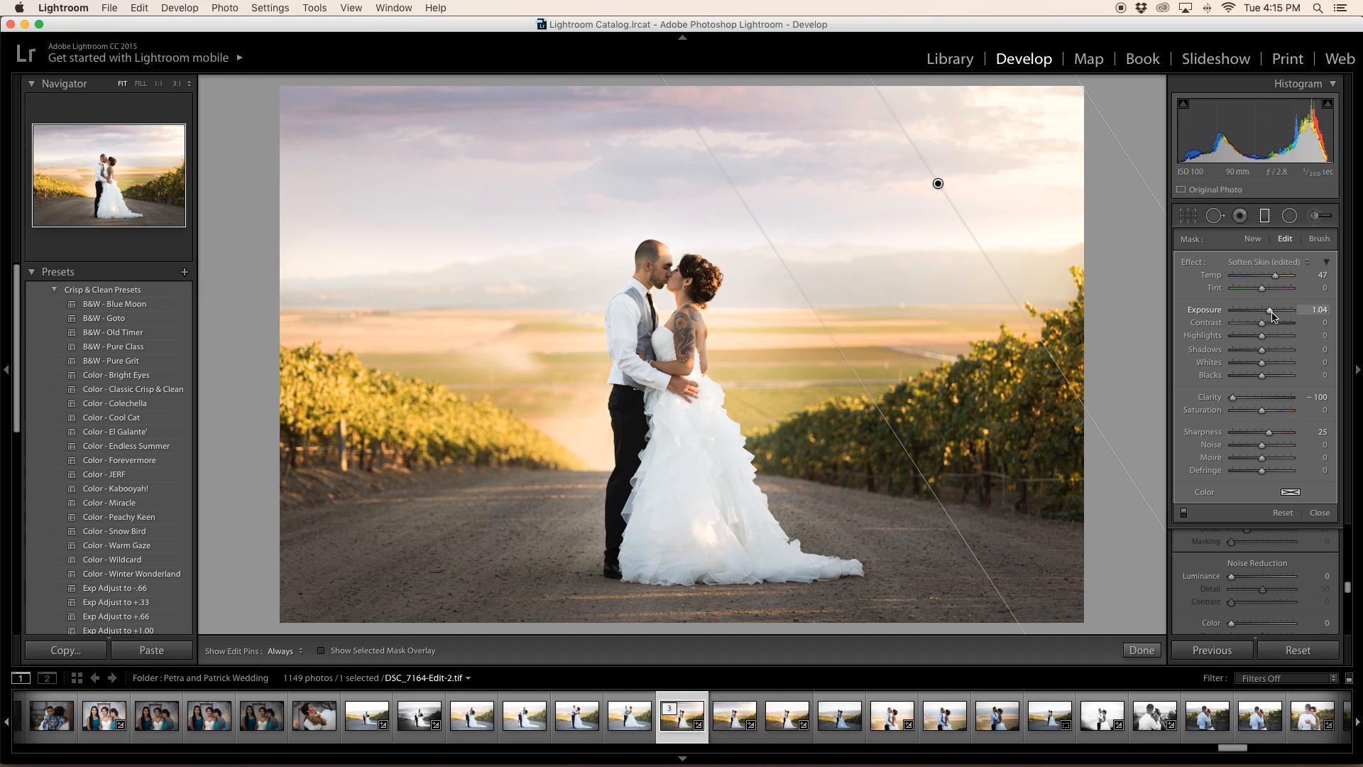
{"action": "left_click_drag", "start_coordinate": [1274, 309], "coordinate": [1268, 310]}
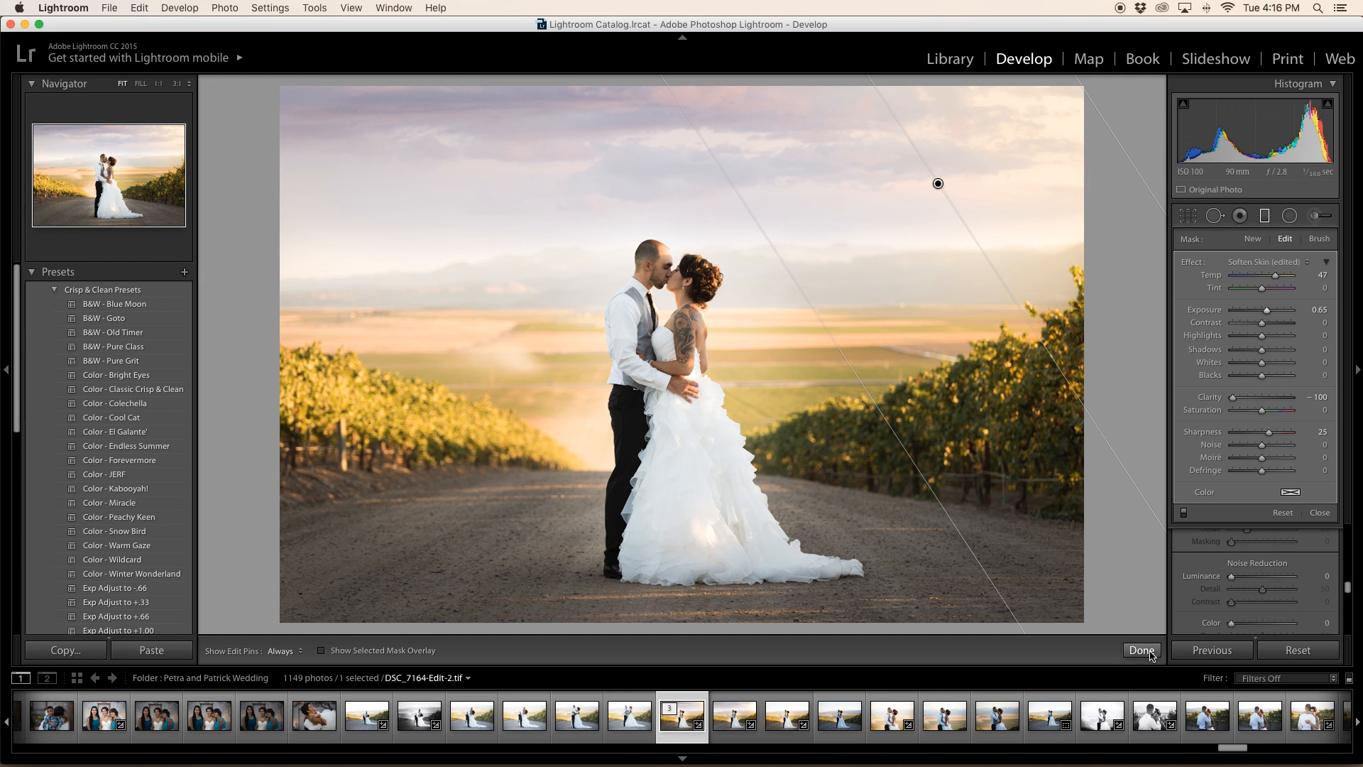
{"action": "left_click", "coordinate": [1291, 216]}
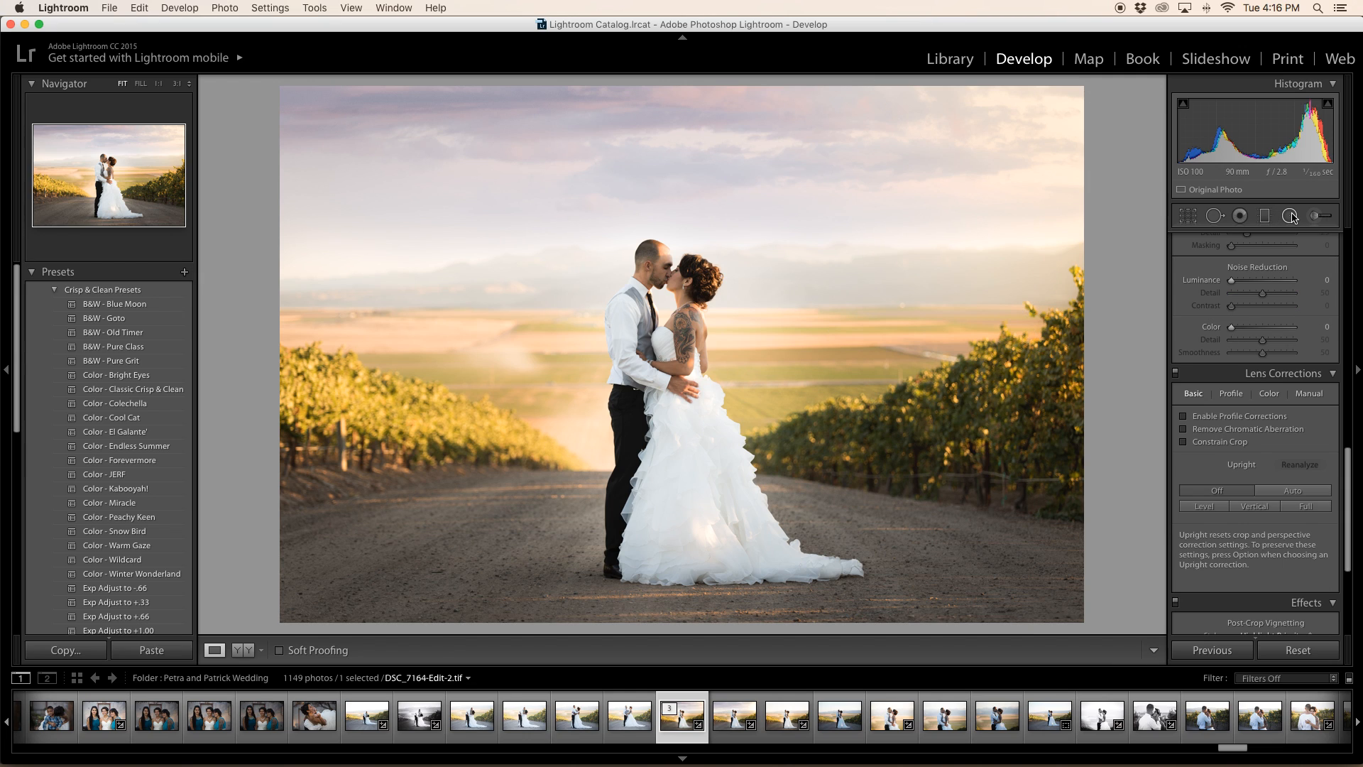
- Start a Radial Filter over the upper-right sky with the Exposure preset at +1.00
{"action": "left_click", "coordinate": [1291, 215]}
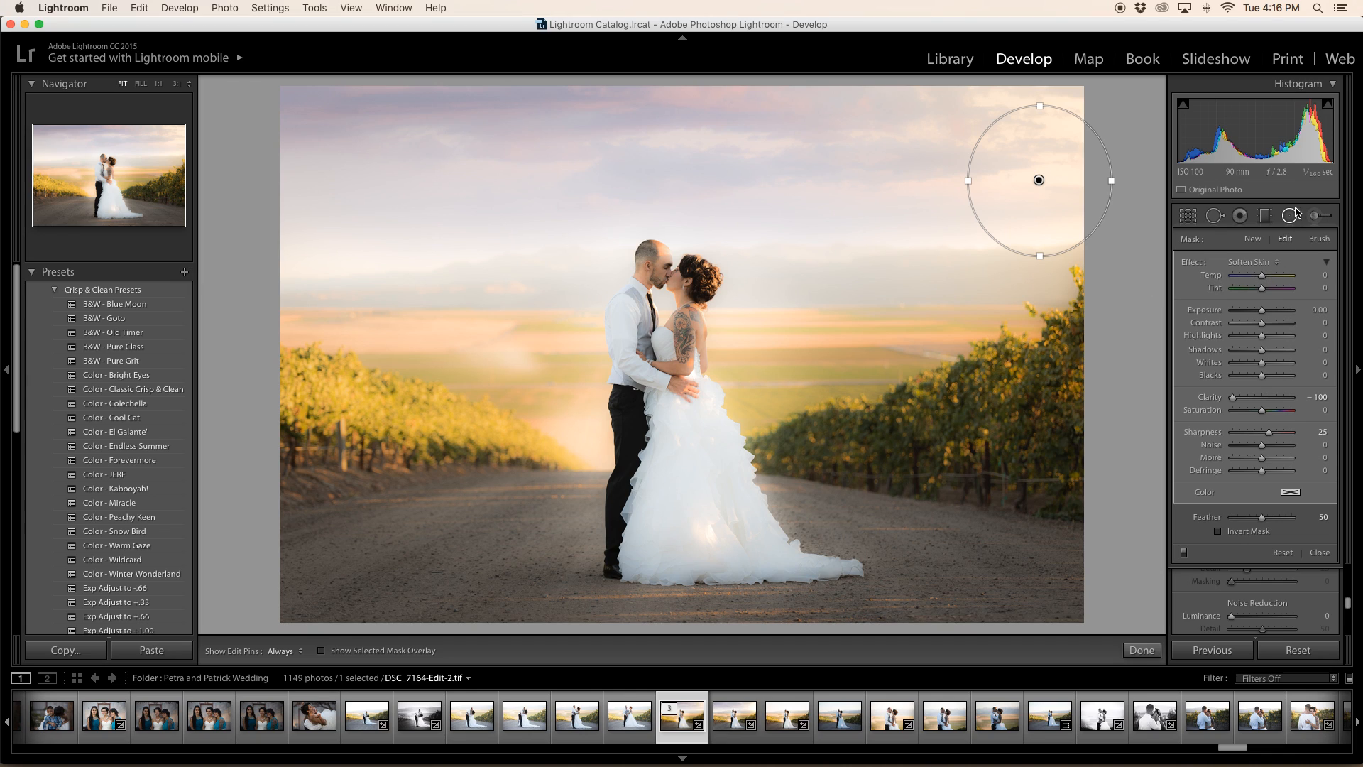
{"action": "mouse_move", "coordinate": [706, 413]}
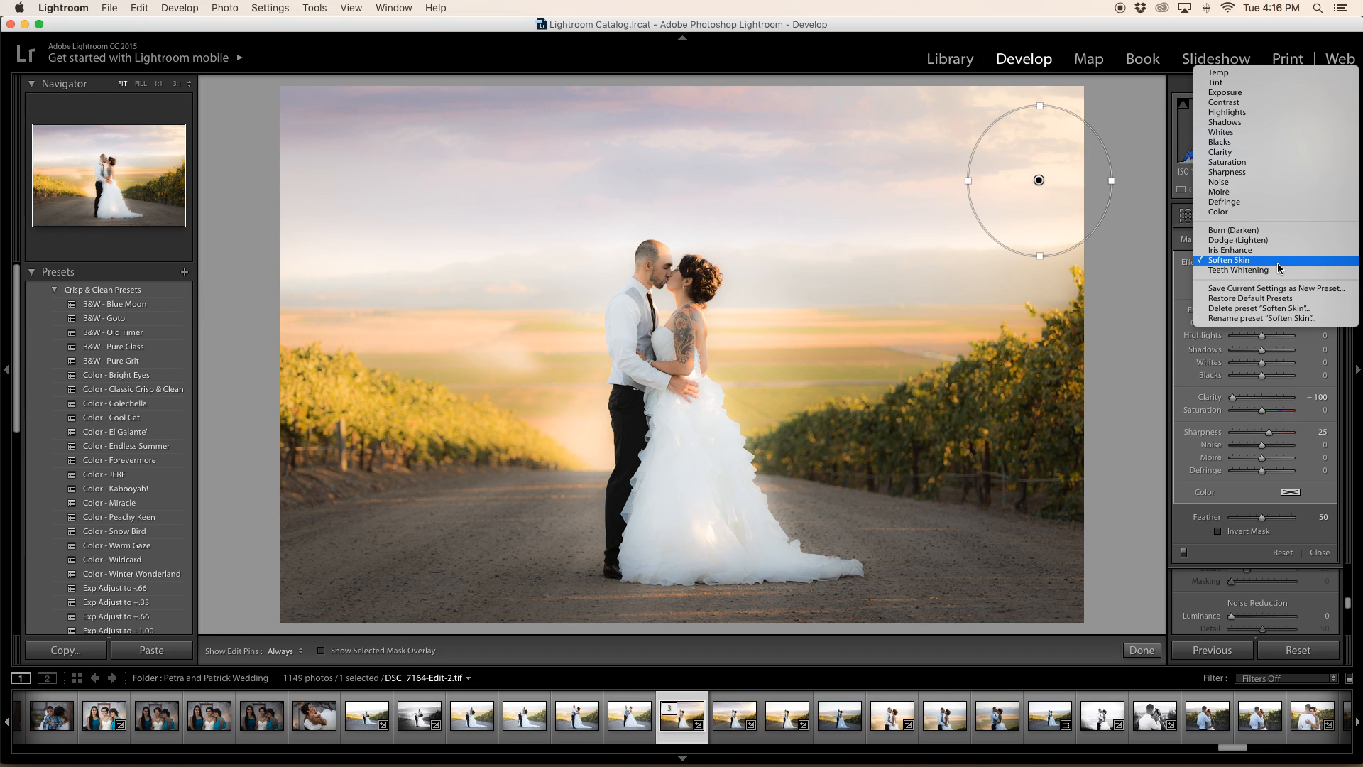
{"action": "mouse_move", "coordinate": [1278, 269]}
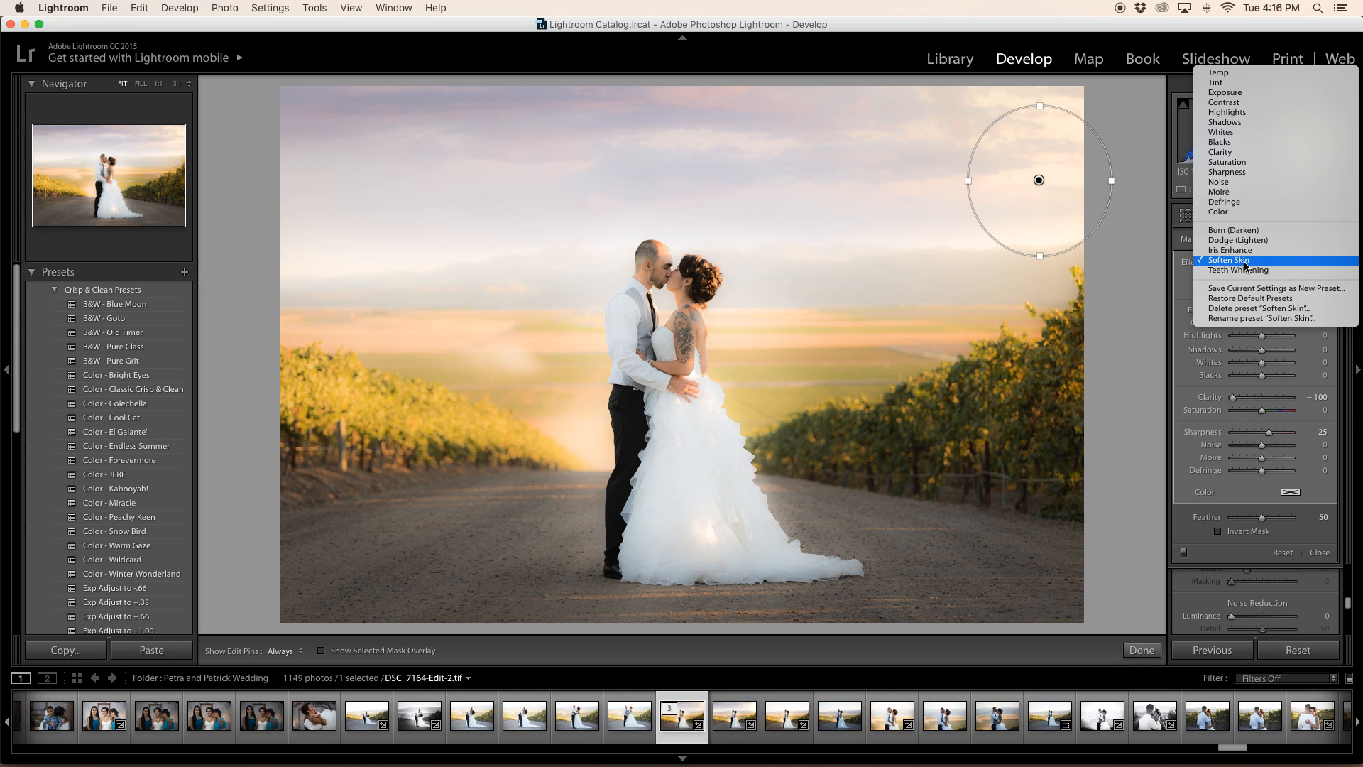
{"action": "mouse_move", "coordinate": [1238, 239]}
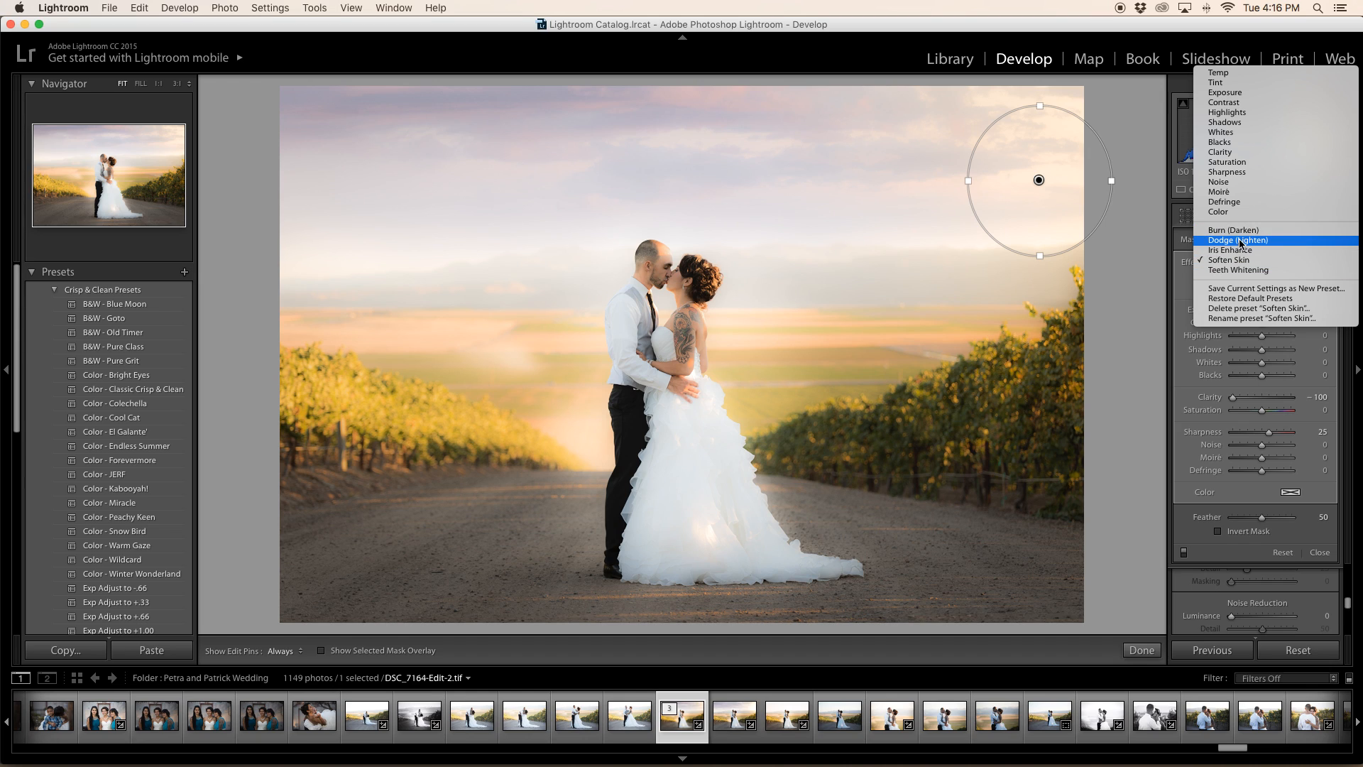
{"action": "mouse_move", "coordinate": [1243, 230]}
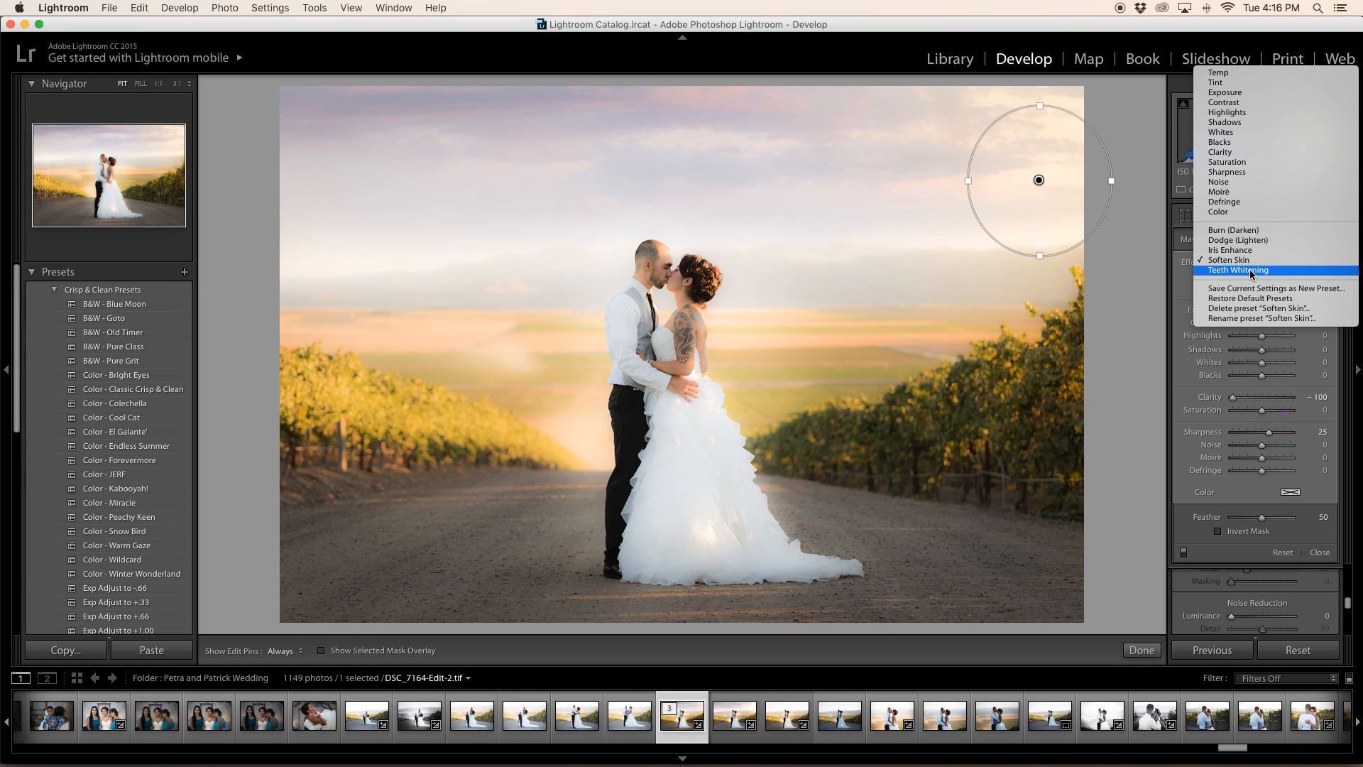
{"action": "mouse_move", "coordinate": [1228, 259]}
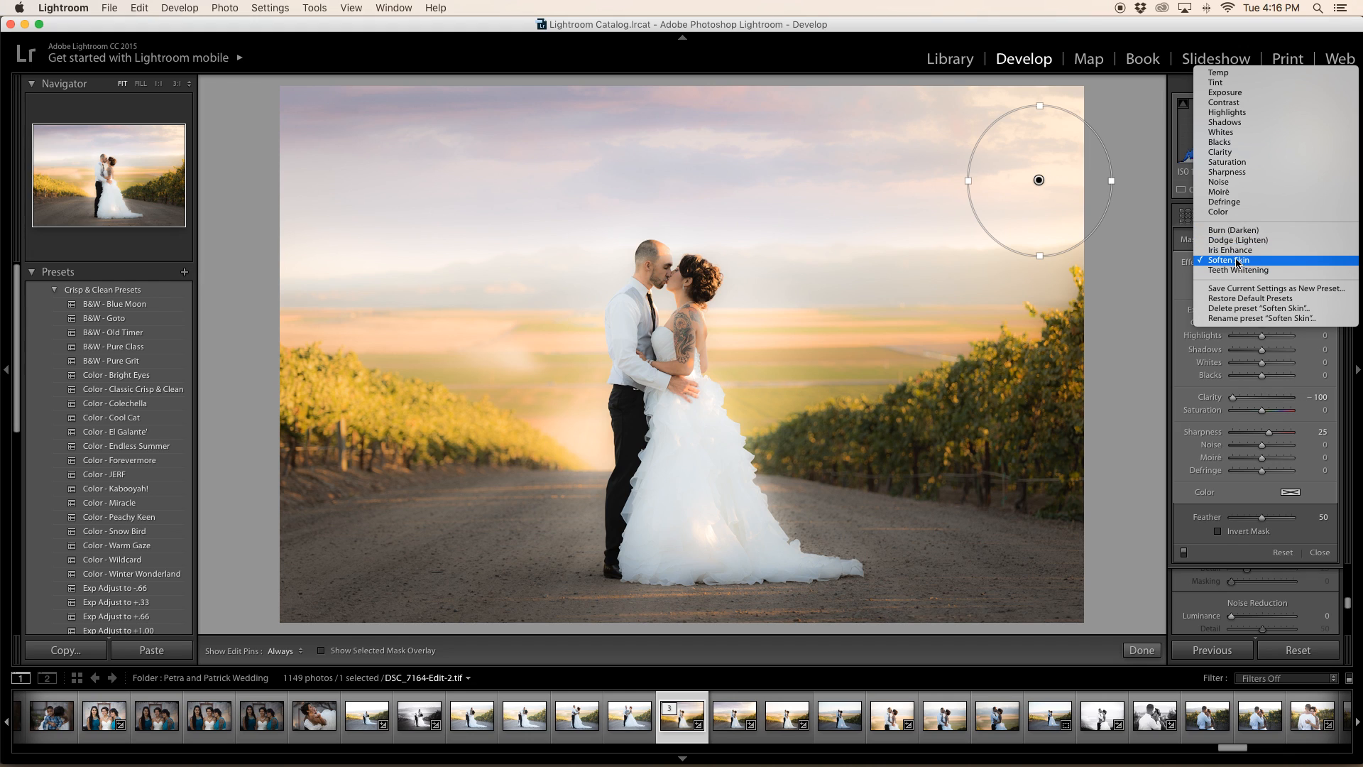
{"action": "mouse_move", "coordinate": [1217, 82]}
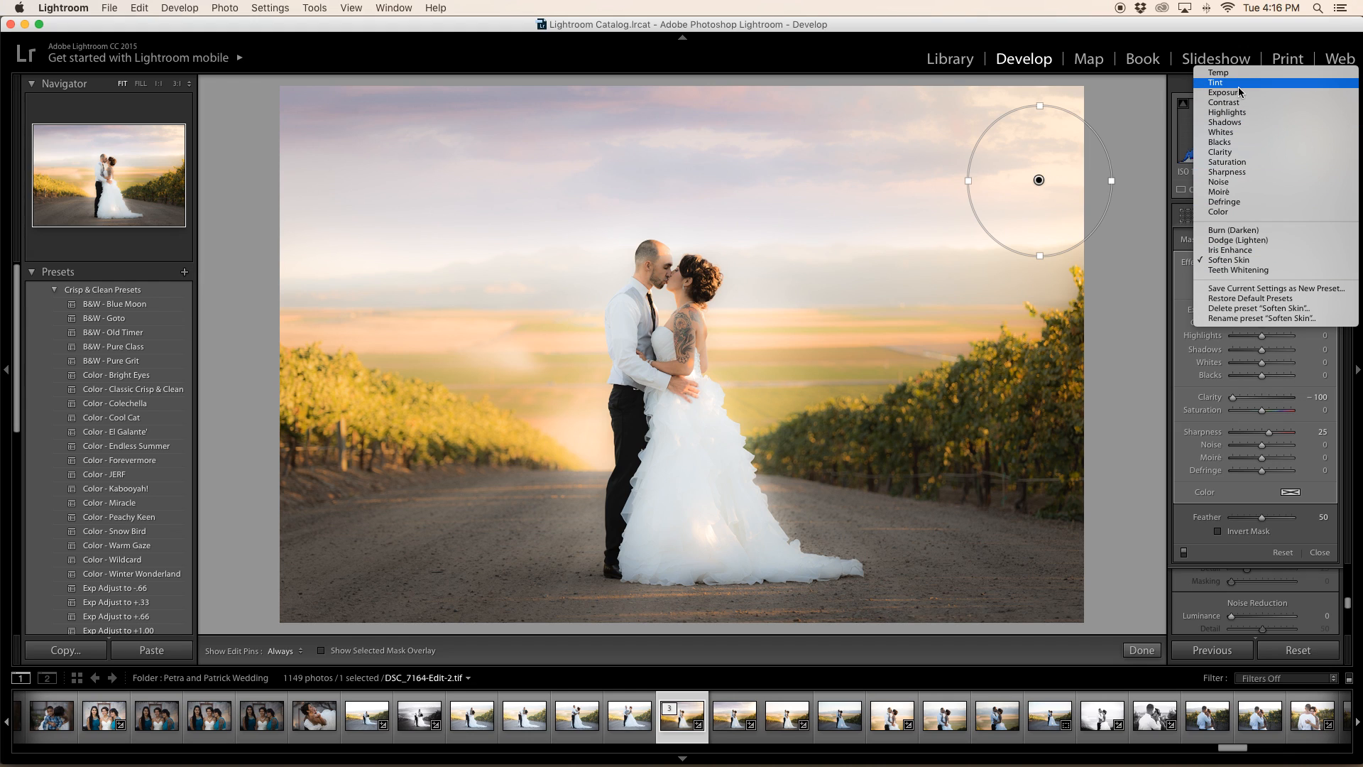
{"action": "left_click", "coordinate": [1224, 94]}
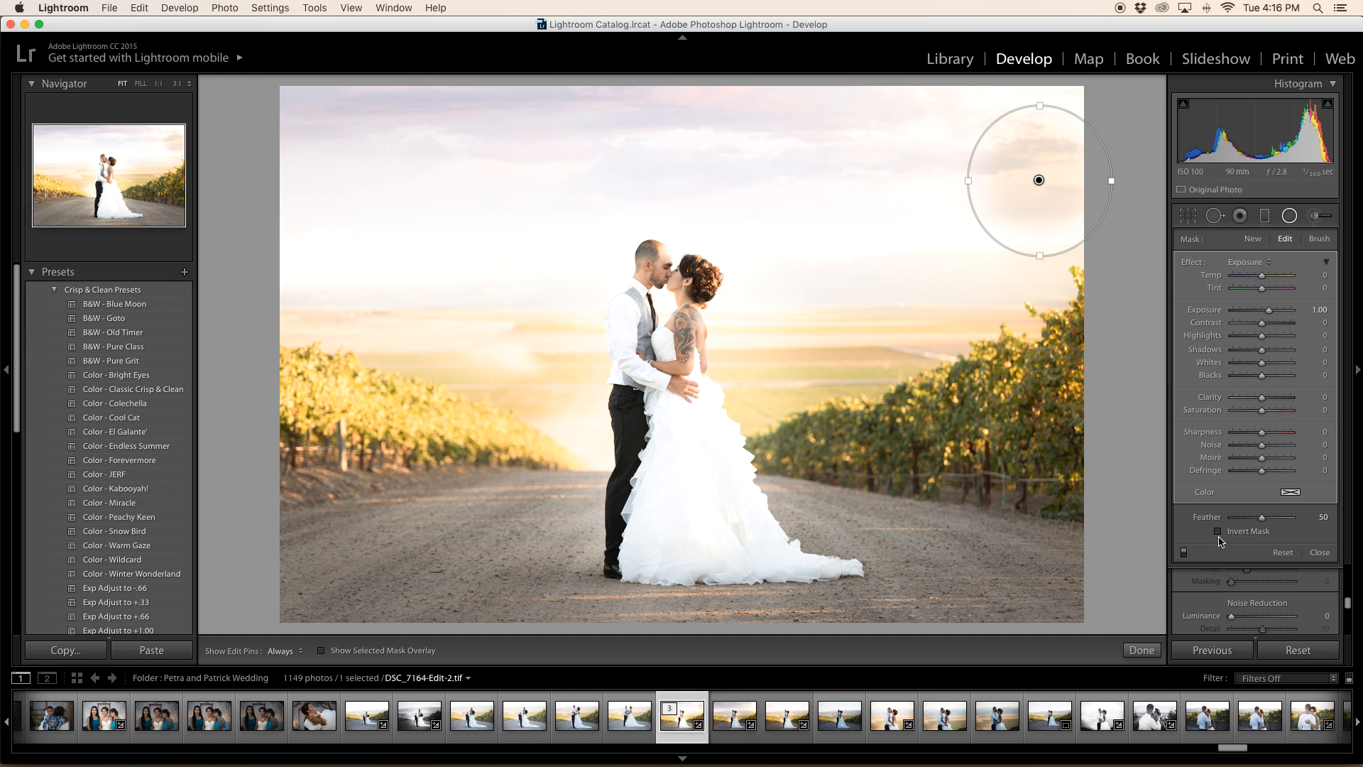
- Invert the radial mask and set its Feather to 100 for a fully soft edge
{"action": "left_click", "coordinate": [1218, 531]}
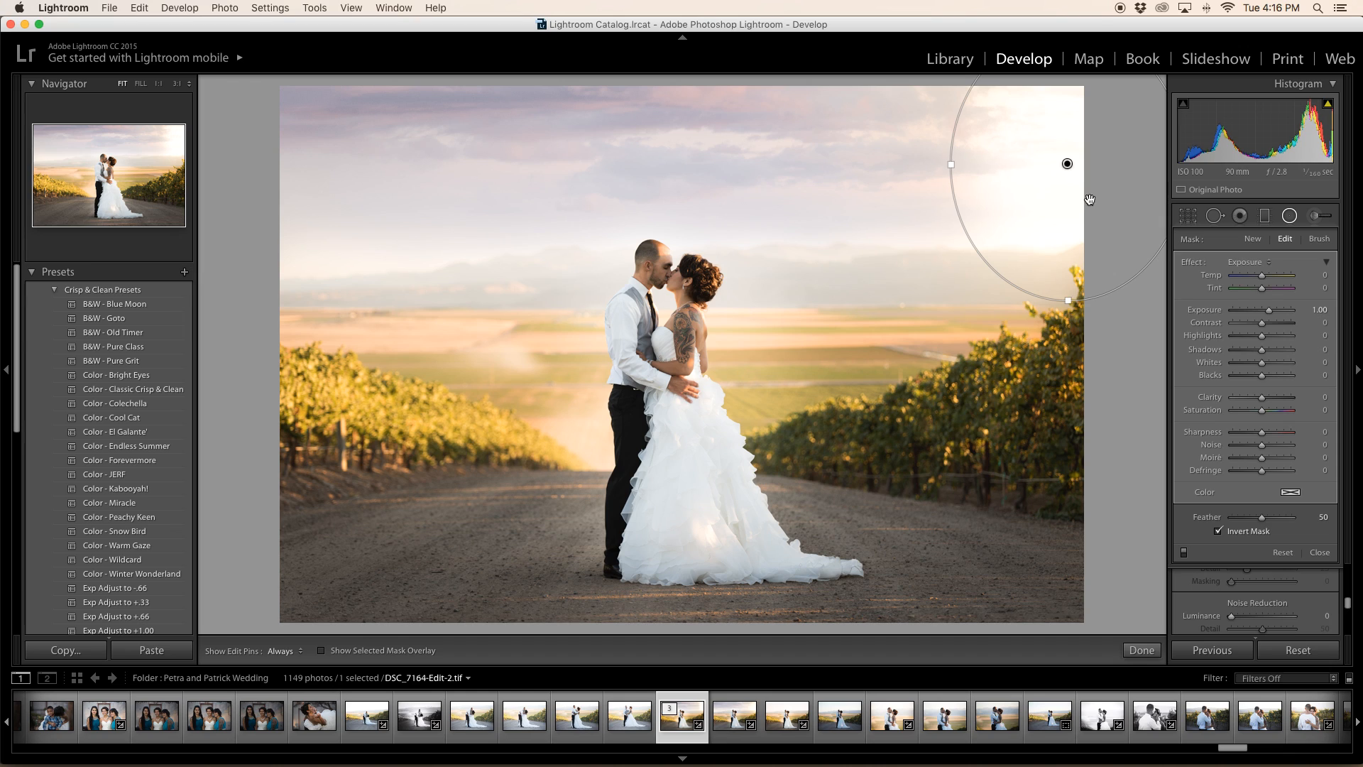
{"action": "left_click_drag", "start_coordinate": [1269, 517], "coordinate": [1289, 517]}
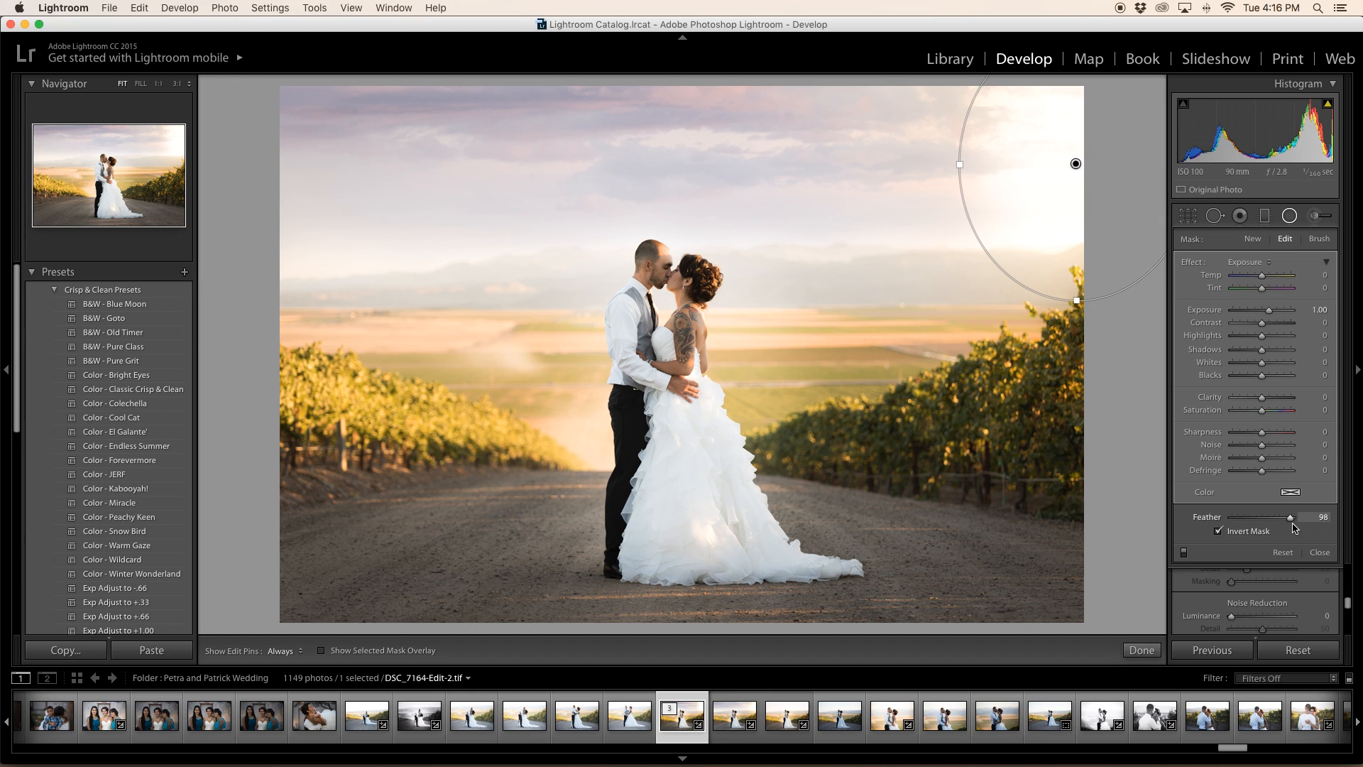
{"action": "left_click_drag", "start_coordinate": [1287, 517], "coordinate": [1296, 517]}
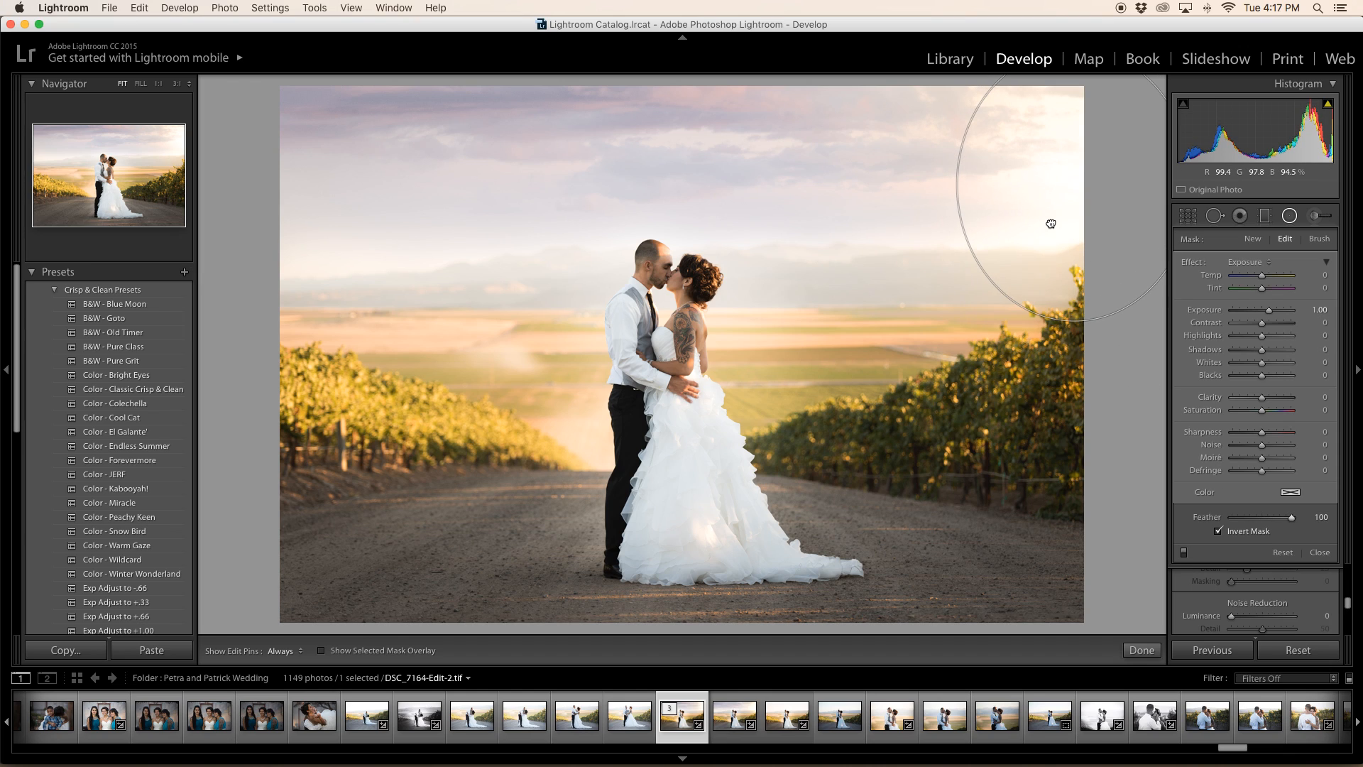
- Warm the sunburst glow with Temp +100 and Tint +61 toward magenta
{"action": "left_click_drag", "start_coordinate": [1269, 277], "coordinate": [1286, 277]}
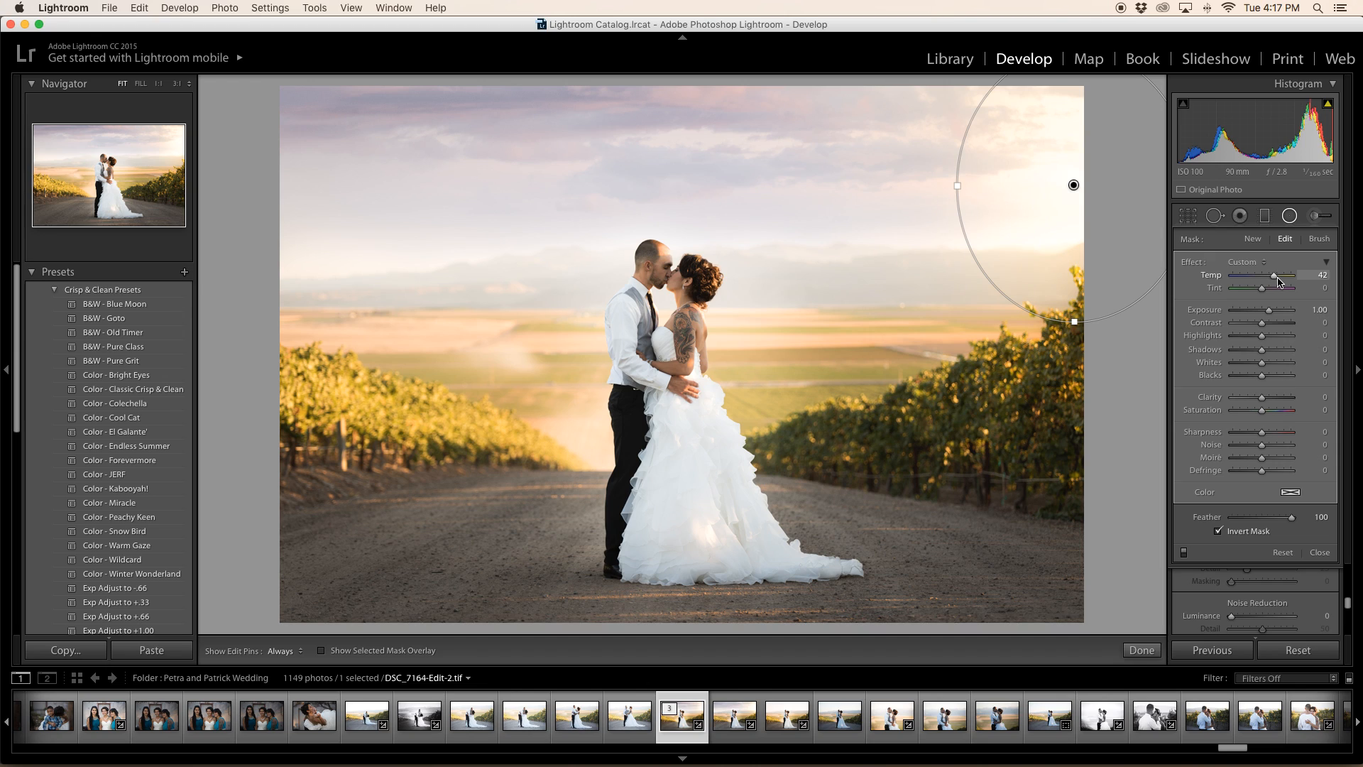
{"action": "left_click_drag", "start_coordinate": [1275, 283], "coordinate": [1290, 282]}
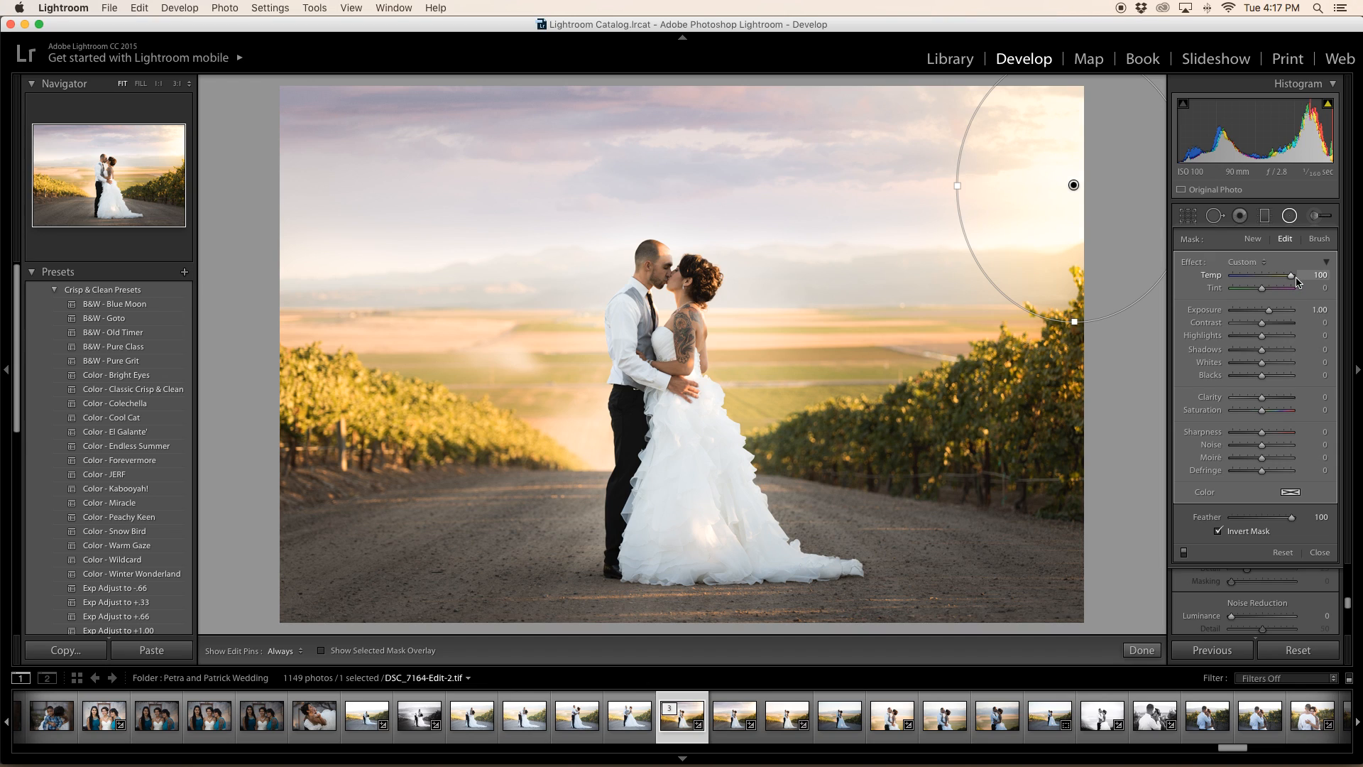
{"action": "left_click_drag", "start_coordinate": [1269, 288], "coordinate": [1281, 289]}
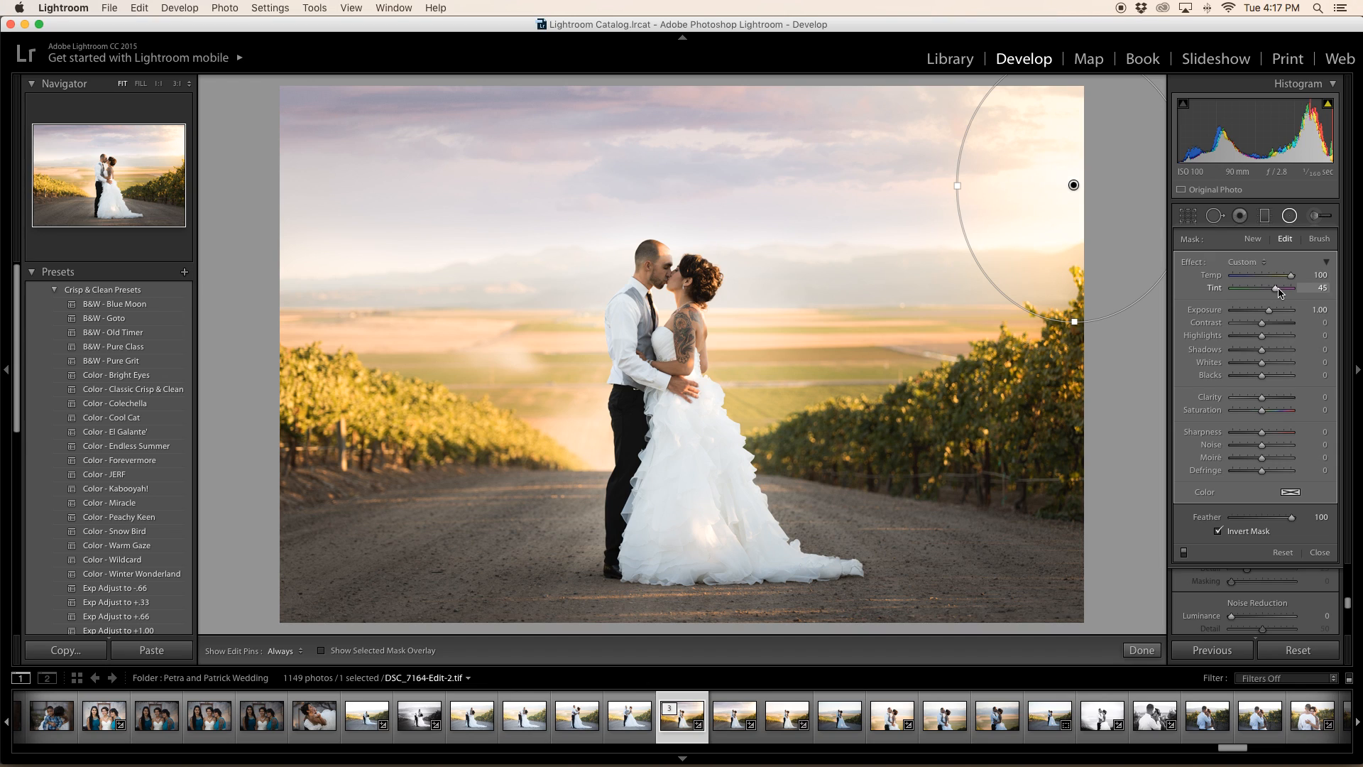
{"action": "left_click_drag", "start_coordinate": [1272, 288], "coordinate": [1284, 289]}
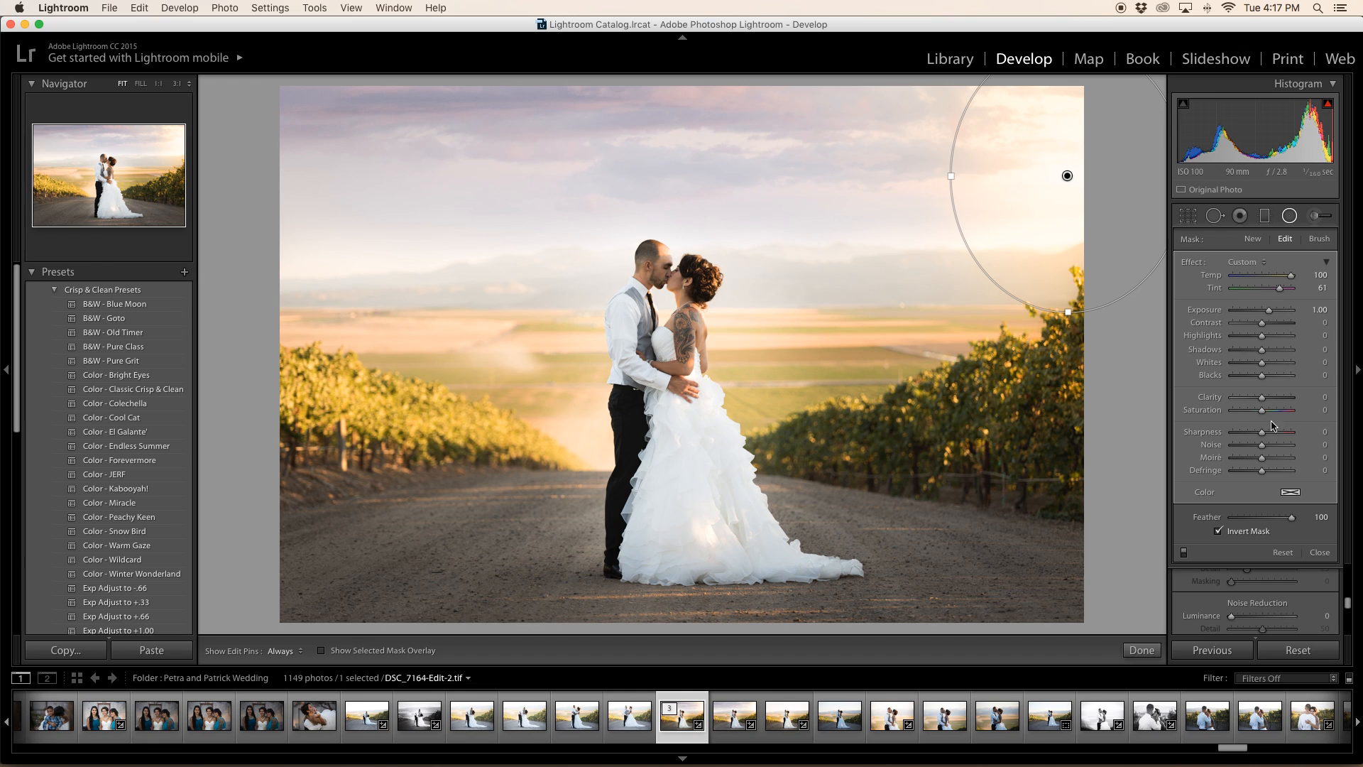
- Adjust the glow's saturation and move the sunburst toward the upper-right corner
{"action": "left_click_drag", "start_coordinate": [1265, 409], "coordinate": [1300, 409]}
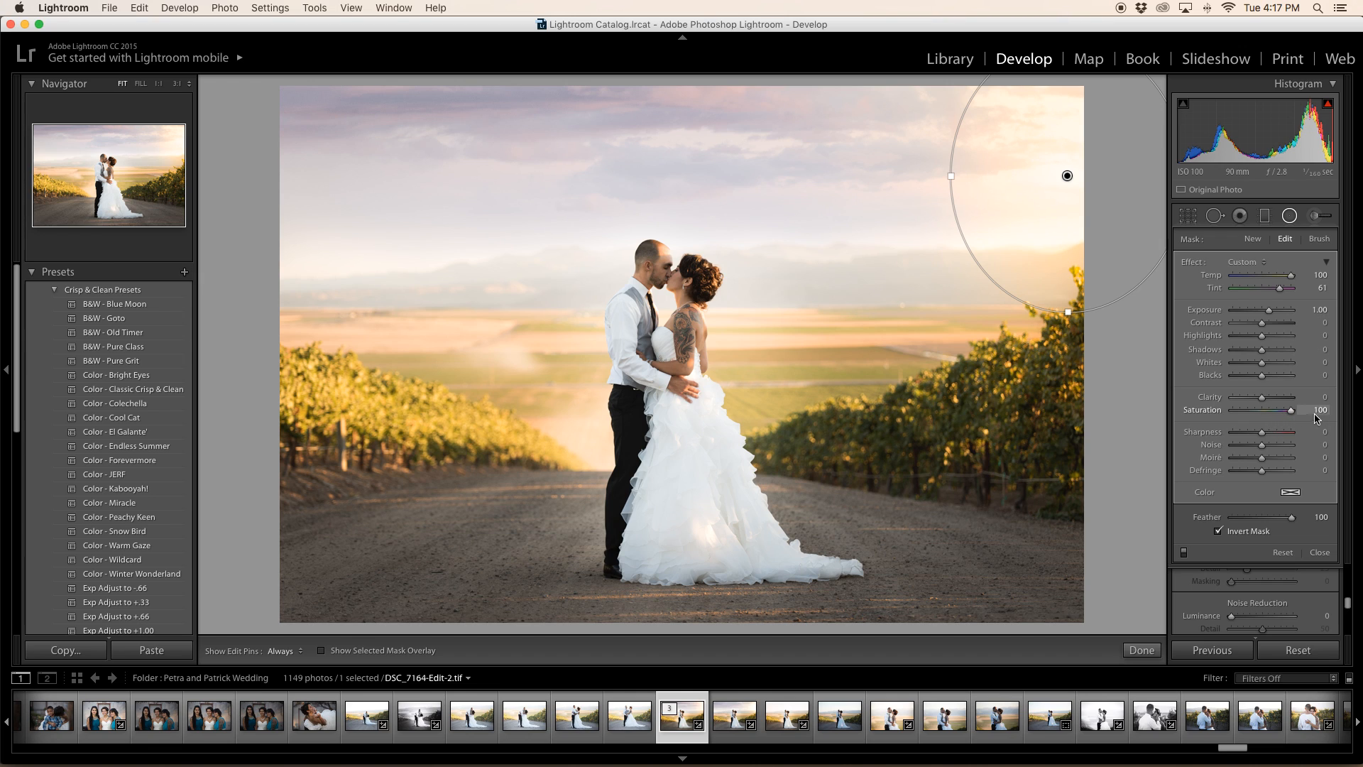
{"action": "left_click_drag", "start_coordinate": [1288, 409], "coordinate": [1269, 409]}
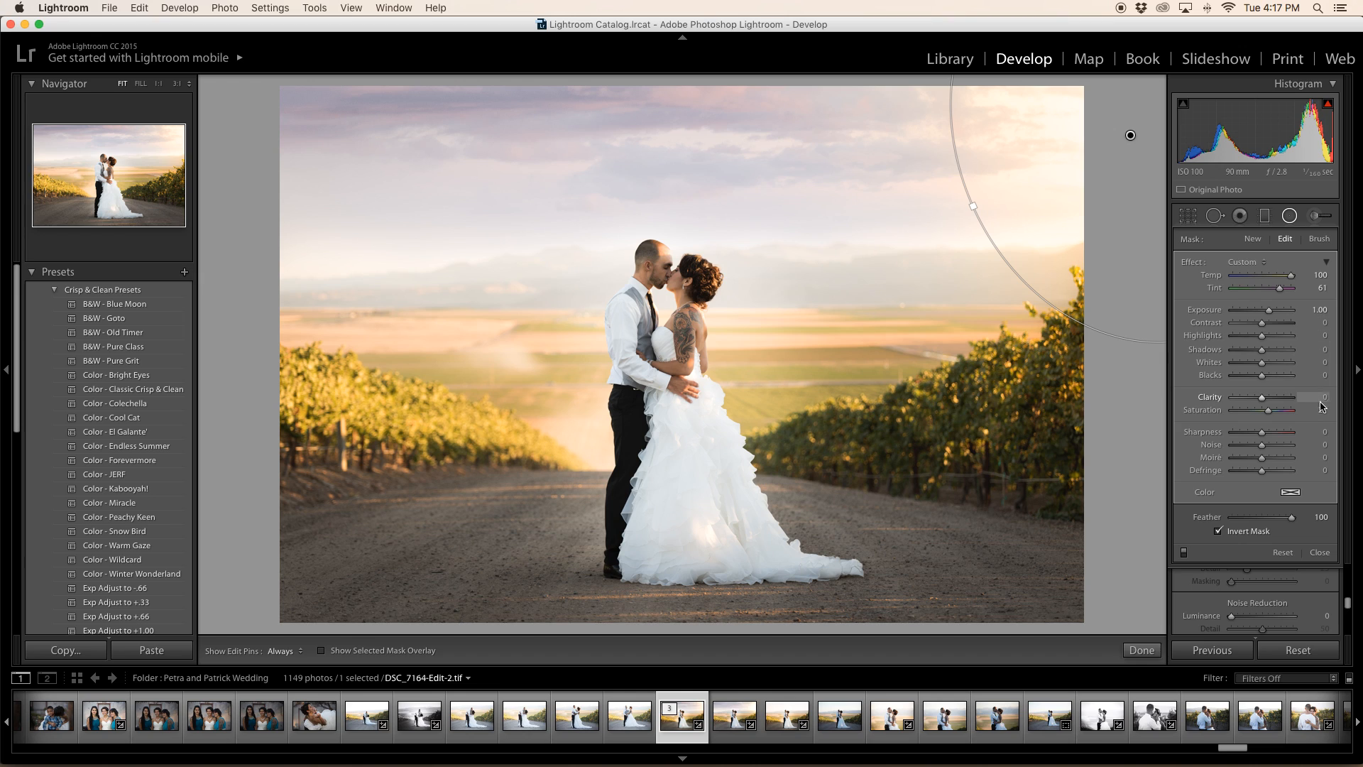
{"action": "left_click_drag", "start_coordinate": [1282, 409], "coordinate": [1292, 409]}
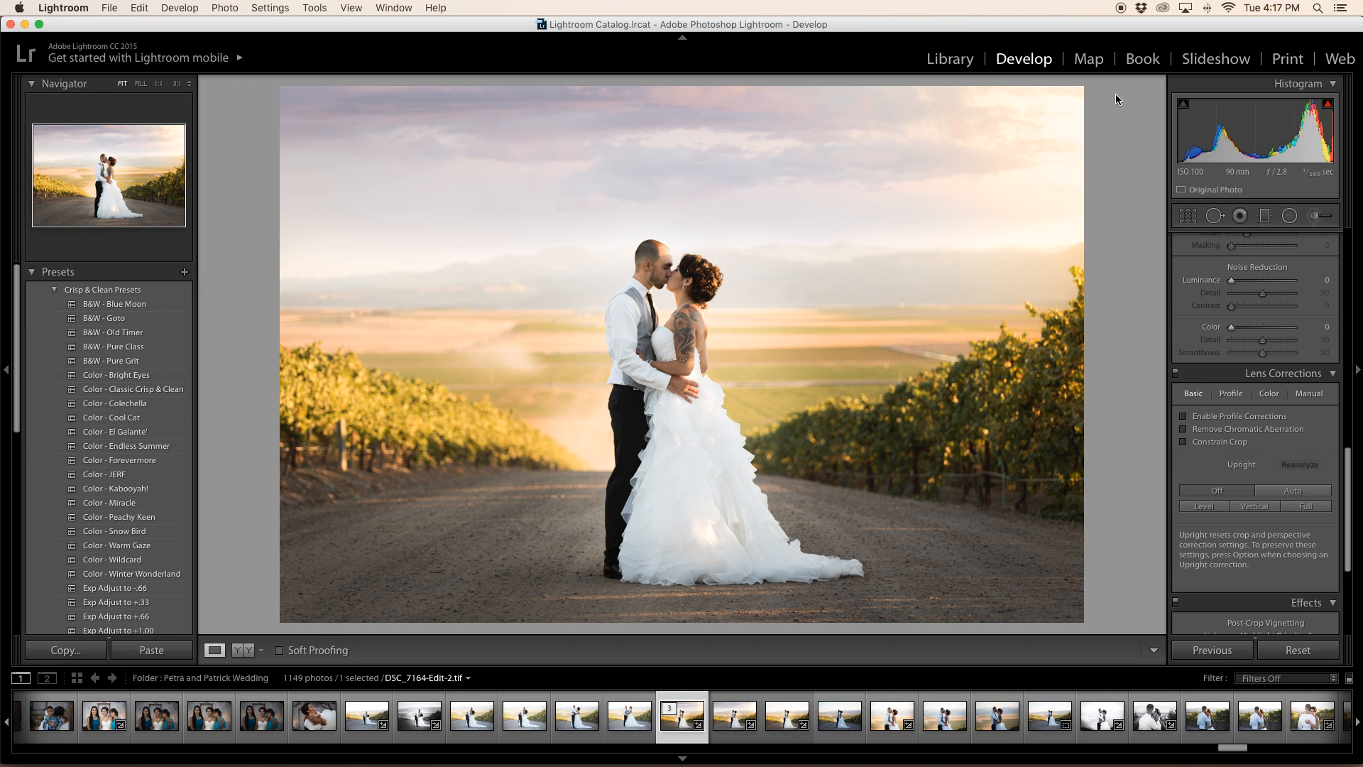
{"action": "mouse_move", "coordinate": [907, 109]}
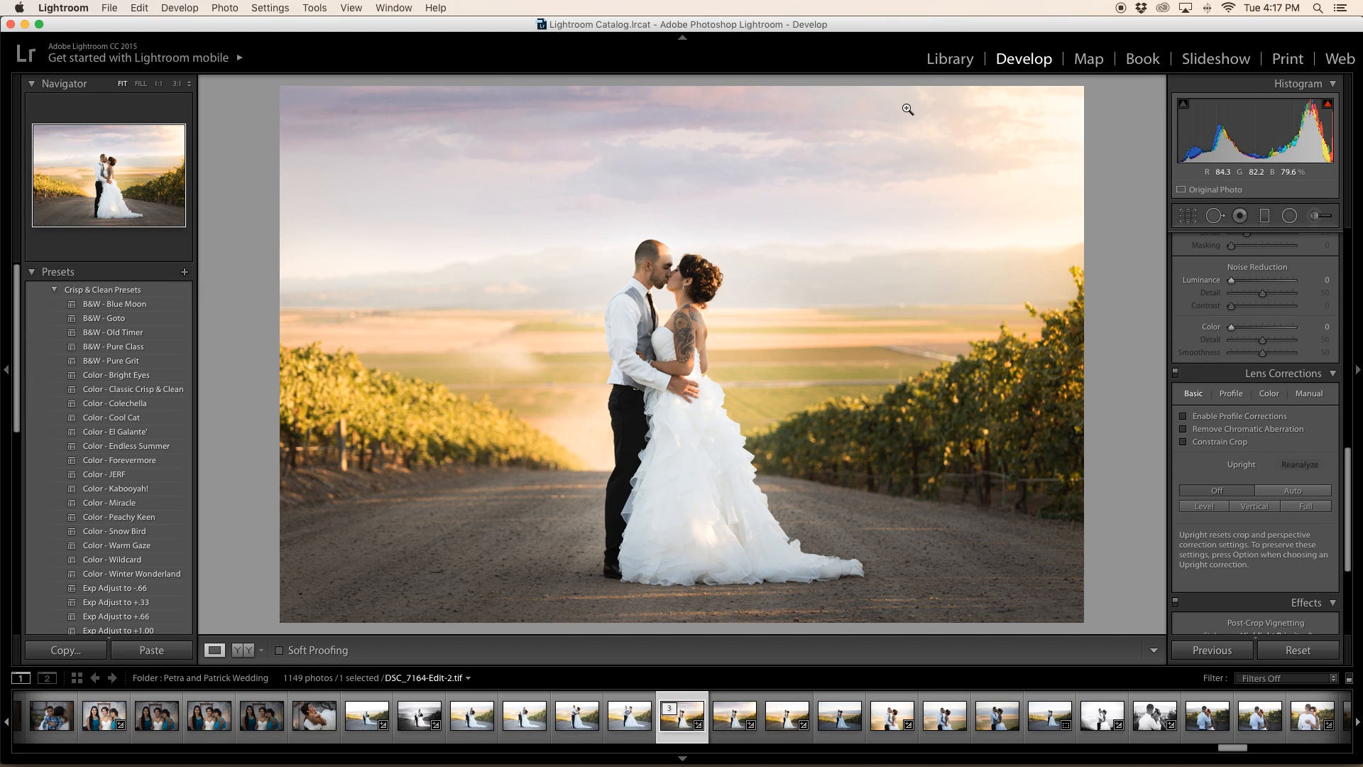